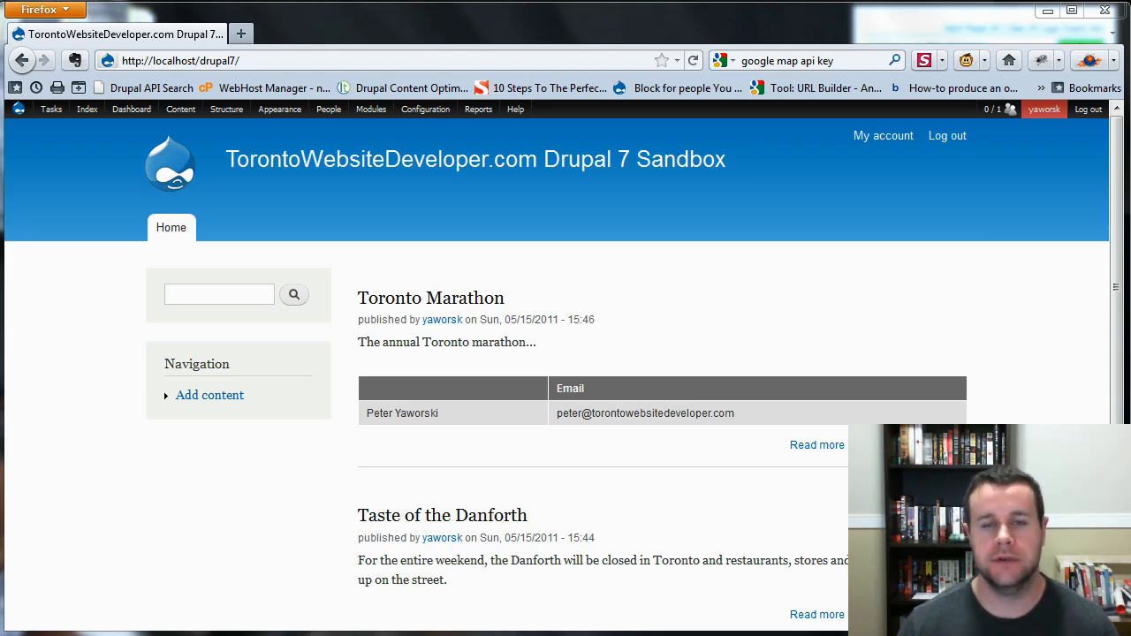
pyautogui.moveTo(599, 235)
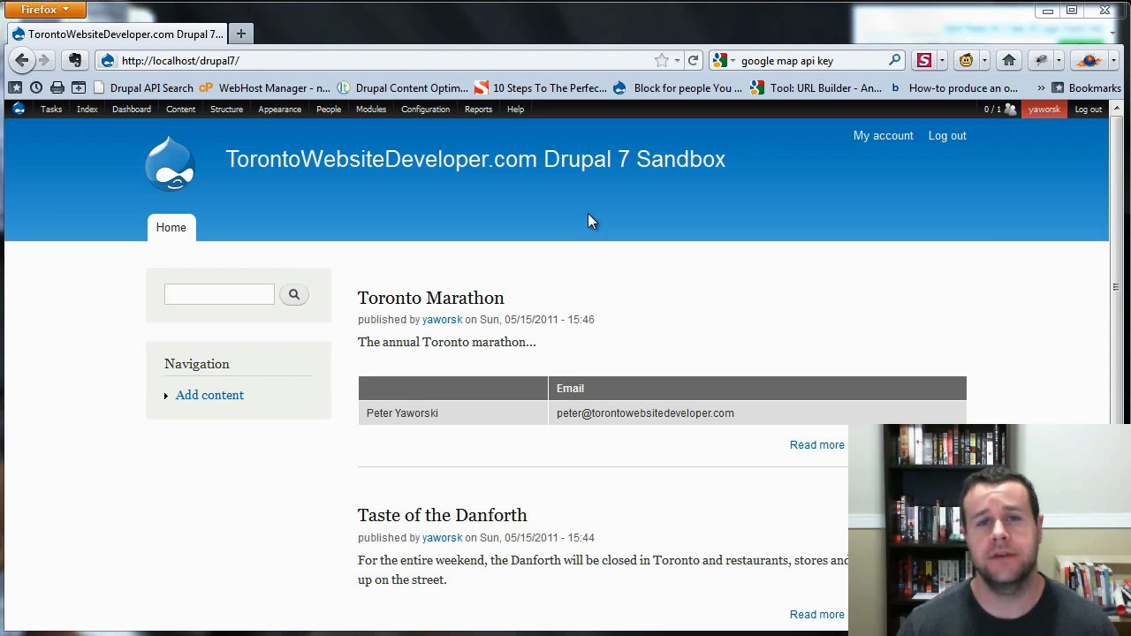
pyautogui.moveTo(583, 228)
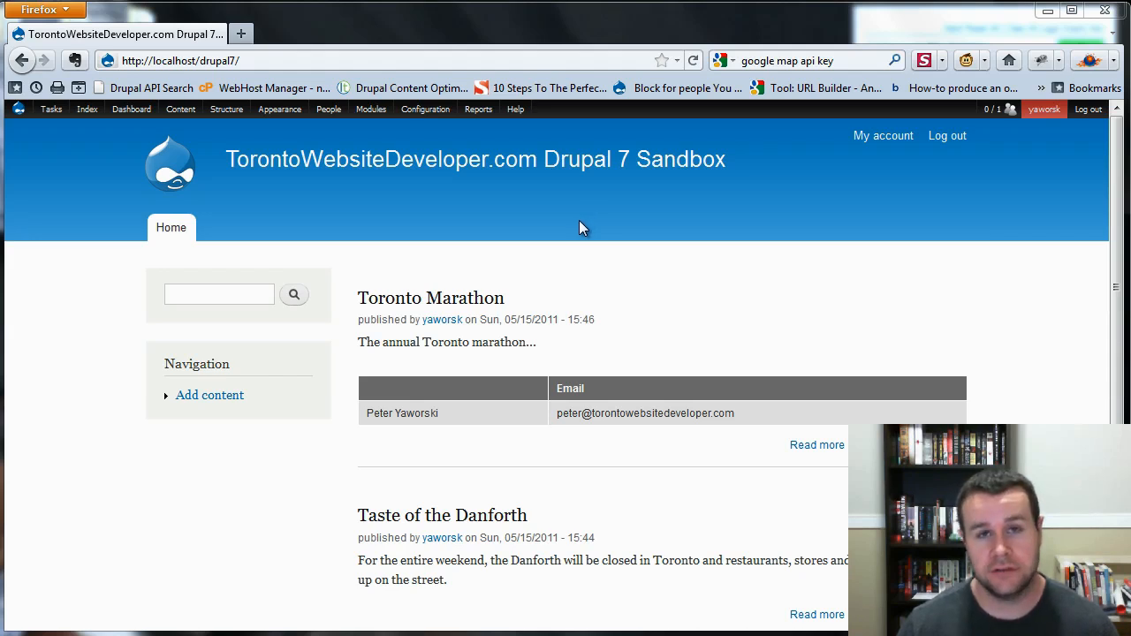
pyautogui.moveTo(556, 218)
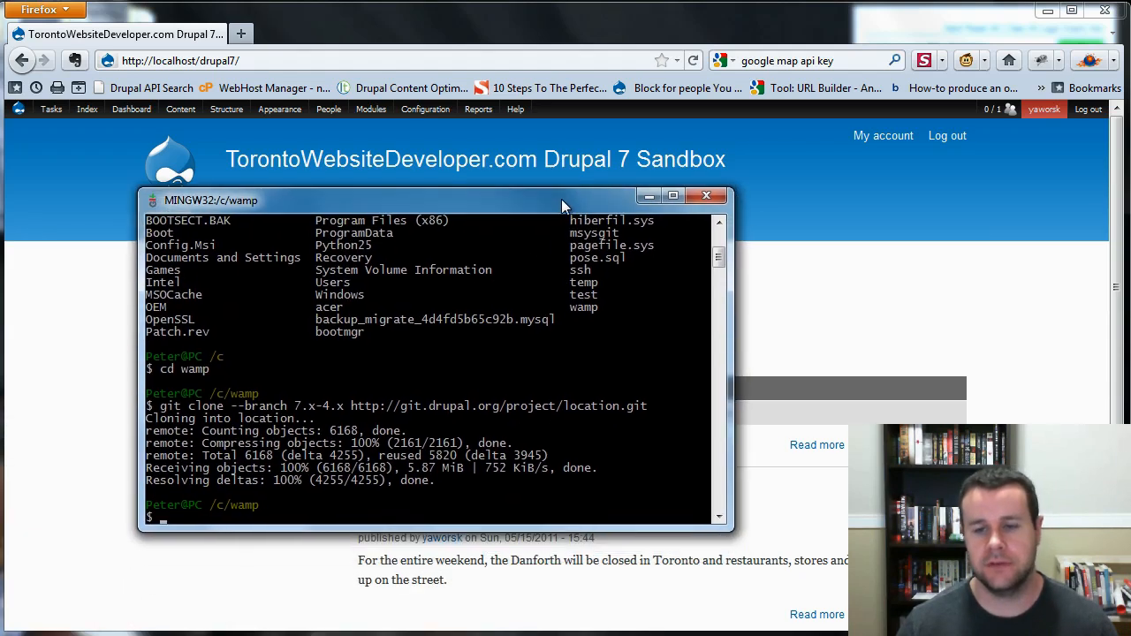
pyautogui.moveTo(344, 375)
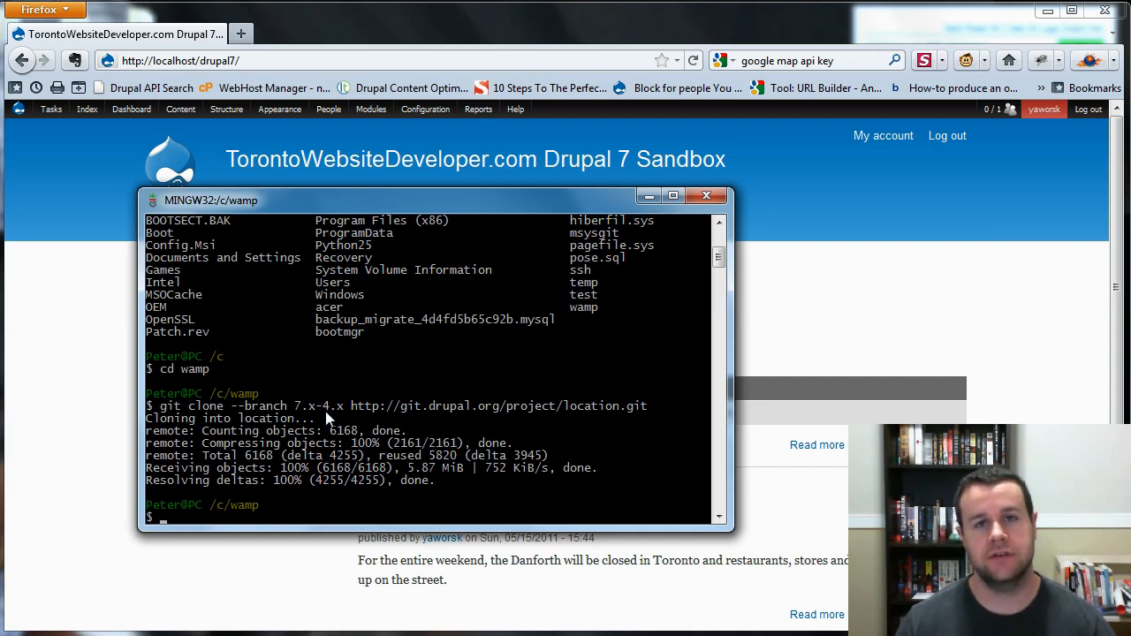
pyautogui.moveTo(354, 419)
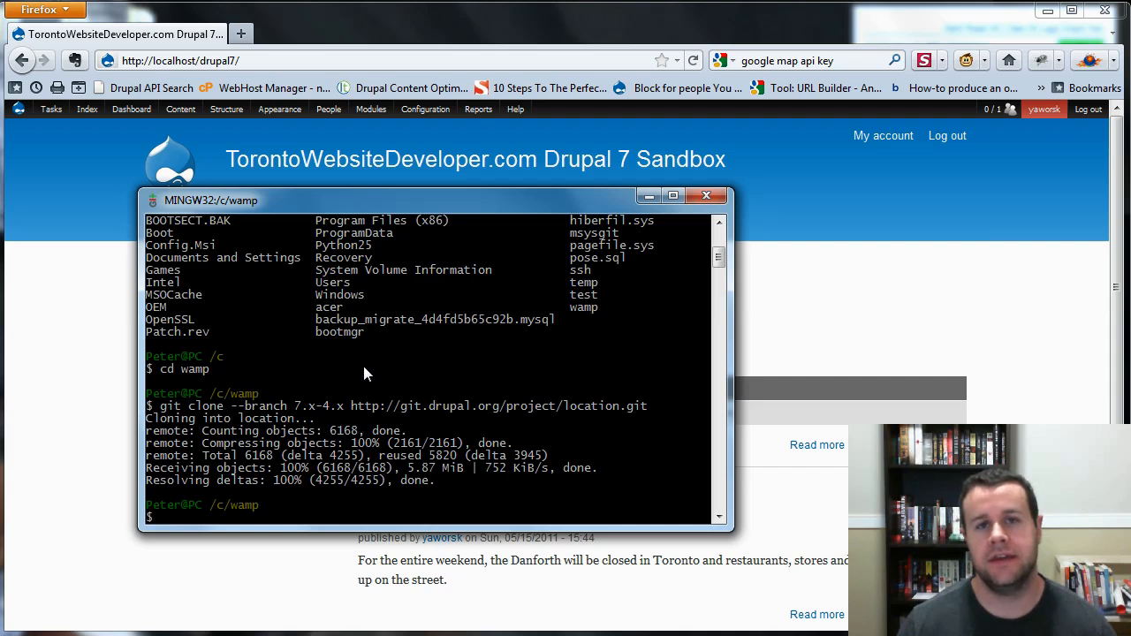
pyautogui.moveTo(442, 414)
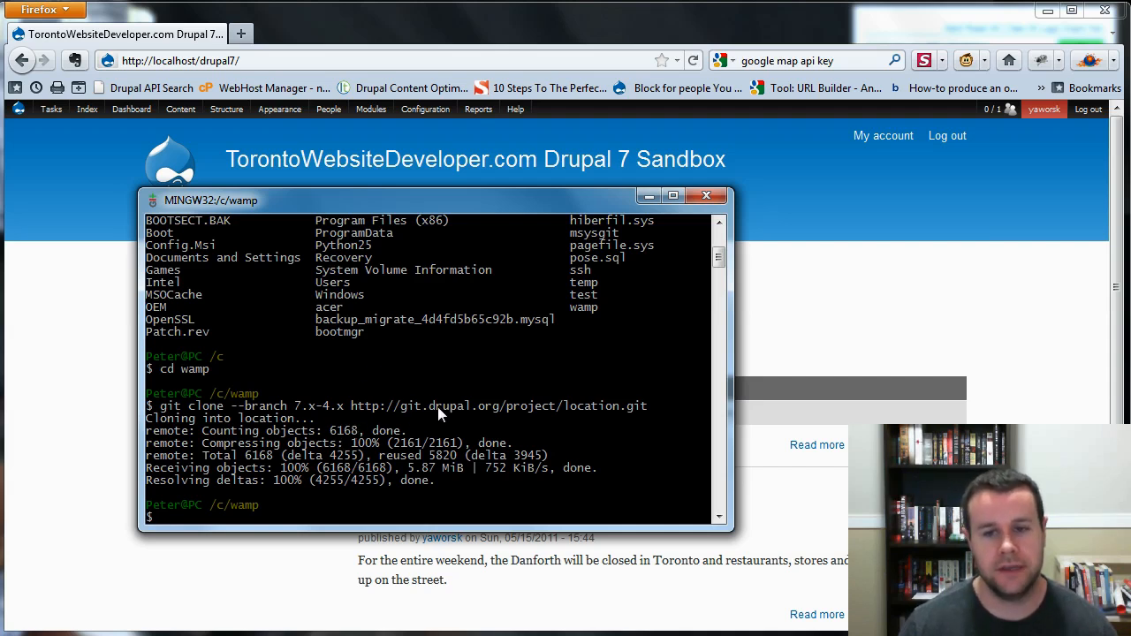
pyautogui.moveTo(446, 210)
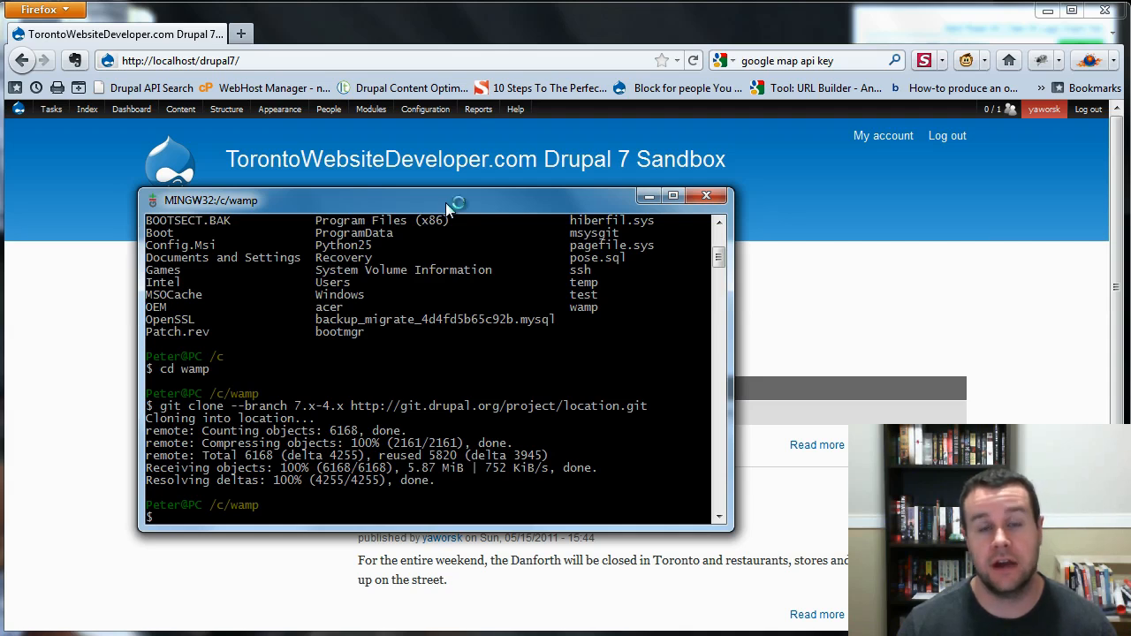
# - Drag the MINGW32 terminal toward the bottom-left so the Drupal site is visible
pyautogui.moveTo(445, 200); pyautogui.dragTo(433, 230)
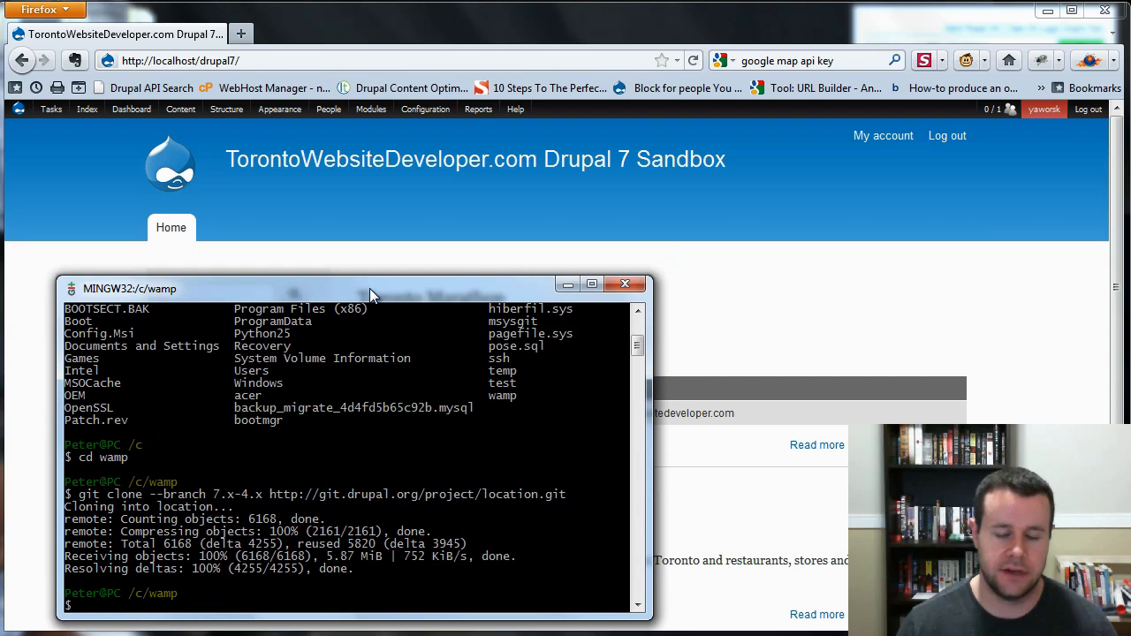
pyautogui.moveTo(369, 290); pyautogui.dragTo(292, 421)
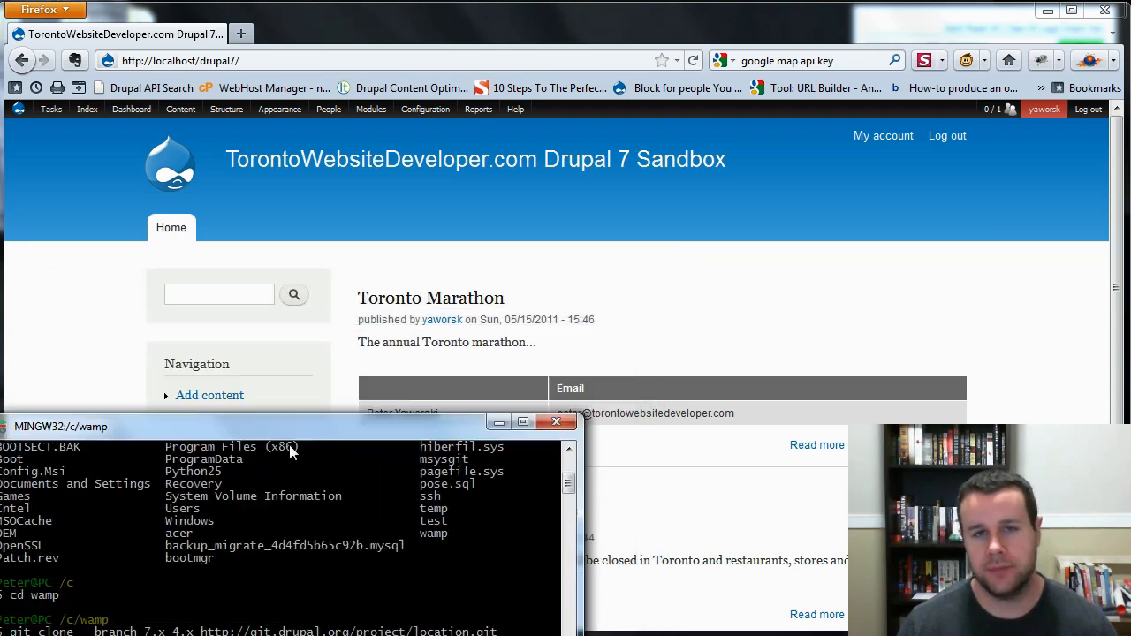
# - Return to the Drupal site and browse the Modules list down to the Location group
pyautogui.click(279, 109)
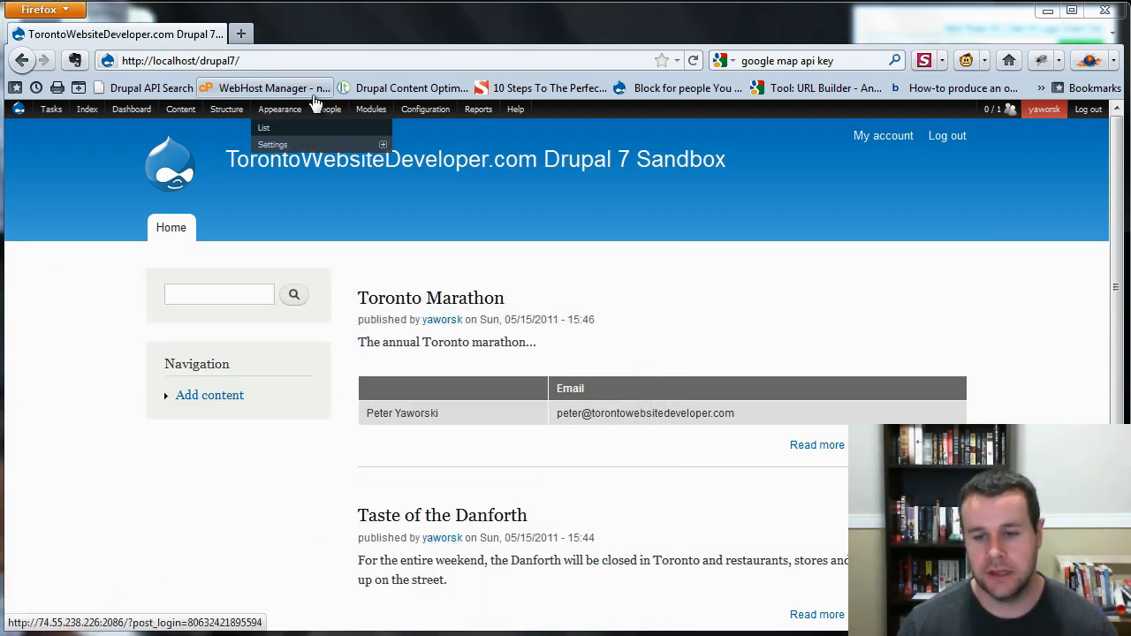
pyautogui.click(477, 109)
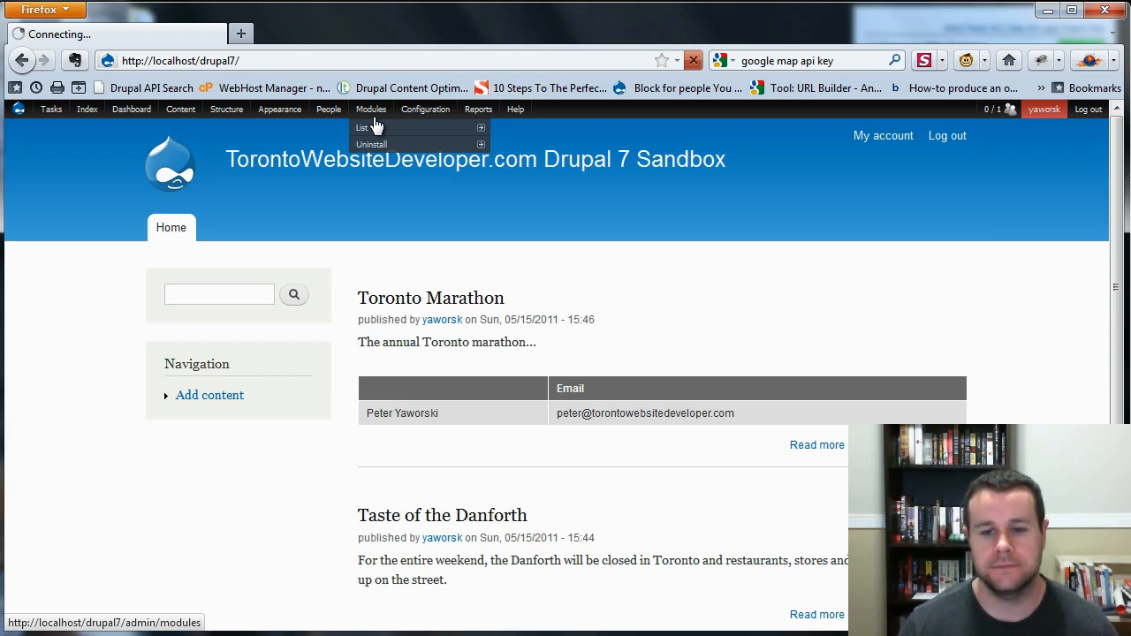
pyautogui.click(360, 128)
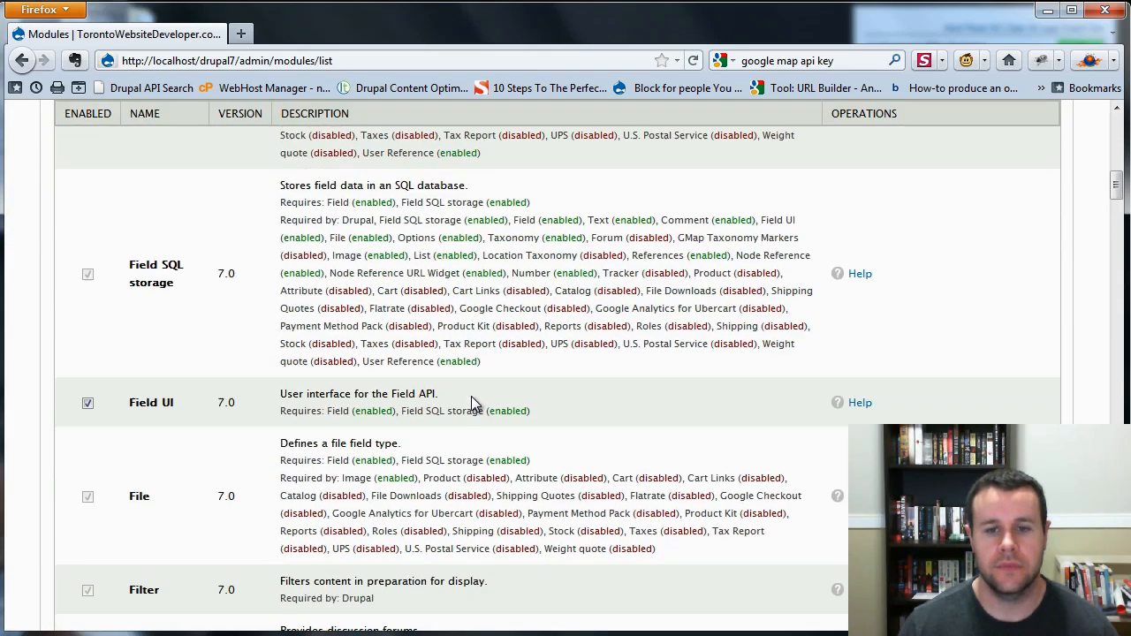
pyautogui.scroll(-3)
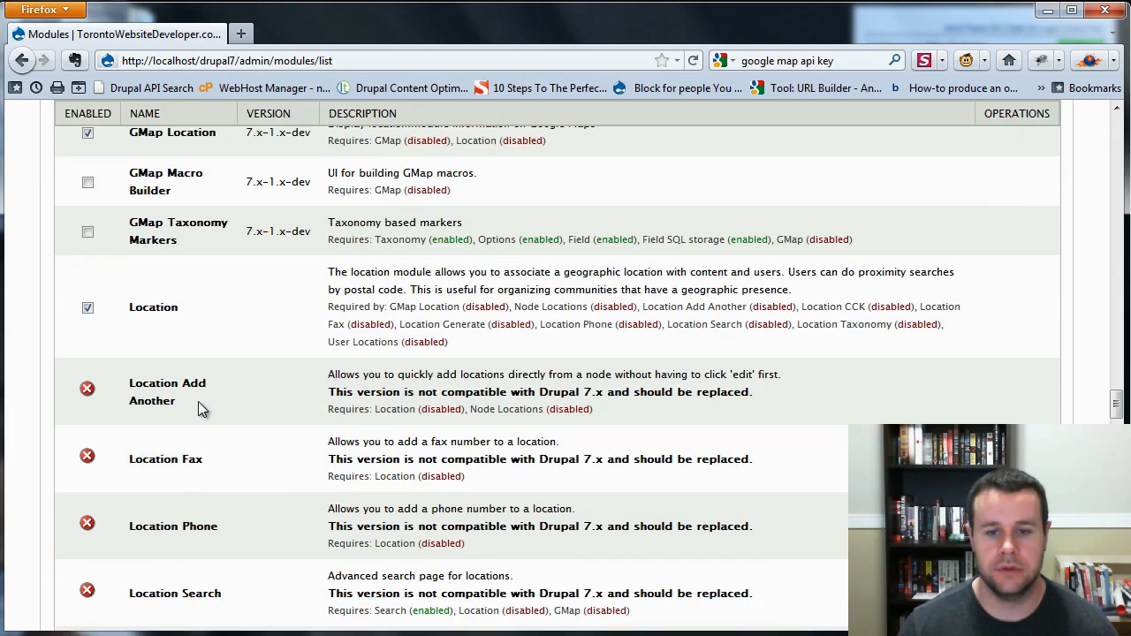
pyautogui.scroll(-3)
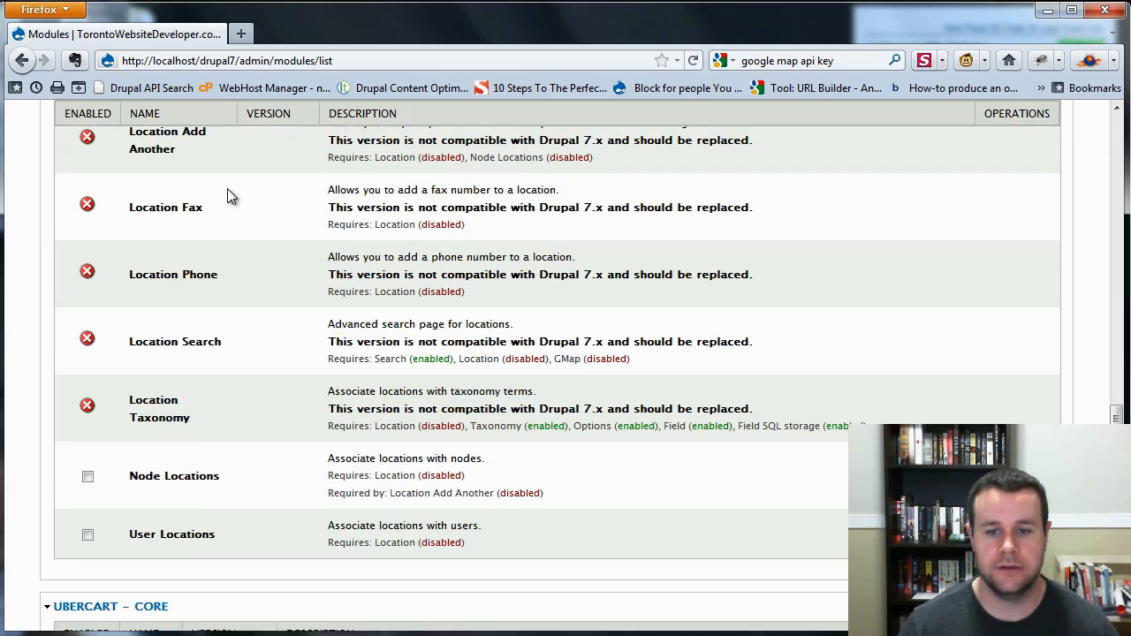
# - Tick Node Locations and save the module configuration
pyautogui.click(88, 477)
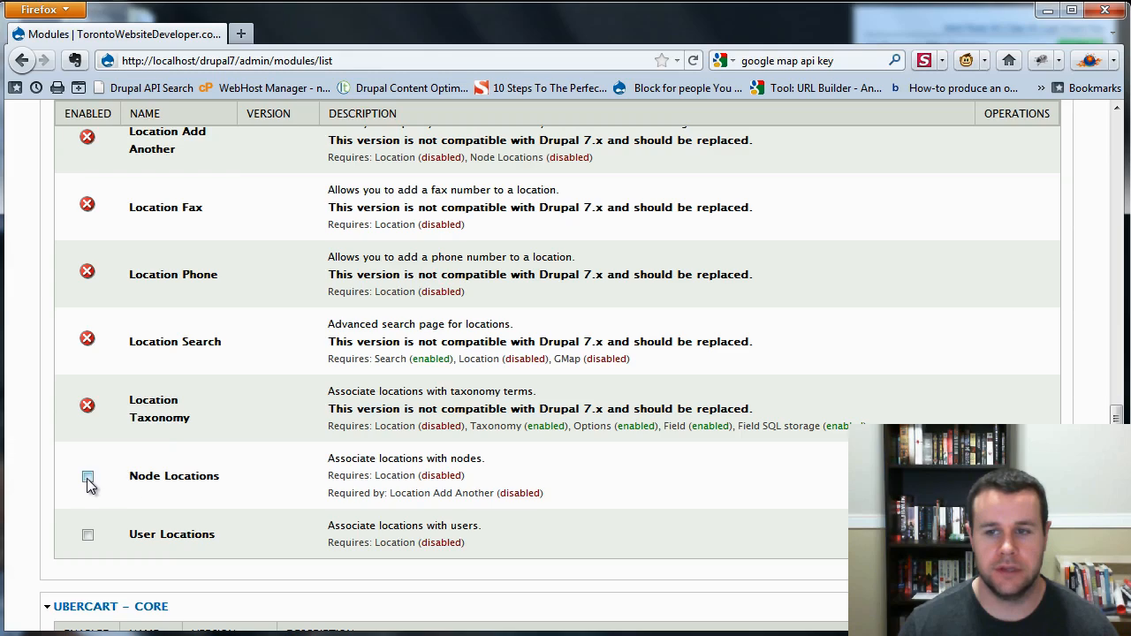
pyautogui.scroll(-3)
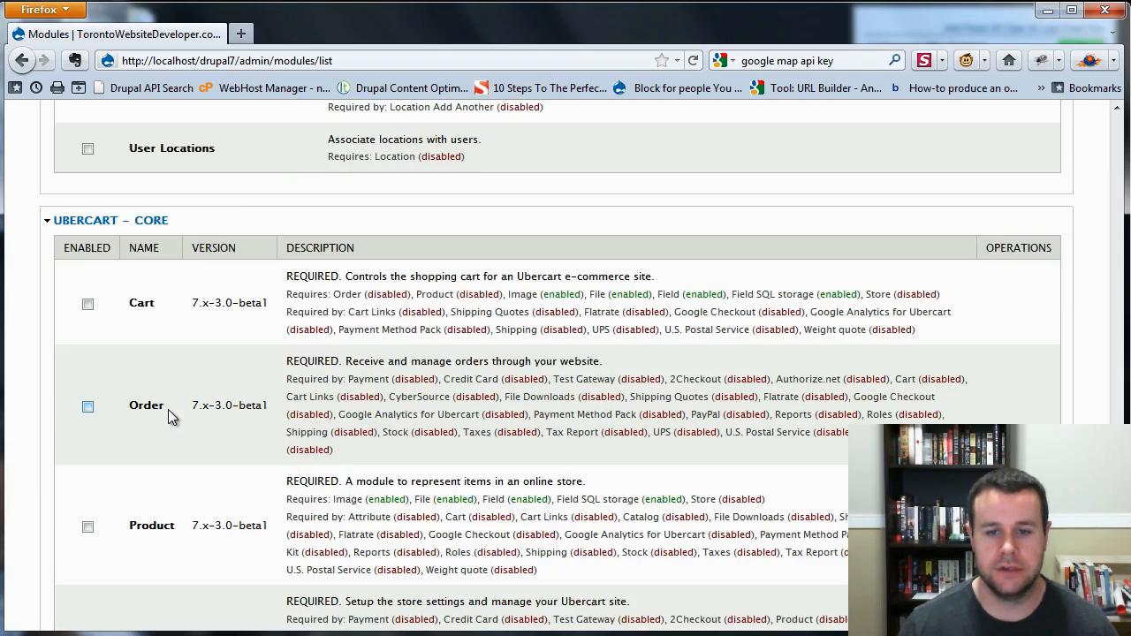
pyautogui.scroll(-3)
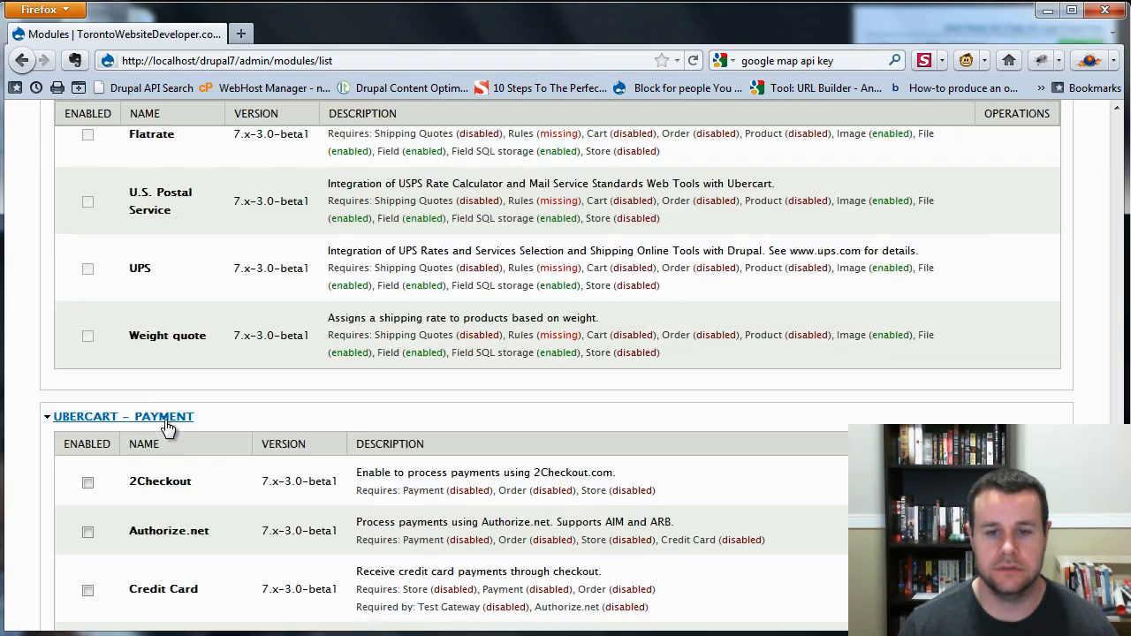
pyautogui.click(115, 558)
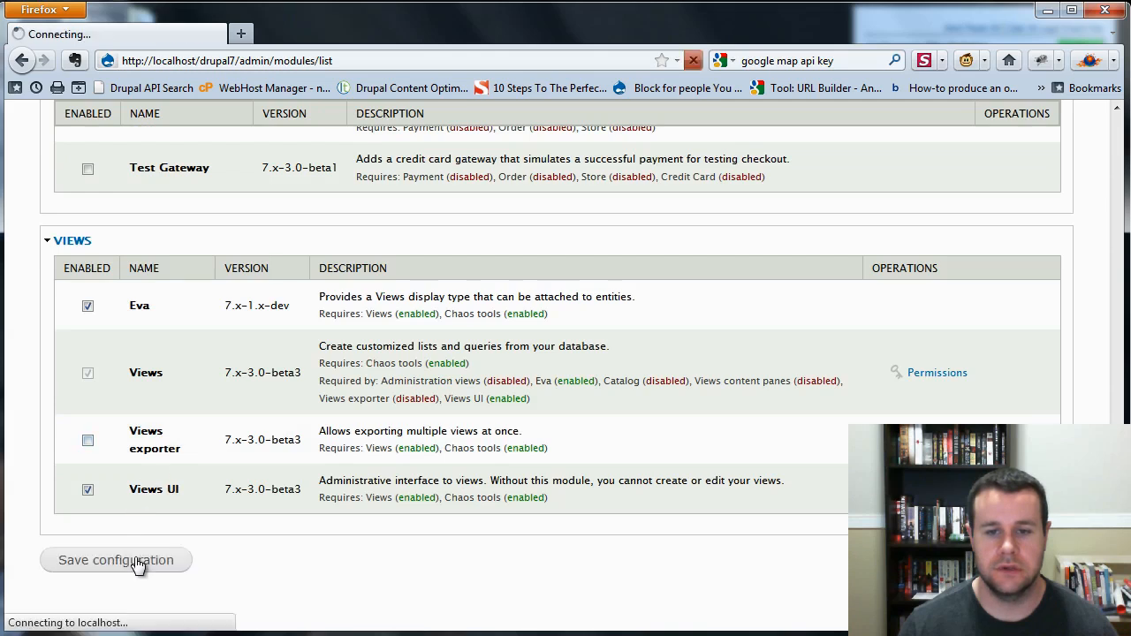
pyautogui.click(115, 561)
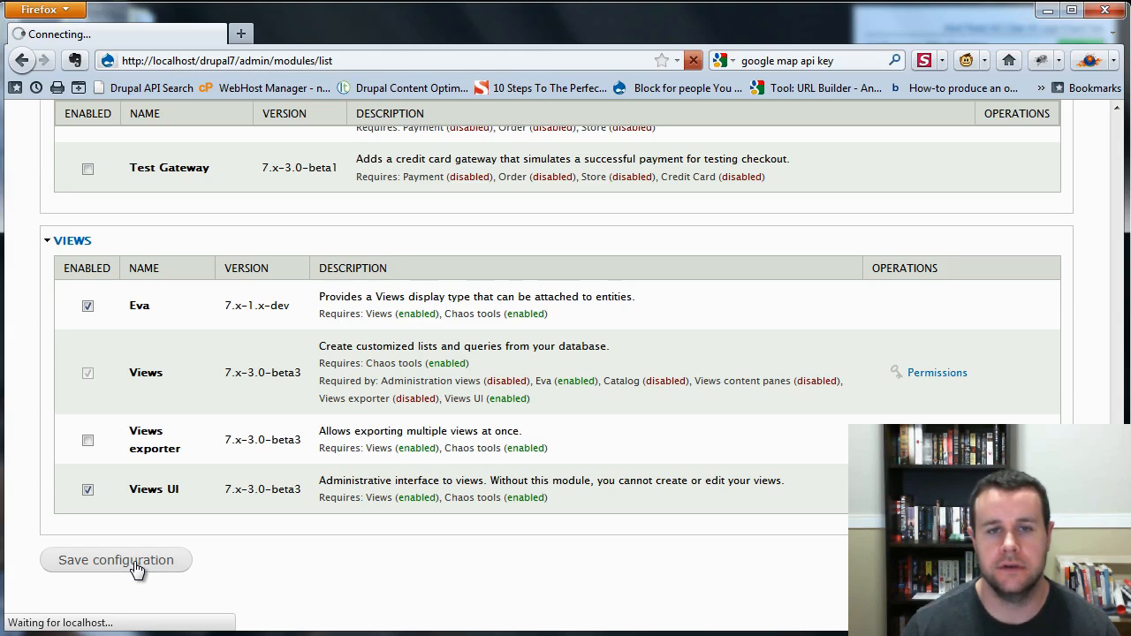
# - Go to Configuration > GMap and open the Google Maps API sign-up in a new tab
pyautogui.click(115, 558)
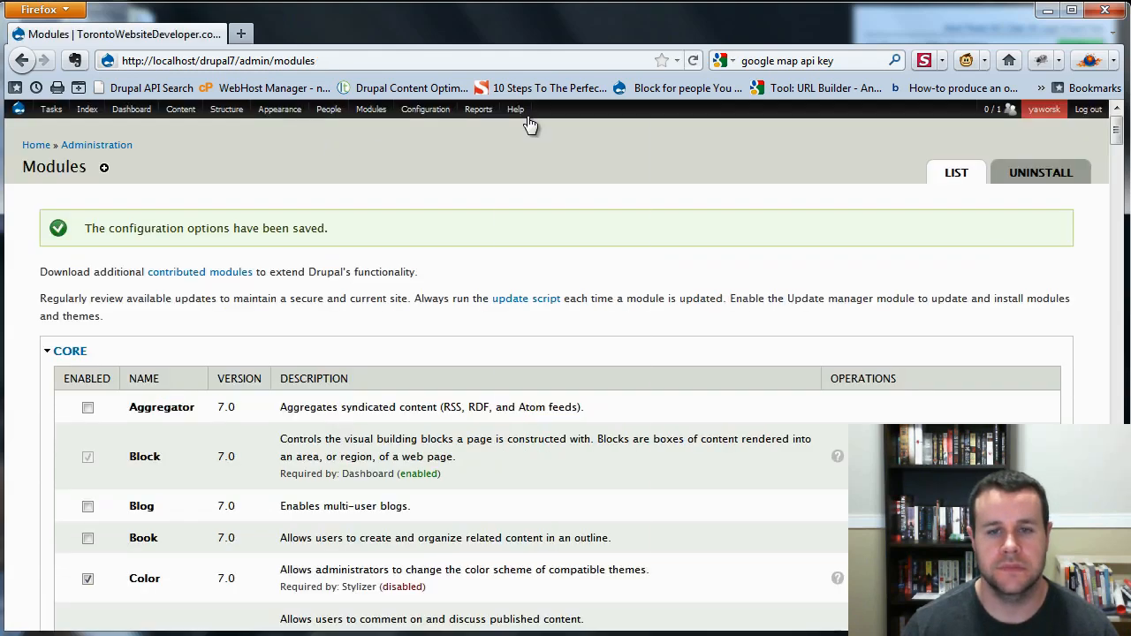
pyautogui.click(424, 109)
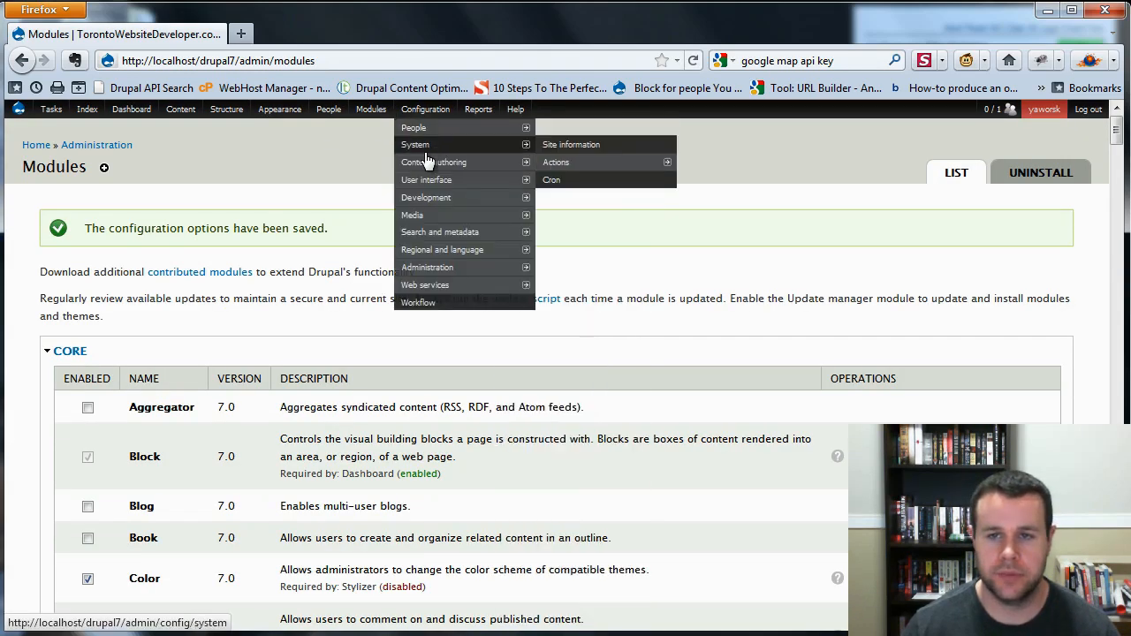
pyautogui.moveTo(428, 180)
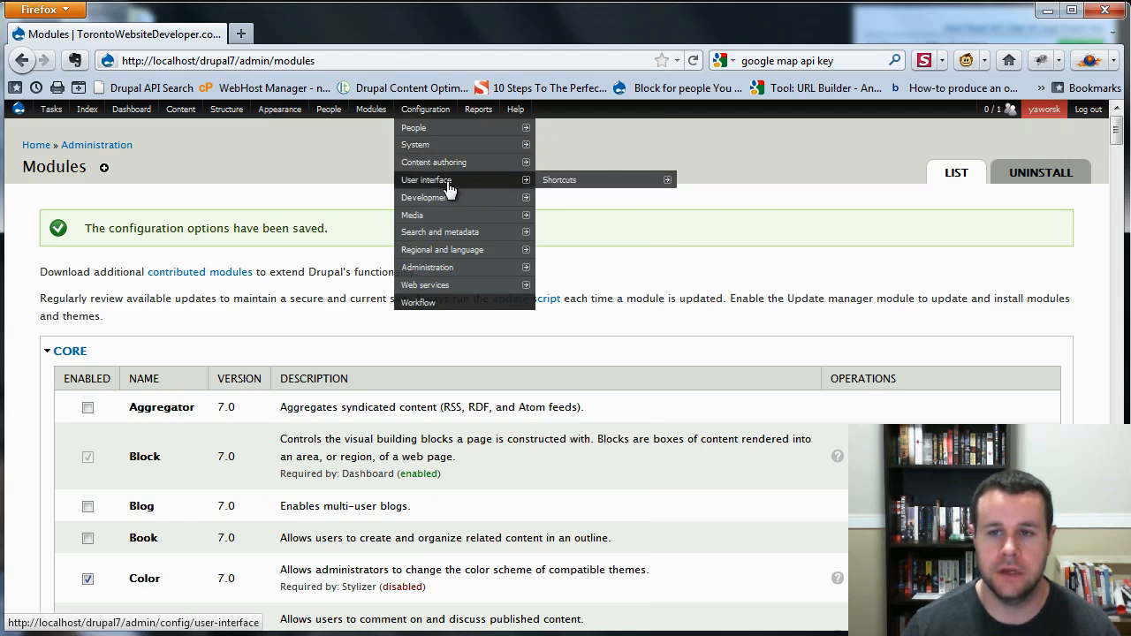
pyautogui.moveTo(445, 275)
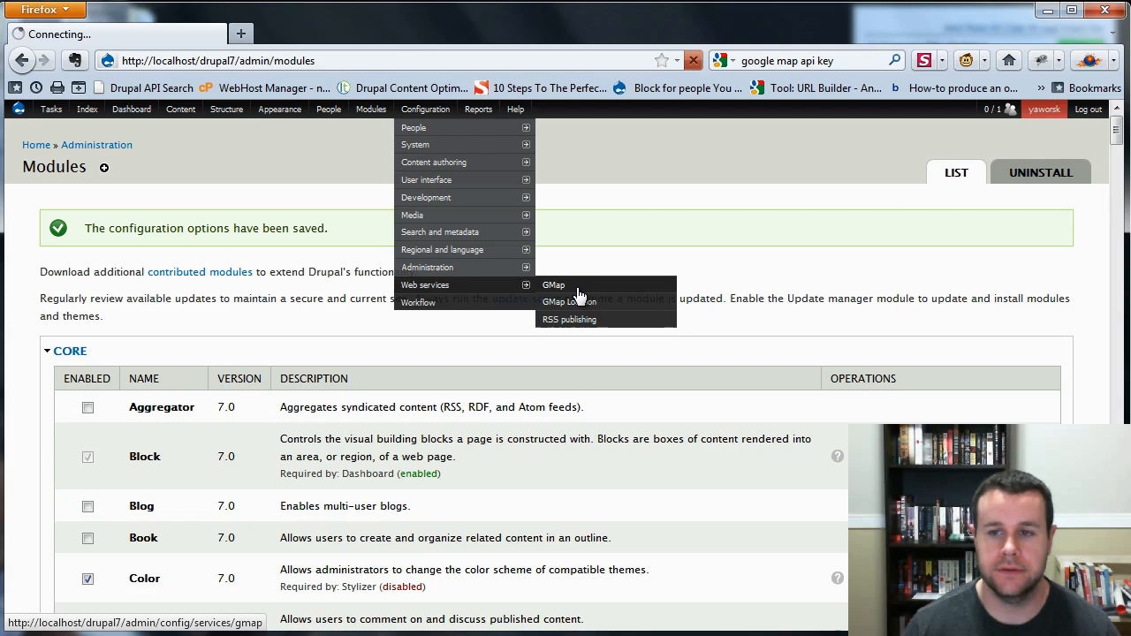
pyautogui.click(553, 284)
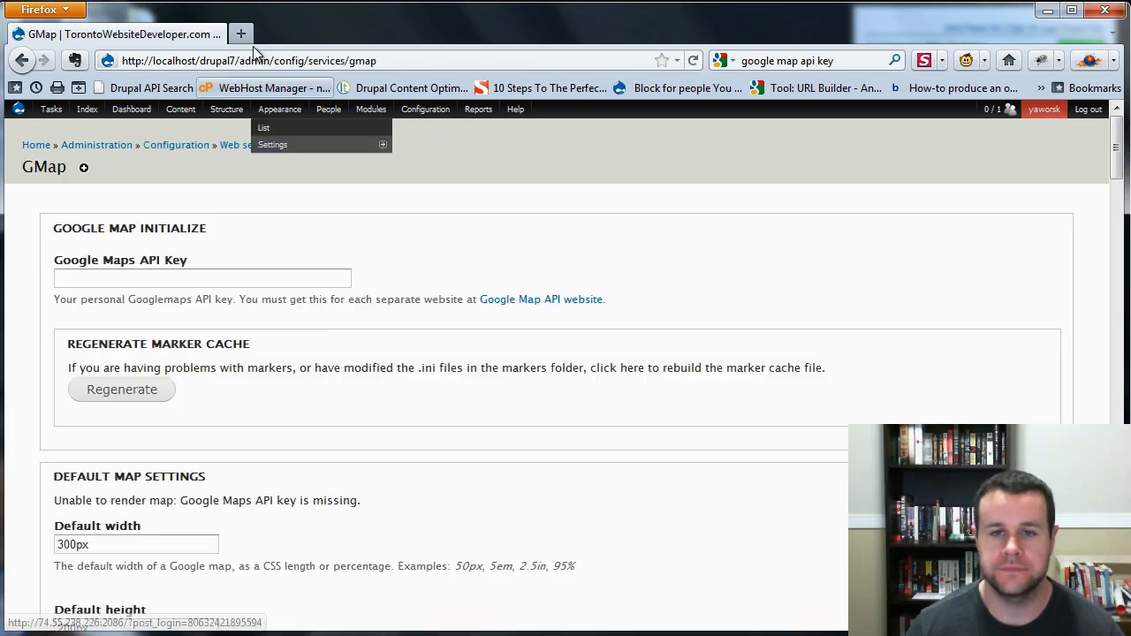
pyautogui.rightClick(202, 279)
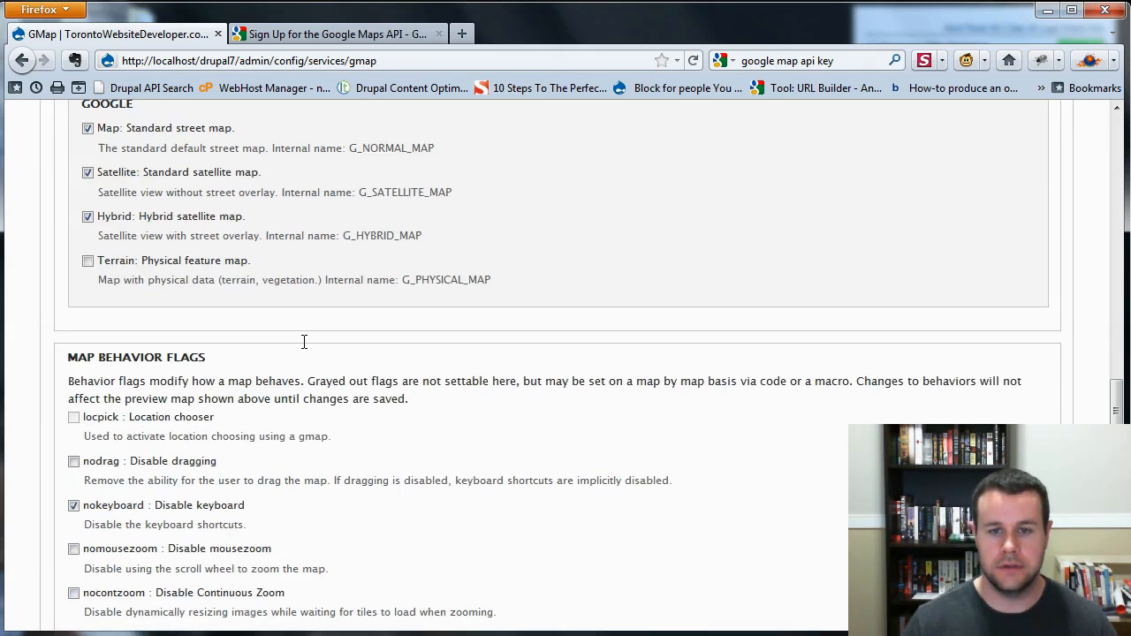
# - Enable AutoZoom to fit markers and save the GMap settings, confirming the map preview
pyautogui.scroll(-3)
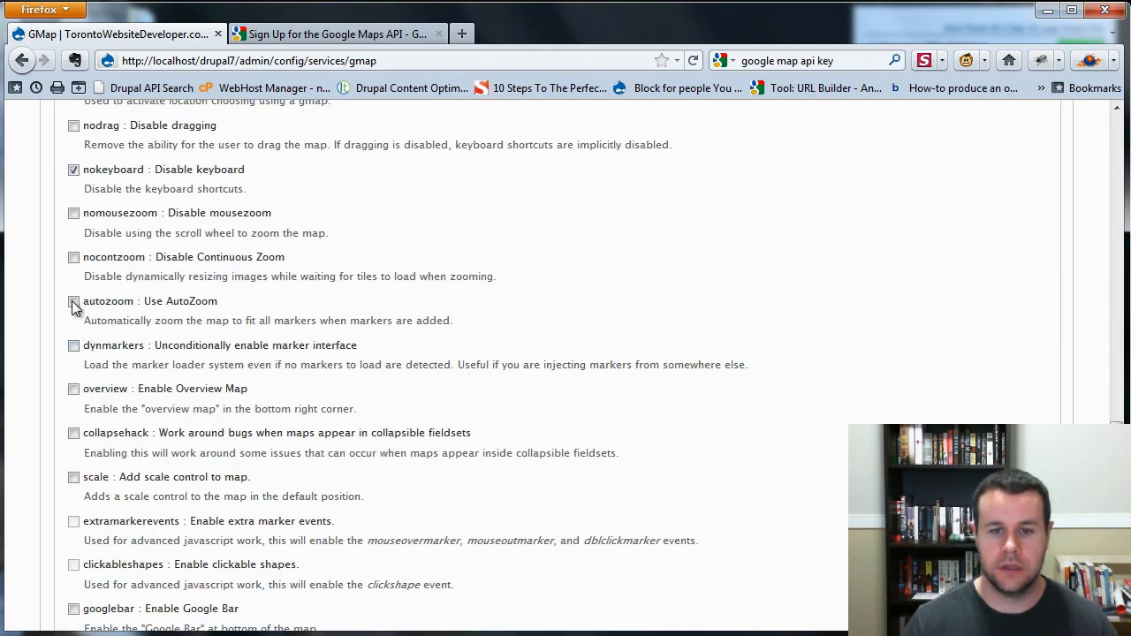
pyautogui.click(74, 300)
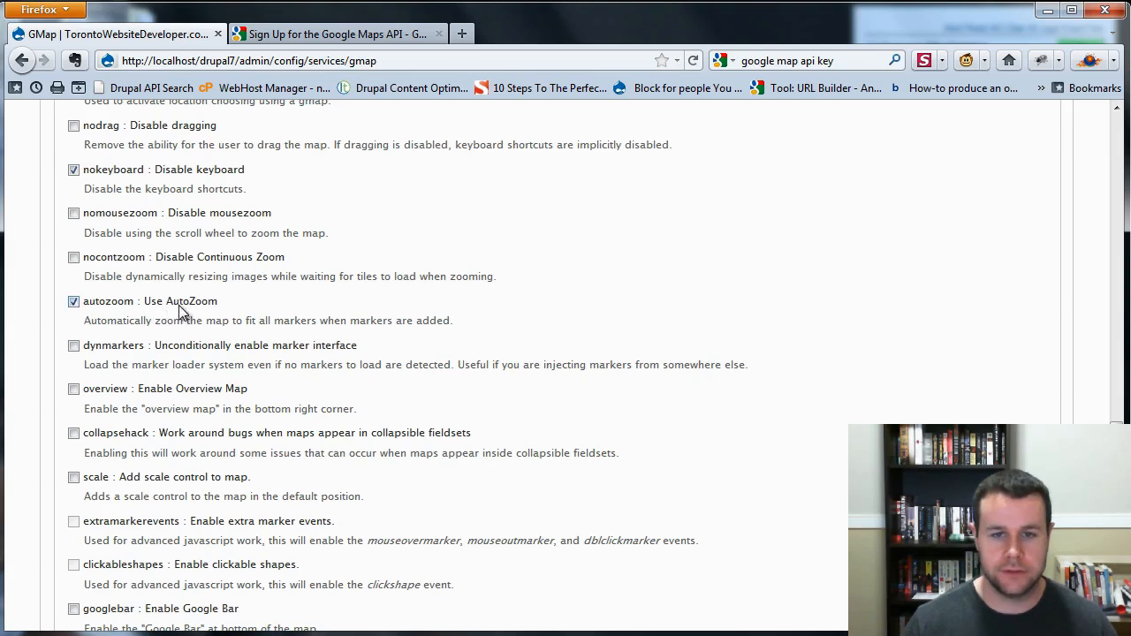
pyautogui.moveTo(318, 316)
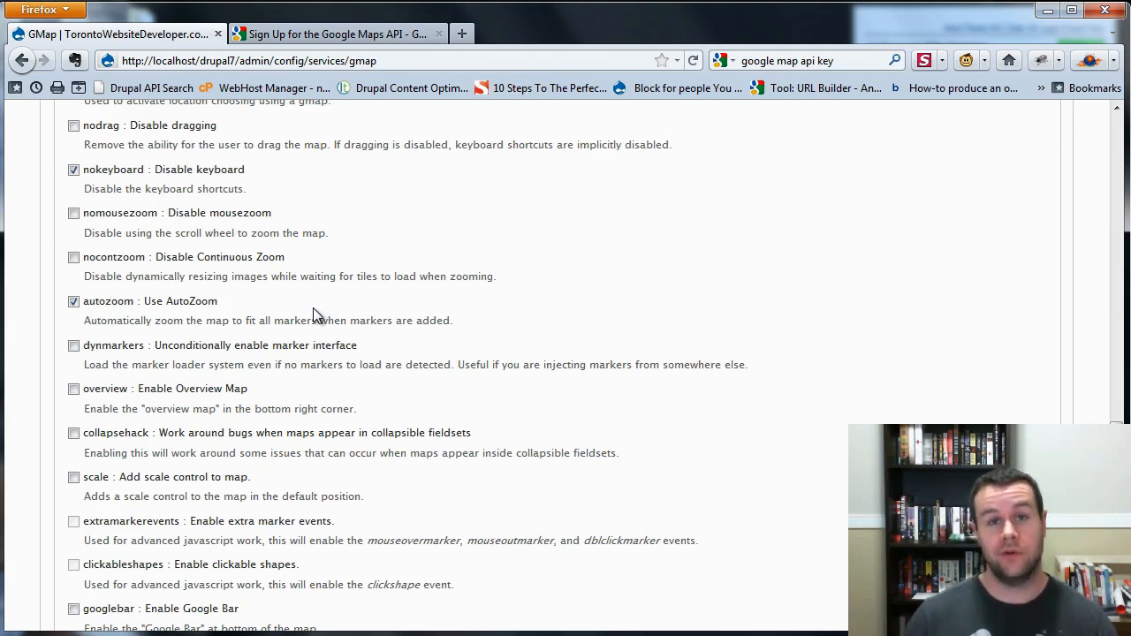
pyautogui.scroll(-3)
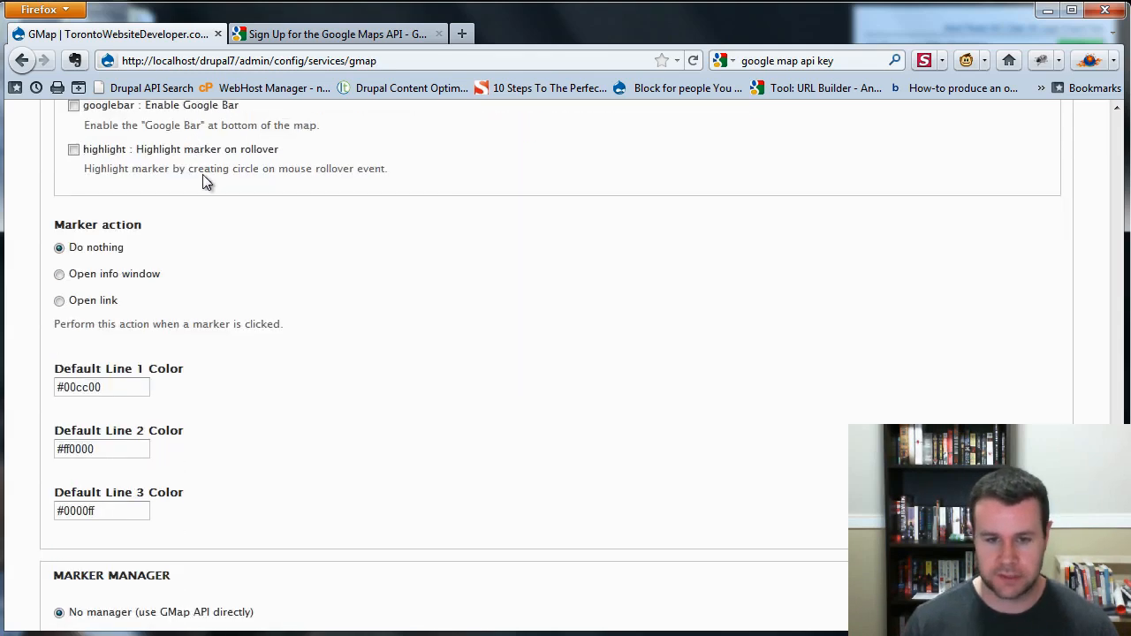
pyautogui.click(117, 559)
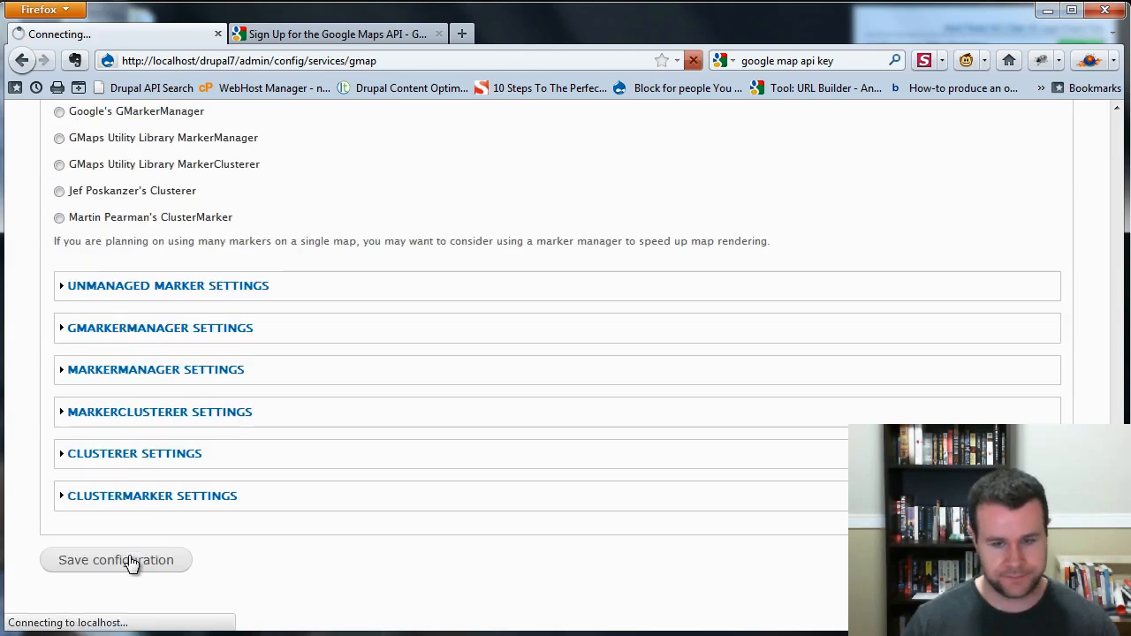
pyautogui.click(117, 559)
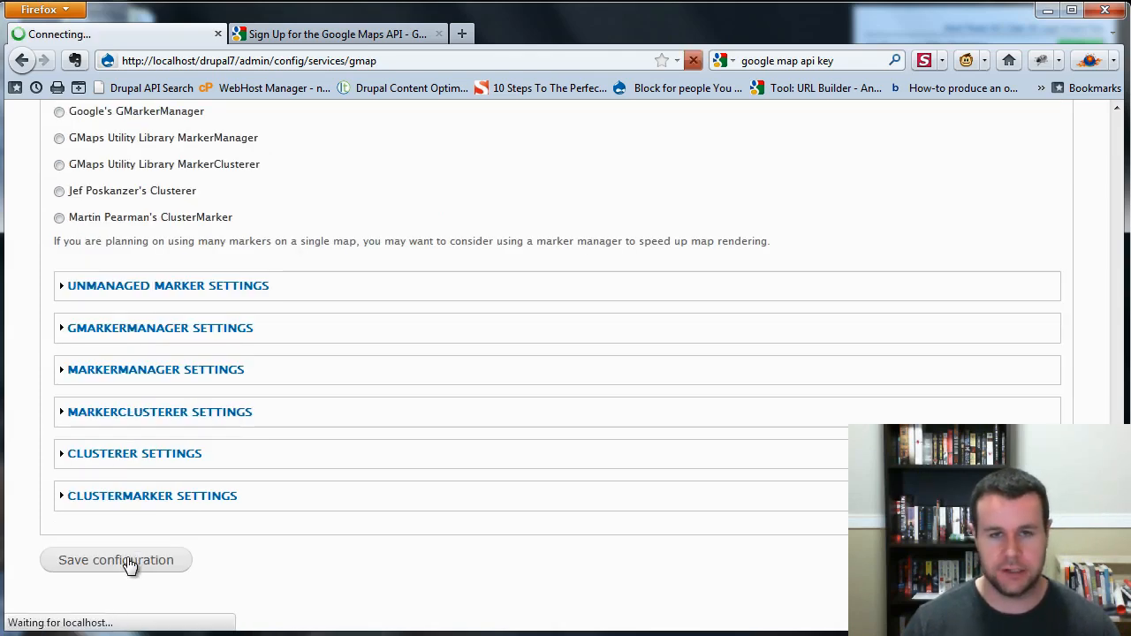
pyautogui.click(117, 558)
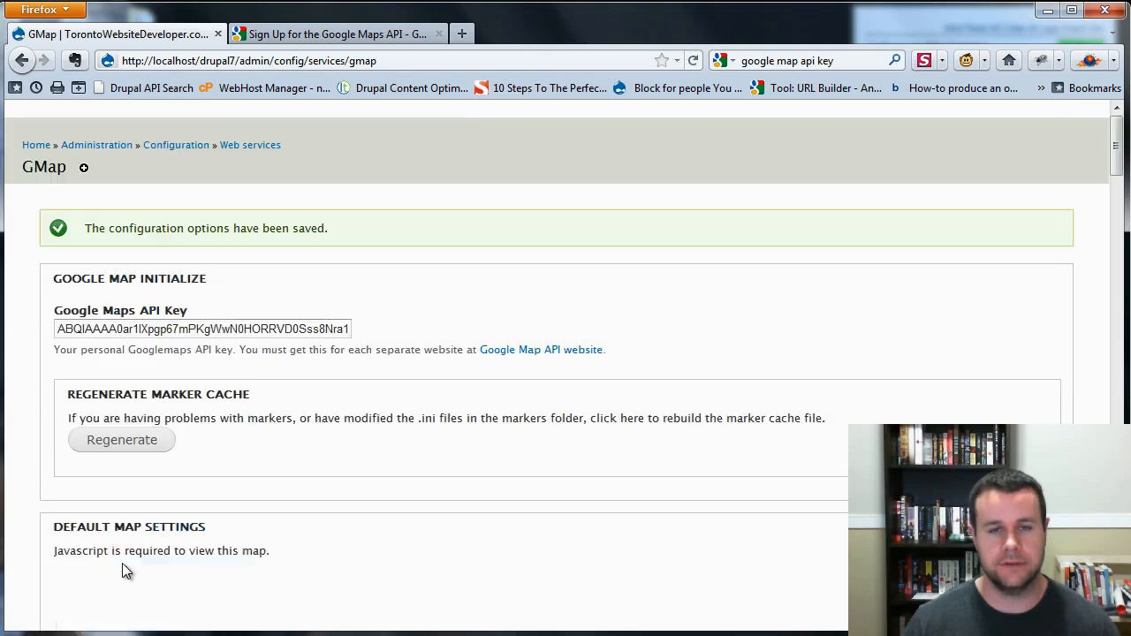
pyautogui.scroll(-3)
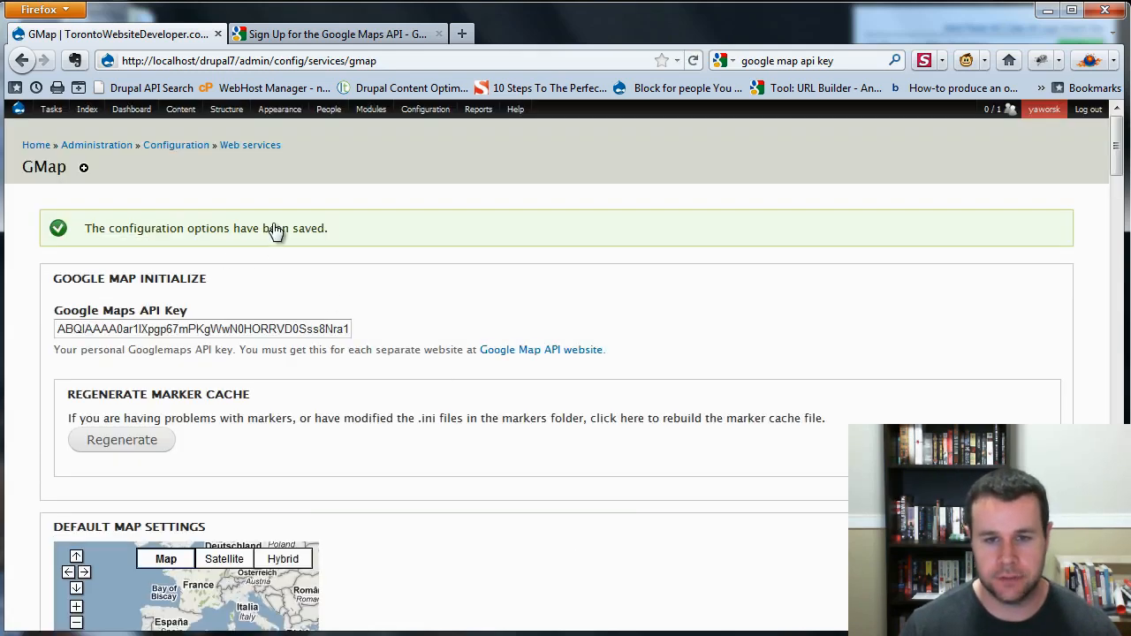
# - Open Configuration > GMap Location and scroll through the user map and node map macros
pyautogui.click(424, 110)
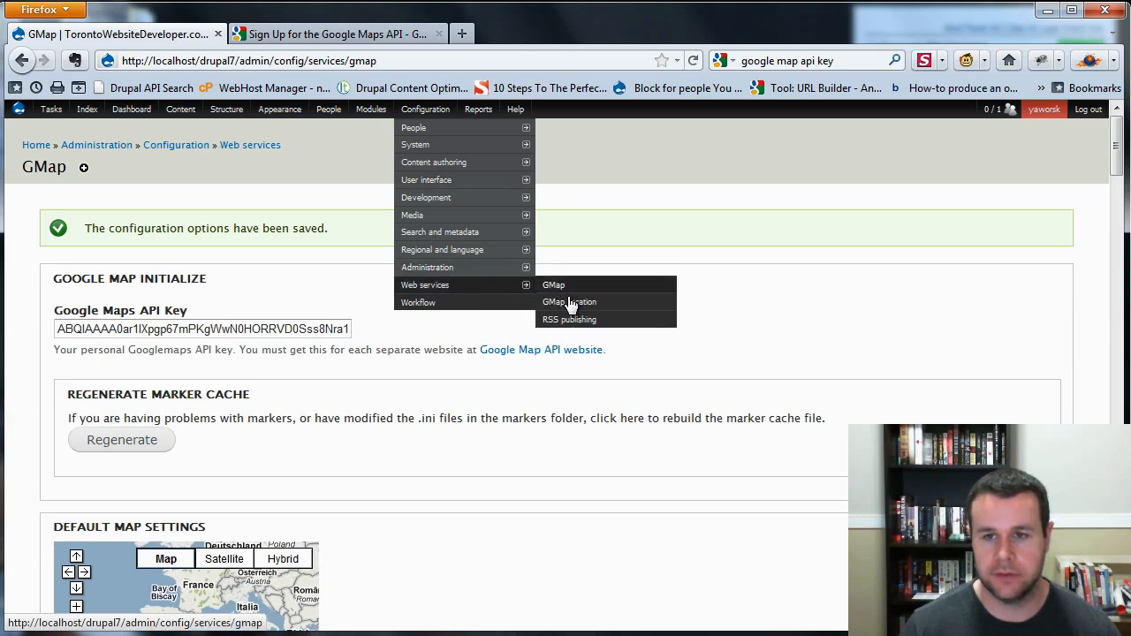
pyautogui.click(569, 301)
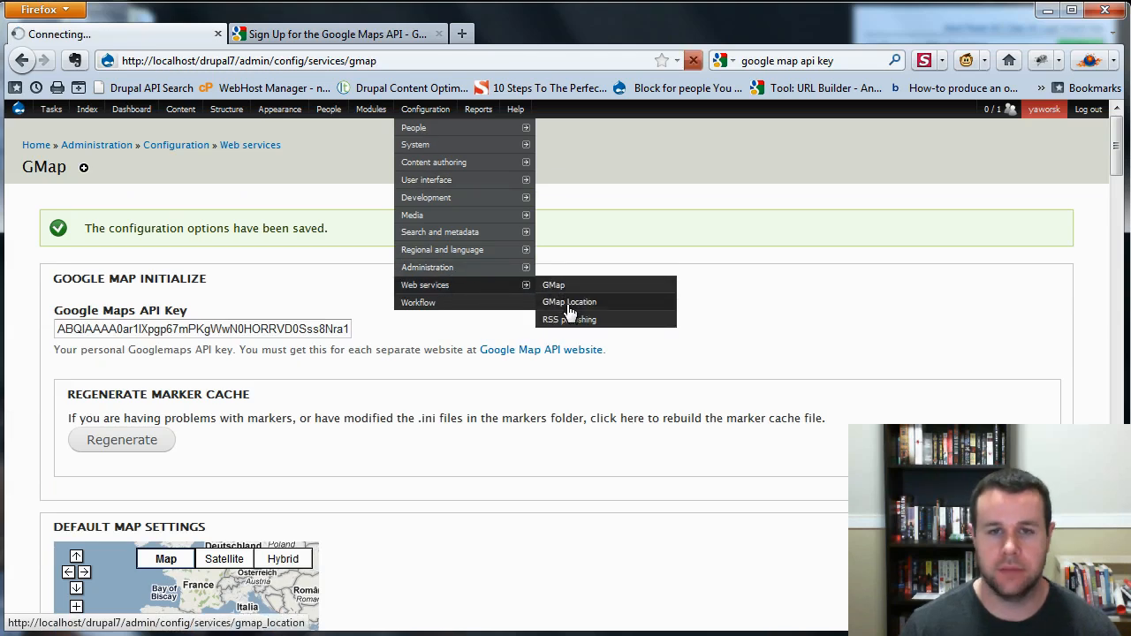
pyautogui.click(569, 300)
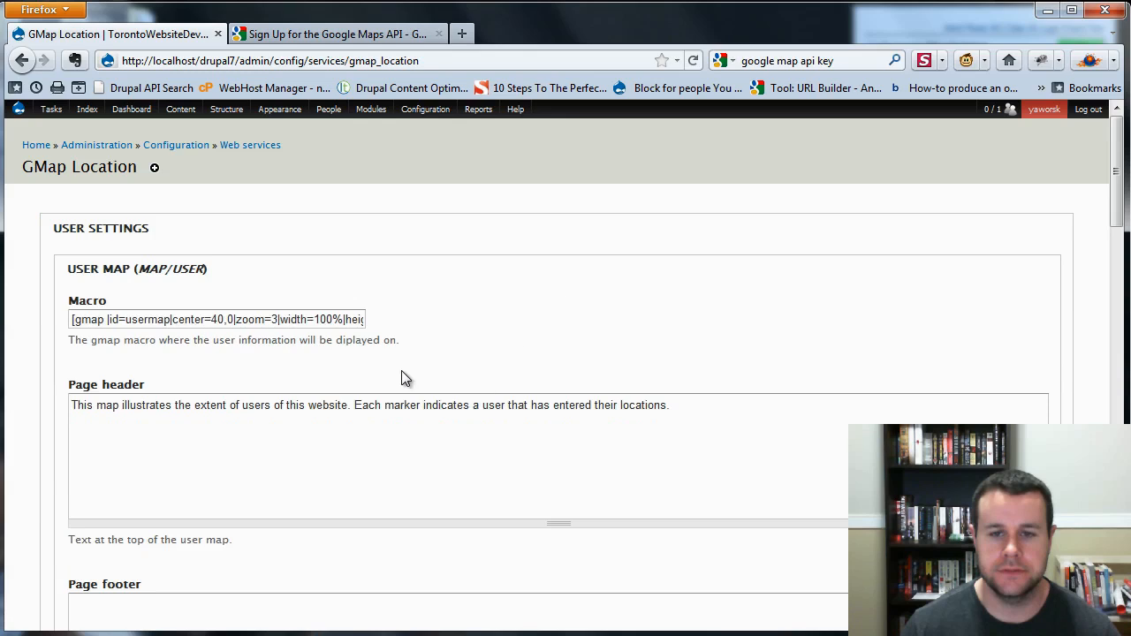
pyautogui.scroll(-3)
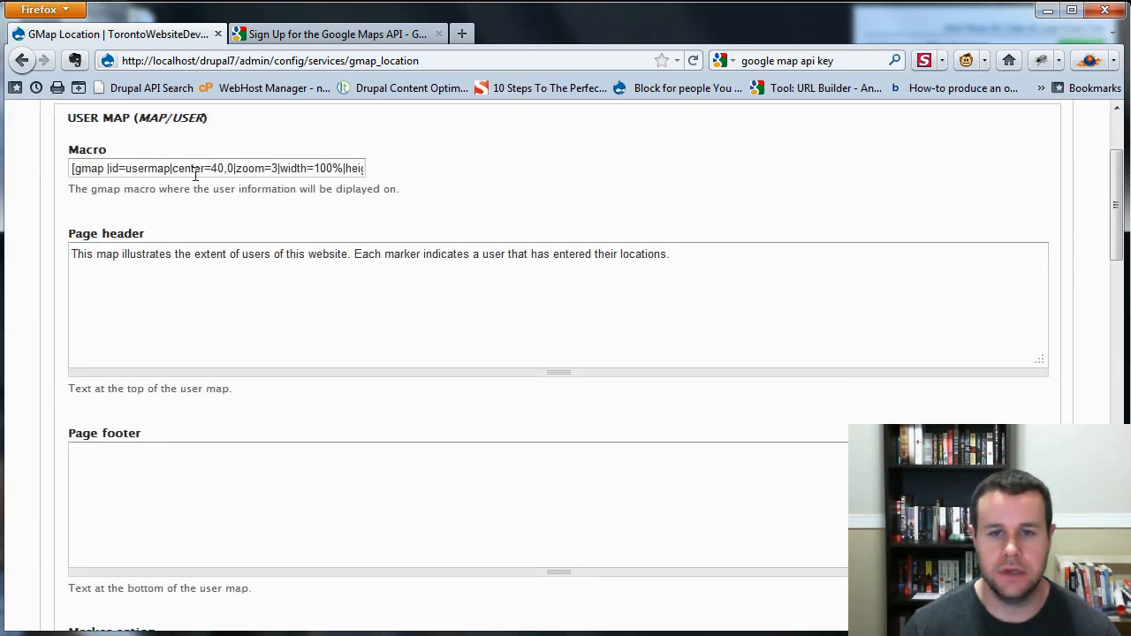
pyautogui.moveTo(156, 201)
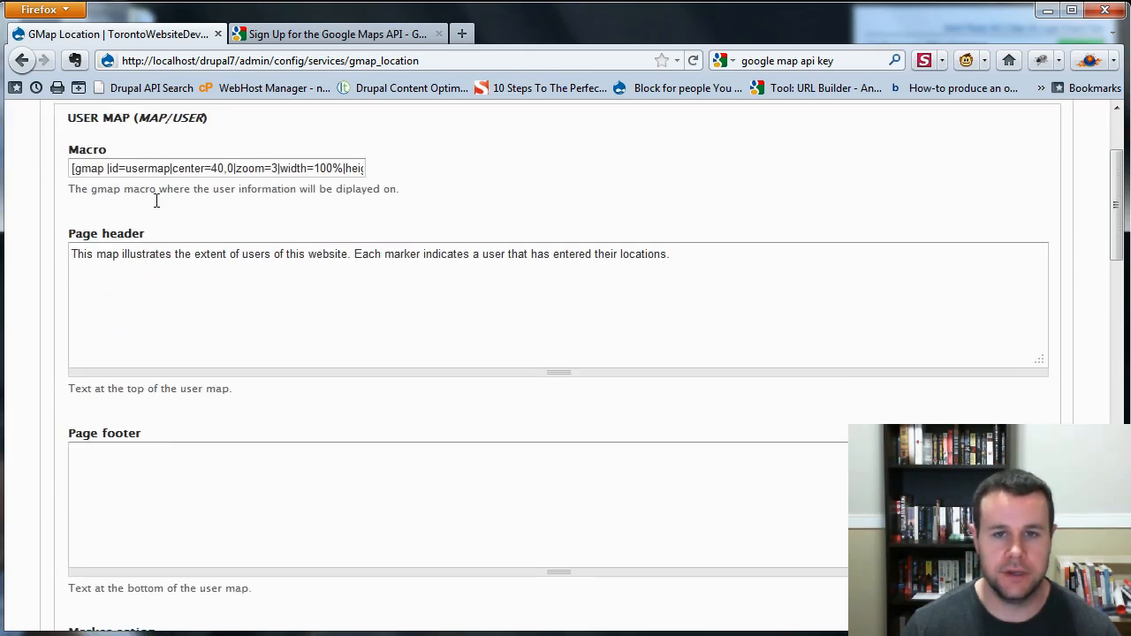
pyautogui.scroll(-3)
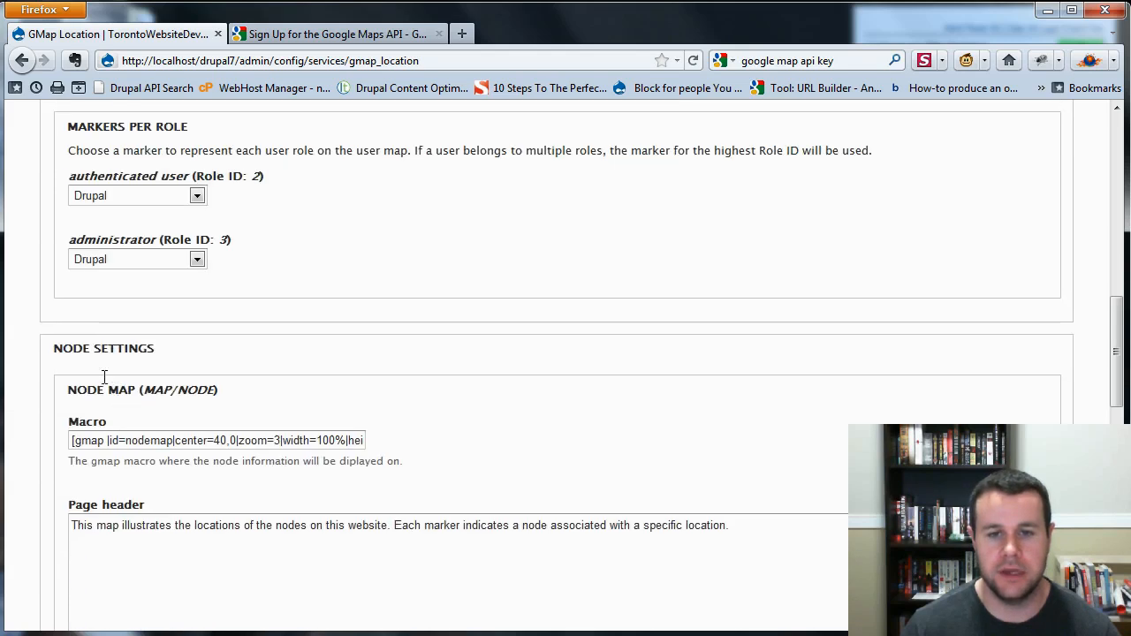
pyautogui.scroll(-3)
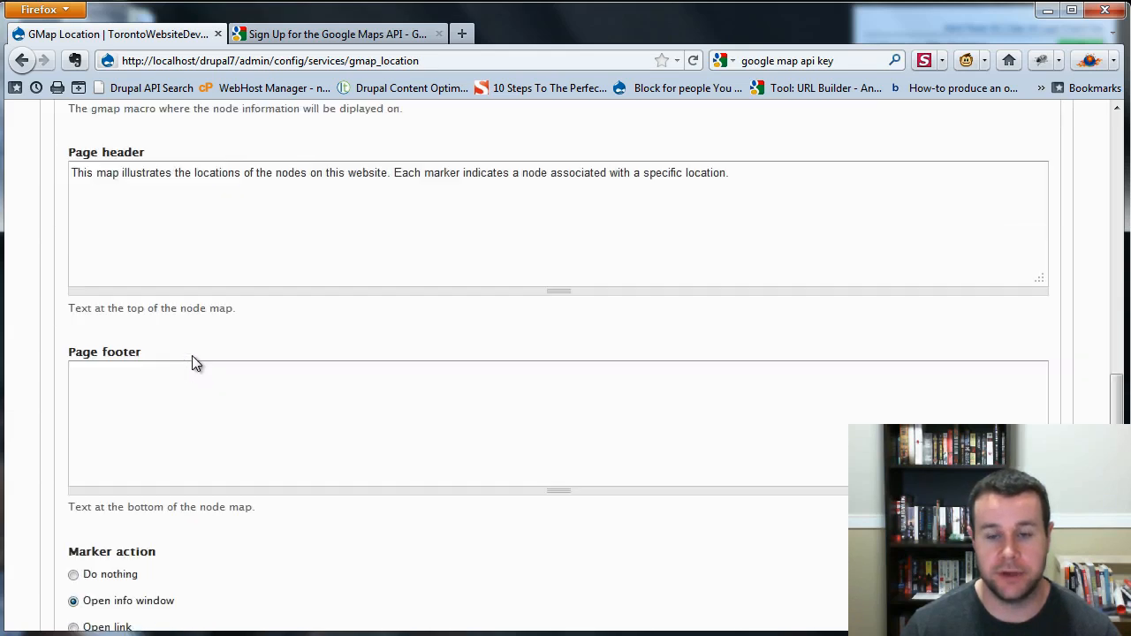
pyautogui.scroll(-3)
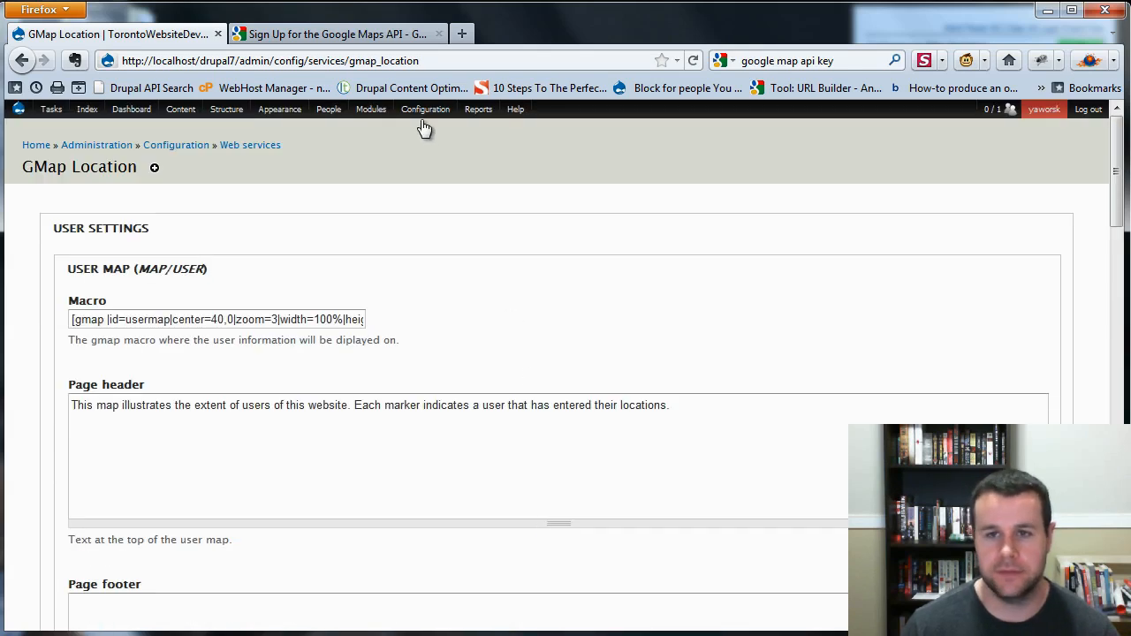
# - Open the Location module settings and its Bundles tab, which lists no content types yet
pyautogui.click(424, 109)
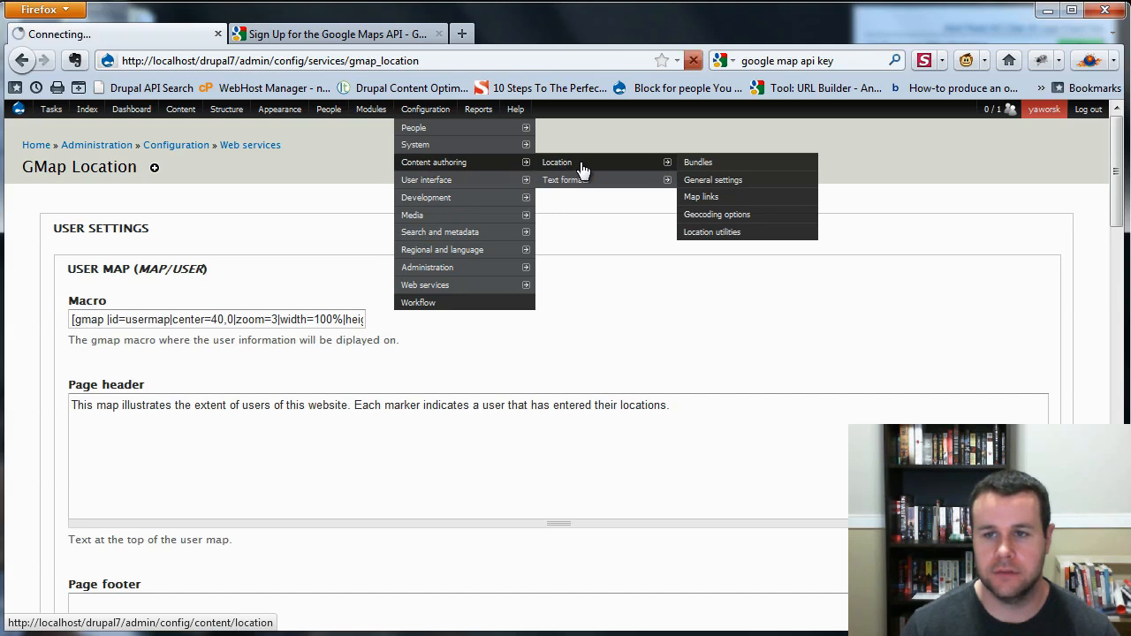
pyautogui.click(556, 163)
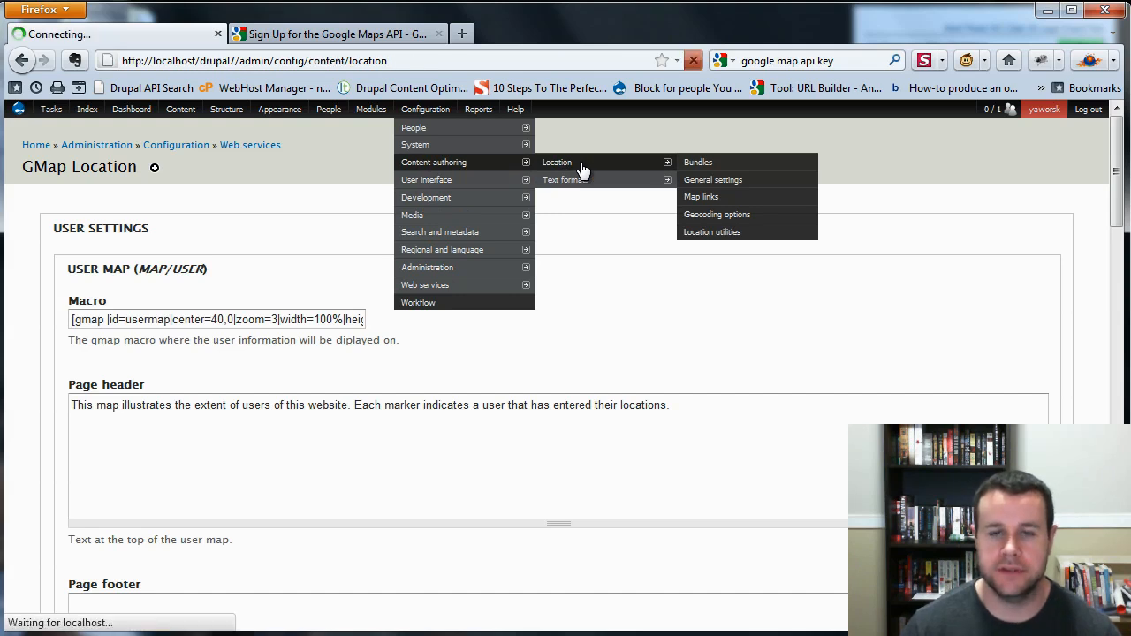
pyautogui.click(712, 180)
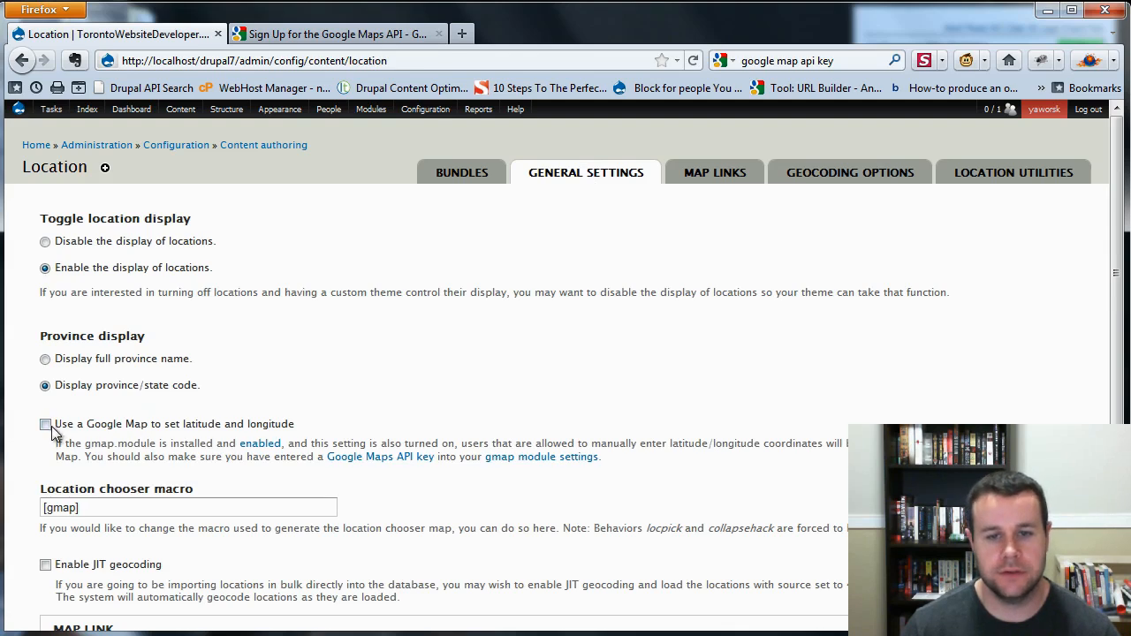
pyautogui.scroll(-3)
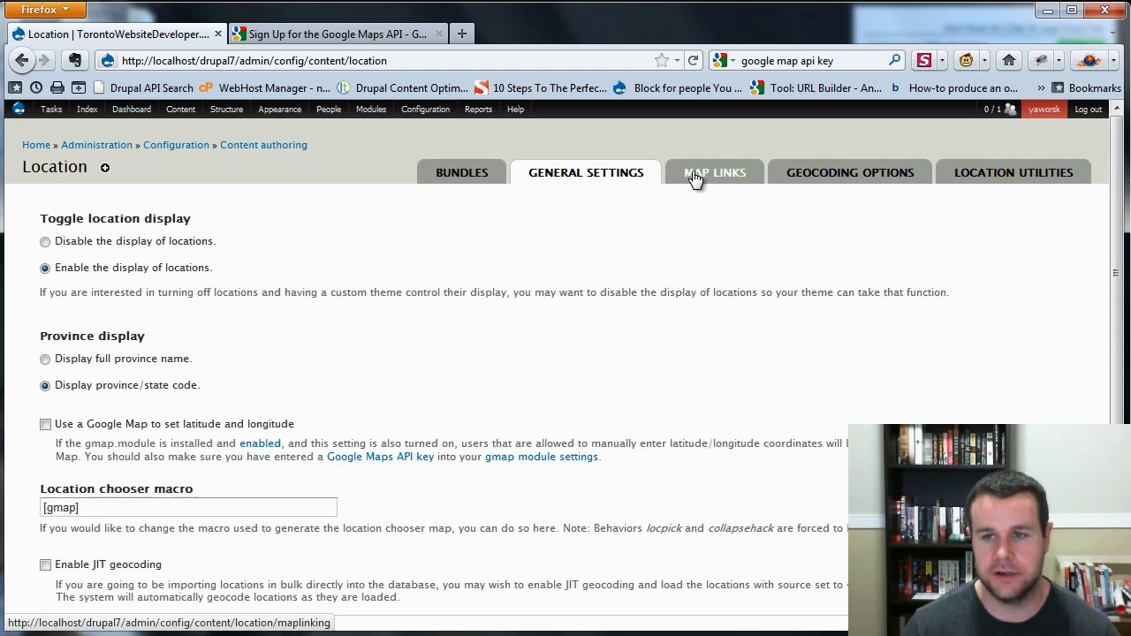
pyautogui.click(461, 173)
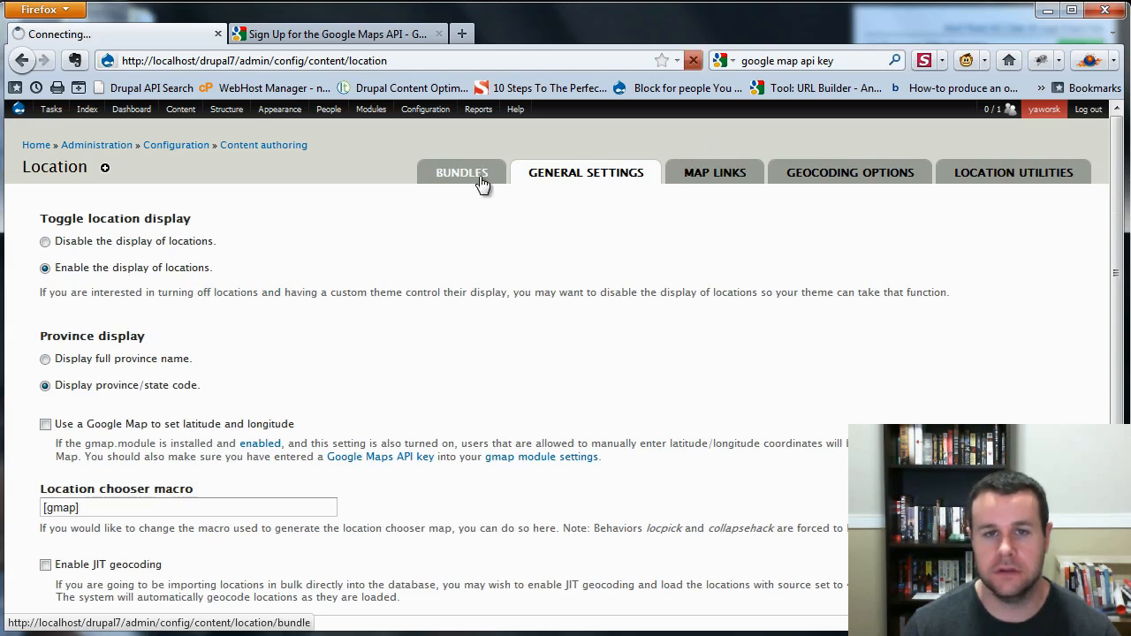
pyautogui.click(461, 173)
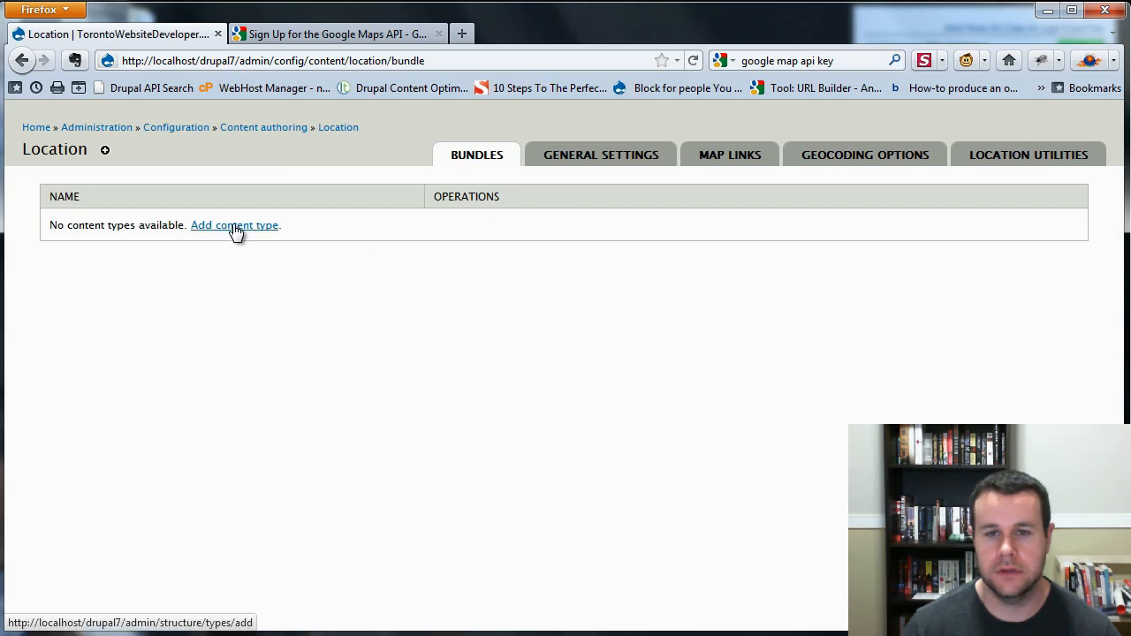
# - Add a Location content type described 'Store node locator' with title label 'Location Name'
pyautogui.click(233, 225)
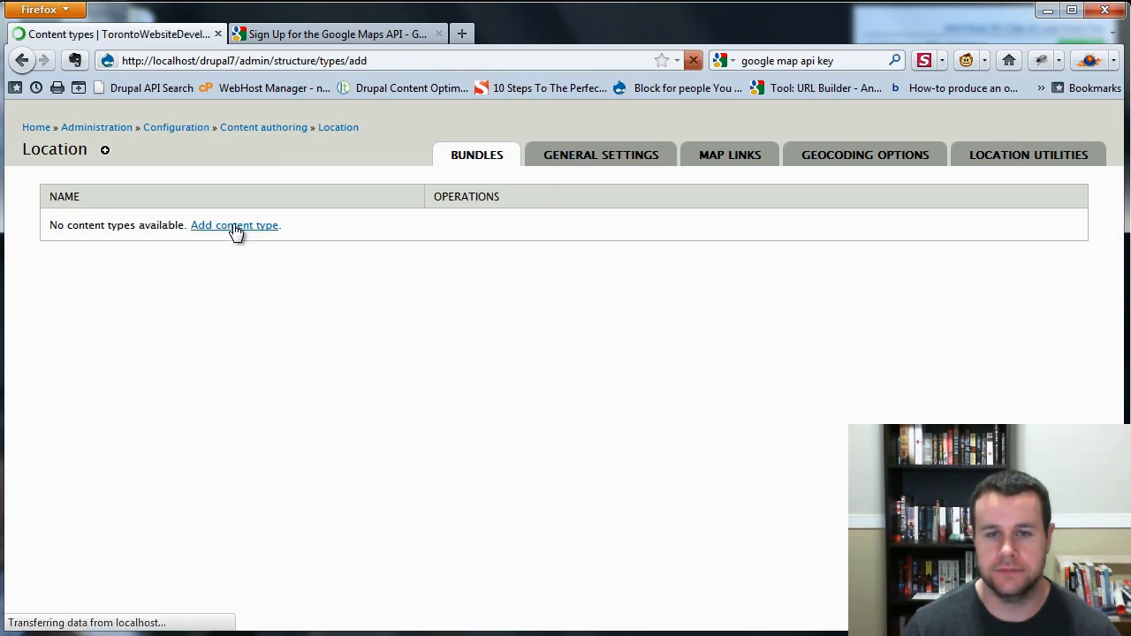
pyautogui.click(233, 225)
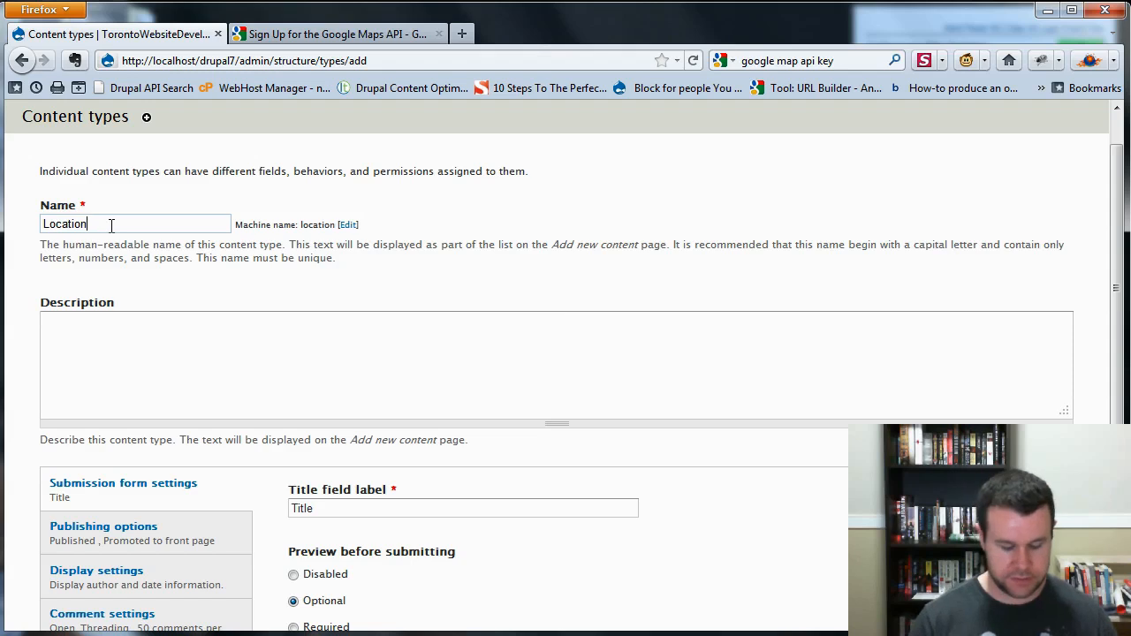
pyautogui.write('Node locations for our s')
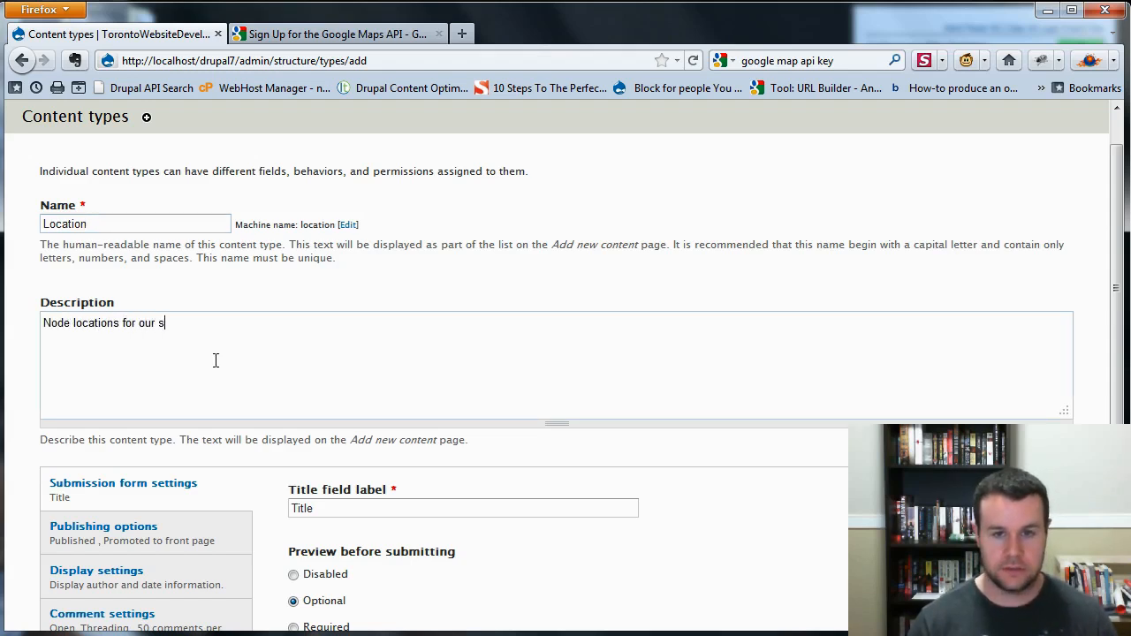
pyautogui.write('tore node locator')
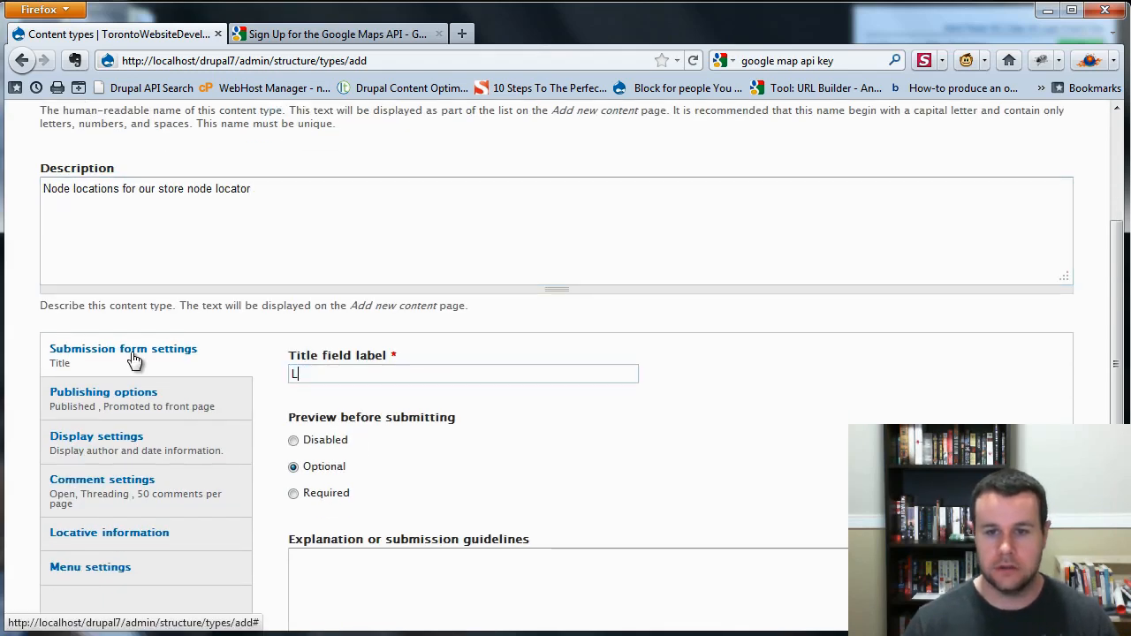
pyautogui.write('ocation Name')
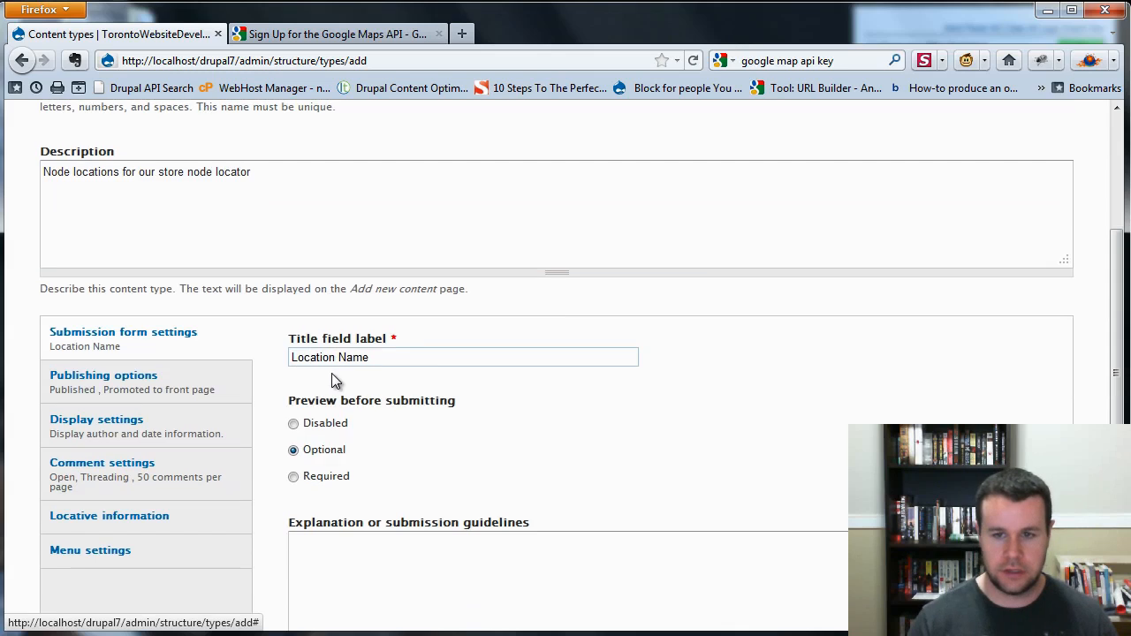
# - Set default comments to Closed and expand the Locative information settings
pyautogui.scroll(-3)
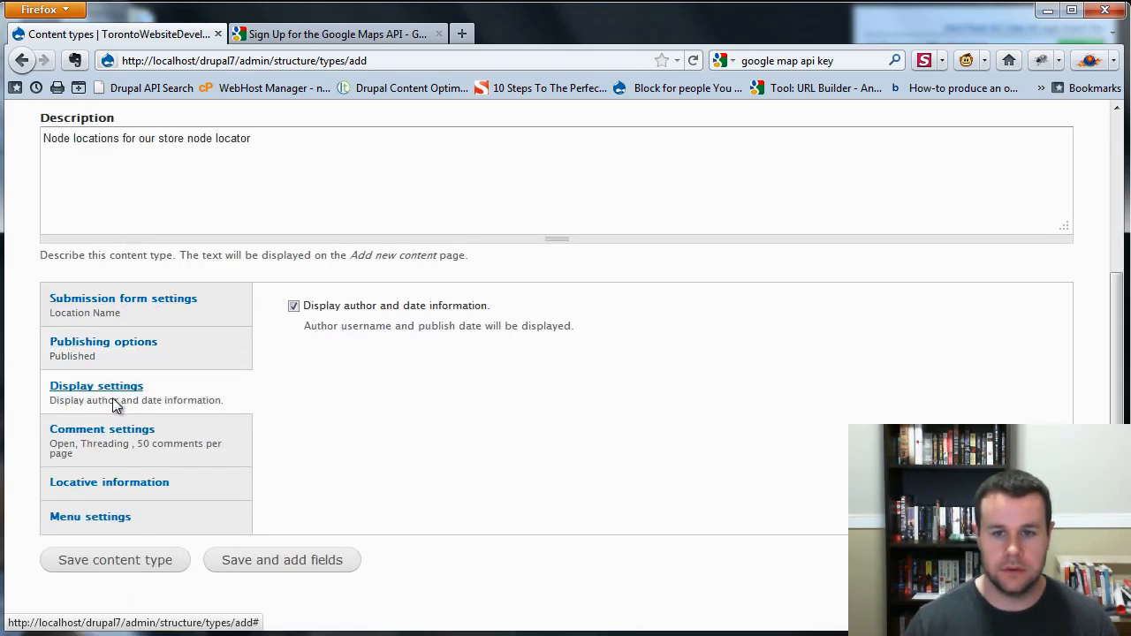
pyautogui.click(102, 430)
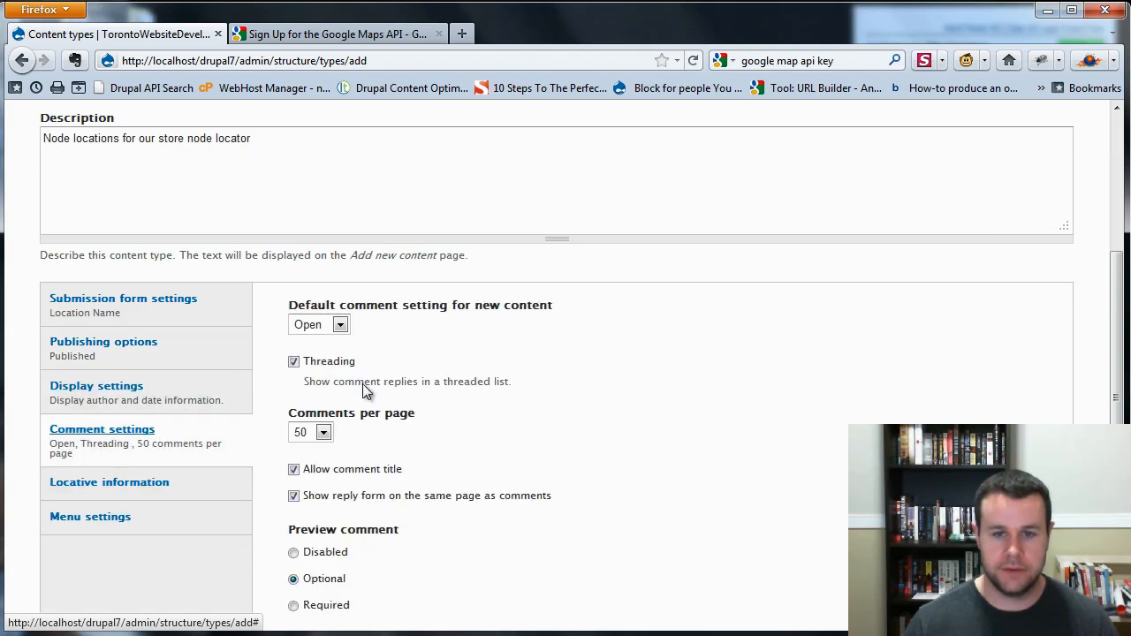
pyautogui.click(318, 325)
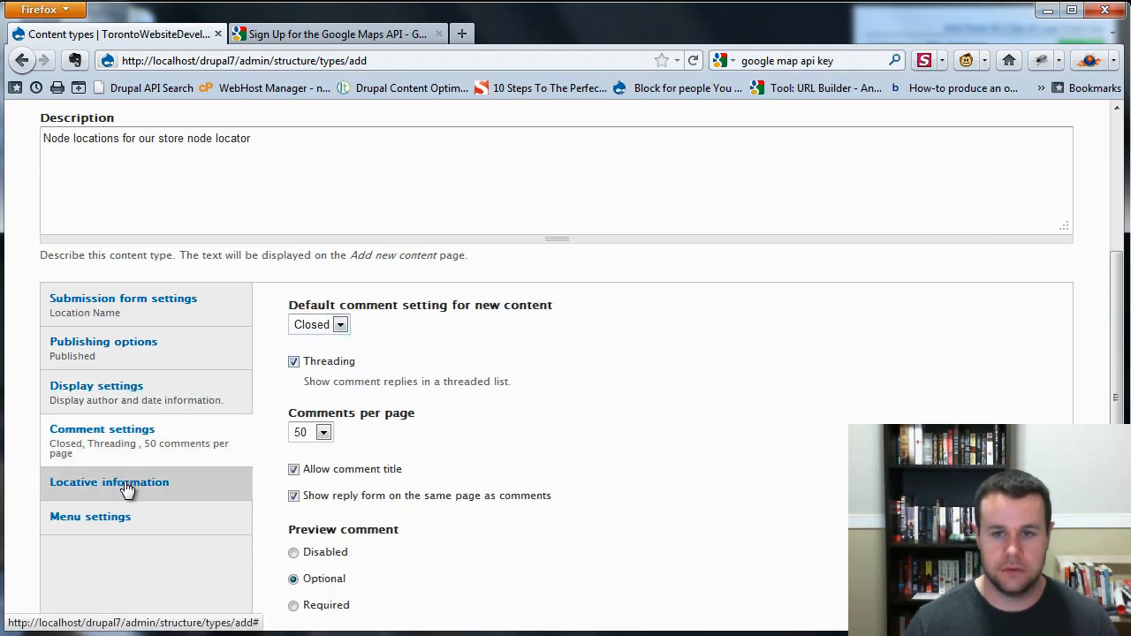
pyautogui.click(110, 480)
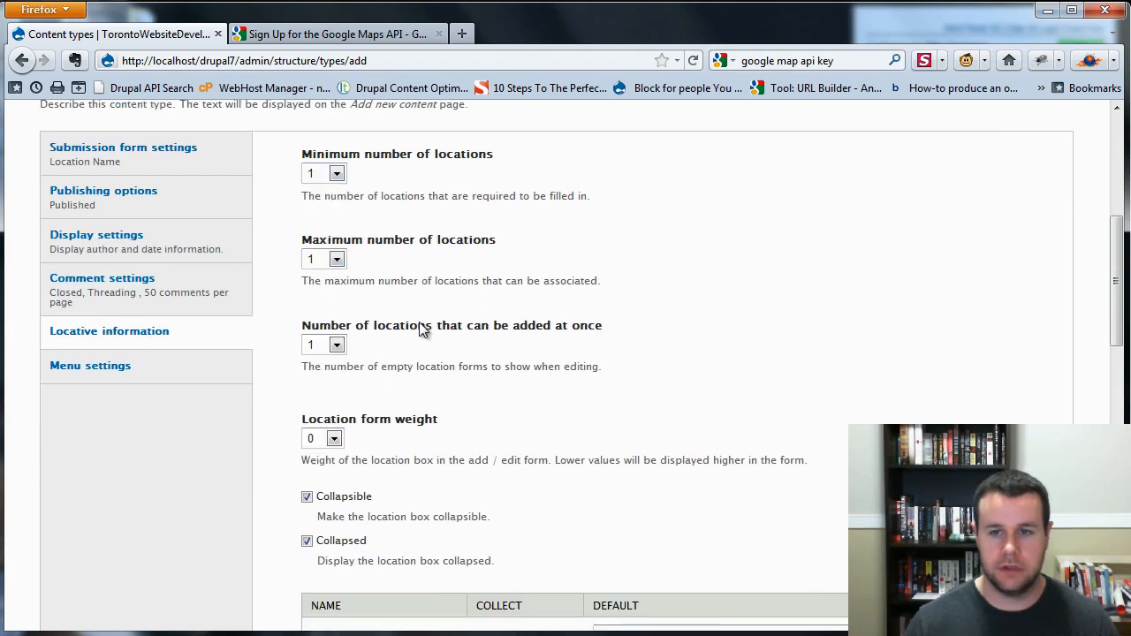
# - Require street address, drop the Coordinate Chooser, hide Location name from display, and Save and add fields
pyautogui.scroll(-3)
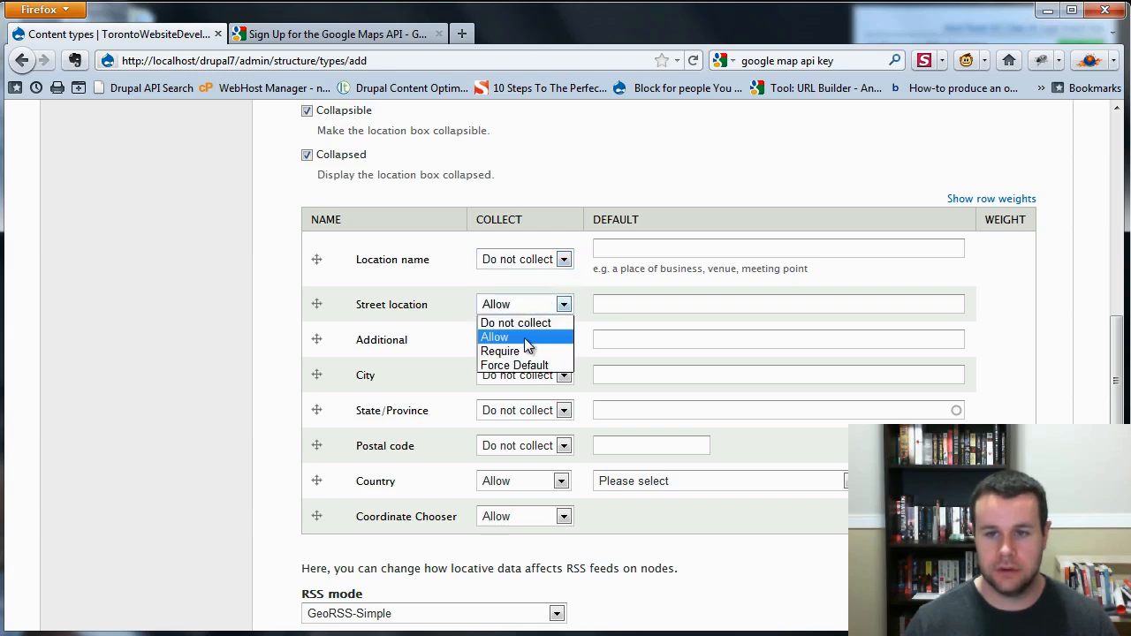
pyautogui.click(499, 350)
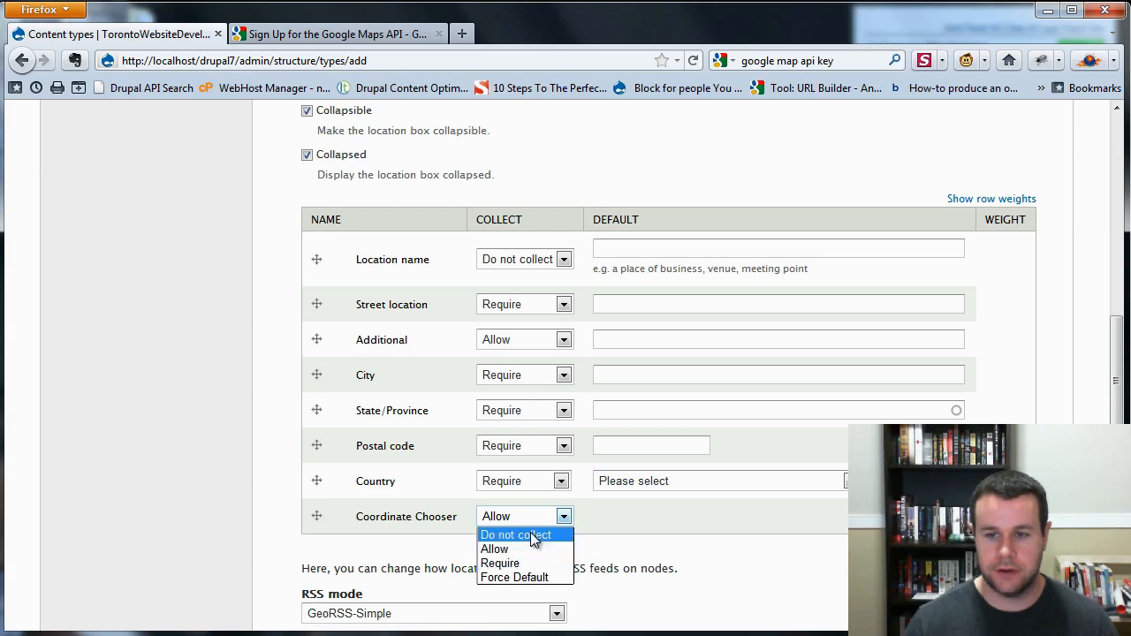
pyautogui.click(516, 534)
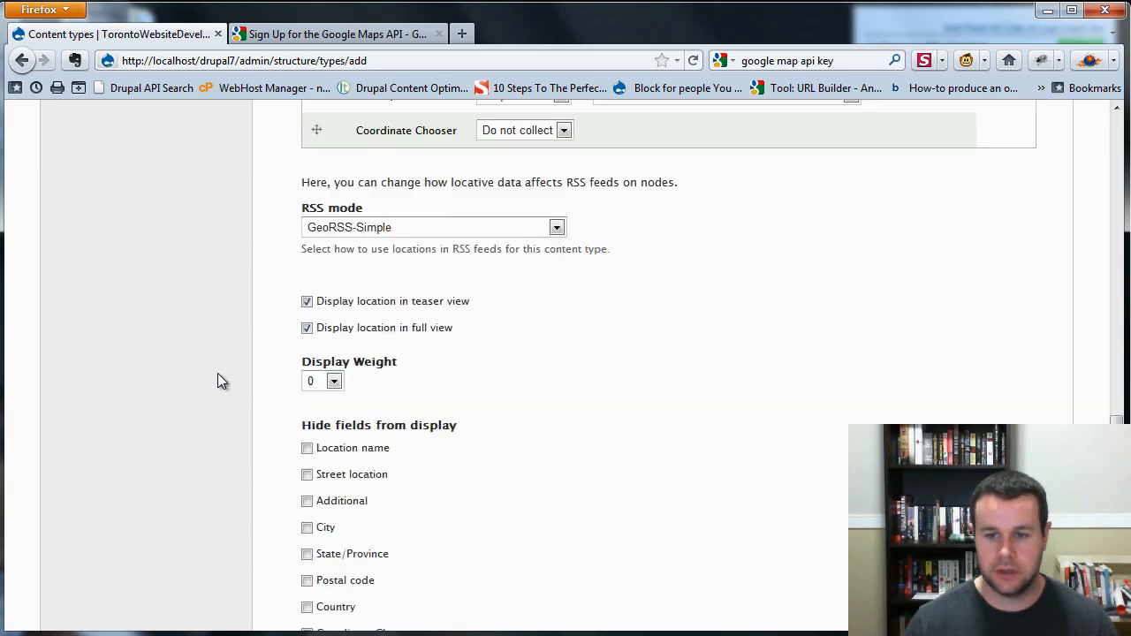
pyautogui.scroll(-3)
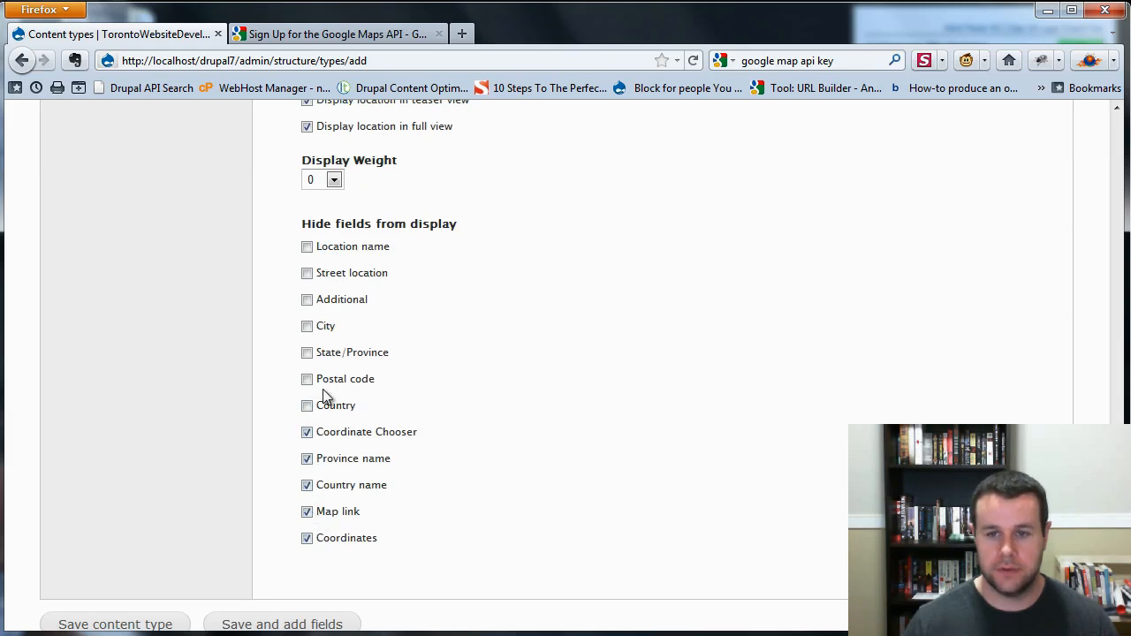
pyautogui.click(307, 247)
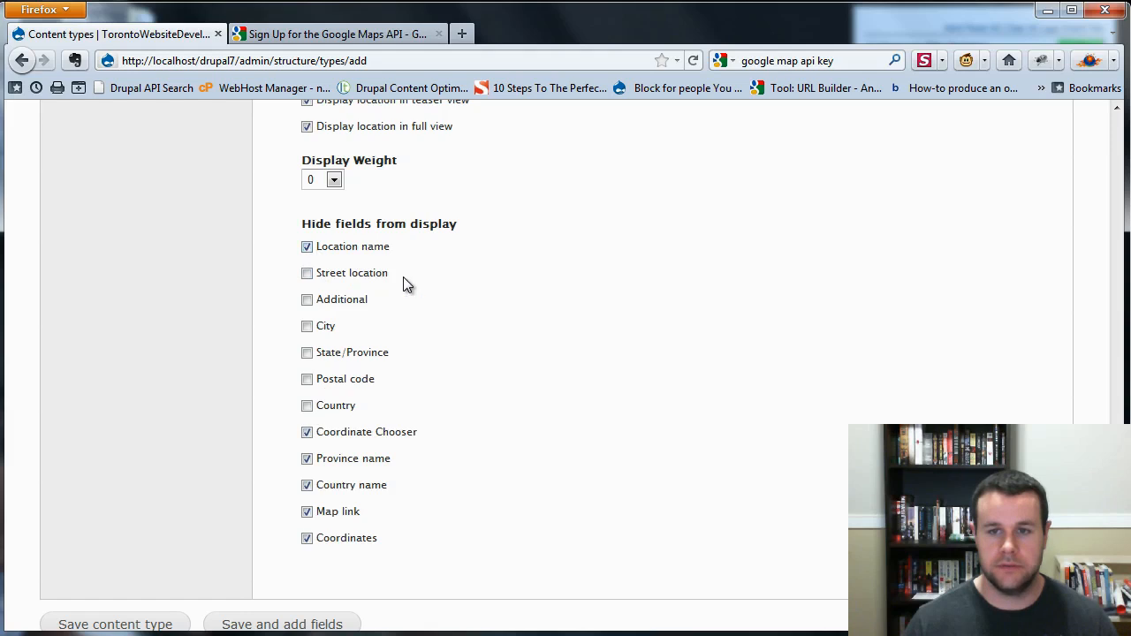
pyautogui.click(282, 559)
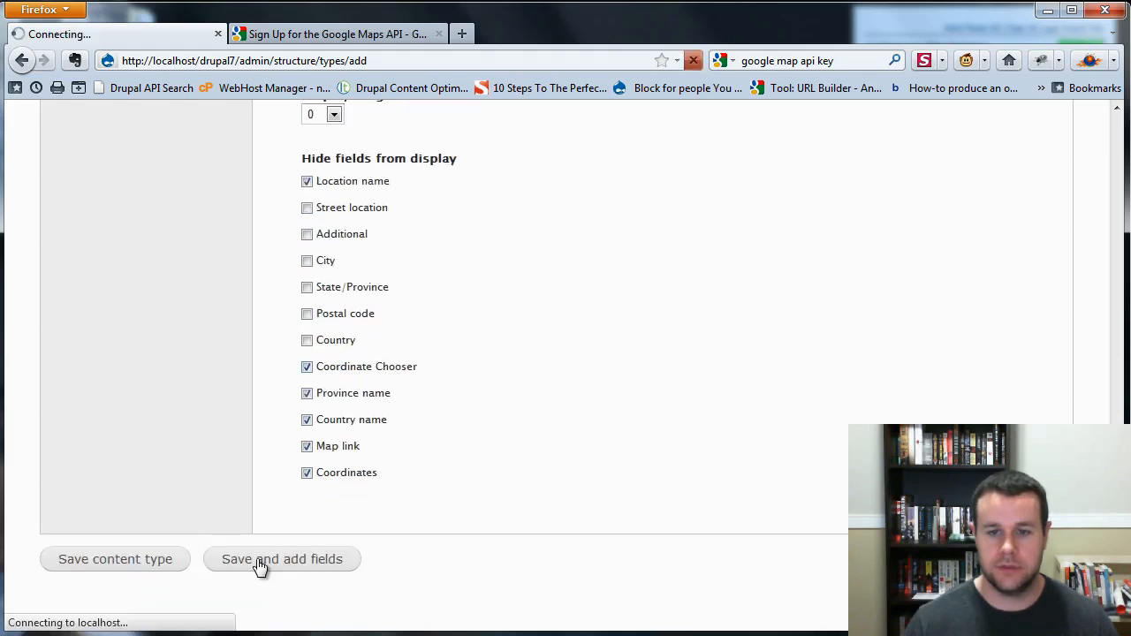
pyautogui.click(282, 558)
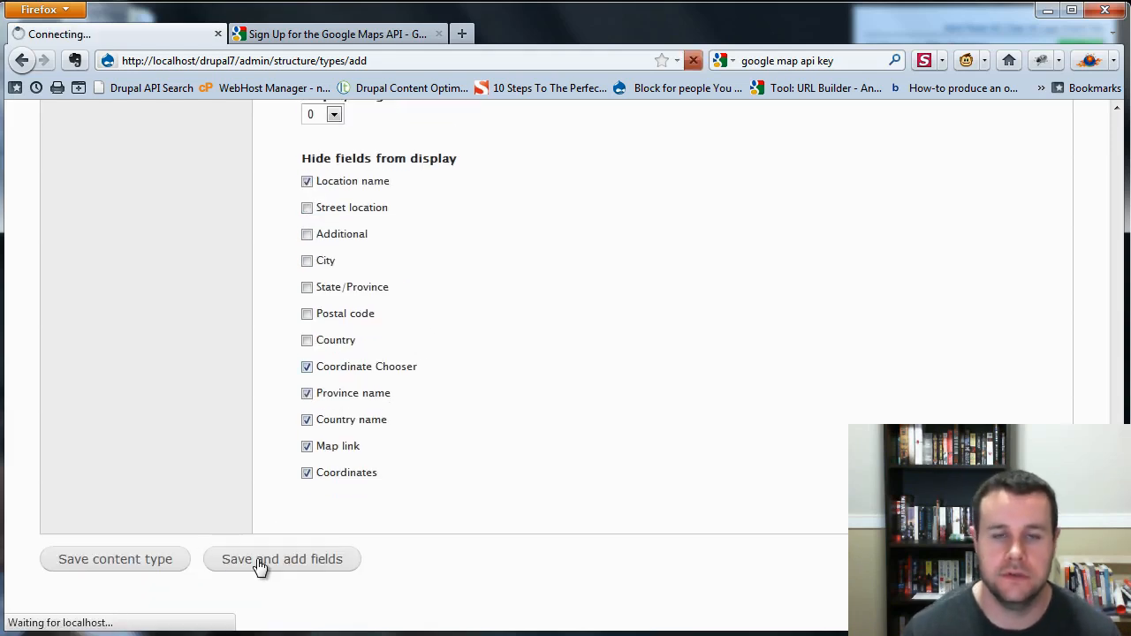
# - Browse the Location Map links settings and its per-country list
pyautogui.click(283, 559)
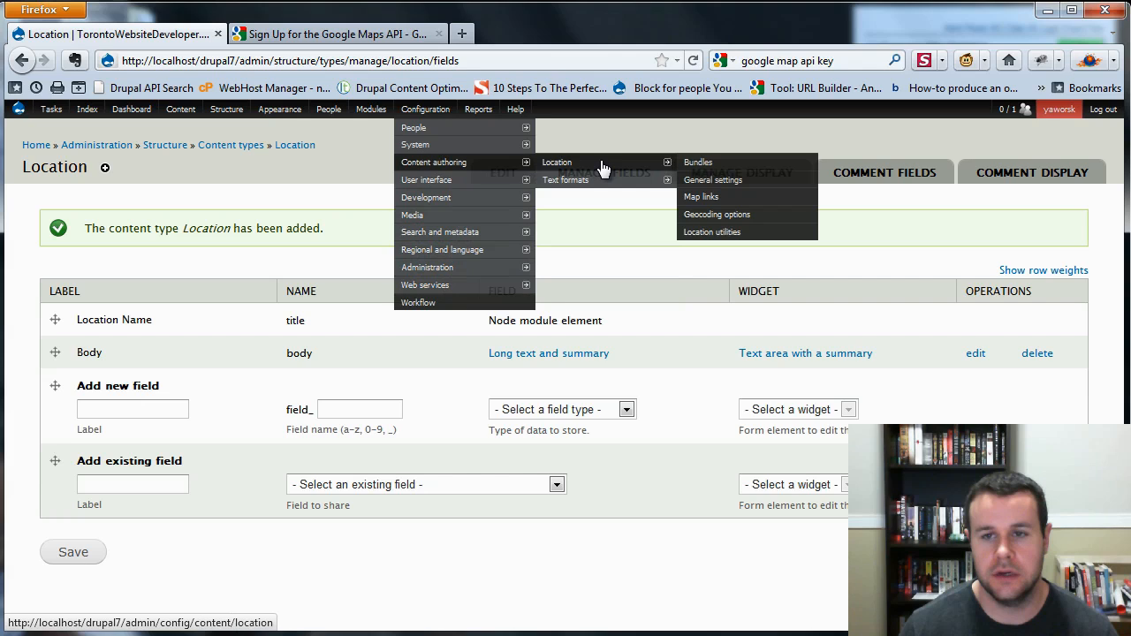
pyautogui.click(700, 196)
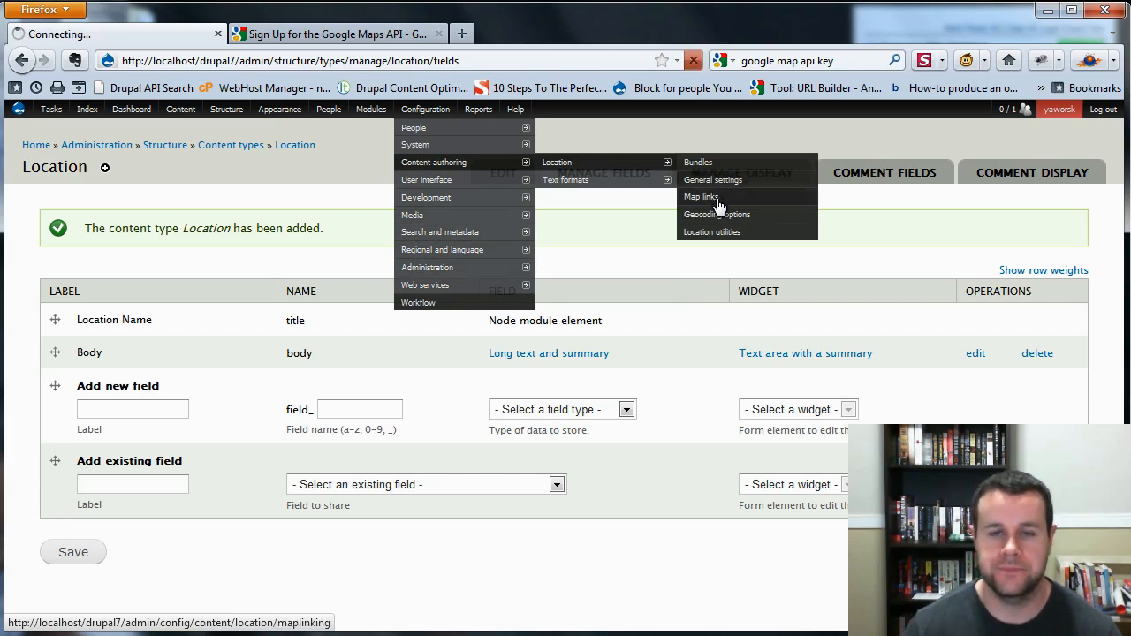
pyautogui.click(700, 196)
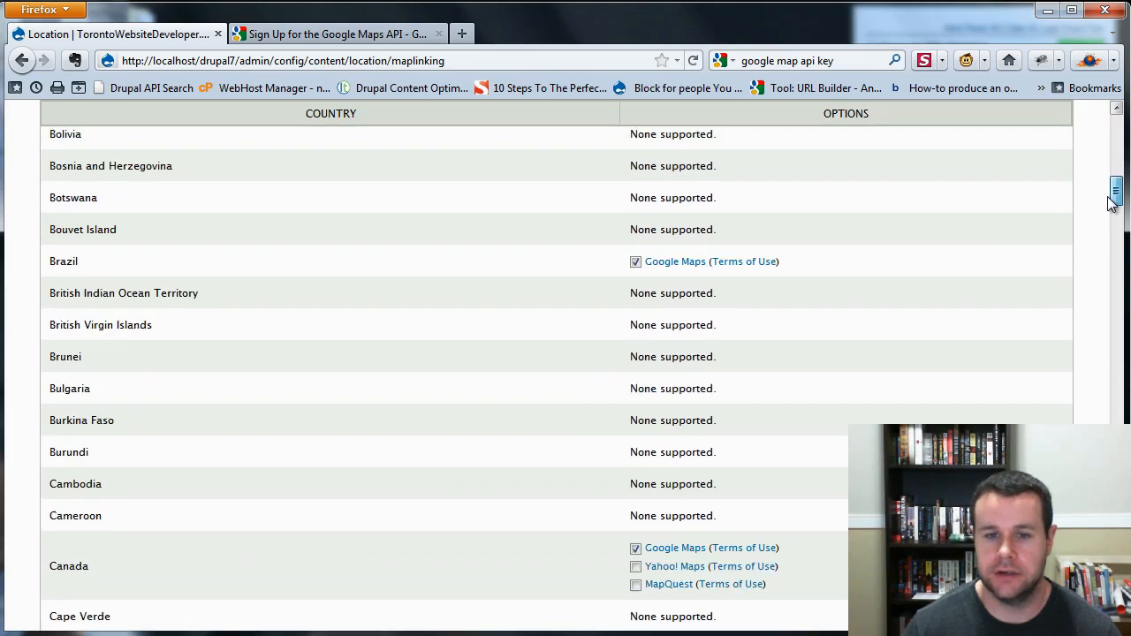
pyautogui.scroll(3)
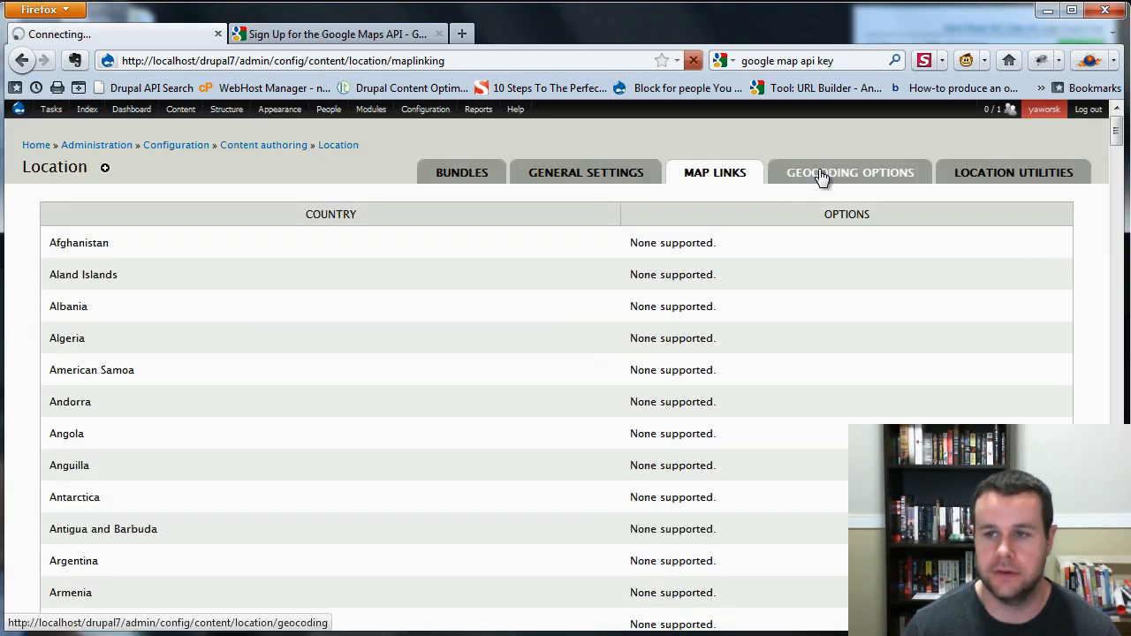
# - Switch to Geocoding options and save that configuration
pyautogui.click(848, 173)
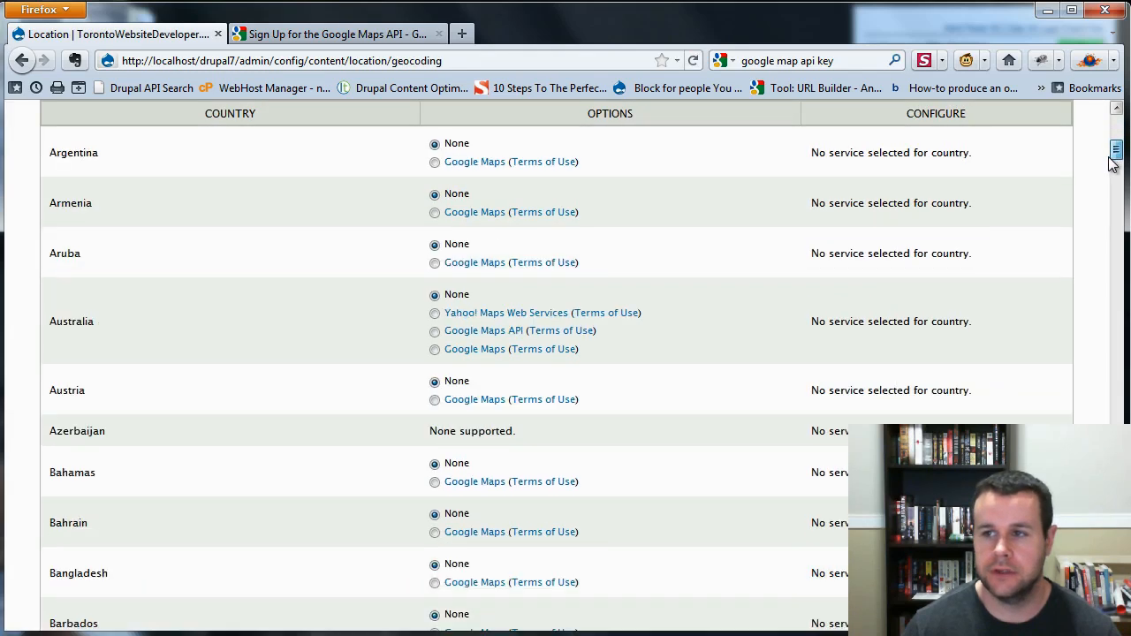
pyautogui.scroll(-3)
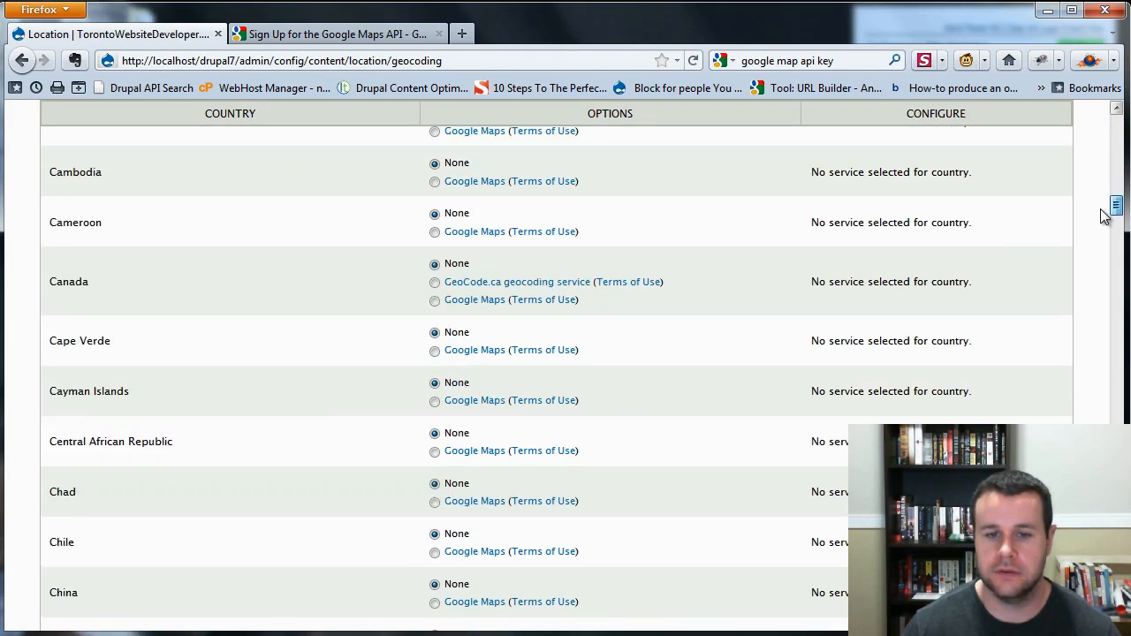
pyautogui.click(435, 300)
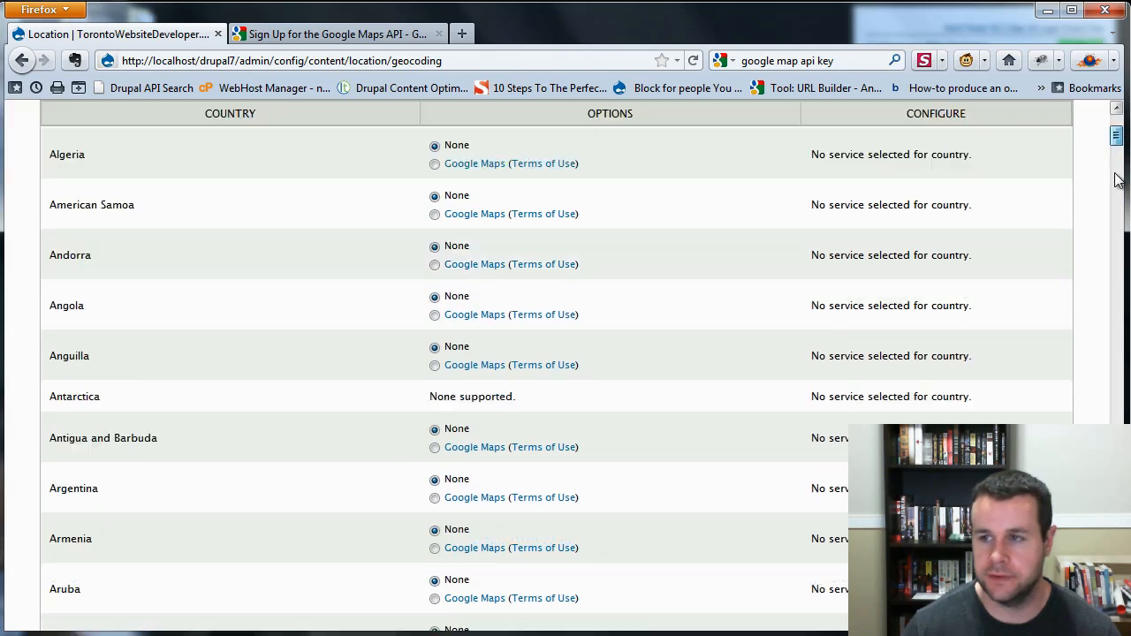
pyautogui.click(115, 558)
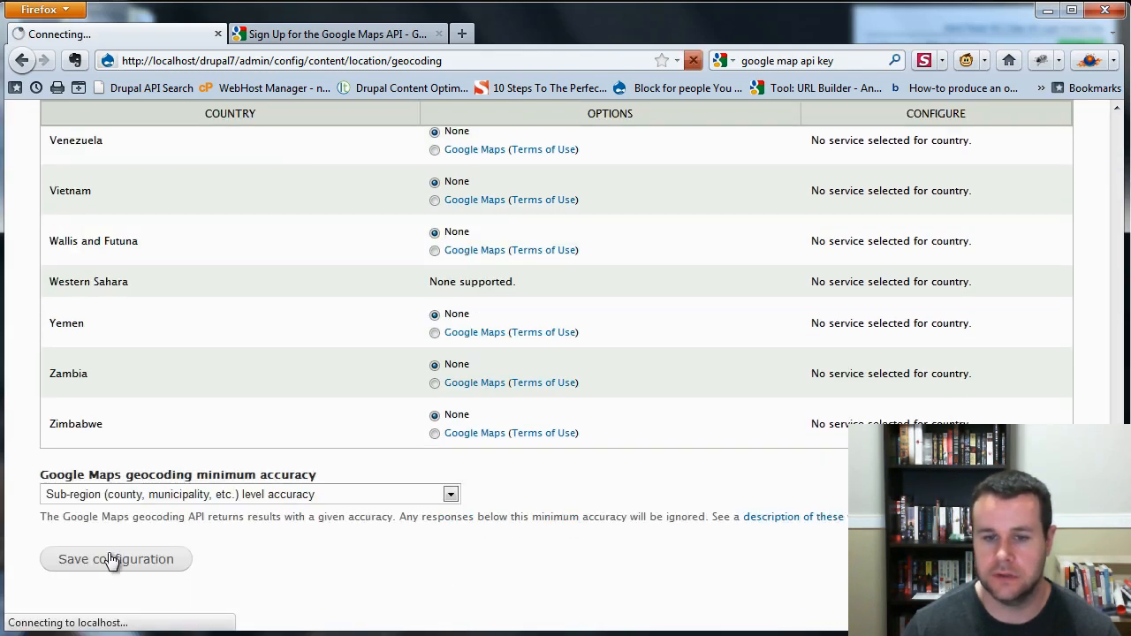
pyautogui.click(115, 558)
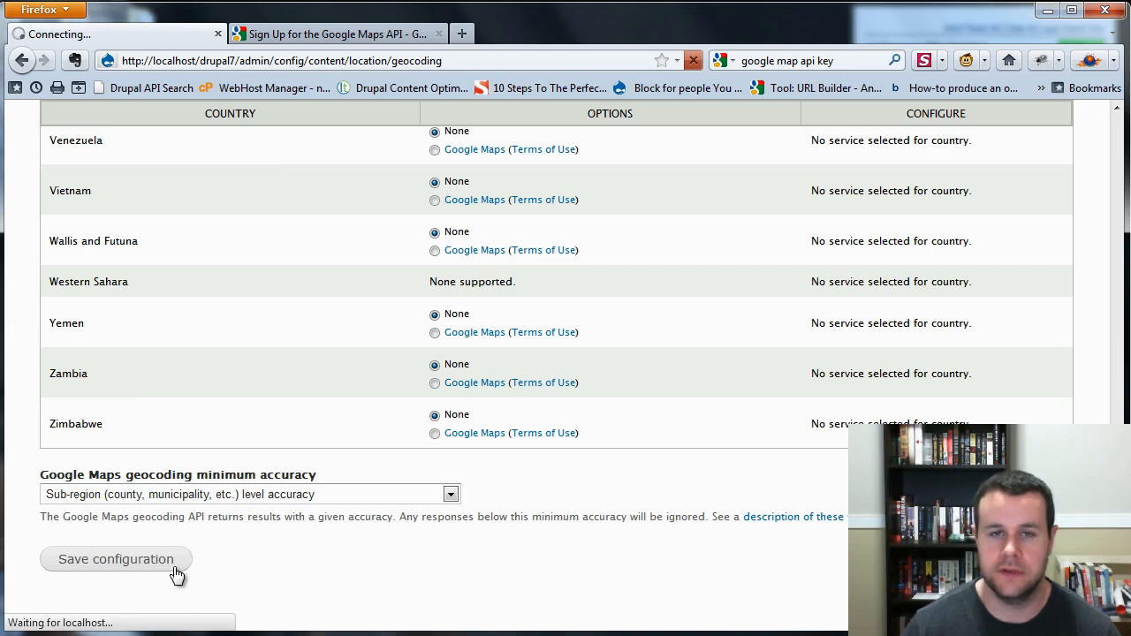
pyautogui.click(115, 559)
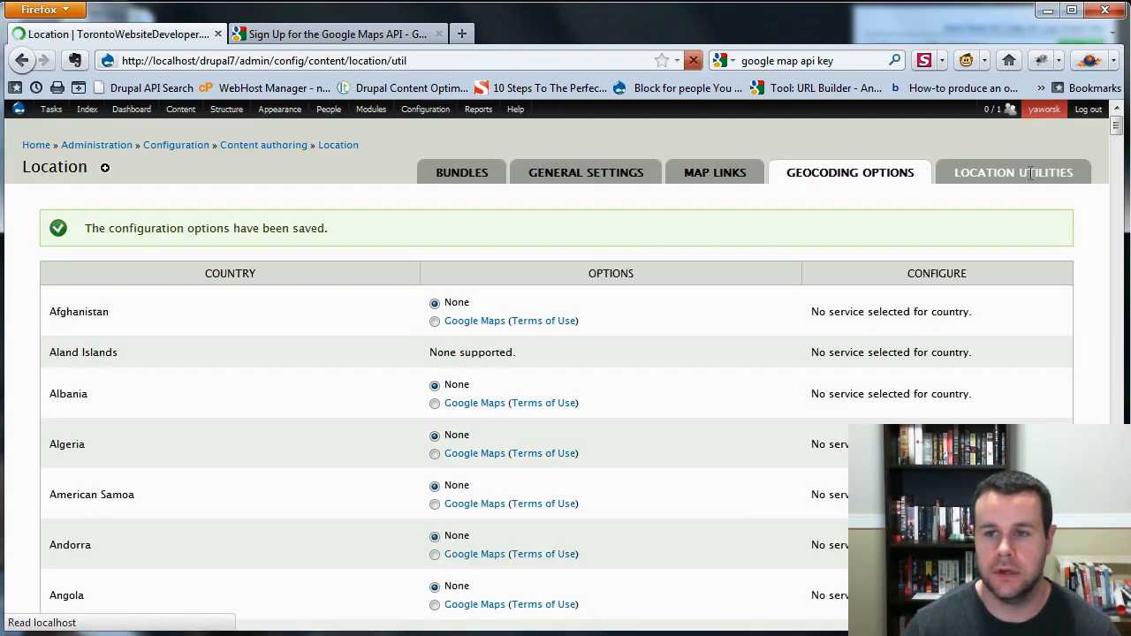
# - On the Location utilities tab, clear the supported country list
pyautogui.click(1014, 174)
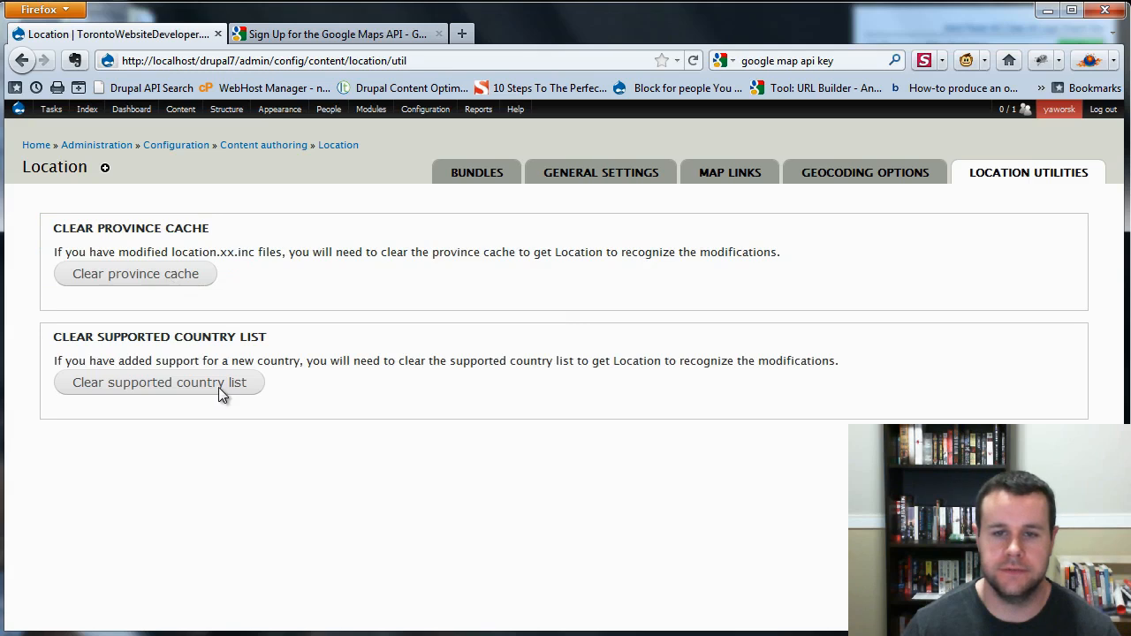
pyautogui.moveTo(617, 305)
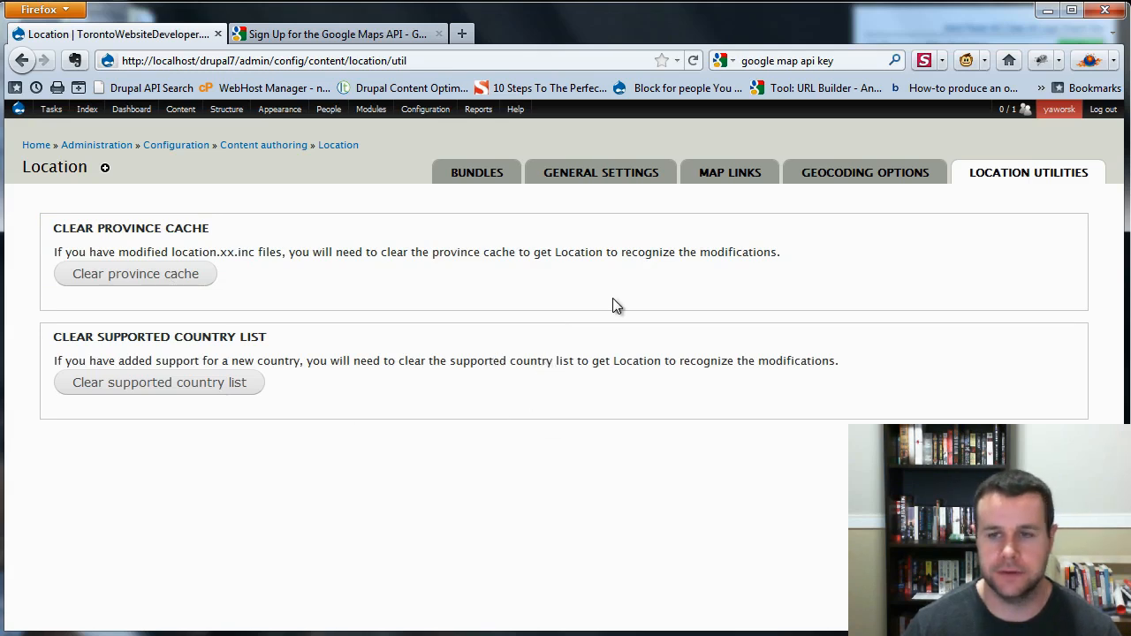
pyautogui.click(159, 381)
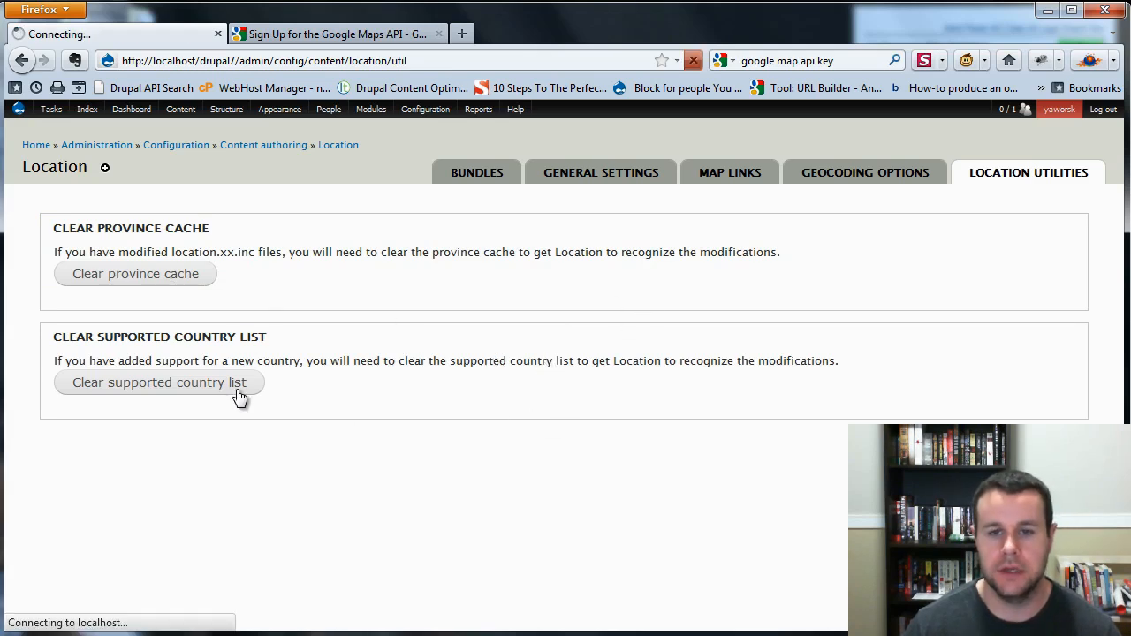
pyautogui.click(159, 382)
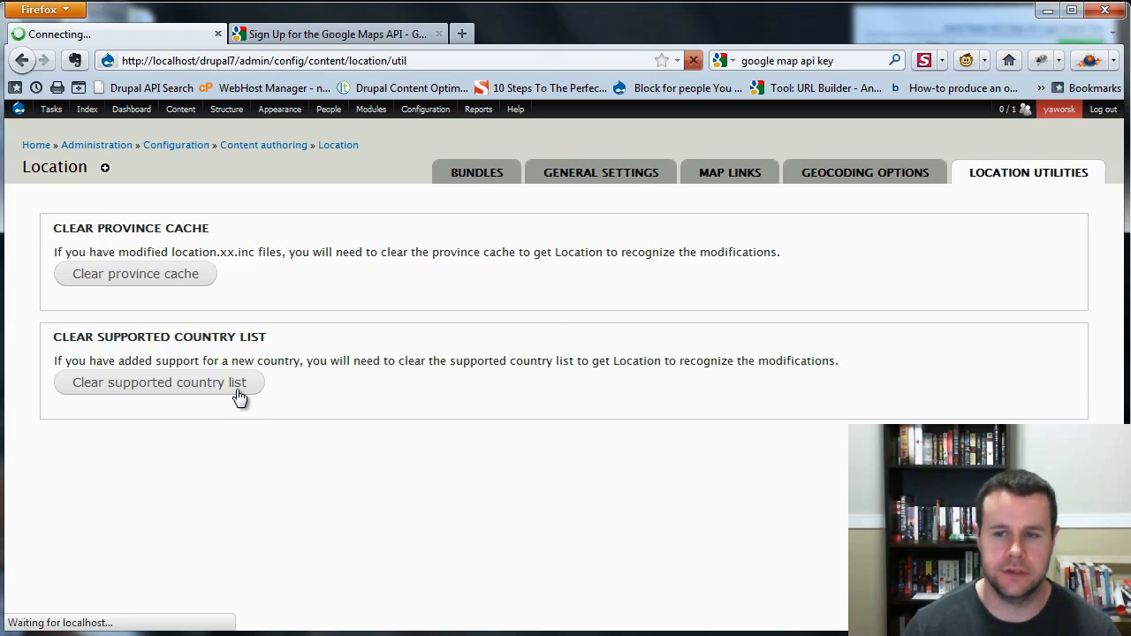
pyautogui.click(159, 381)
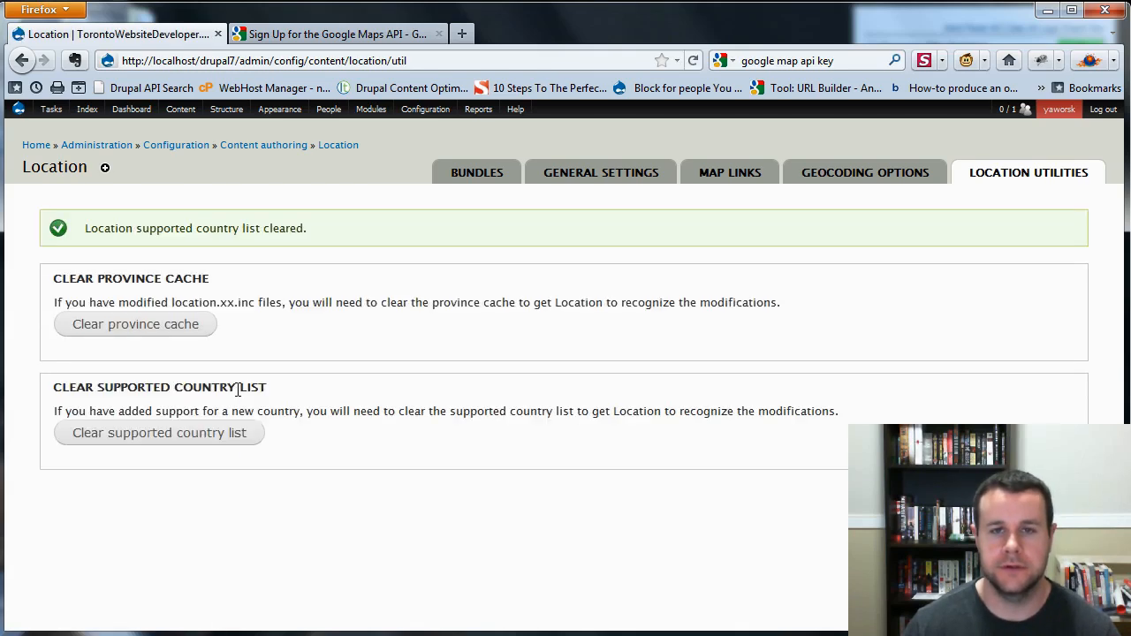
pyautogui.moveTo(371, 109)
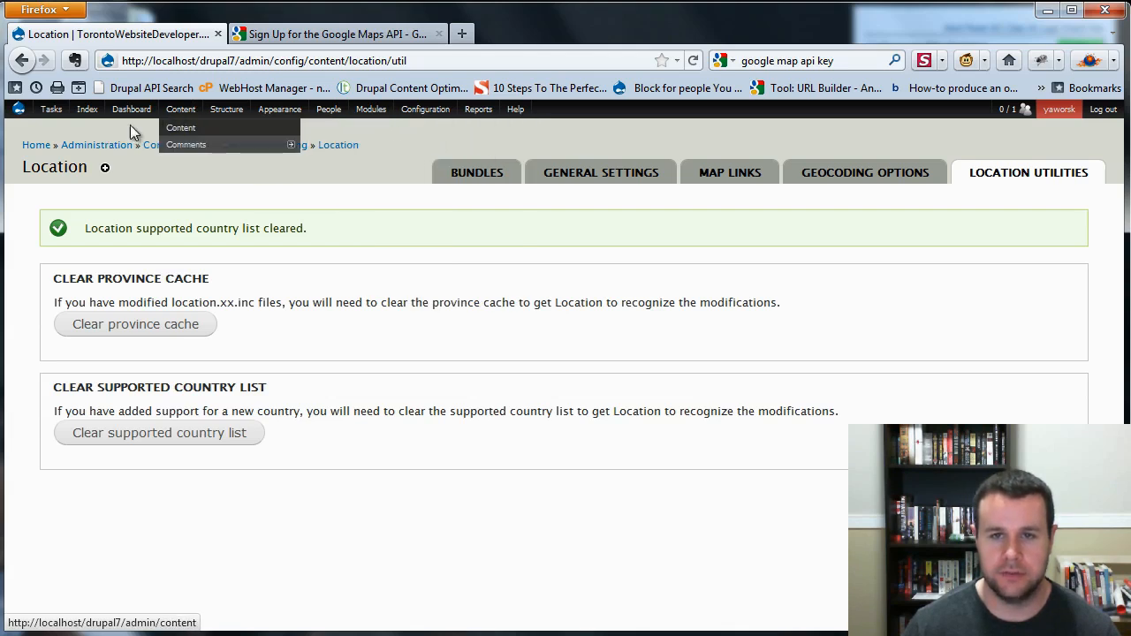
# - Add a Location node named 'Pete's Store' with body 'This is a test'
pyautogui.click(35, 144)
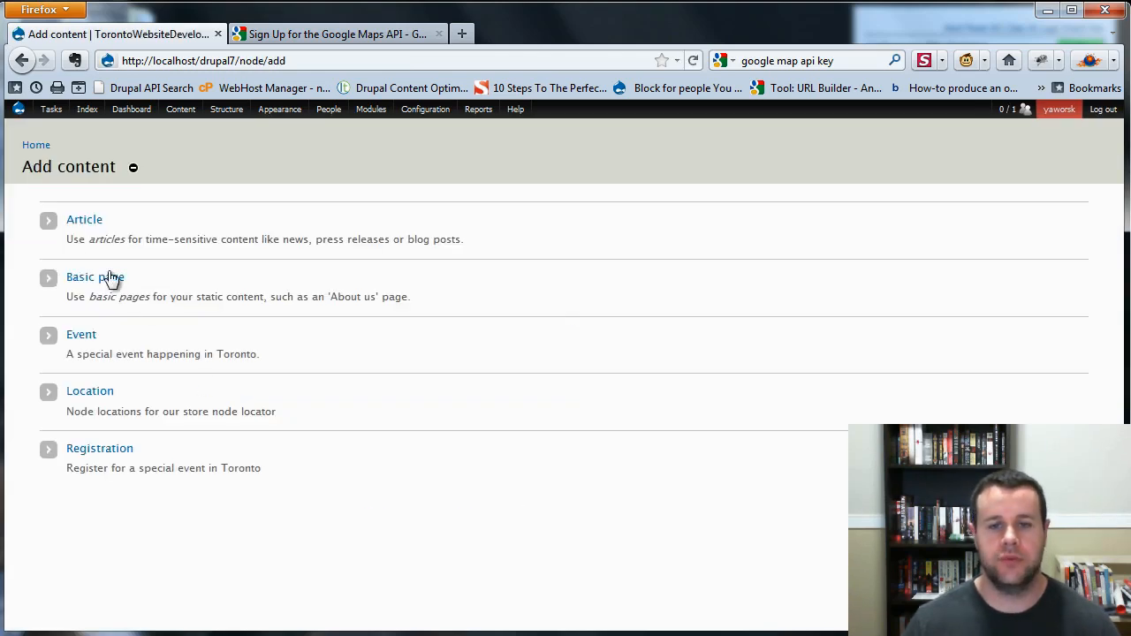
pyautogui.click(90, 390)
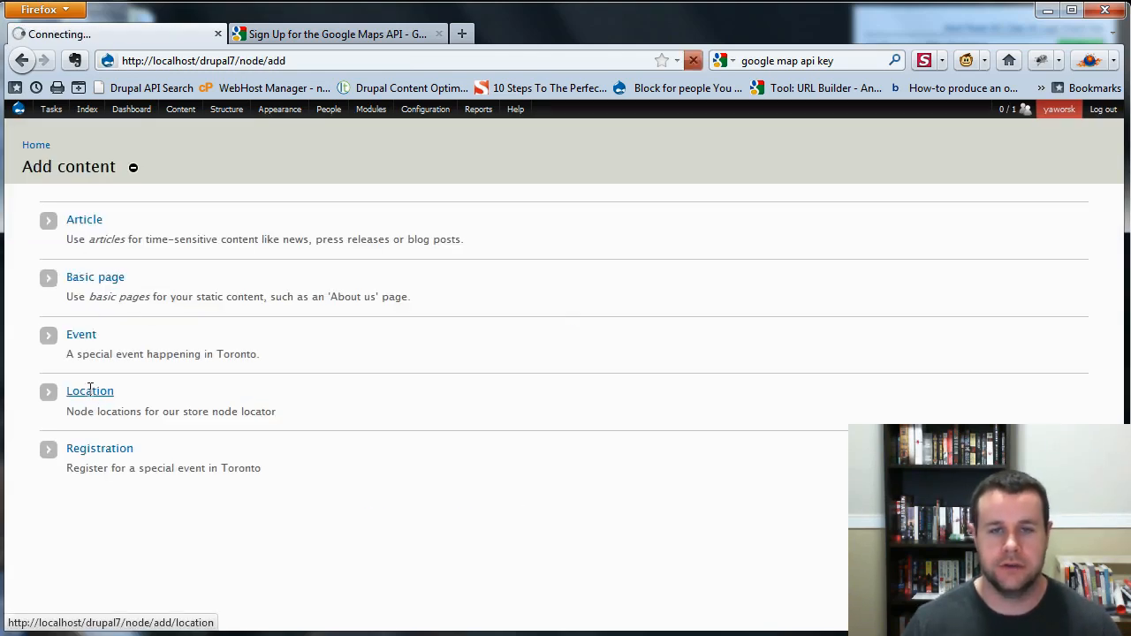
pyautogui.click(88, 390)
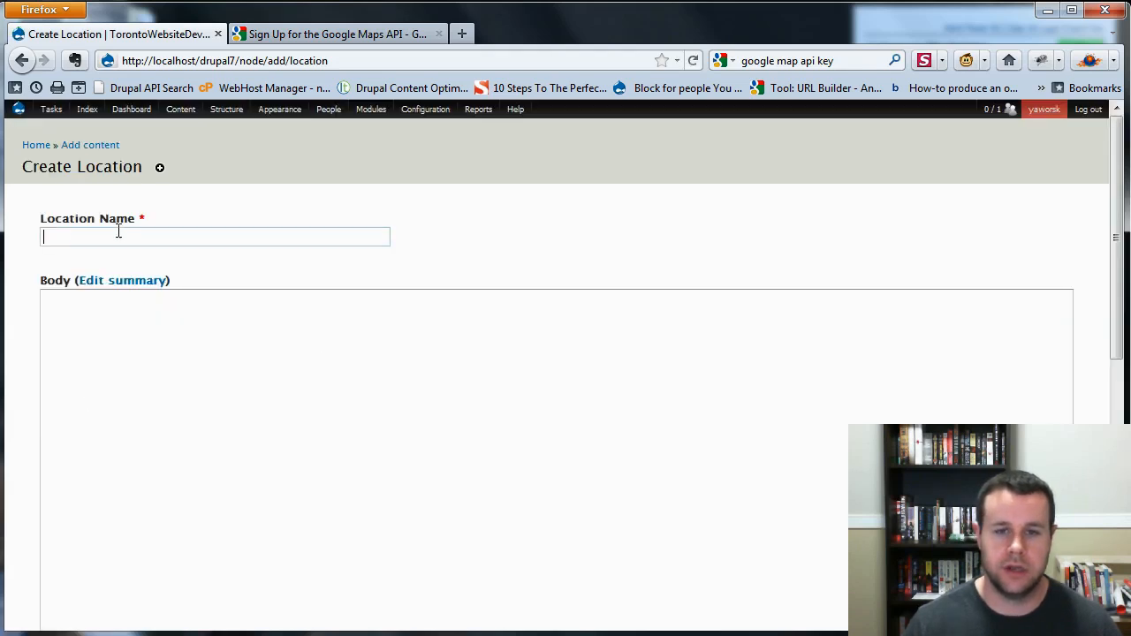
pyautogui.write('S')
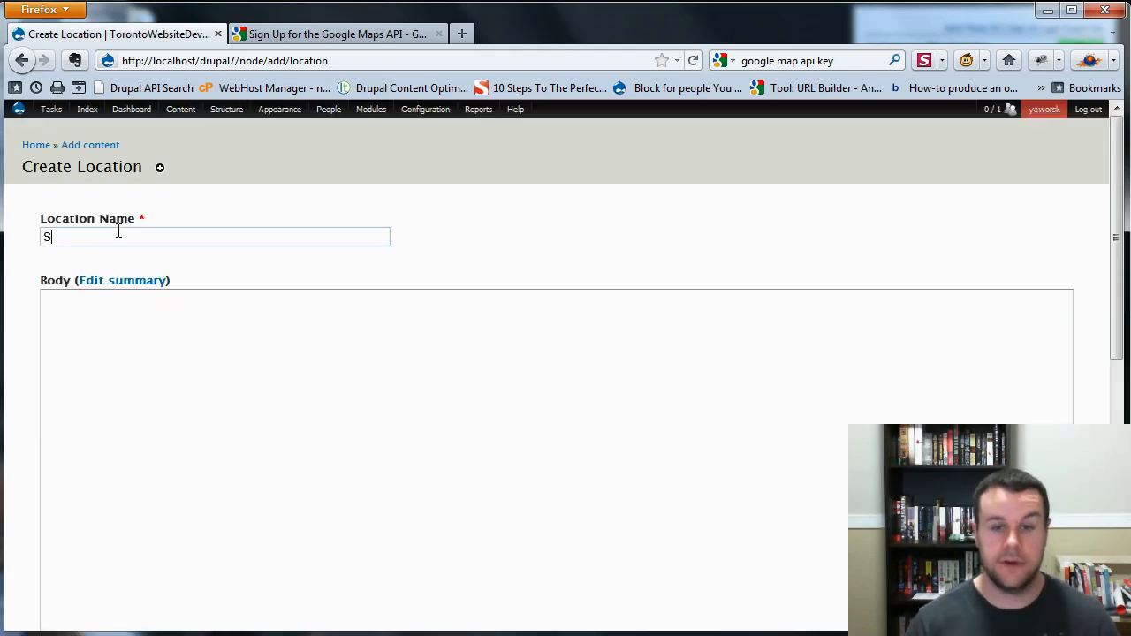
pyautogui.write("Pete's Store")
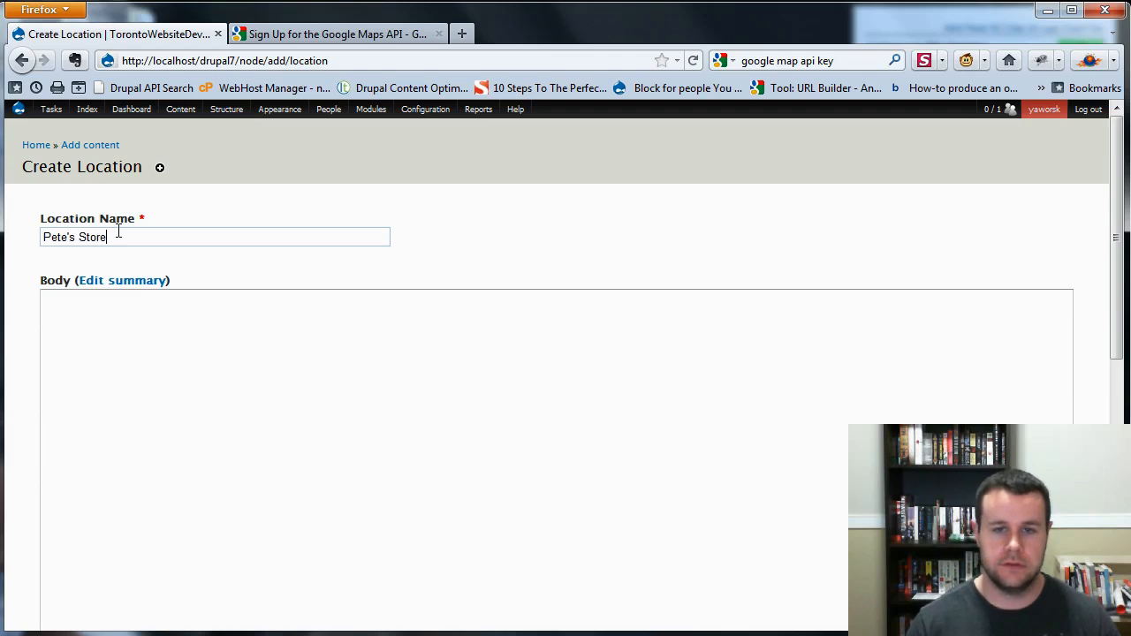
pyautogui.write('This is a')
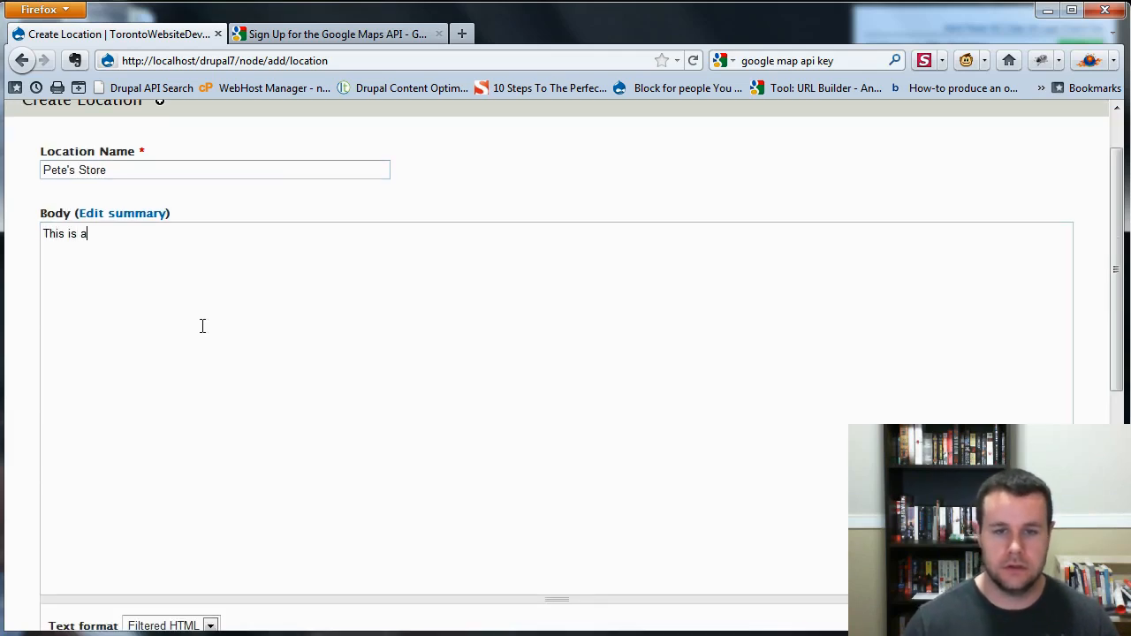
pyautogui.write('test')
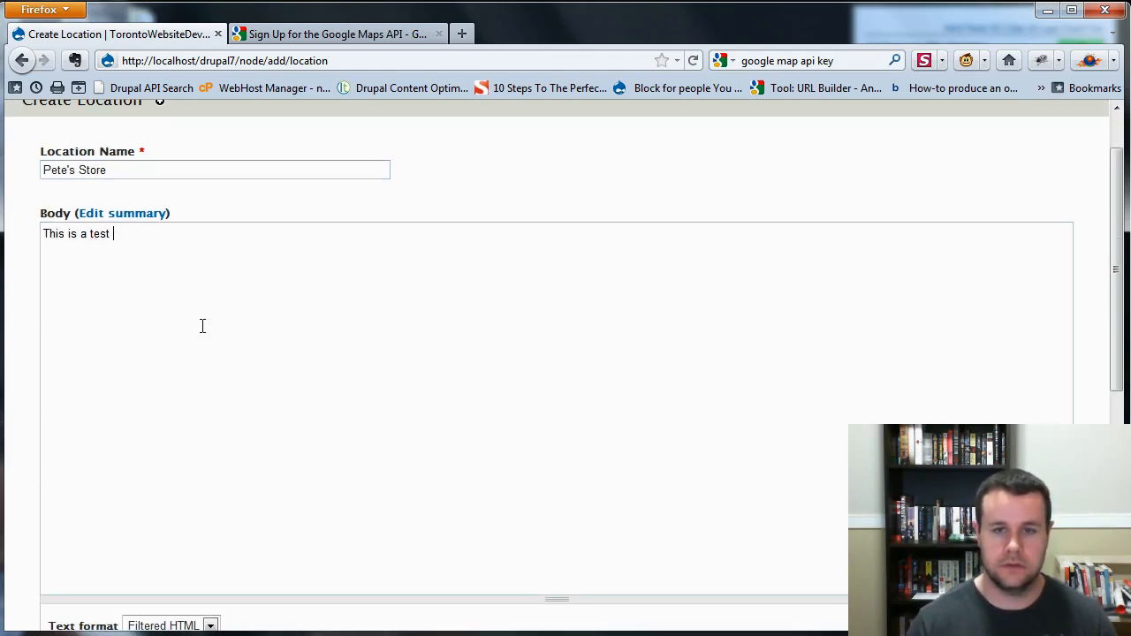
pyautogui.scroll(-3)
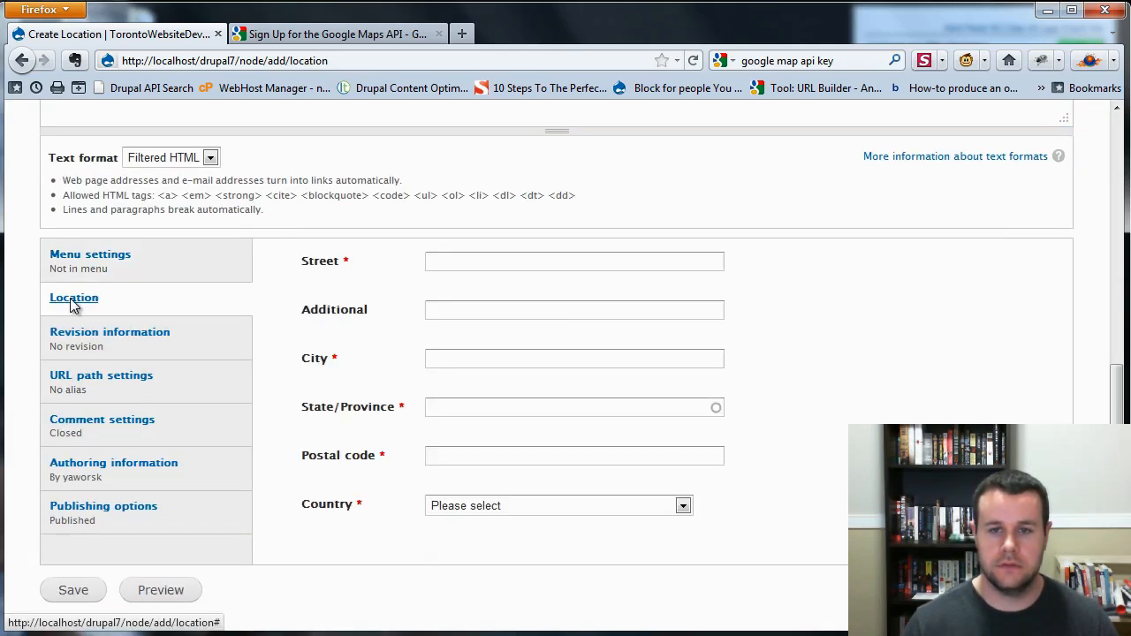
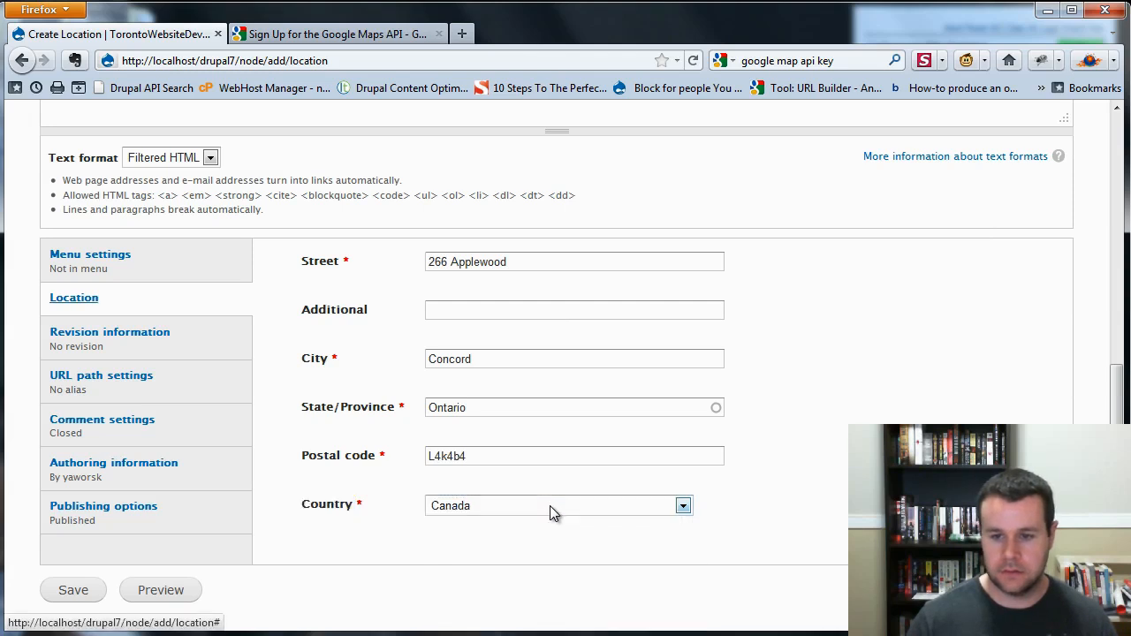
pyautogui.click(72, 590)
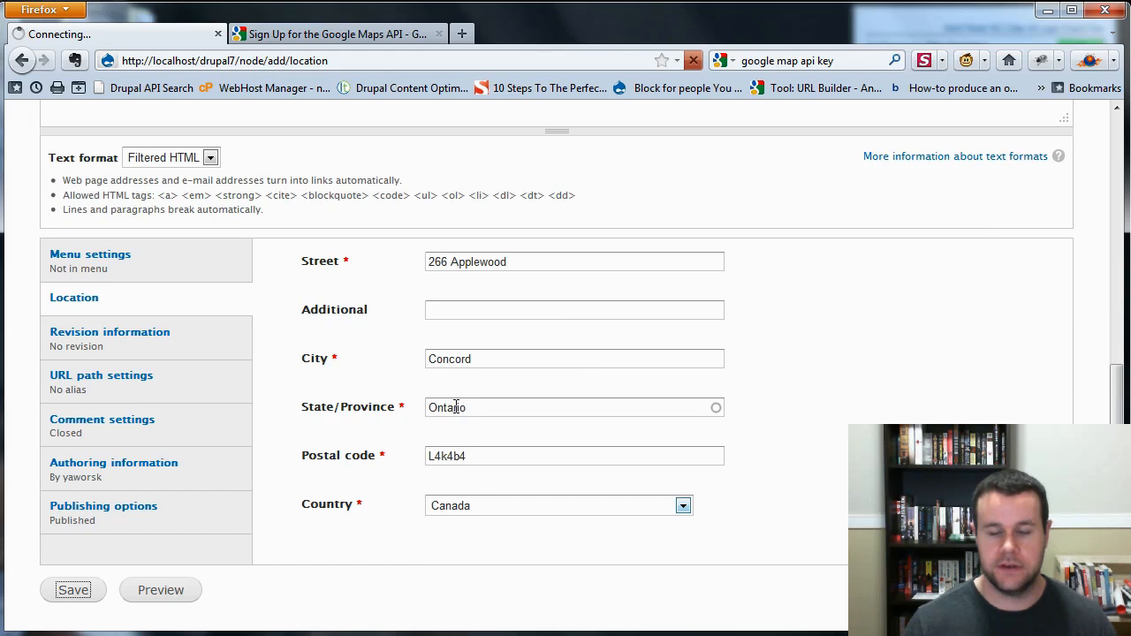
pyautogui.click(72, 590)
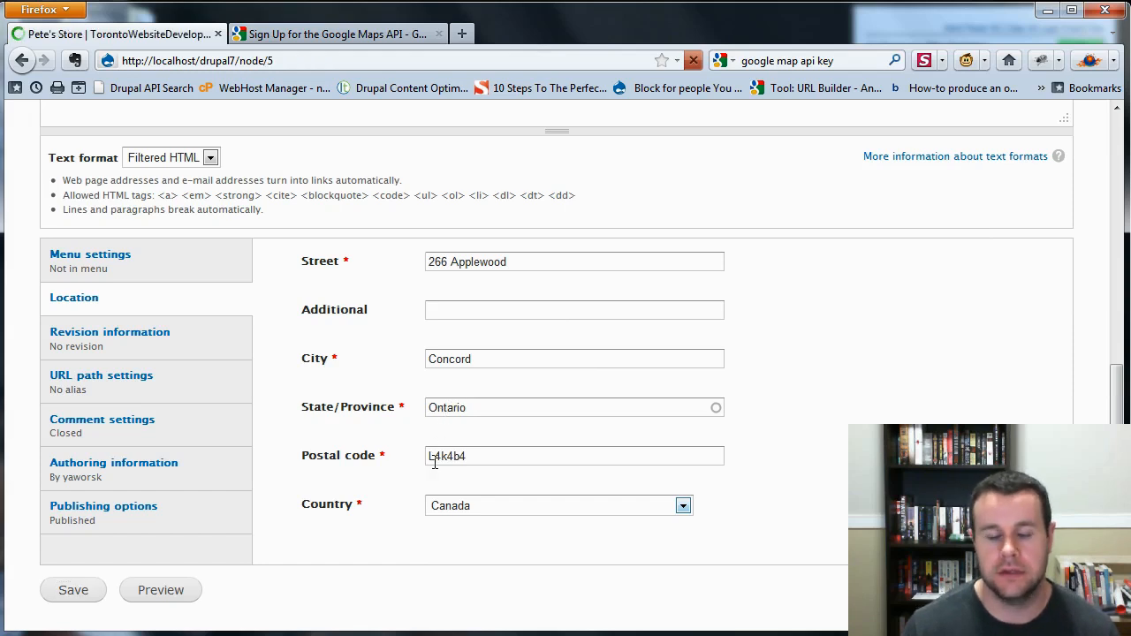
pyautogui.click(74, 590)
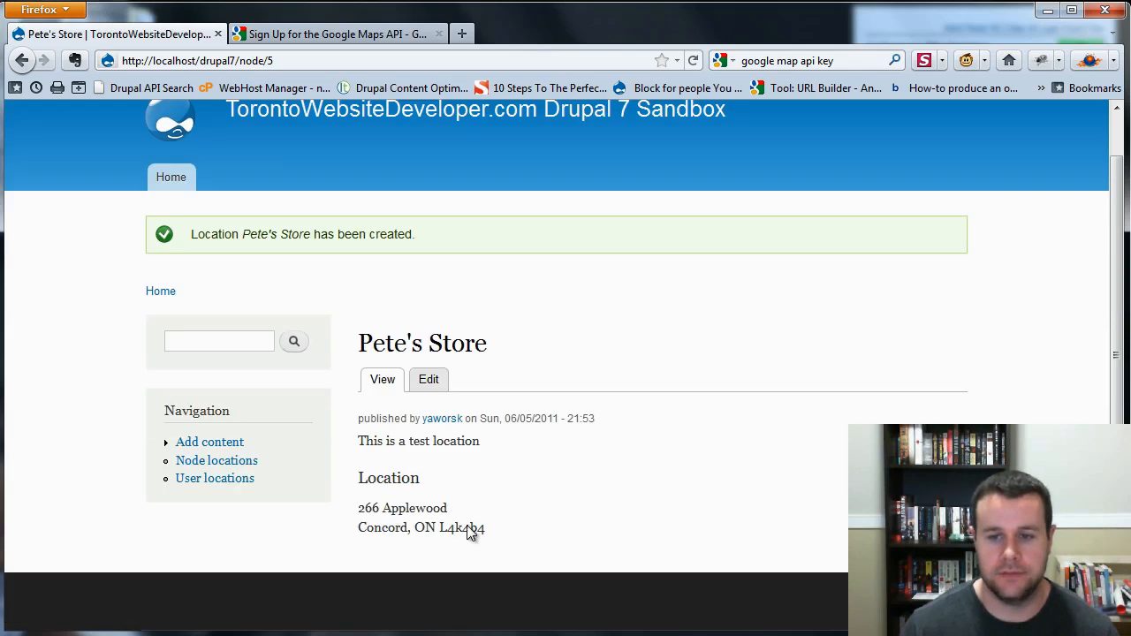
# - Go to the Blocks administration page via Structure in the admin menu
pyautogui.click(226, 110)
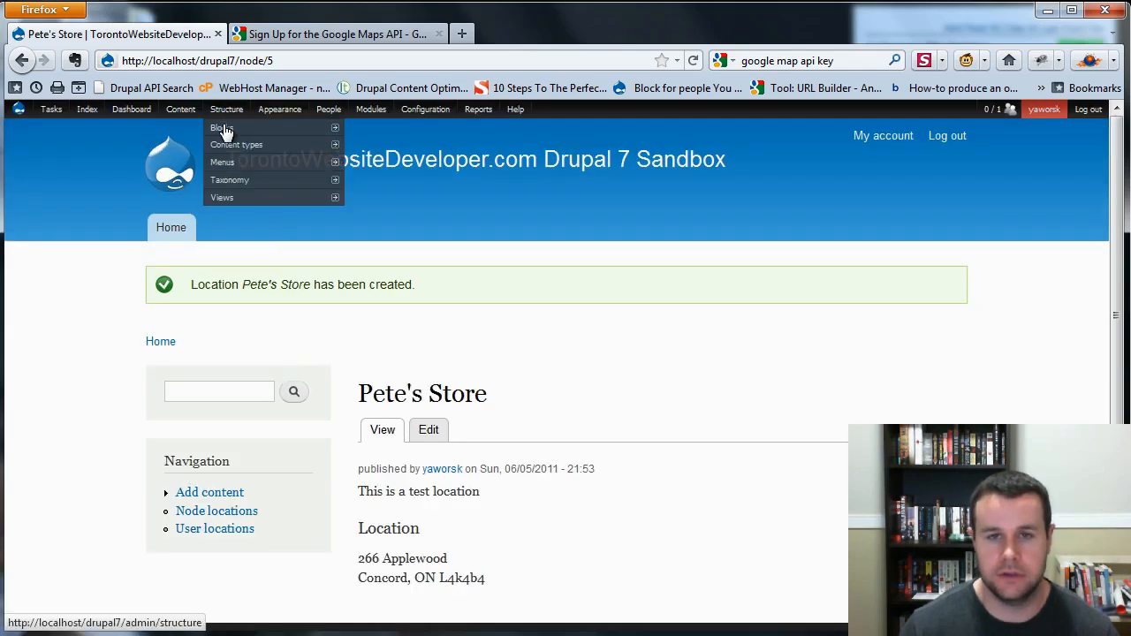
pyautogui.click(219, 127)
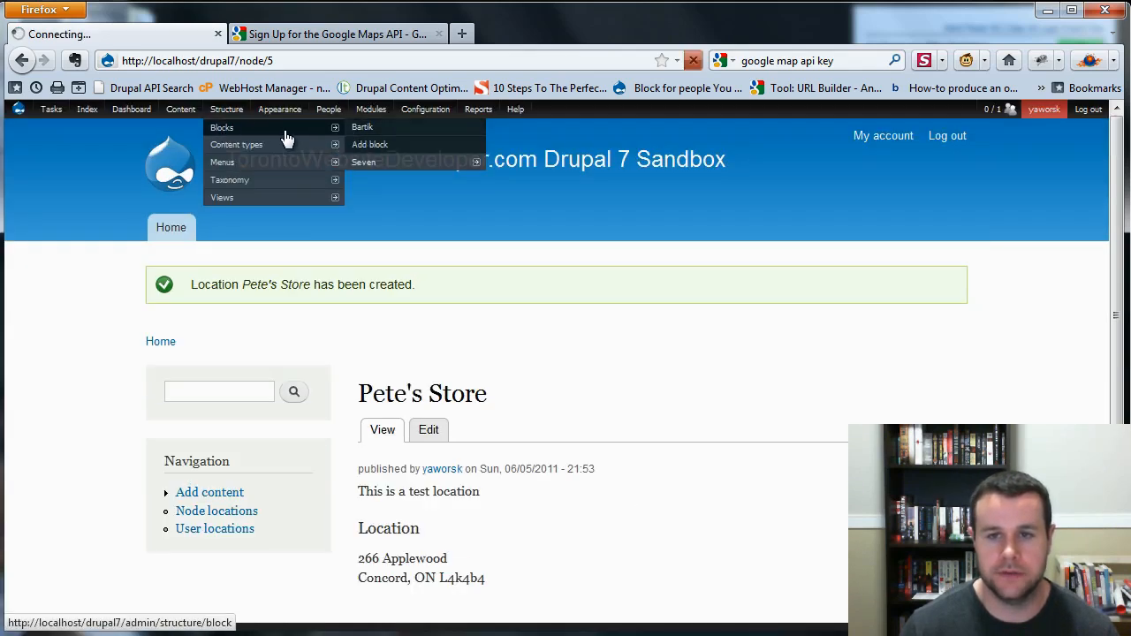
pyautogui.click(223, 128)
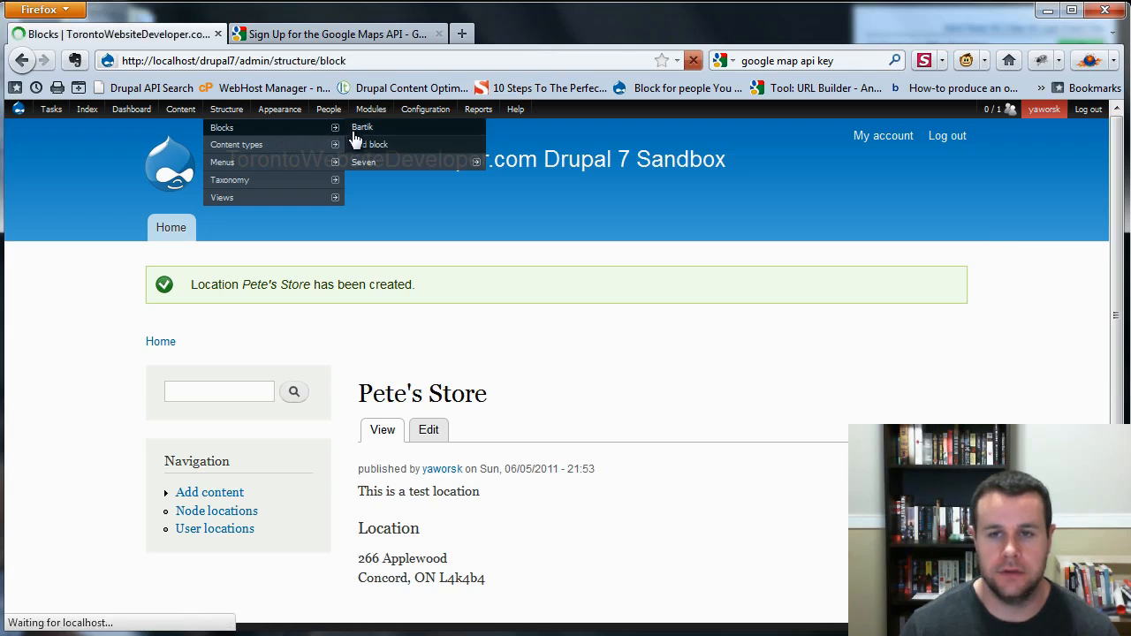
# - Save the block layout so the block settings are updated, then head to Content
pyautogui.click(222, 127)
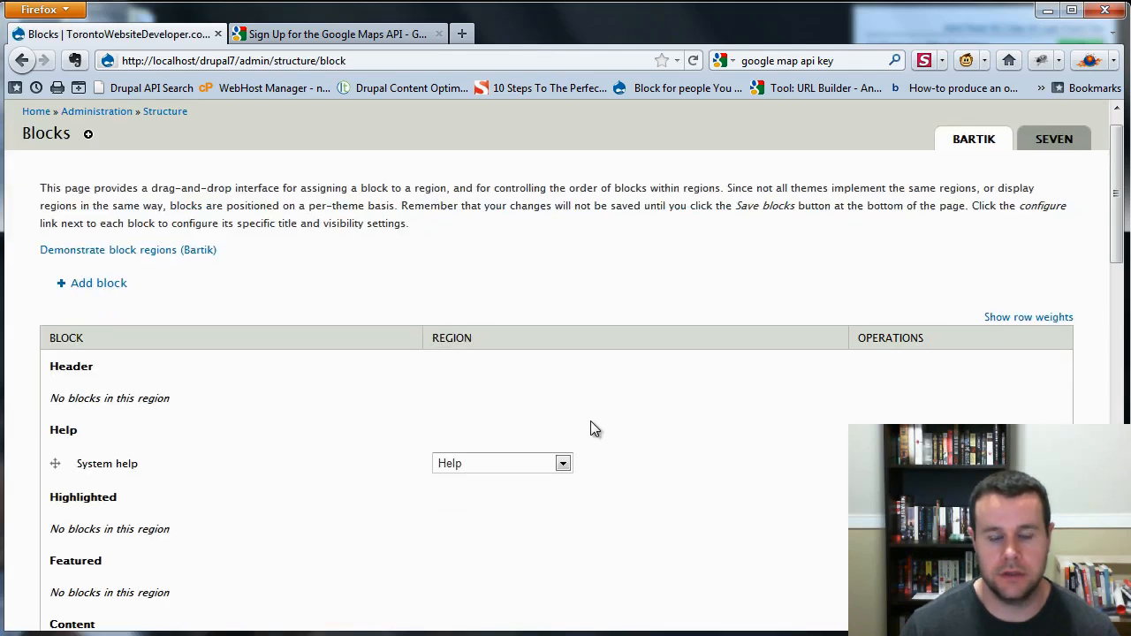
pyautogui.scroll(-3)
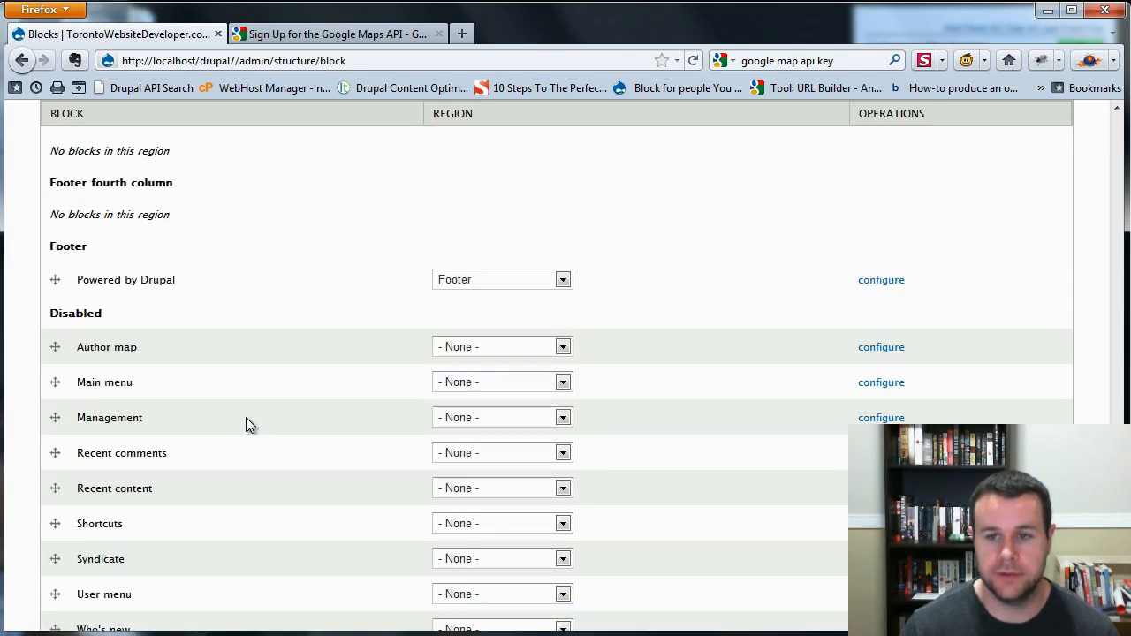
pyautogui.click(95, 558)
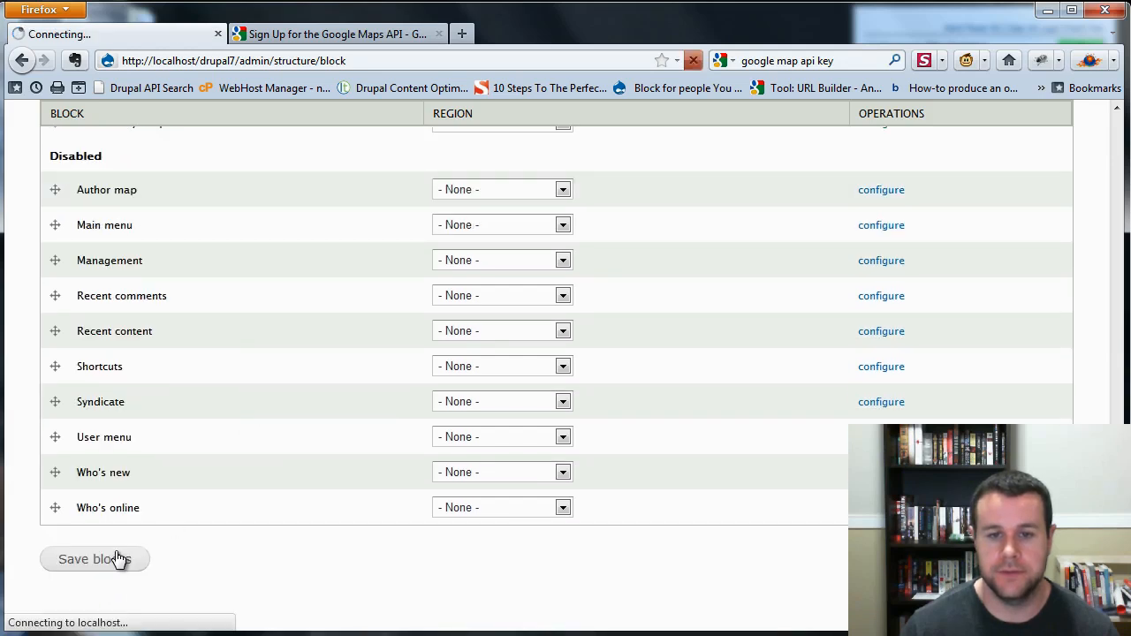
pyautogui.click(94, 558)
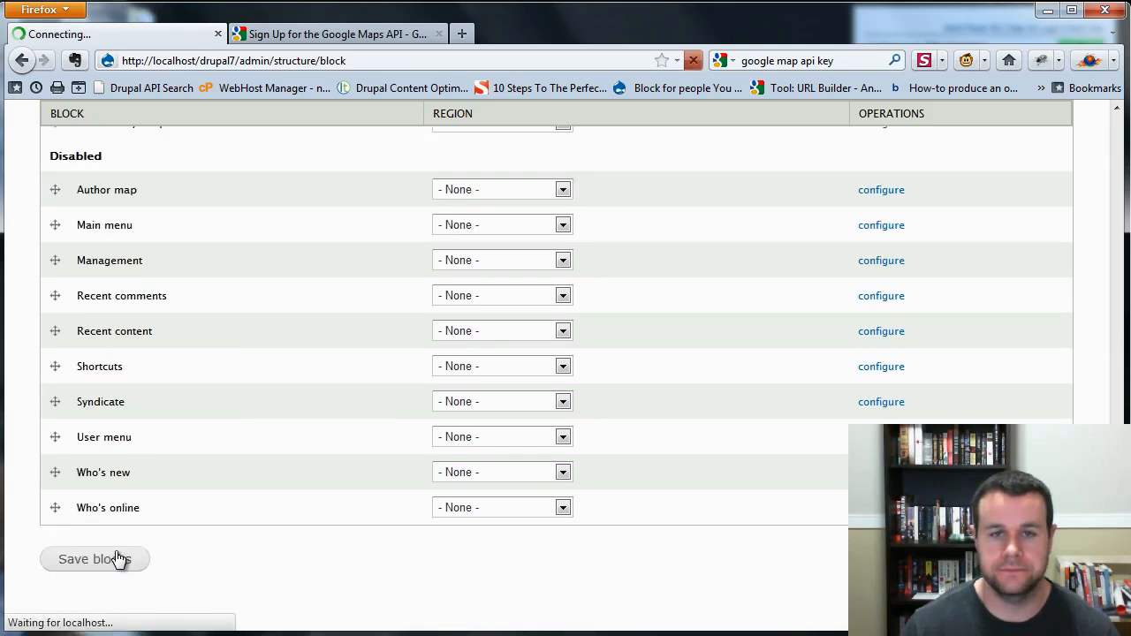
pyautogui.click(94, 559)
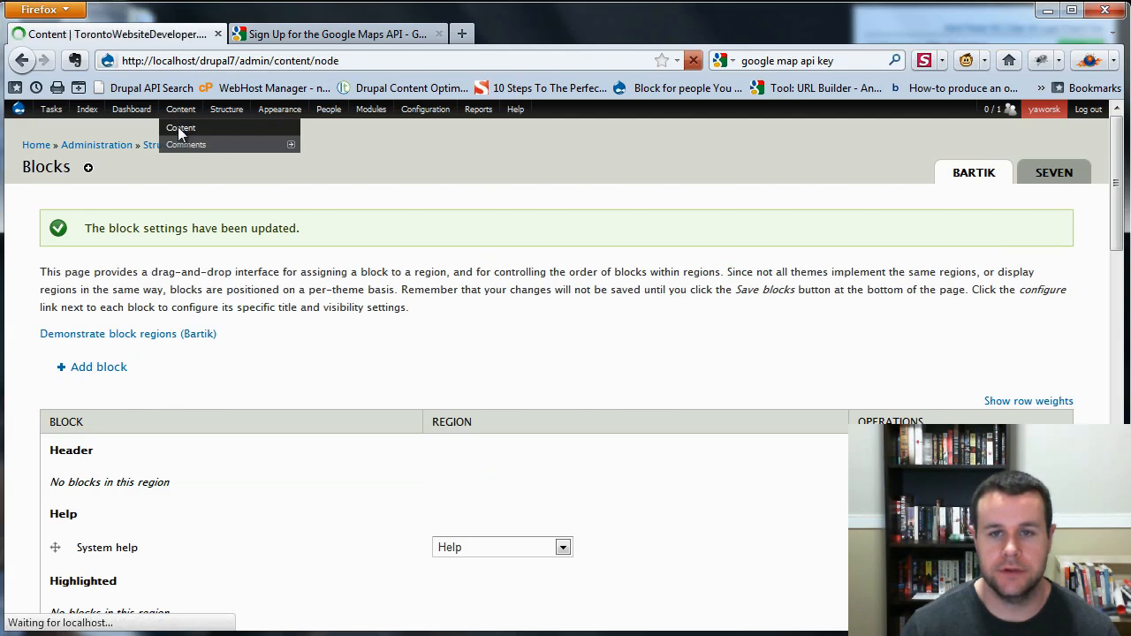
pyautogui.click(180, 127)
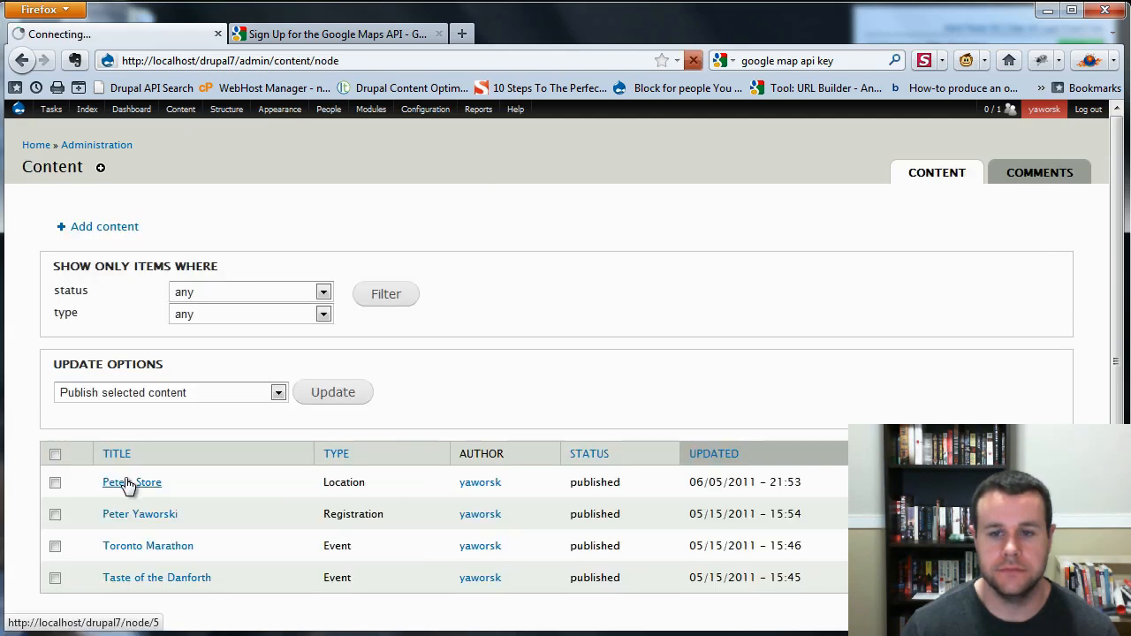
pyautogui.click(131, 480)
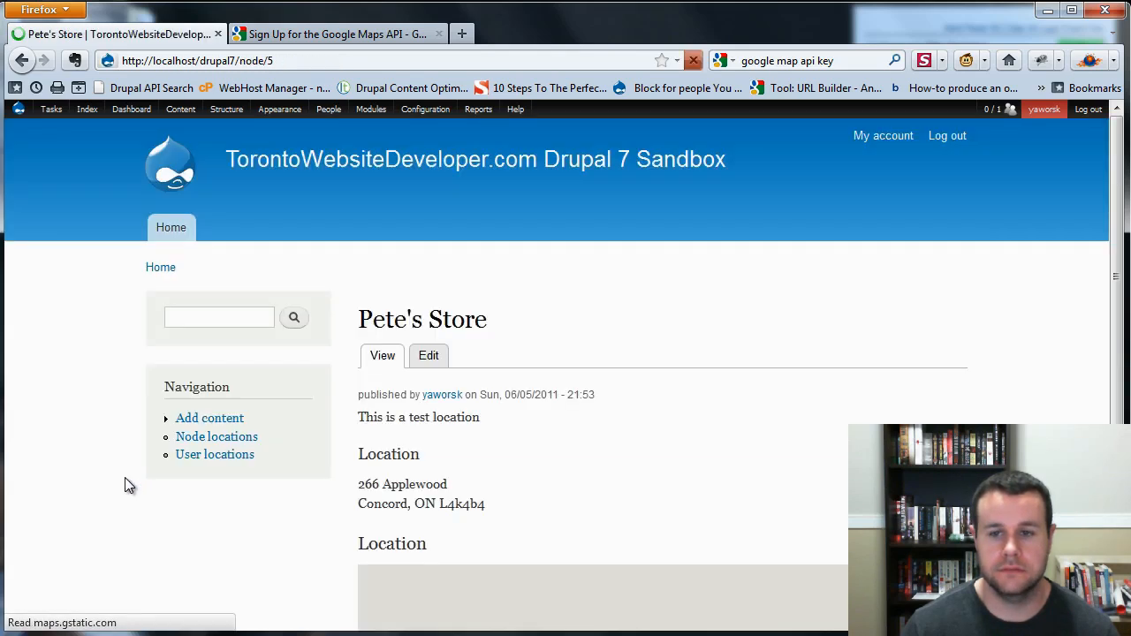
pyautogui.scroll(-3)
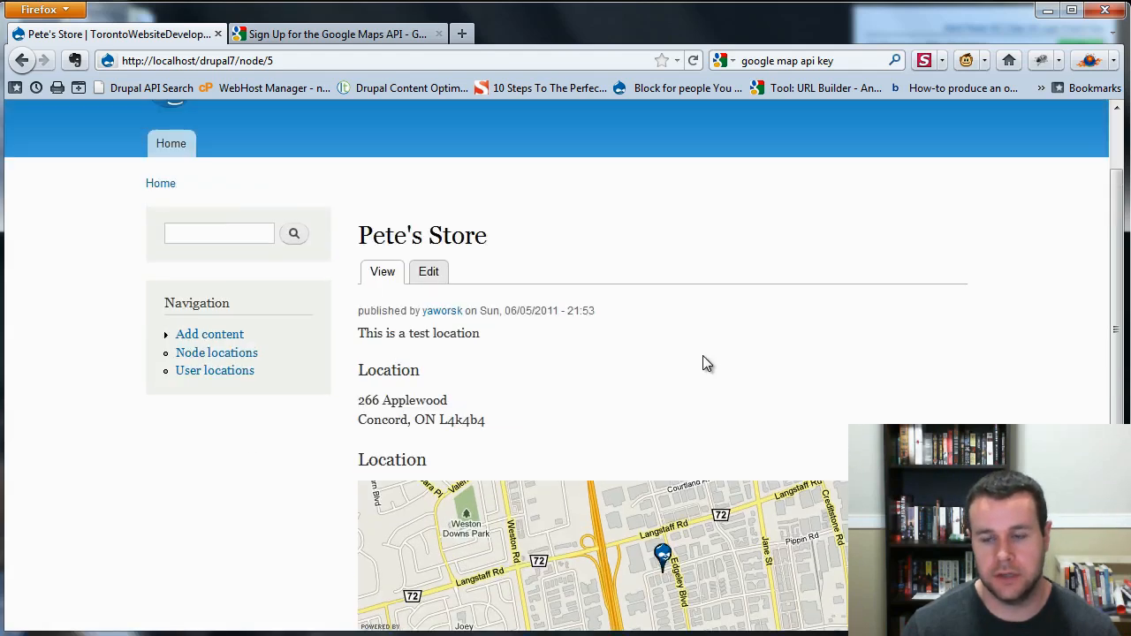
pyautogui.moveTo(657, 360)
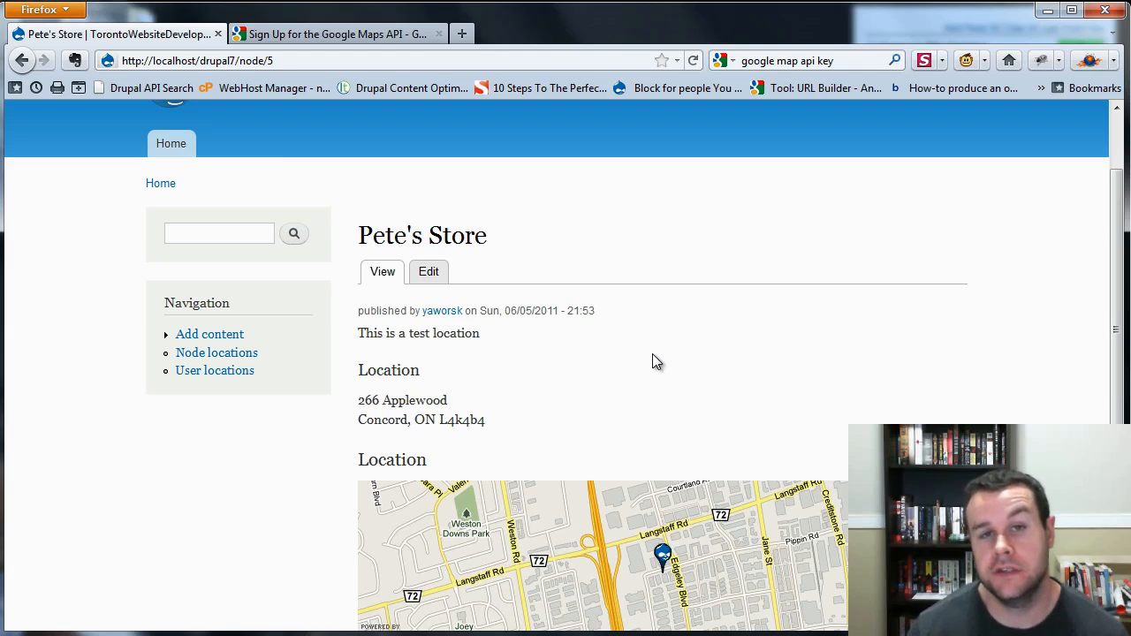
pyautogui.moveTo(467, 375)
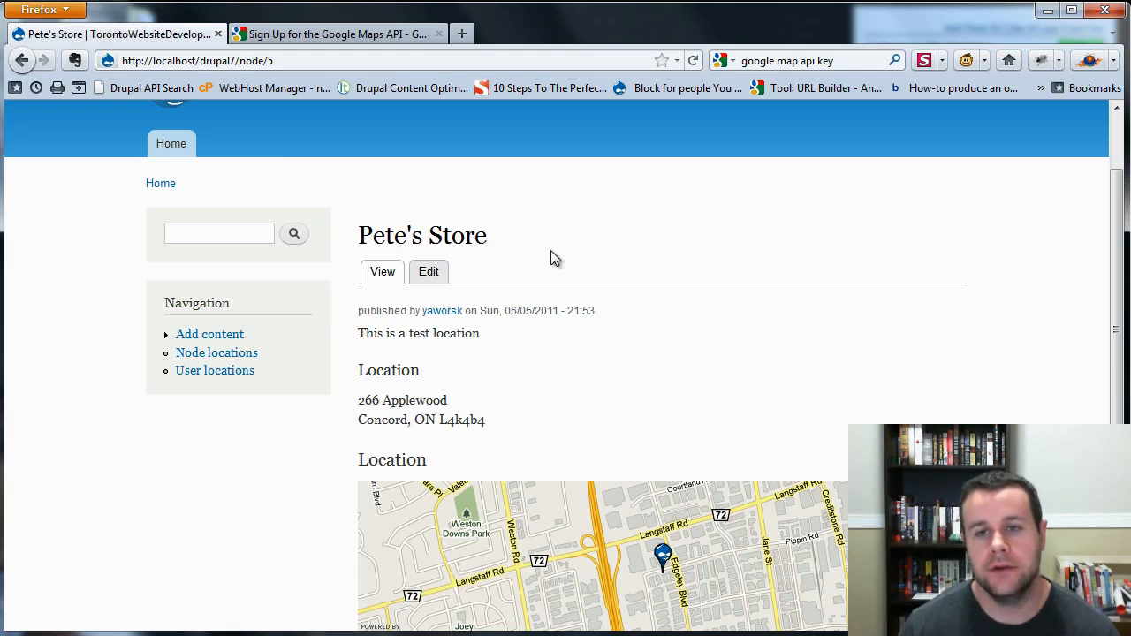
pyautogui.moveTo(586, 309)
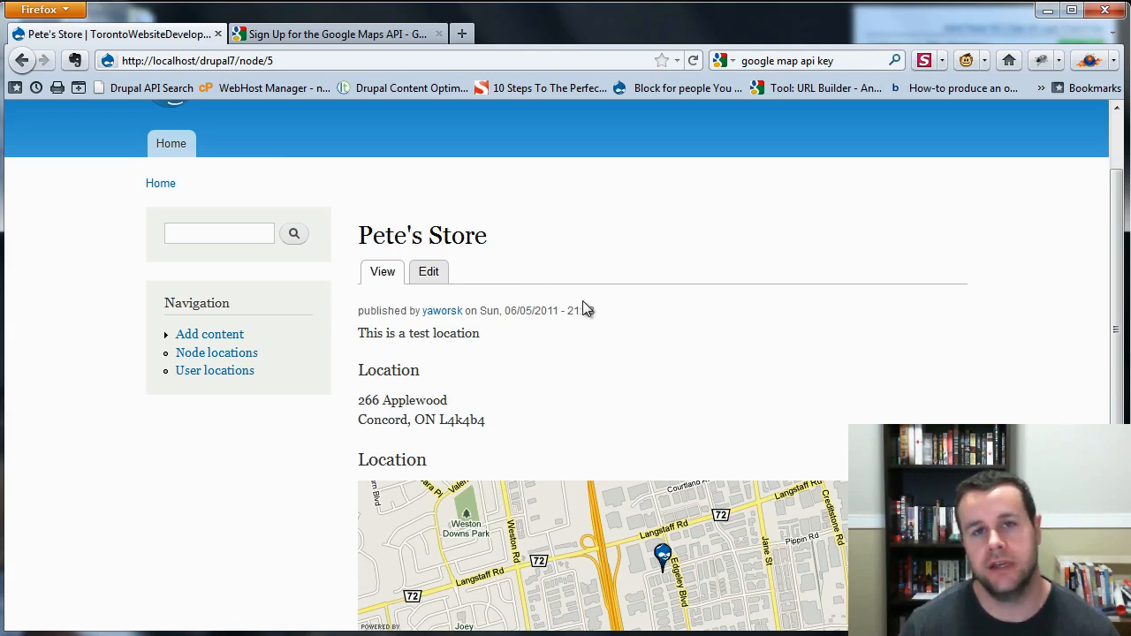
pyautogui.moveTo(862, 392)
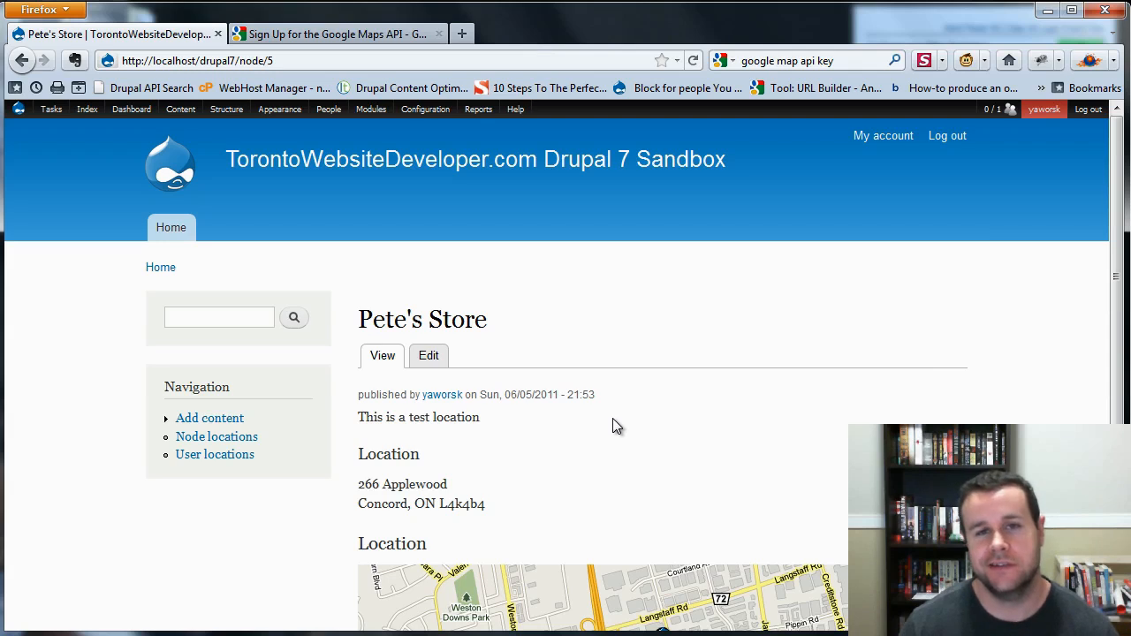
pyautogui.scroll(-3)
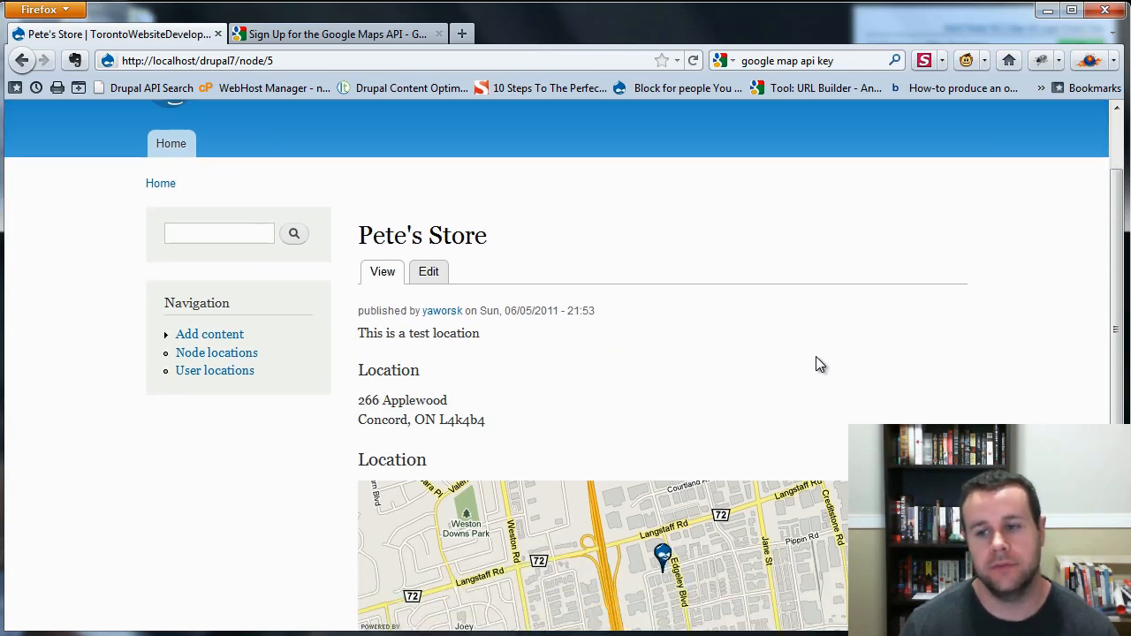
pyautogui.moveTo(435, 402)
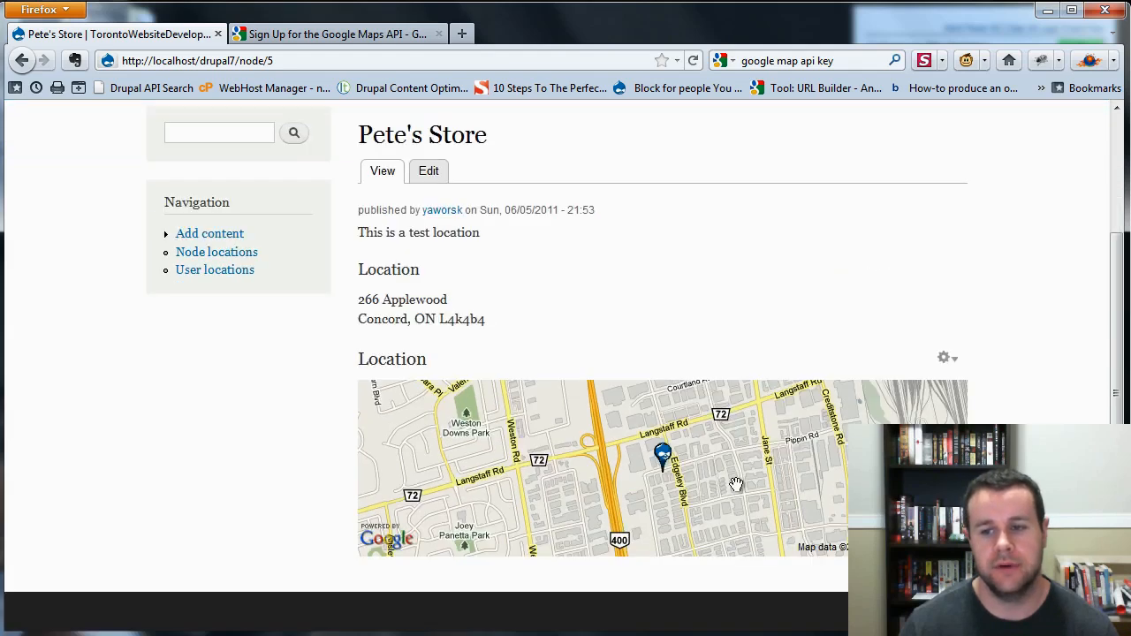
pyautogui.moveTo(735, 484); pyautogui.dragTo(469, 498)
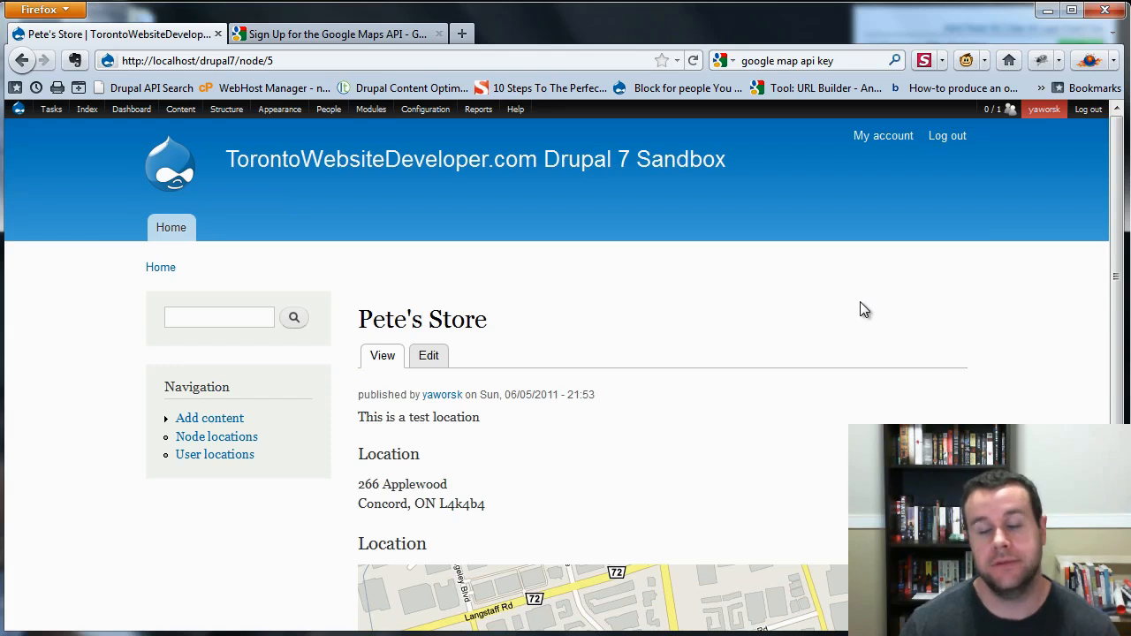
pyautogui.moveTo(799, 371)
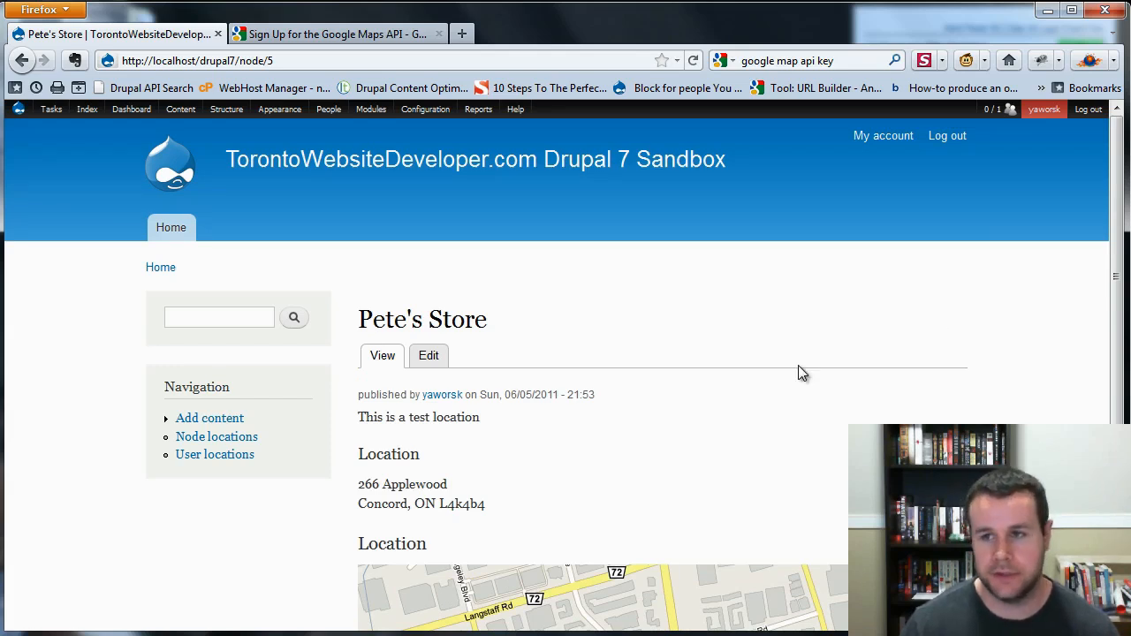
pyautogui.scroll(-3)
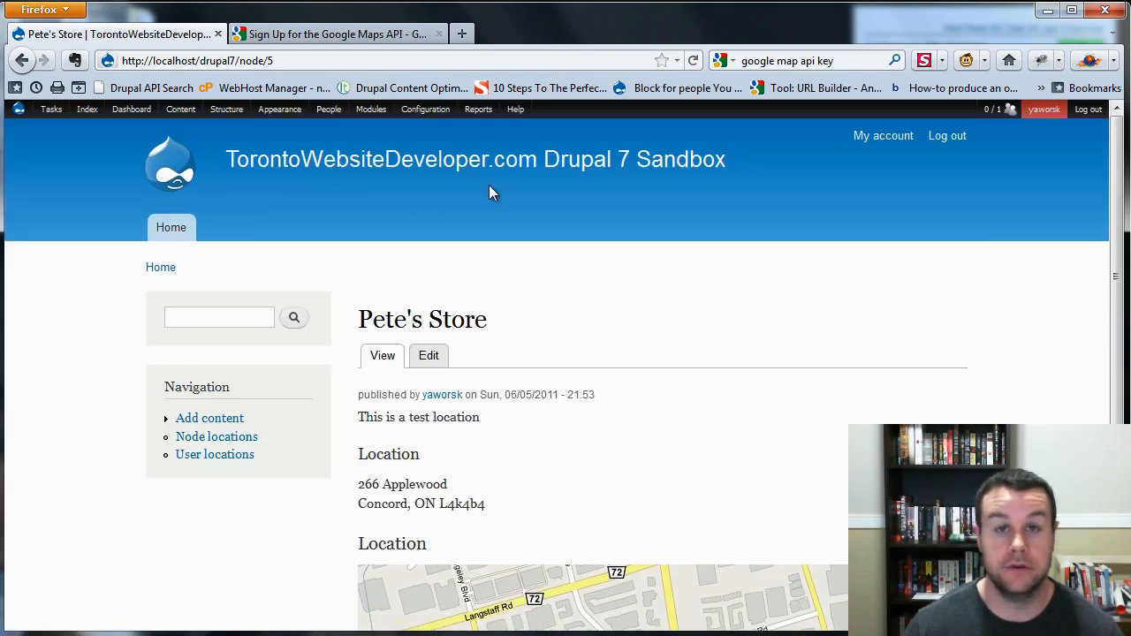
# - Start a new Store Locator view with description 'Show for users to search for node'
pyautogui.click(226, 110)
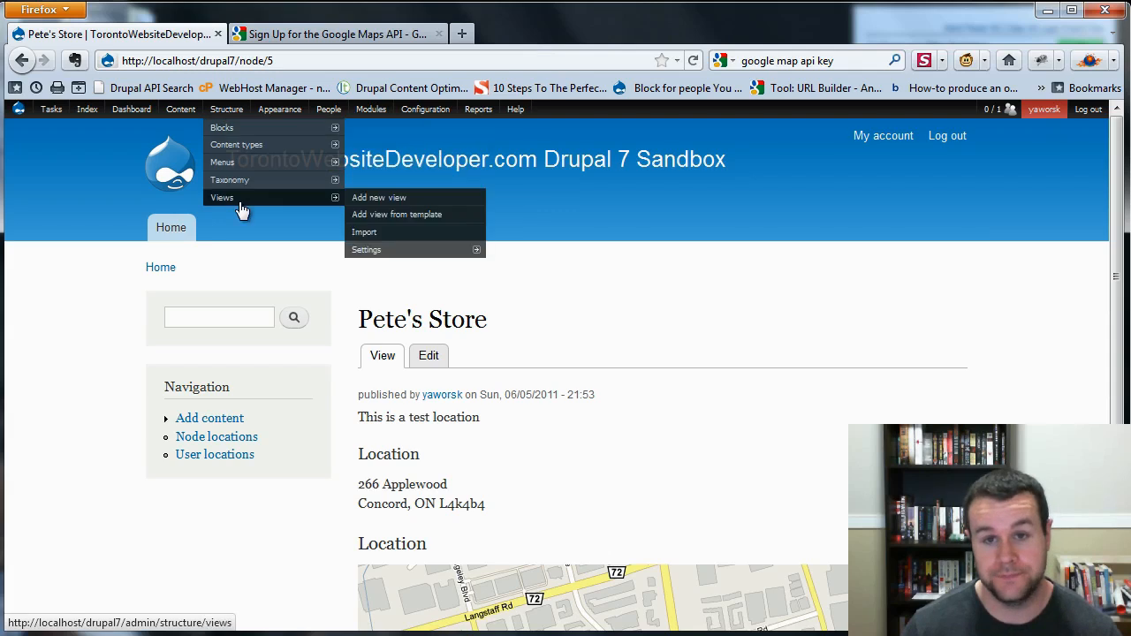
pyautogui.click(379, 198)
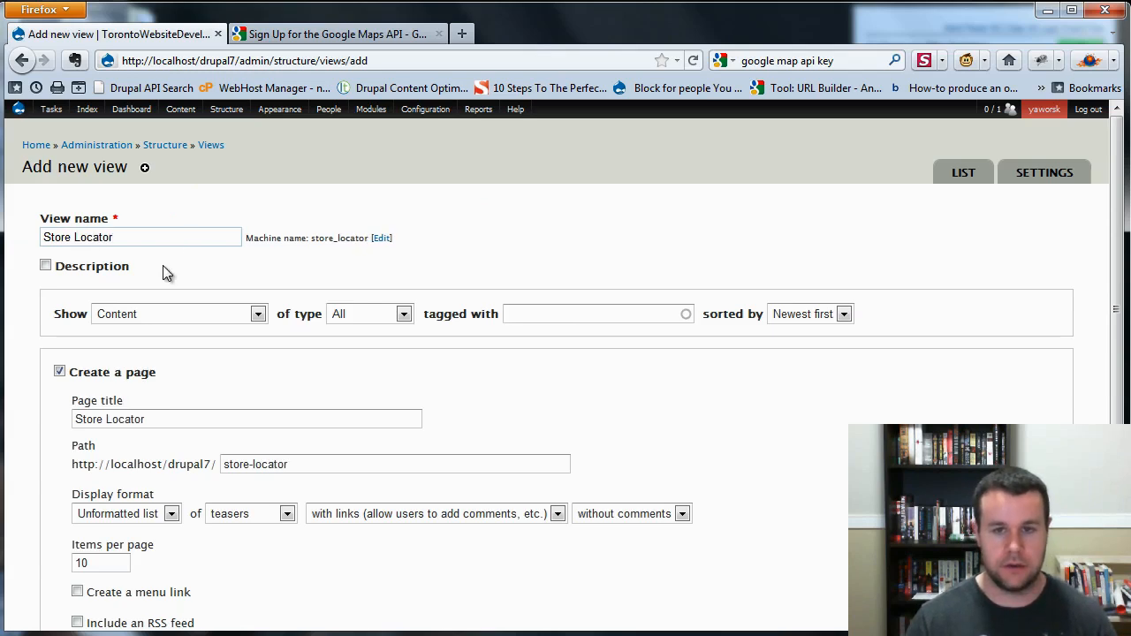
pyautogui.moveTo(343, 281)
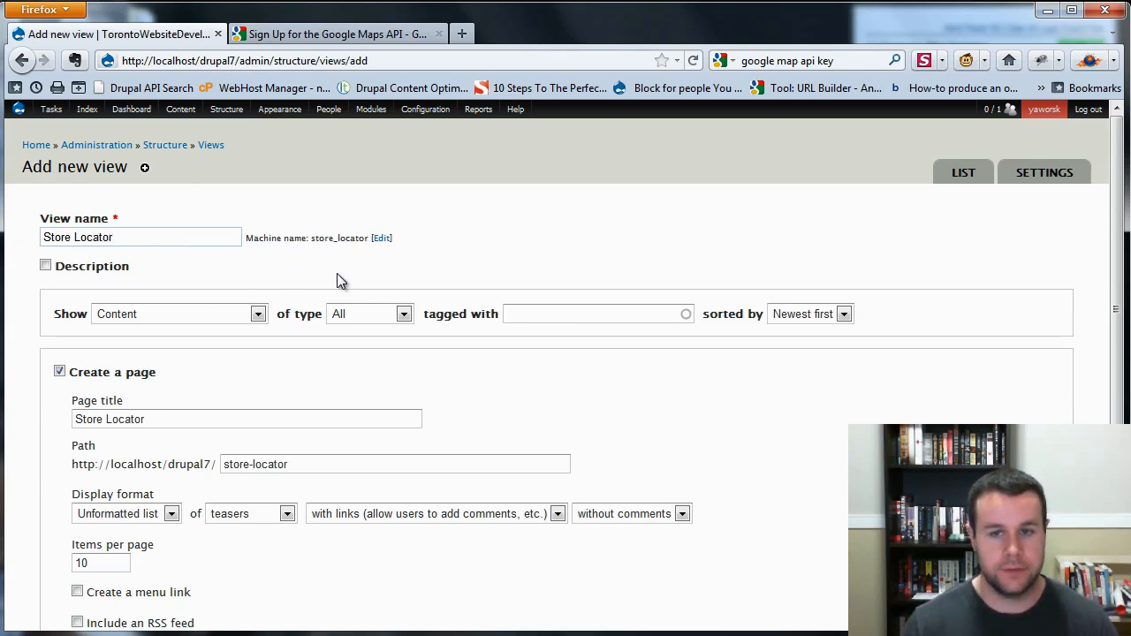
pyautogui.click(46, 265)
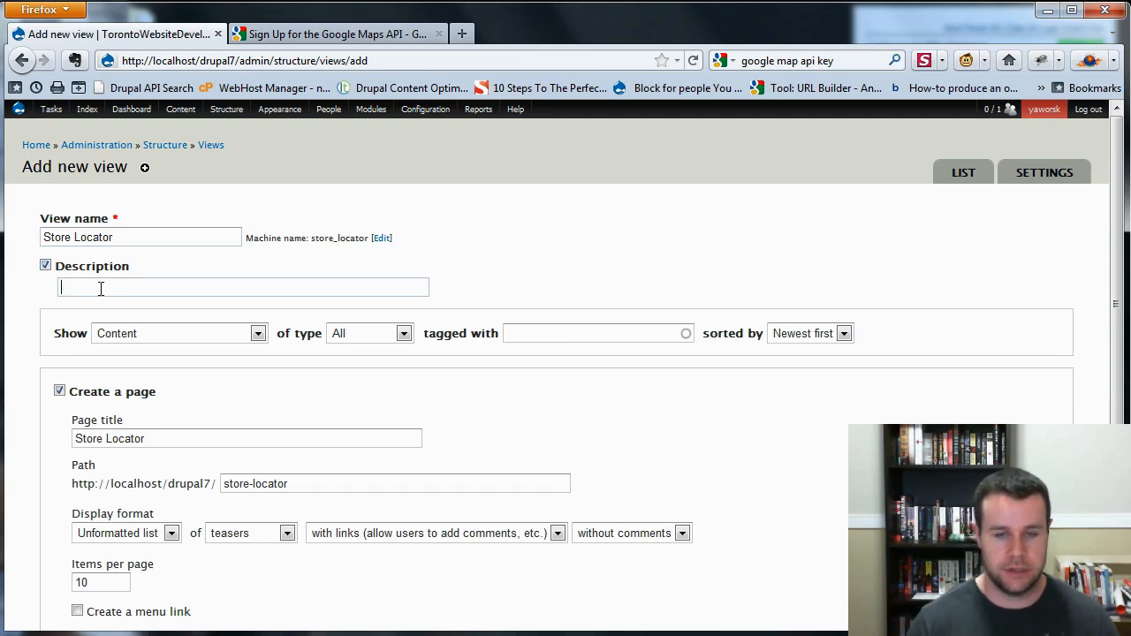
pyautogui.write('Show')
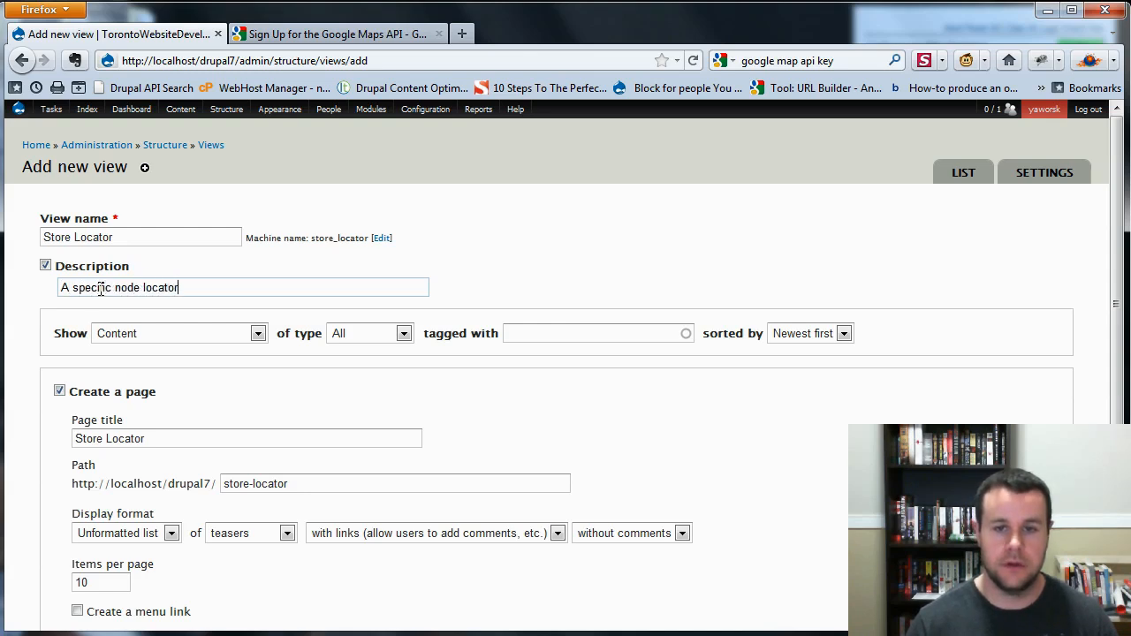
pyautogui.write('for users to s')
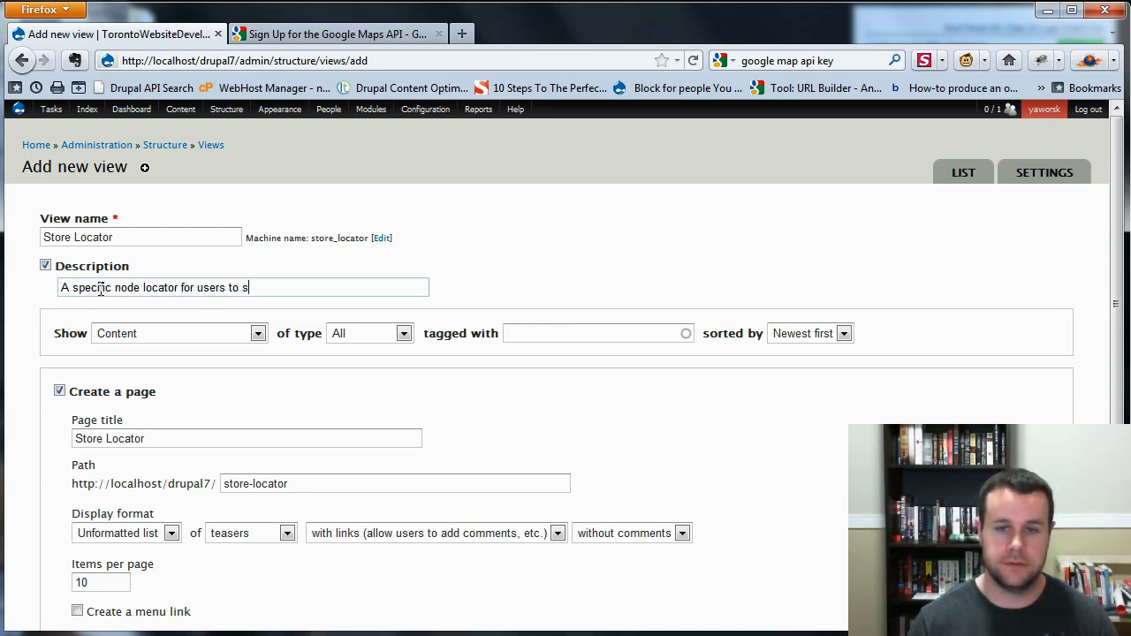
pyautogui.write('earch for nodes within a proximity')
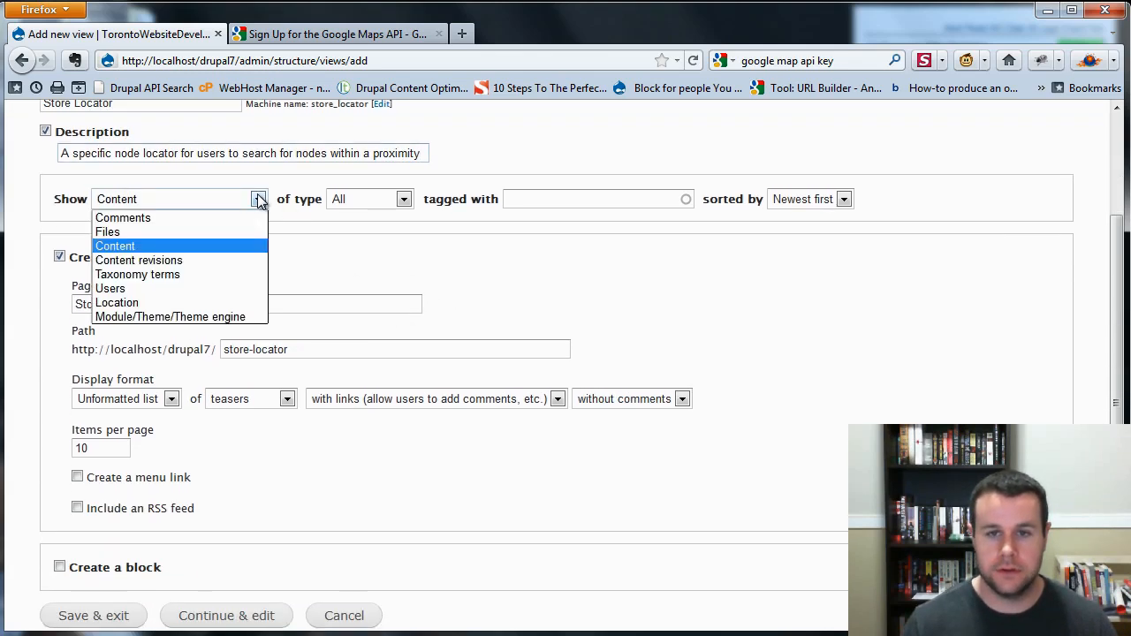
# - Show Content of type Location displayed as fields instead of teasers
pyautogui.click(113, 245)
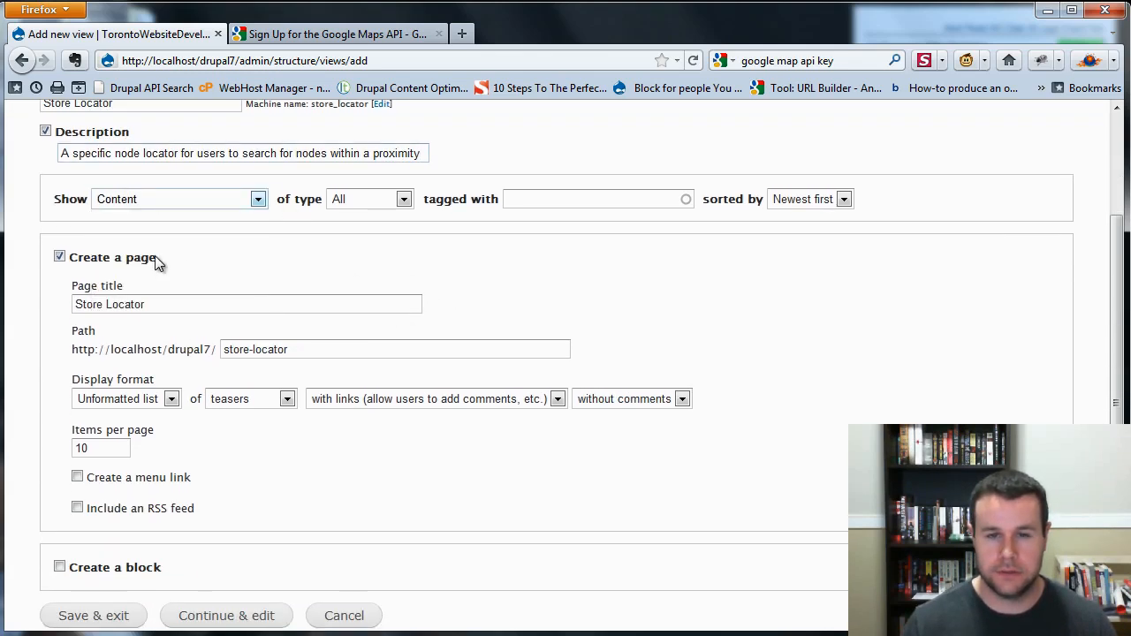
pyautogui.click(368, 198)
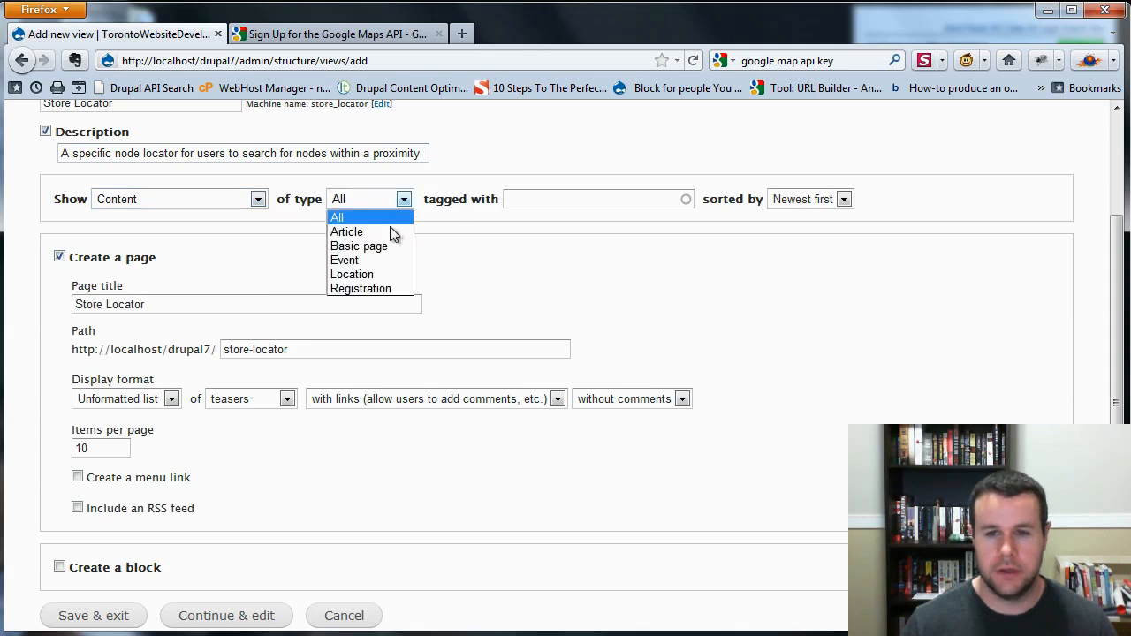
pyautogui.click(352, 274)
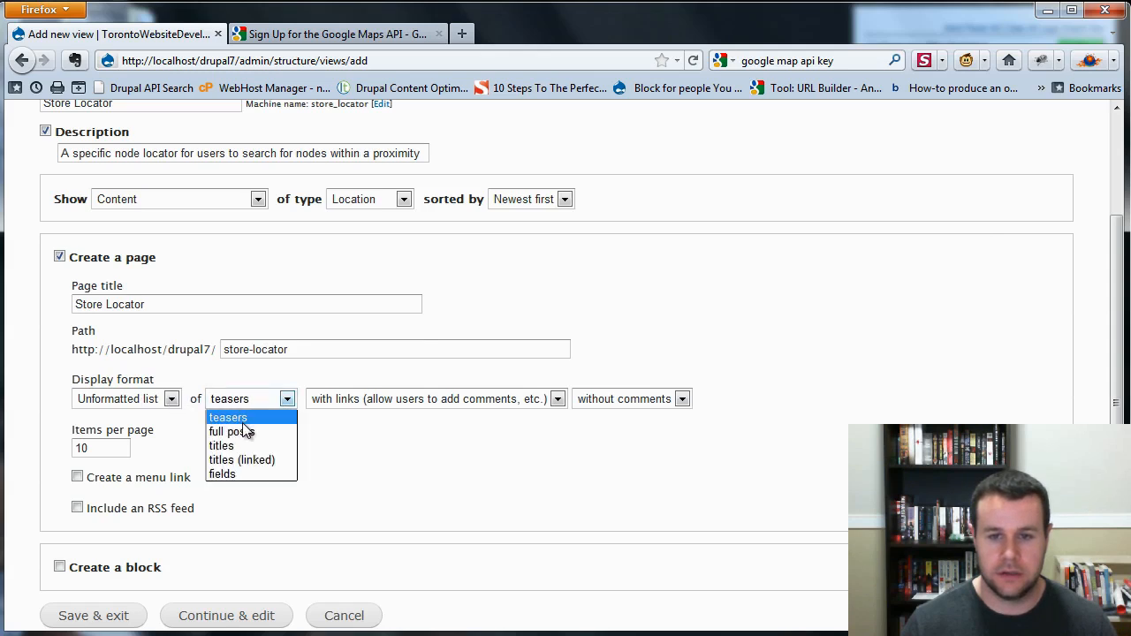
pyautogui.click(223, 474)
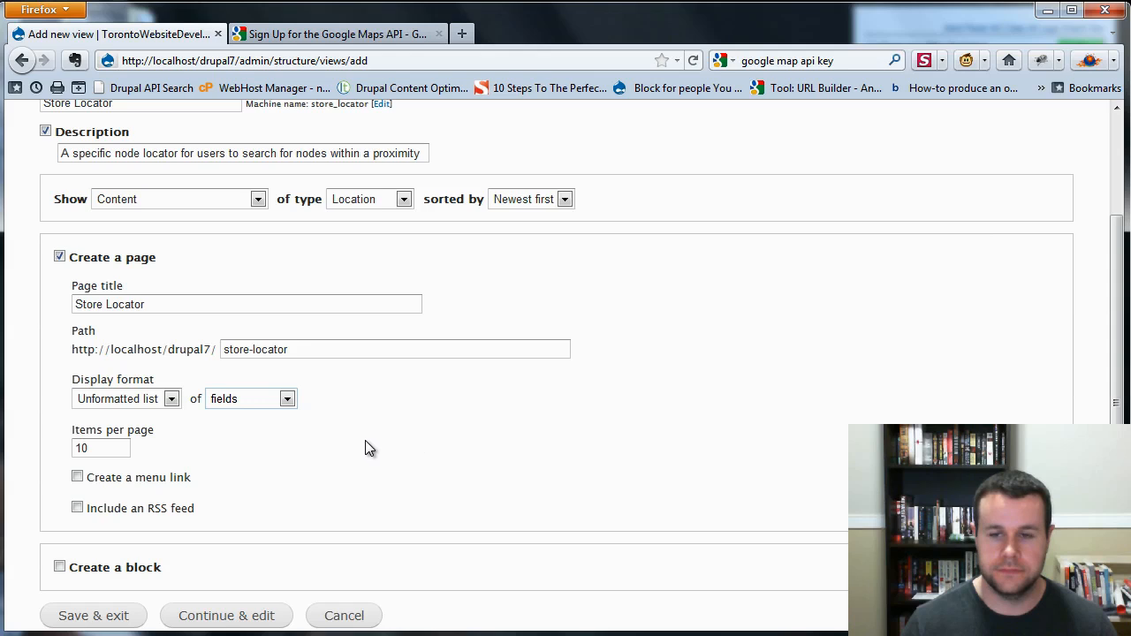
pyautogui.scroll(-3)
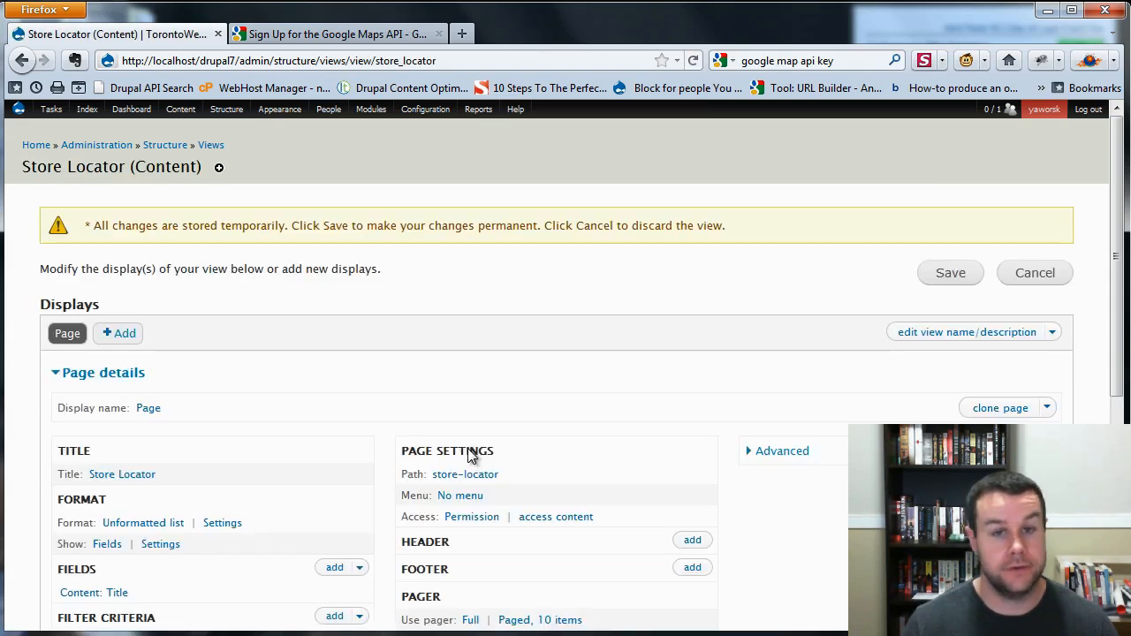
# - Continue to the view editor and begin adding a filter criterion
pyautogui.scroll(-3)
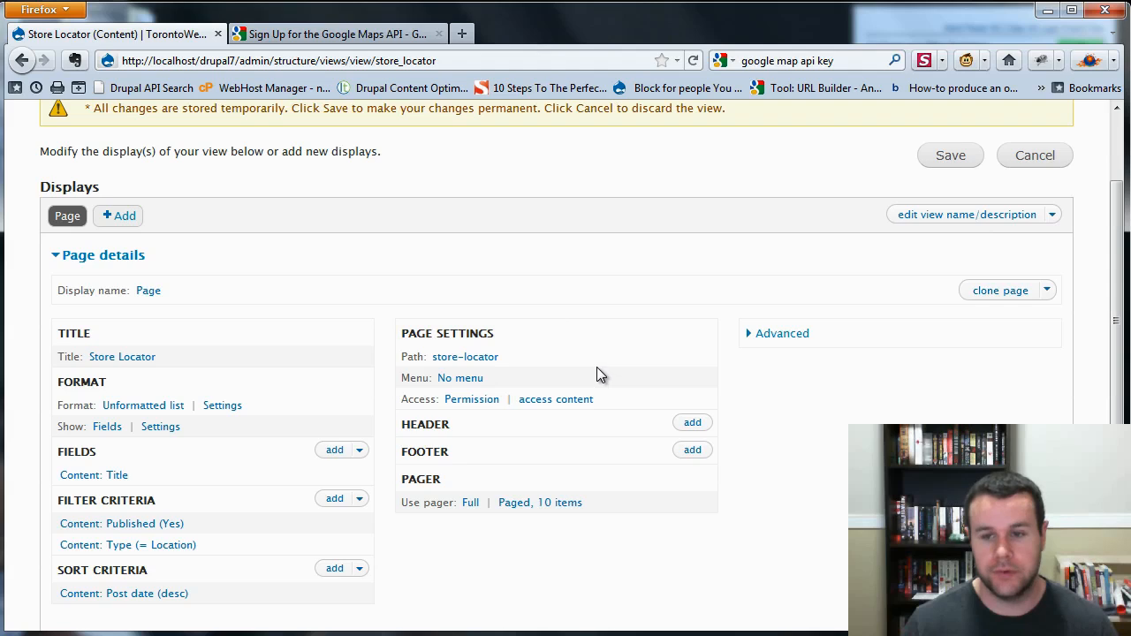
pyautogui.moveTo(212, 495)
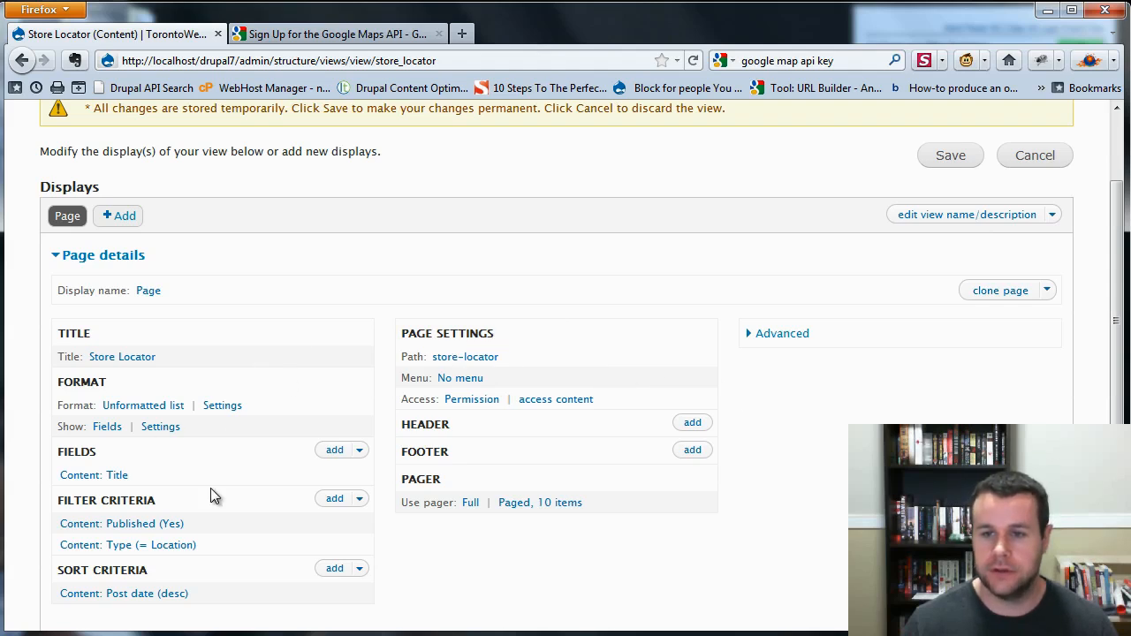
pyautogui.moveTo(622, 502)
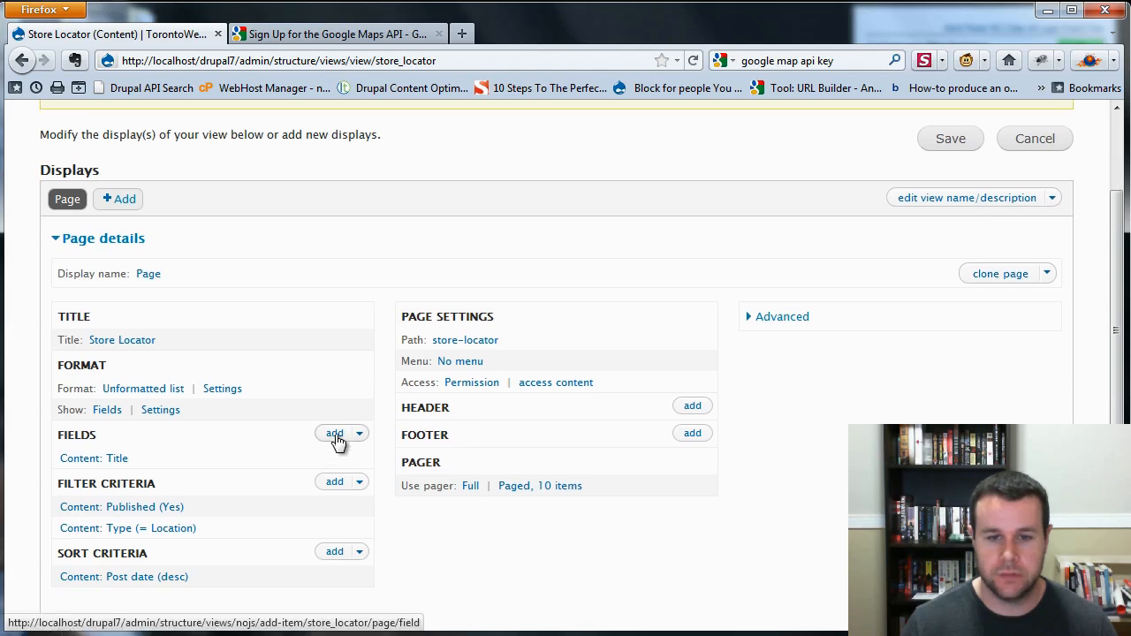
pyautogui.moveTo(336, 484)
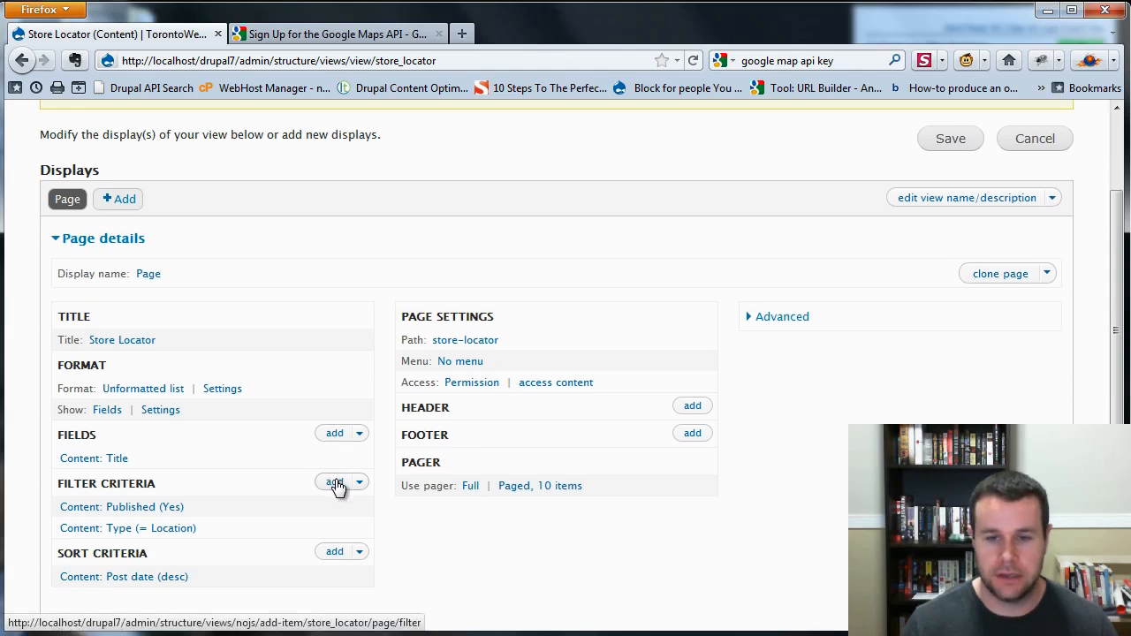
pyautogui.click(336, 482)
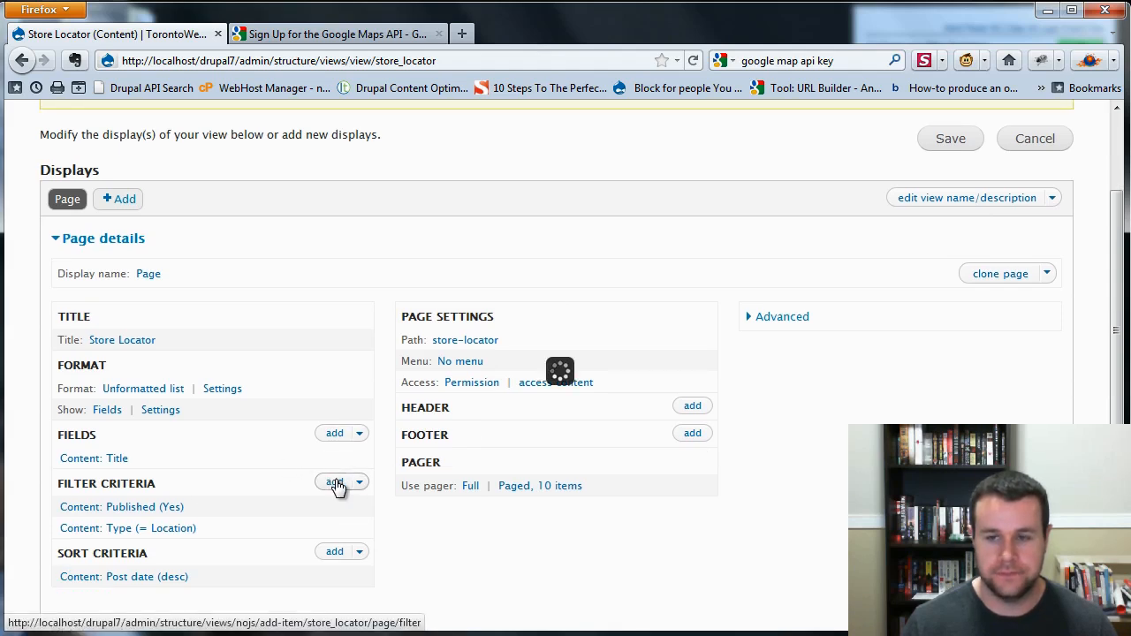
# - Add a Location: Distance / Proximity filter with Postal Code / Country as the origin
pyautogui.click(334, 483)
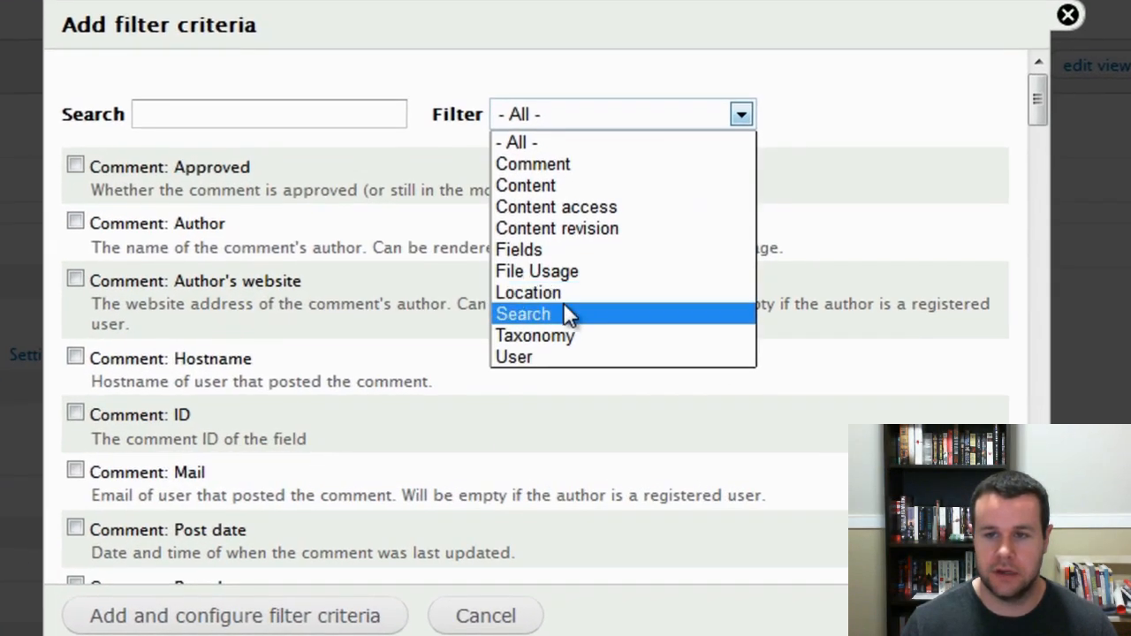
pyautogui.click(527, 294)
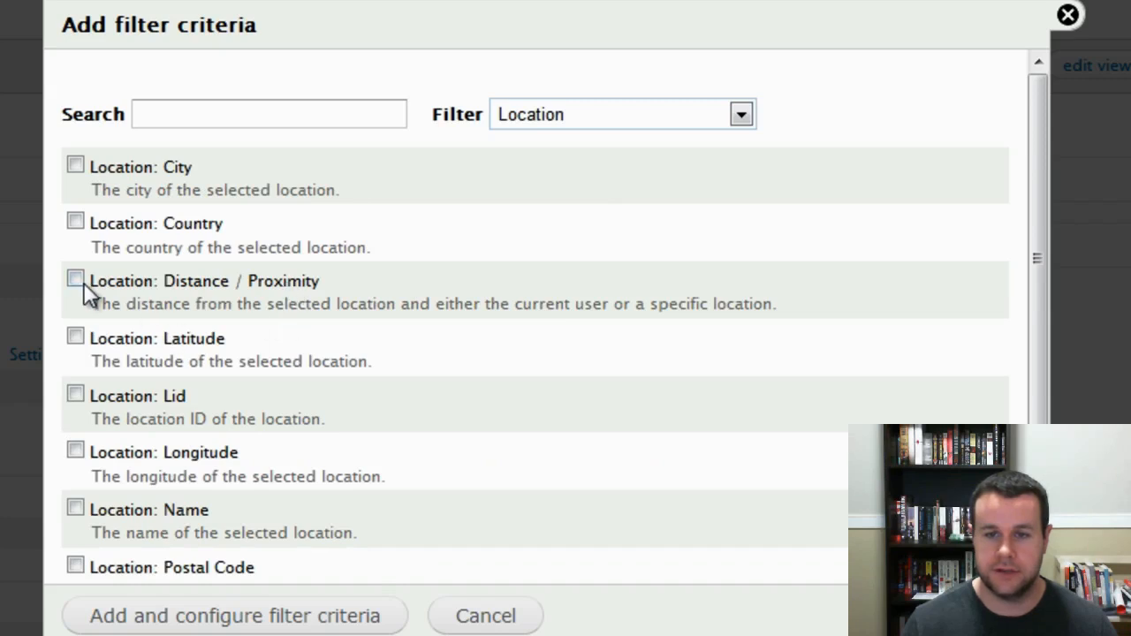
pyautogui.click(74, 279)
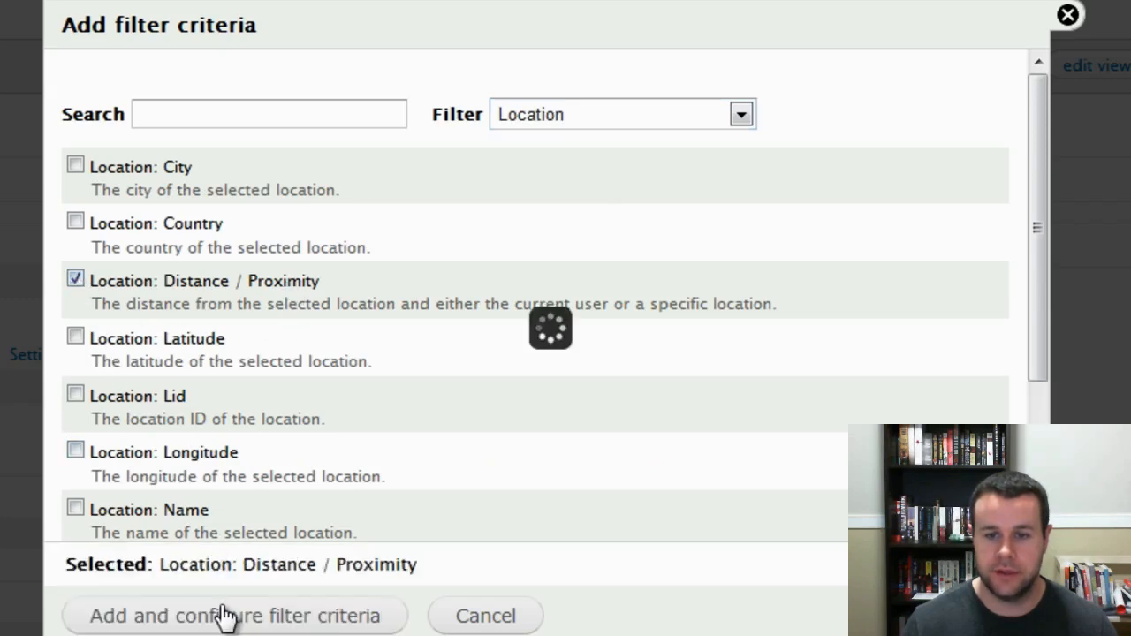
pyautogui.click(234, 615)
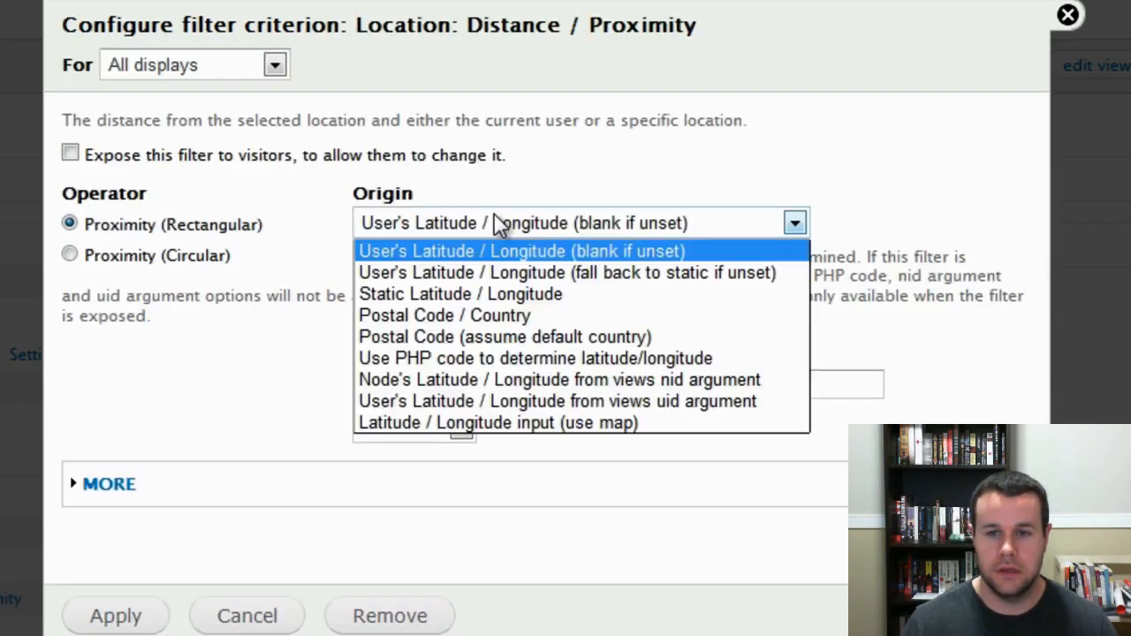
pyautogui.moveTo(548, 357)
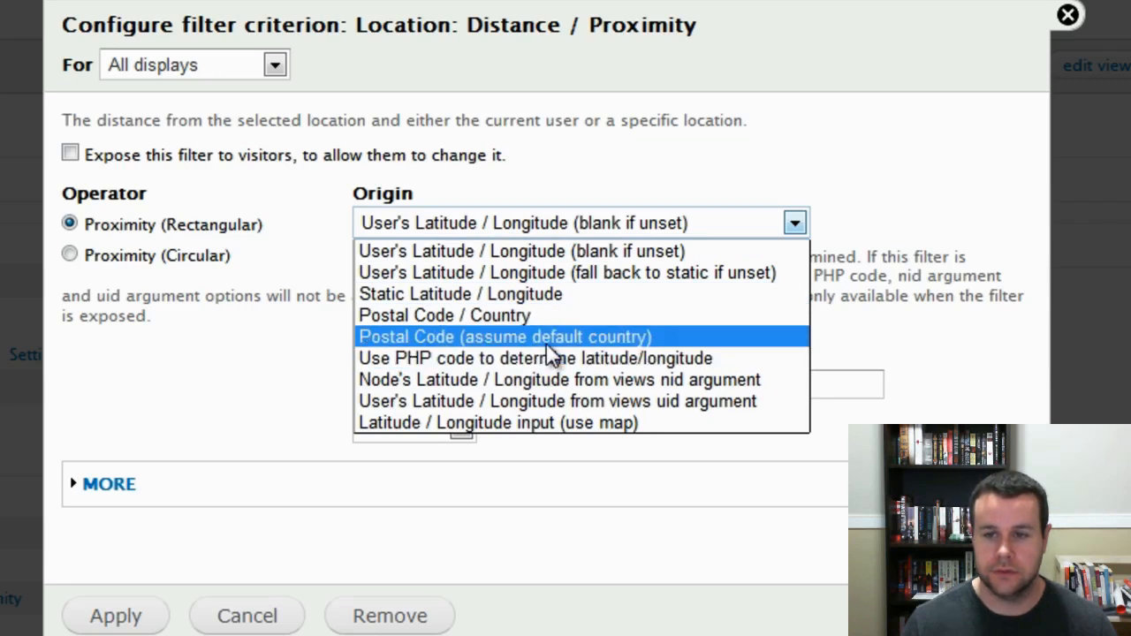
pyautogui.click(504, 336)
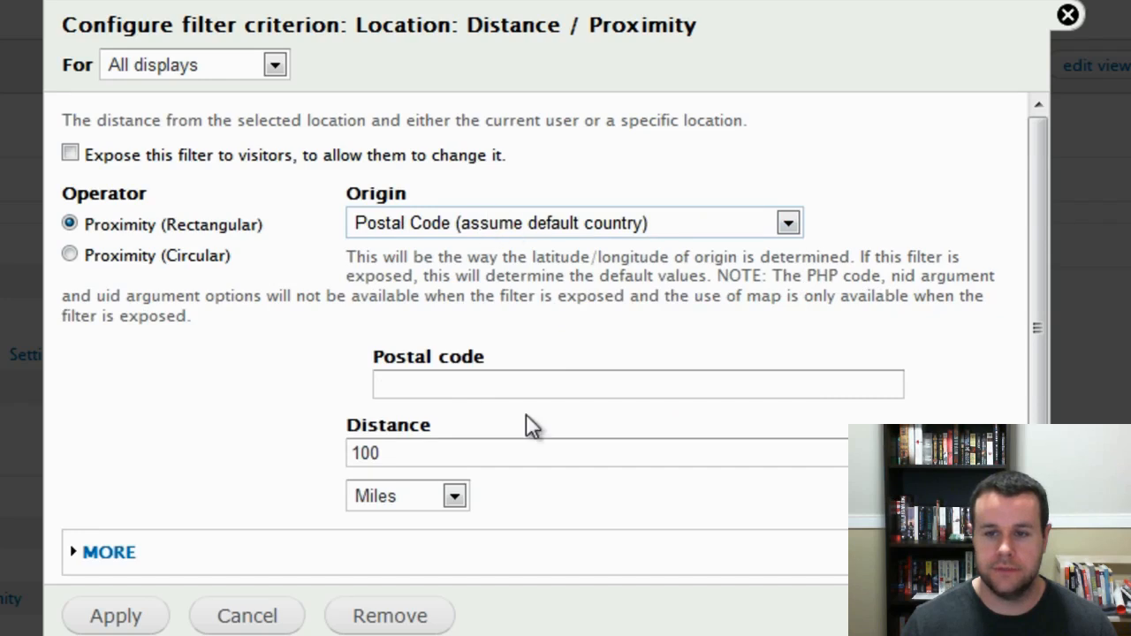
pyautogui.moveTo(539, 239)
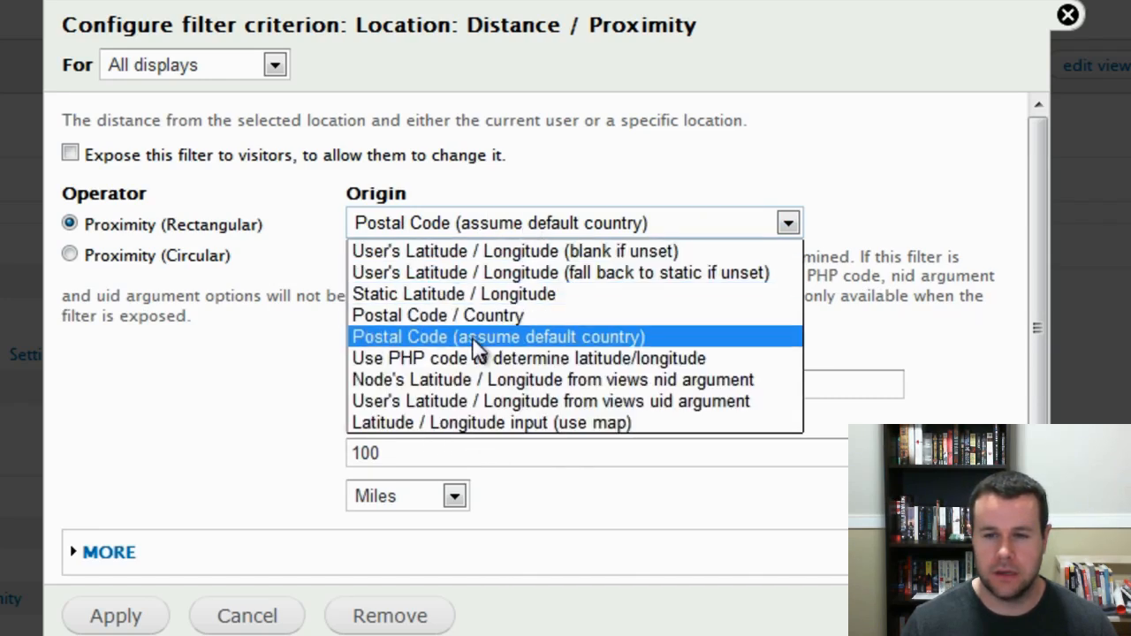
pyautogui.click(437, 314)
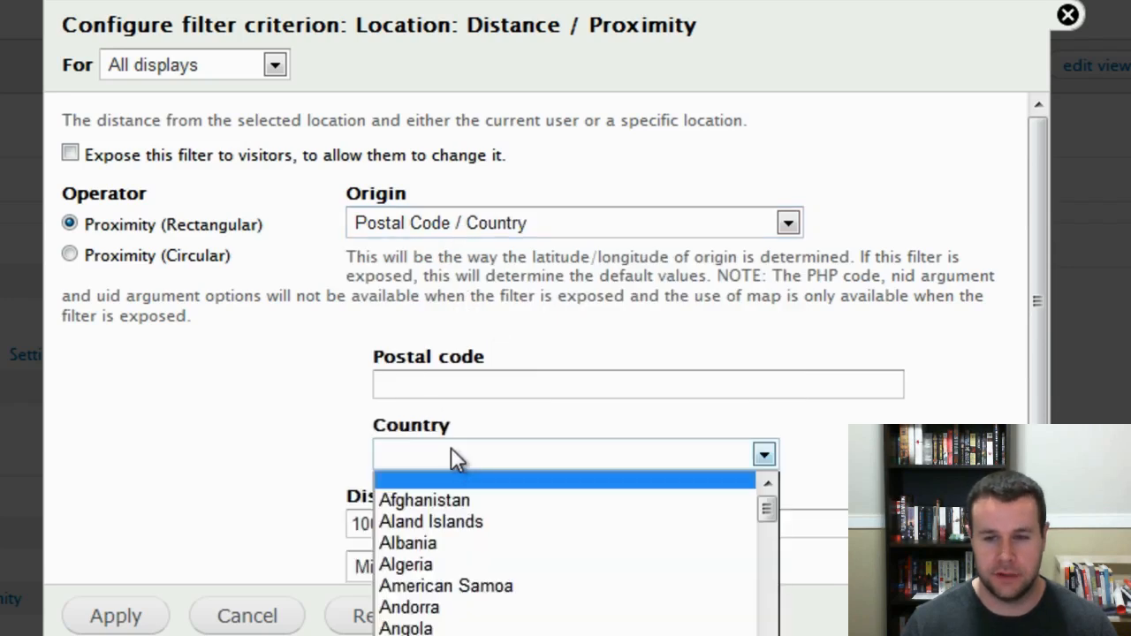
# - Set the proximity filter's country to Canada, distance 10 kilometres, and apply it
pyautogui.scroll(-3)
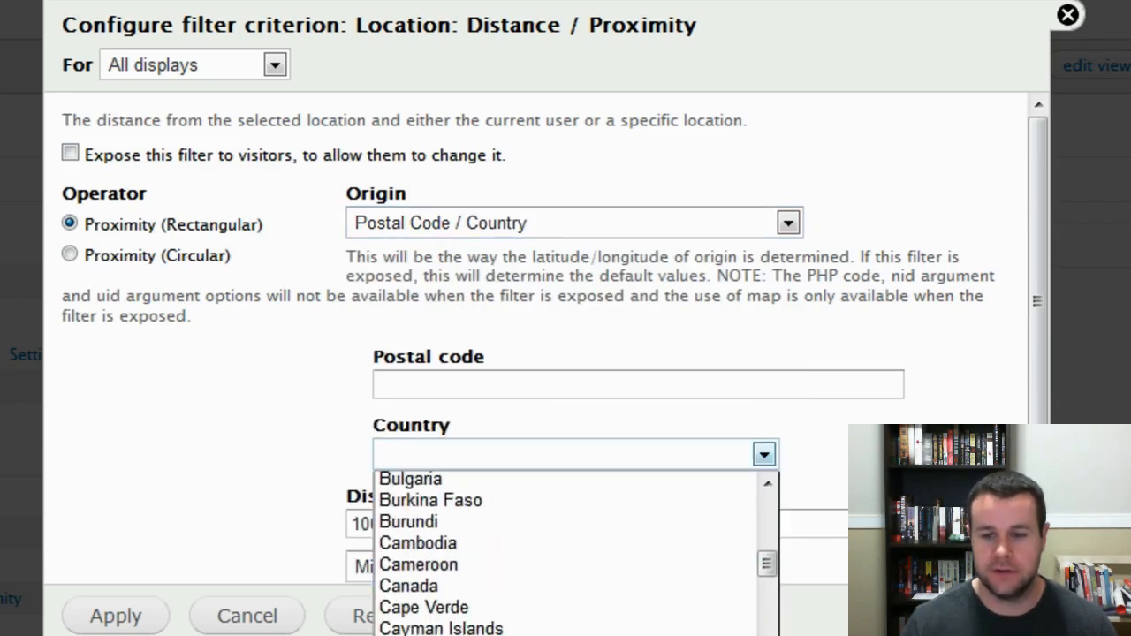
pyautogui.click(408, 585)
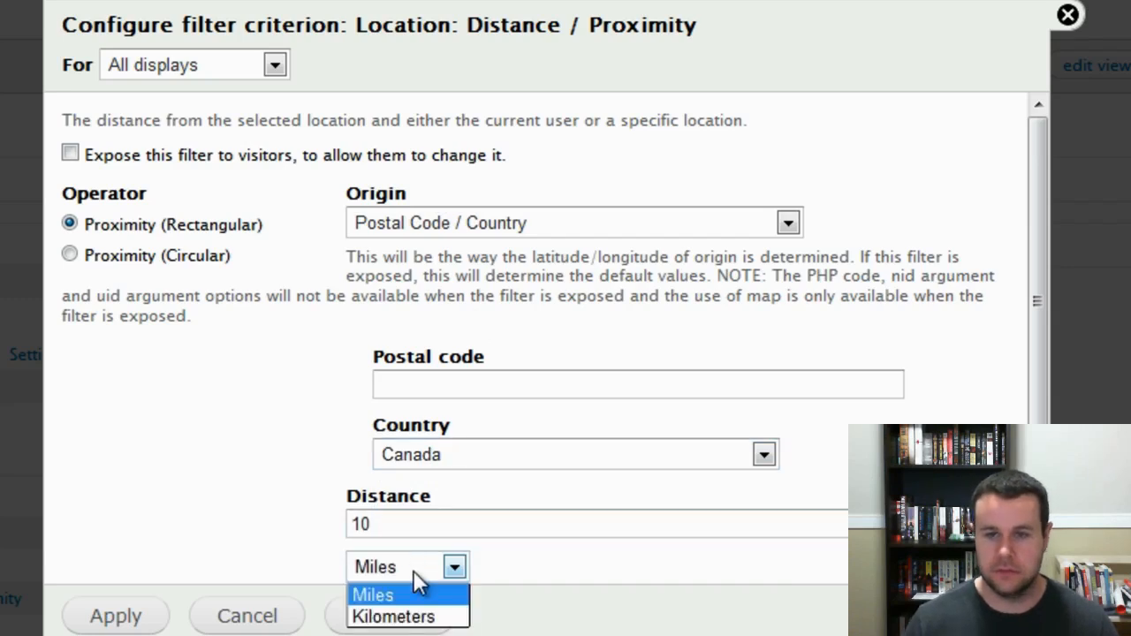
pyautogui.click(392, 615)
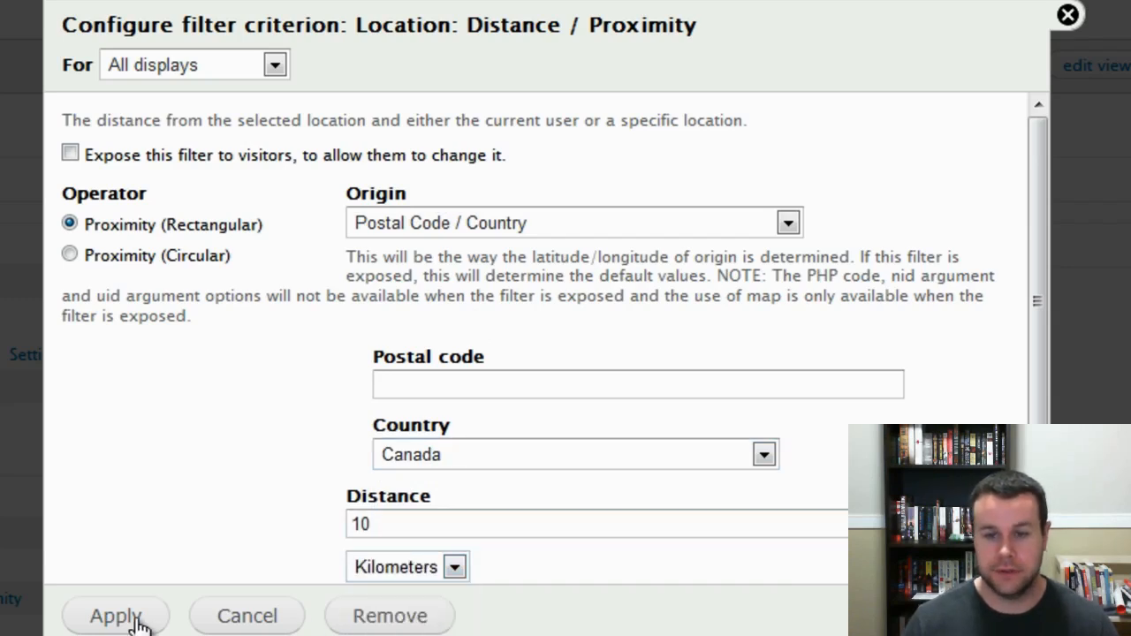
pyautogui.click(113, 615)
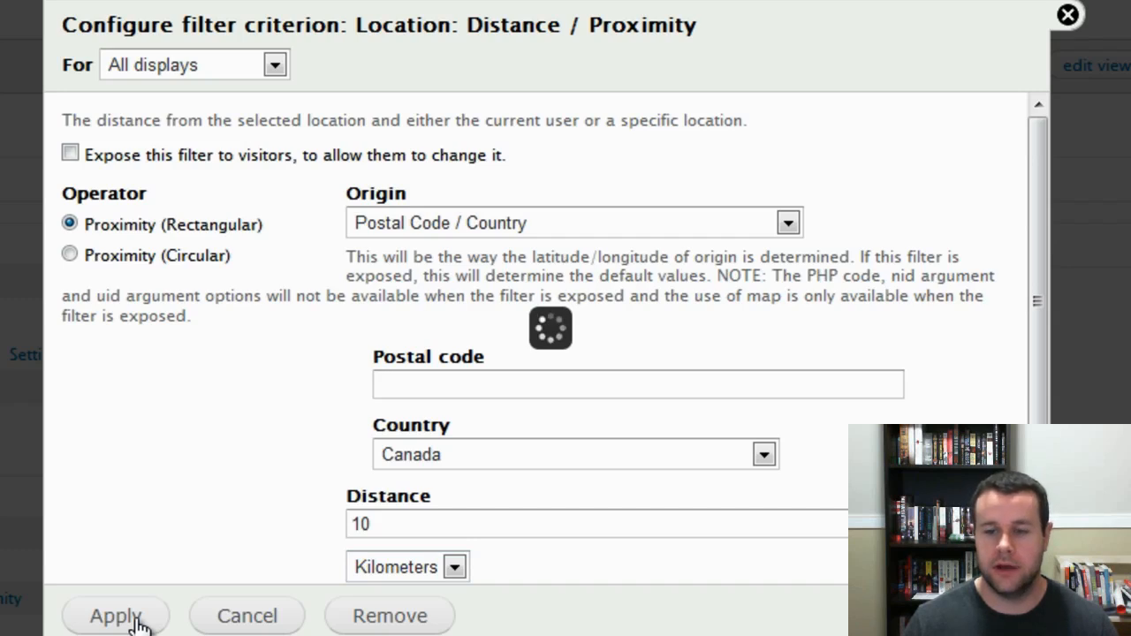
pyautogui.click(113, 615)
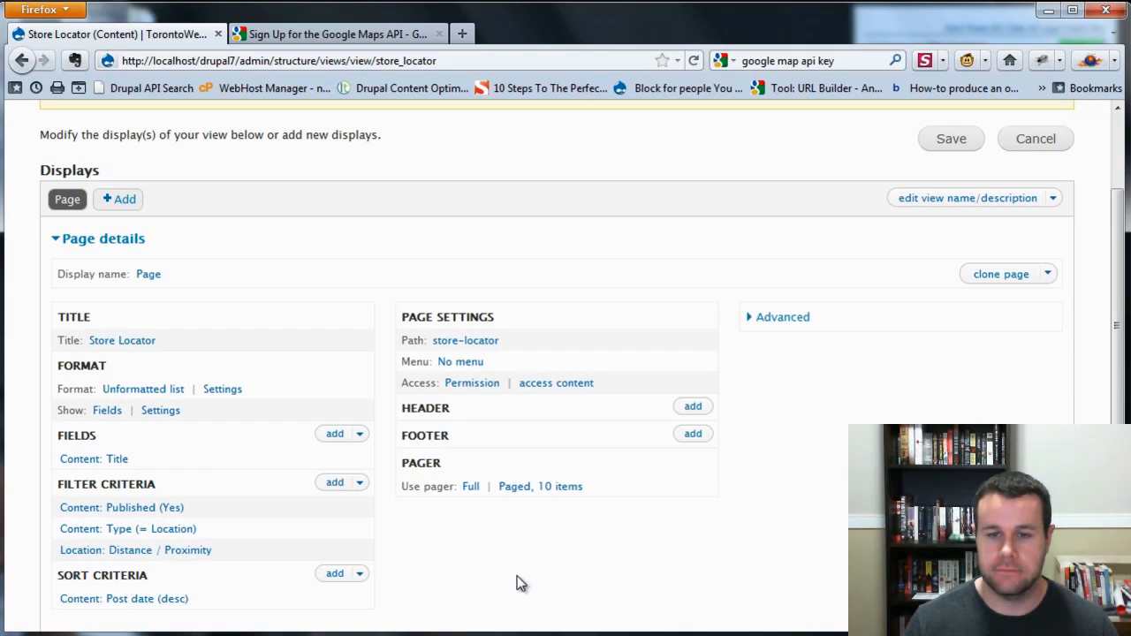
# - Expose the Distance / Proximity filter to visitors, mark it required, and apply
pyautogui.scroll(-3)
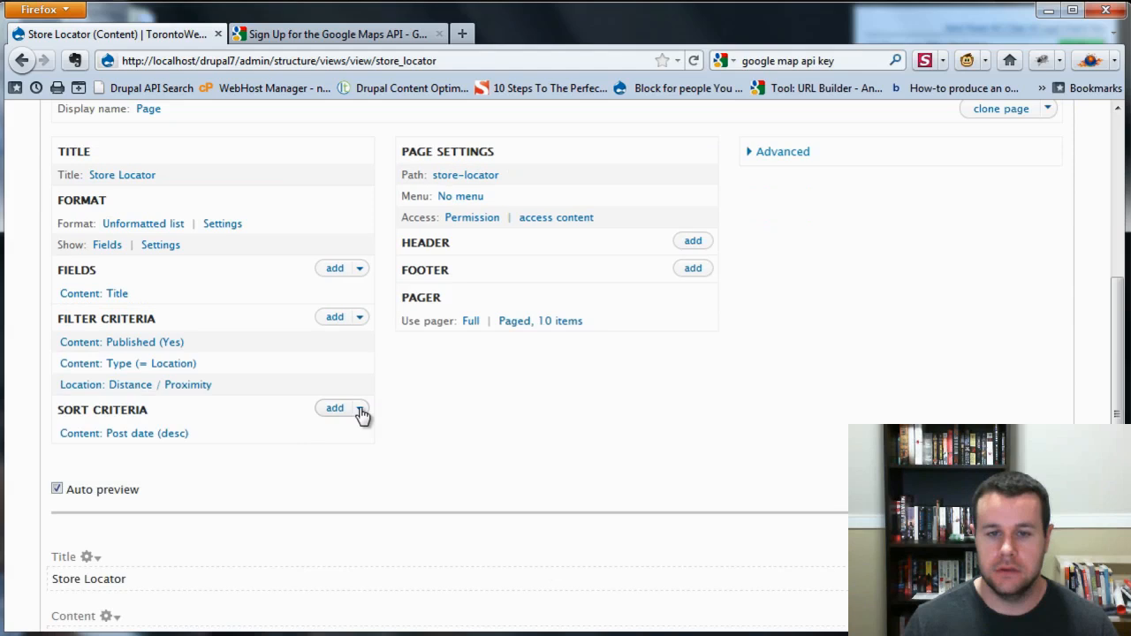
pyautogui.click(134, 385)
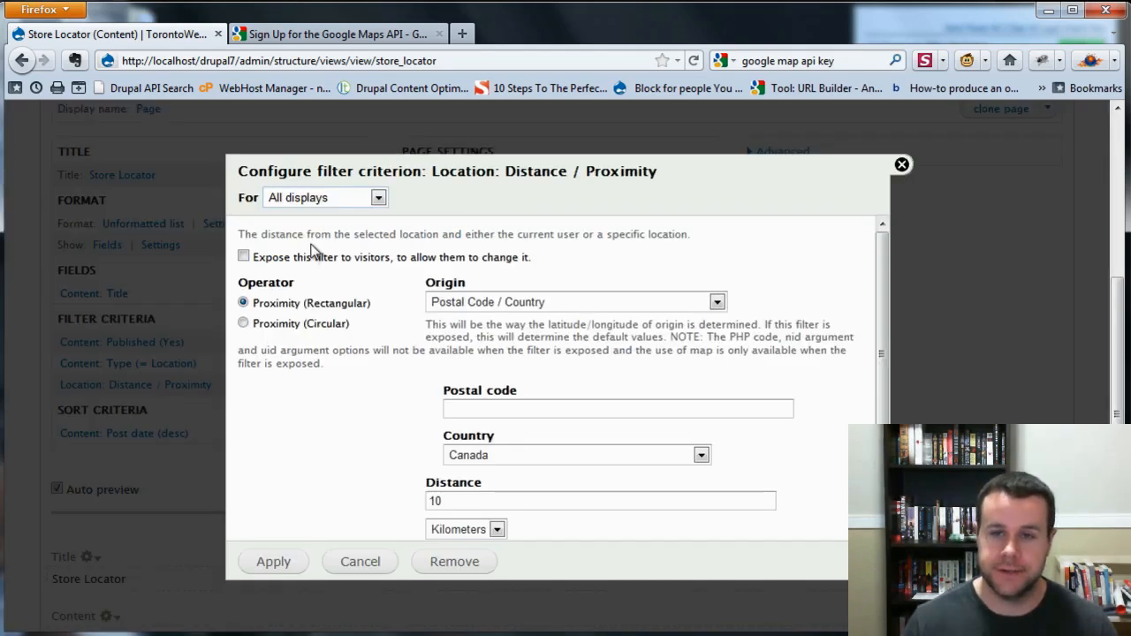
pyautogui.click(244, 256)
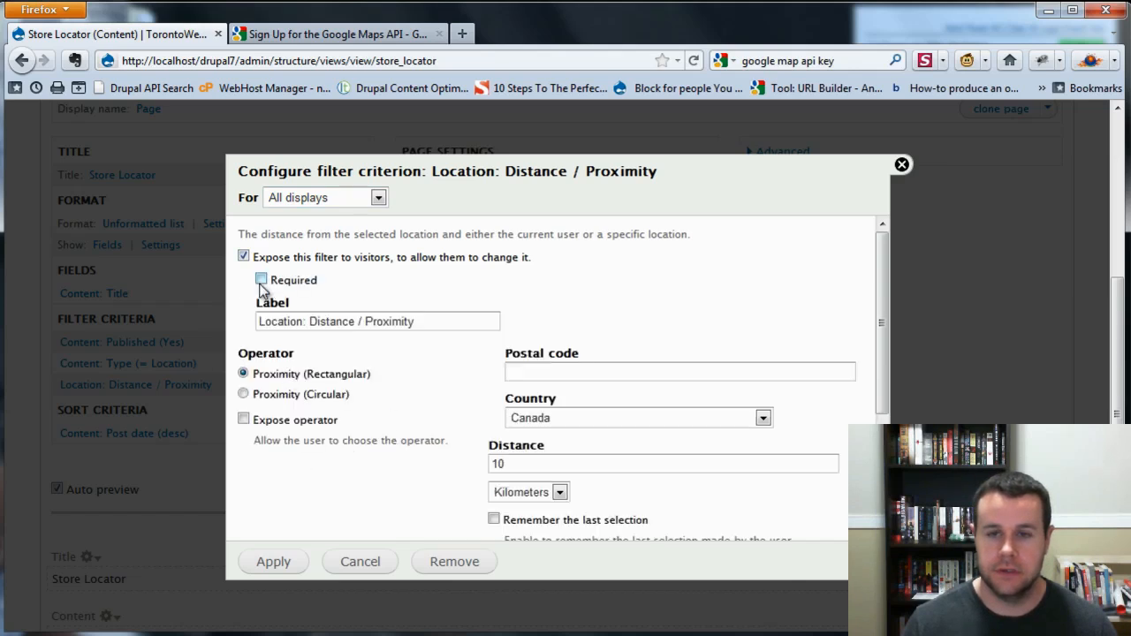
pyautogui.click(261, 279)
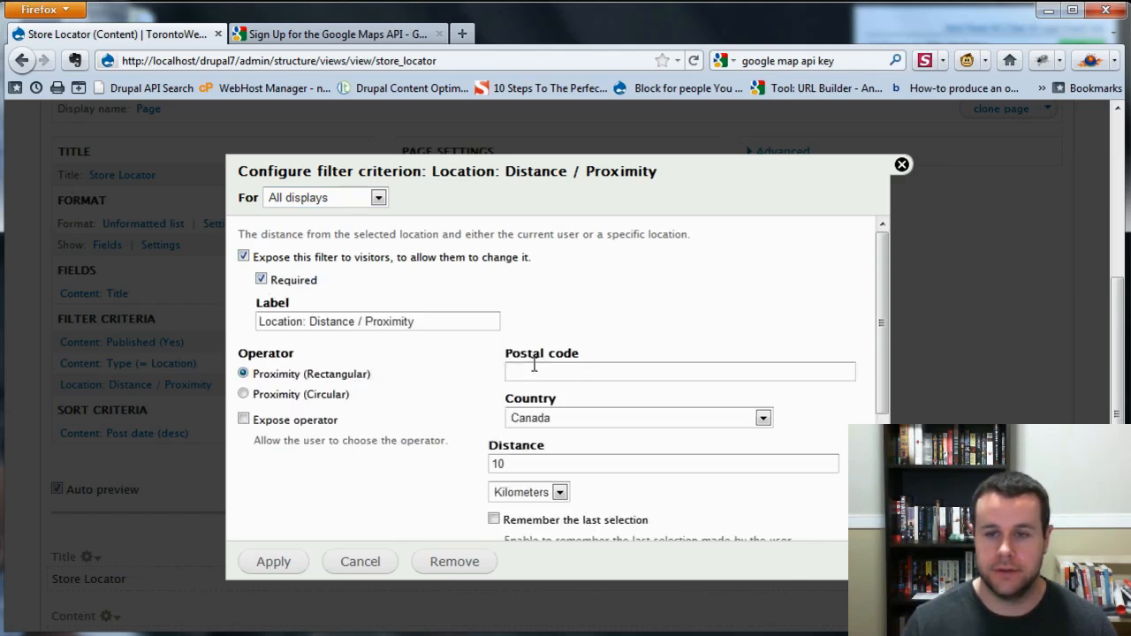
pyautogui.scroll(-3)
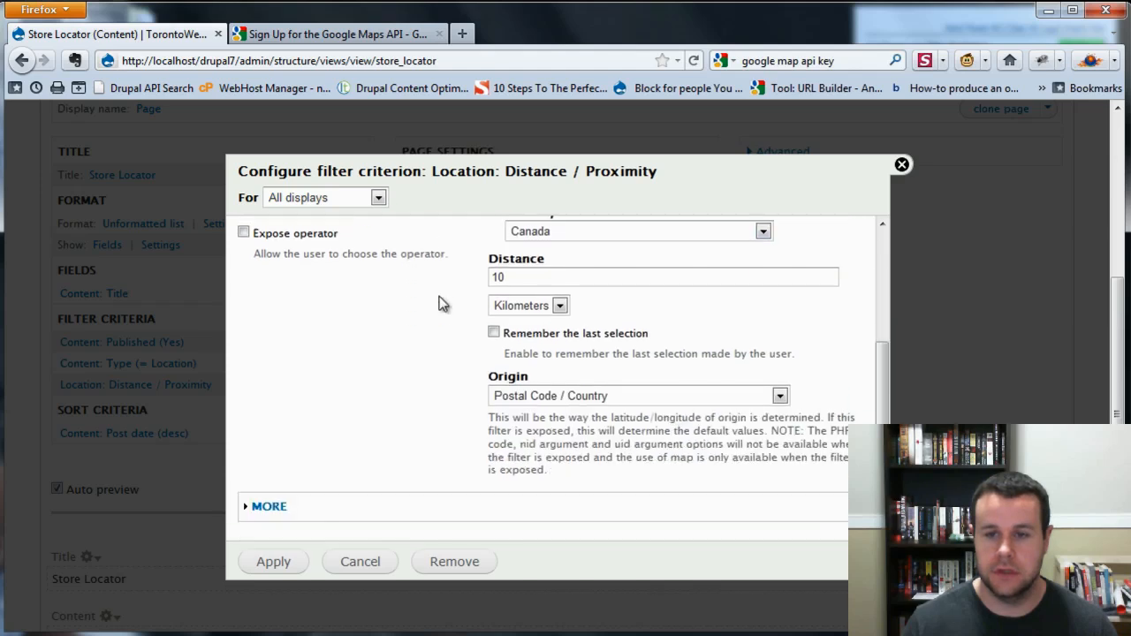
pyautogui.click(272, 562)
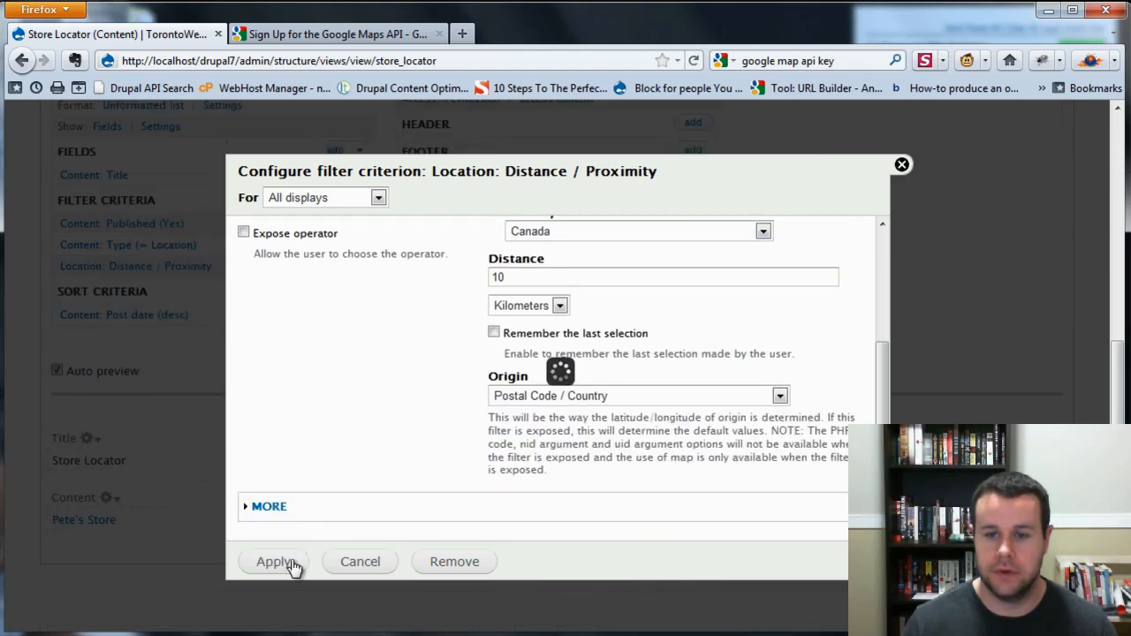
pyautogui.click(276, 562)
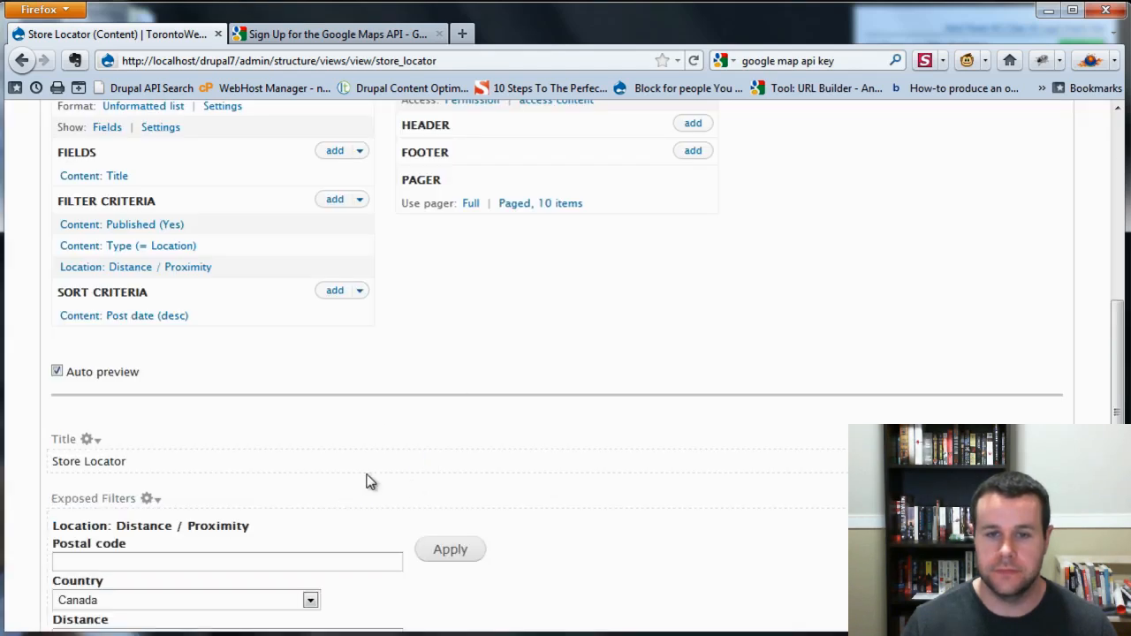
# - Save the Store Locator view with its page display and proximity filter
pyautogui.scroll(3)
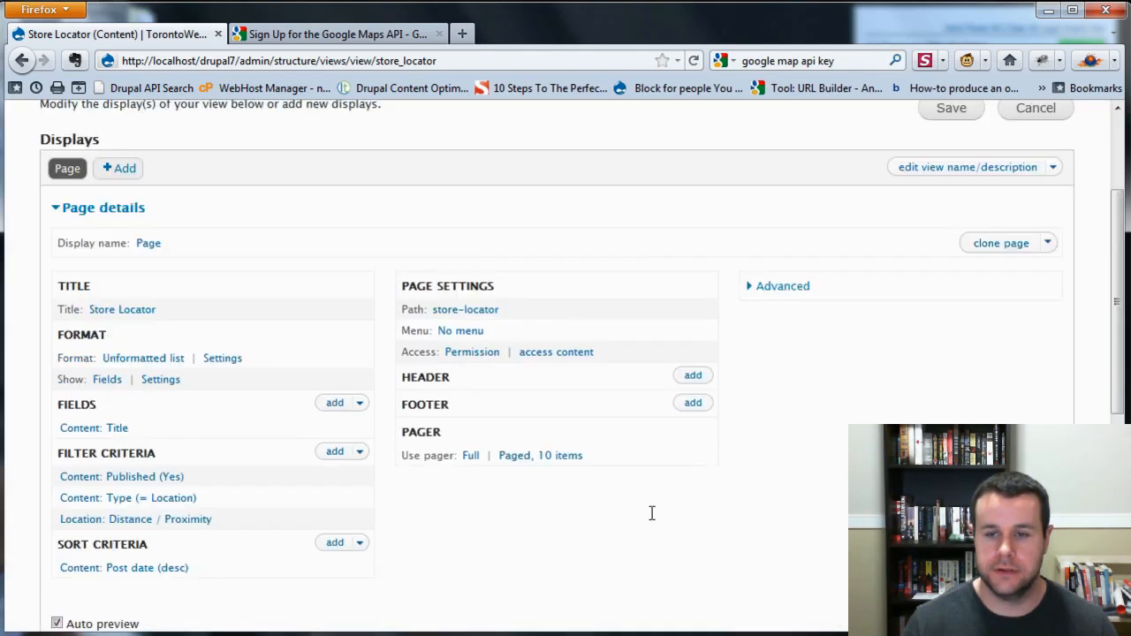
pyautogui.moveTo(358, 512)
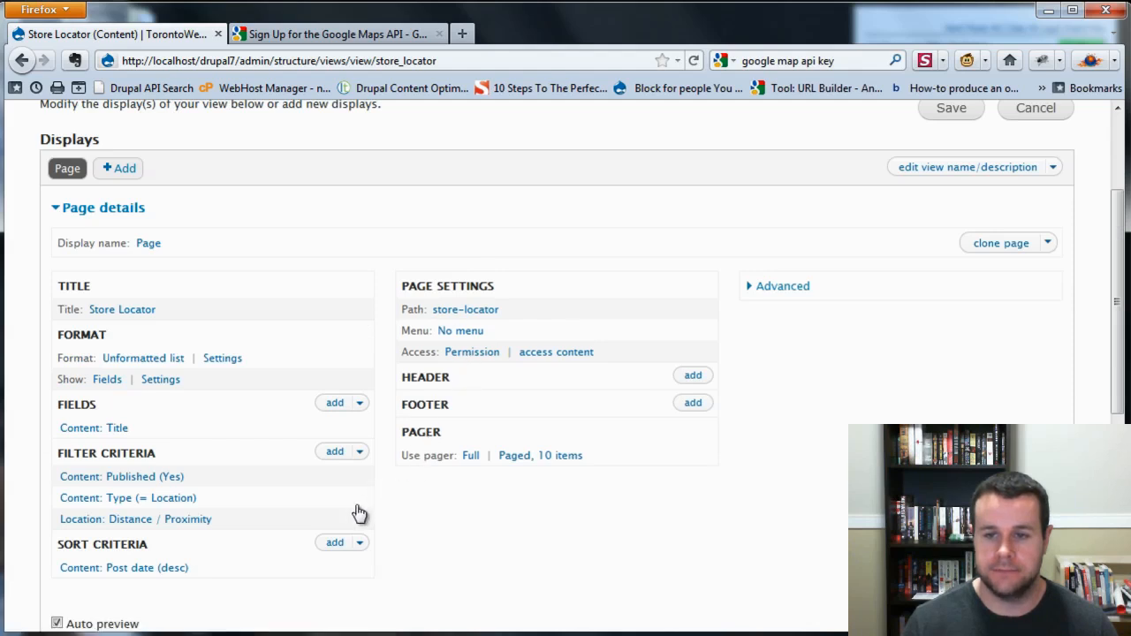
pyautogui.moveTo(132, 438)
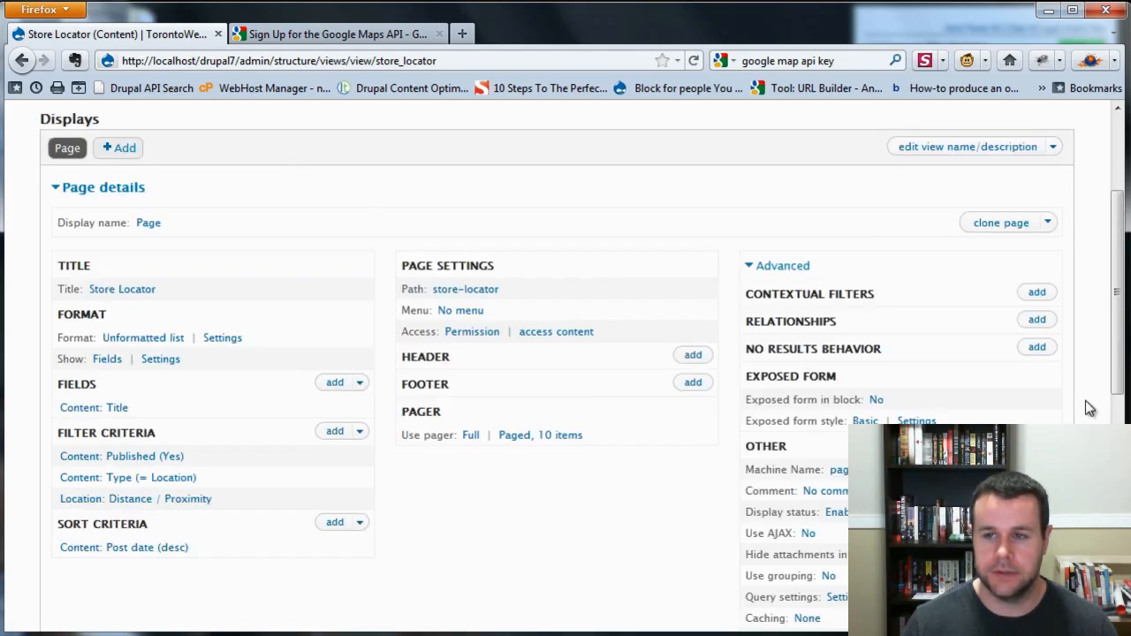
pyautogui.scroll(-3)
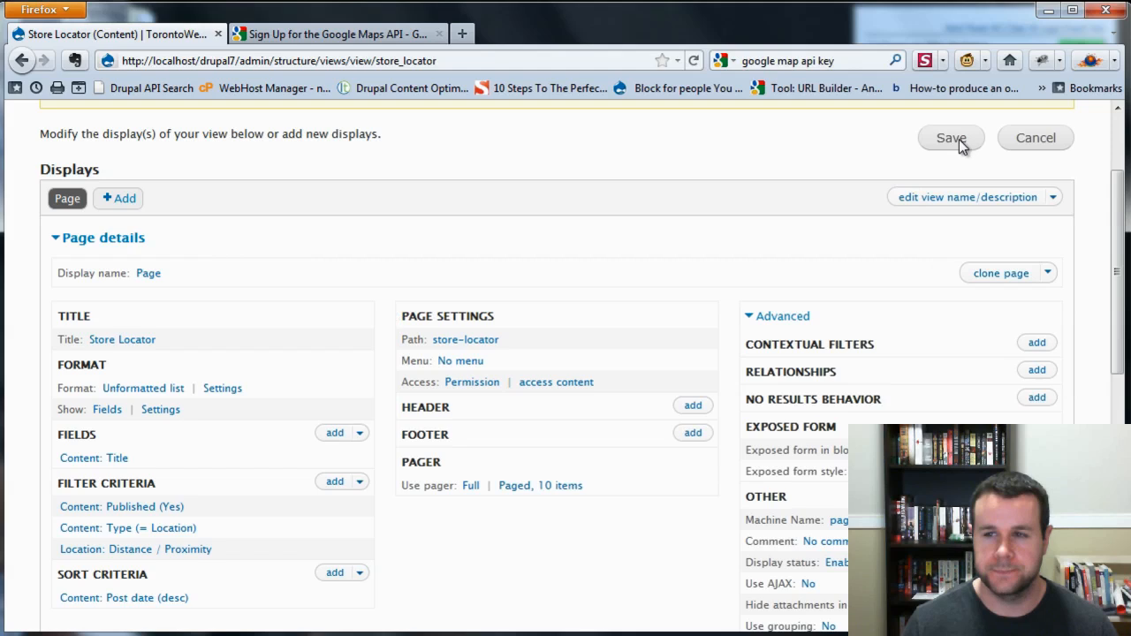
pyautogui.click(120, 198)
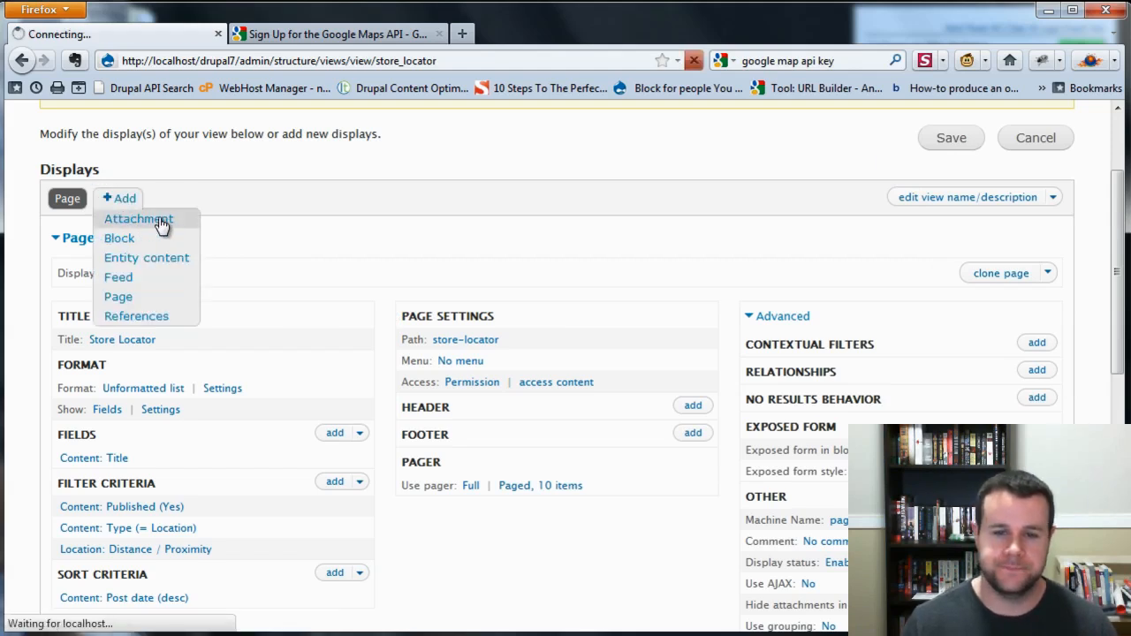
# - Add an Attachment display formatted as a GMap
pyautogui.click(138, 219)
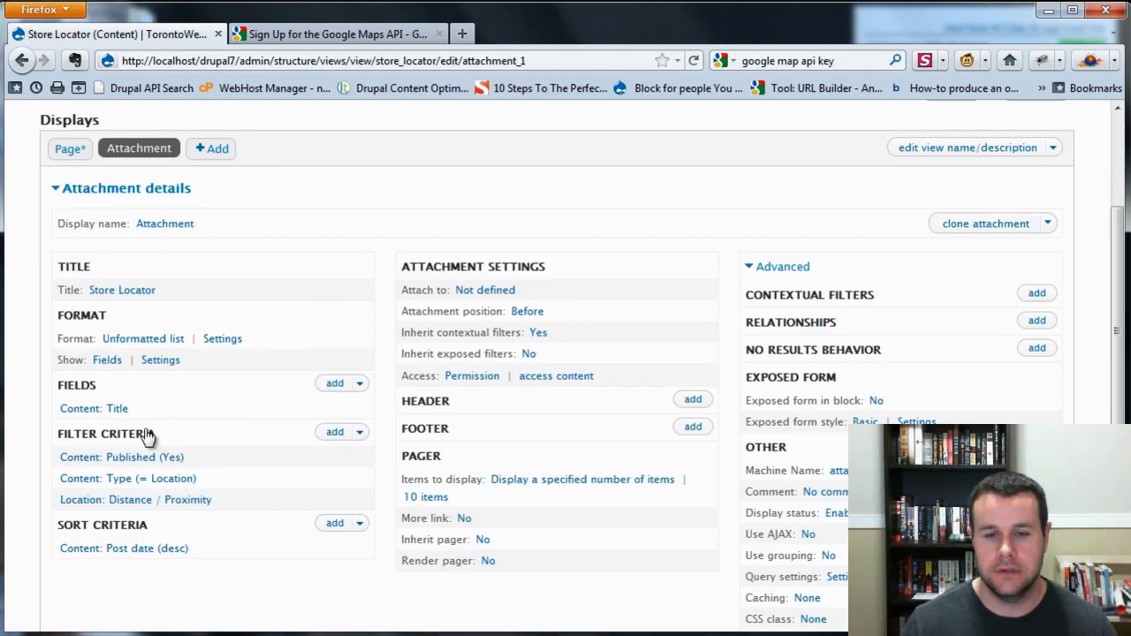
pyautogui.click(143, 340)
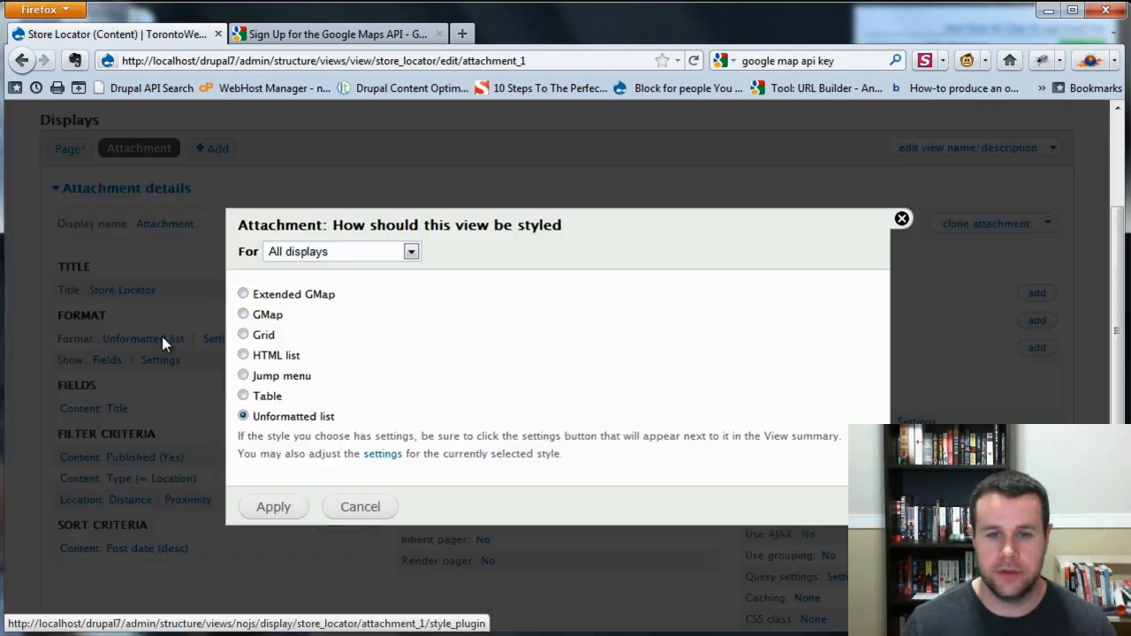
pyautogui.click(243, 314)
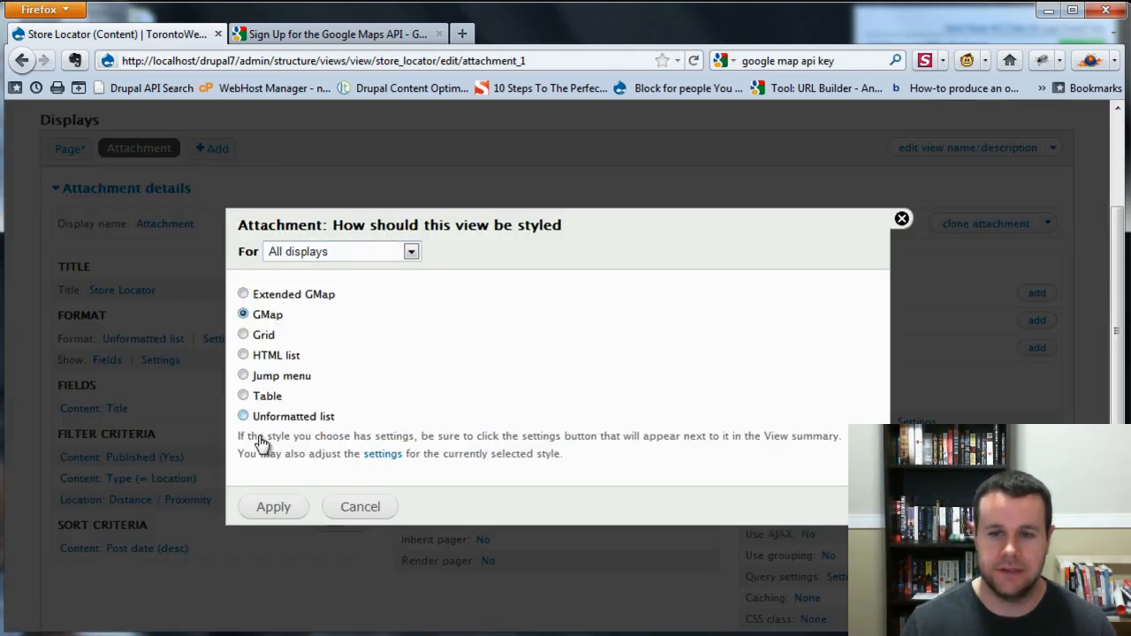
pyautogui.moveTo(258, 506)
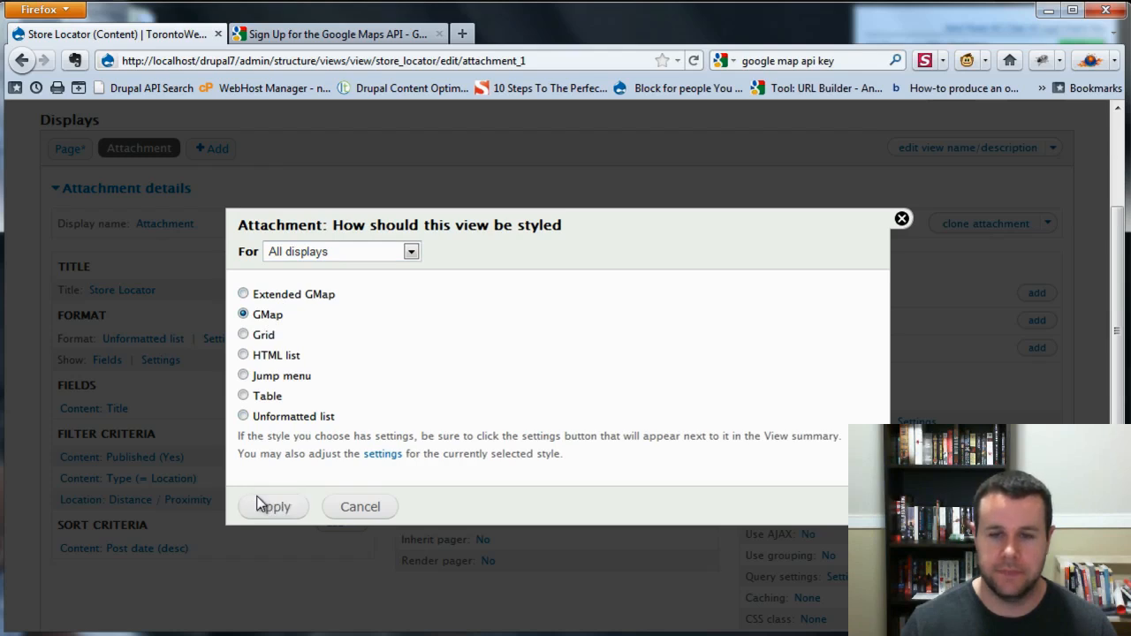
pyautogui.click(273, 506)
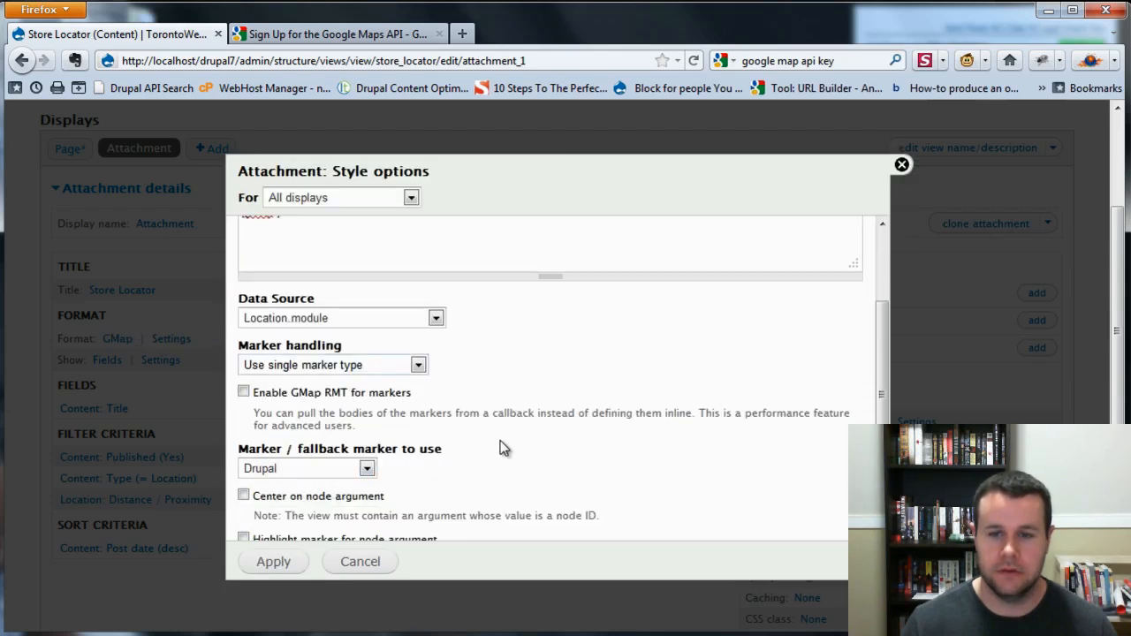
# - Keep Location module as the GMap's data source and apply the style settings
pyautogui.scroll(-3)
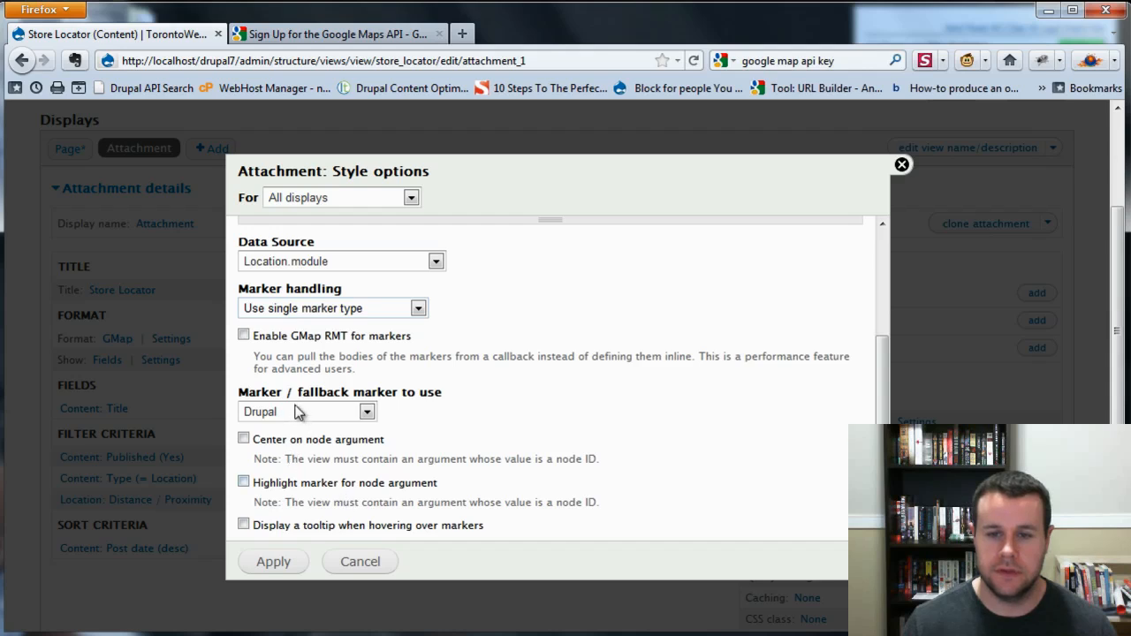
pyautogui.moveTo(309, 396)
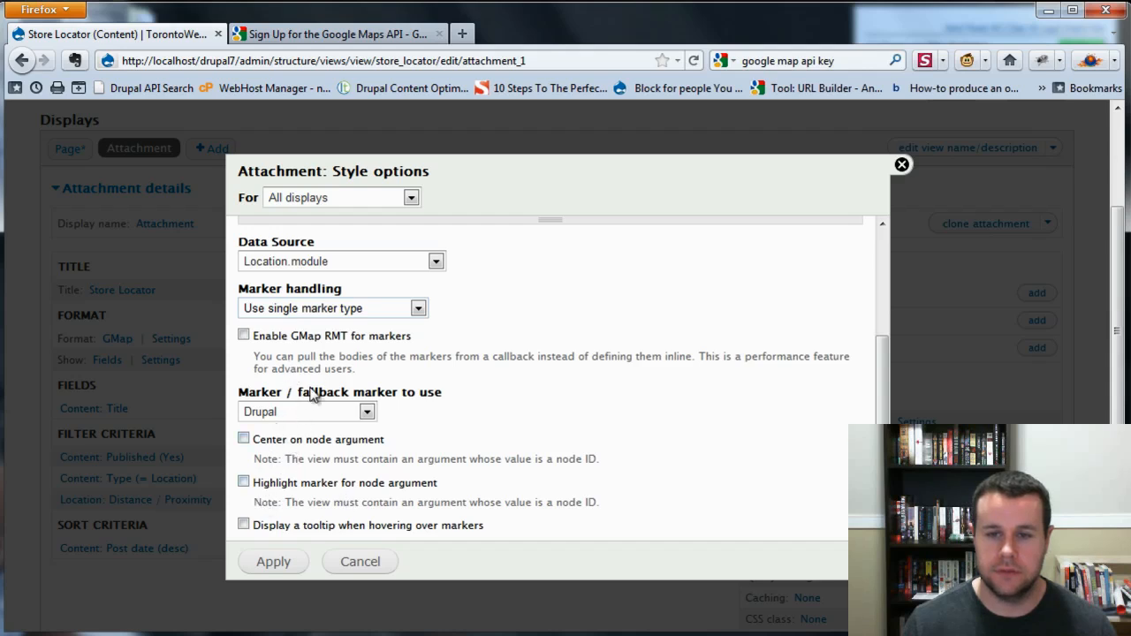
pyautogui.moveTo(360, 276)
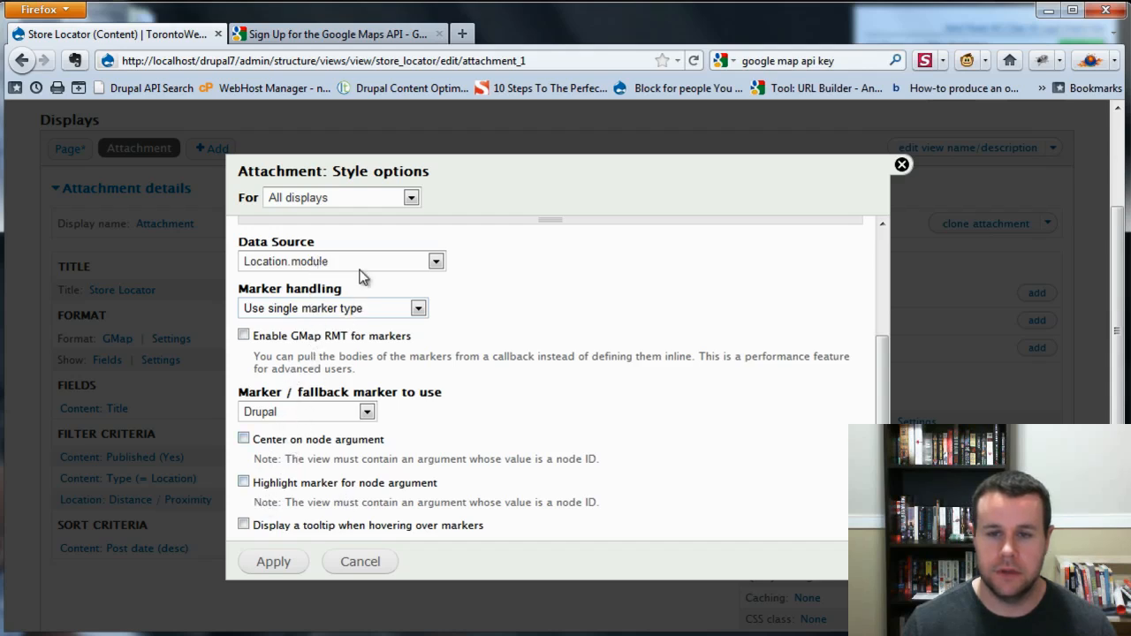
pyautogui.click(435, 262)
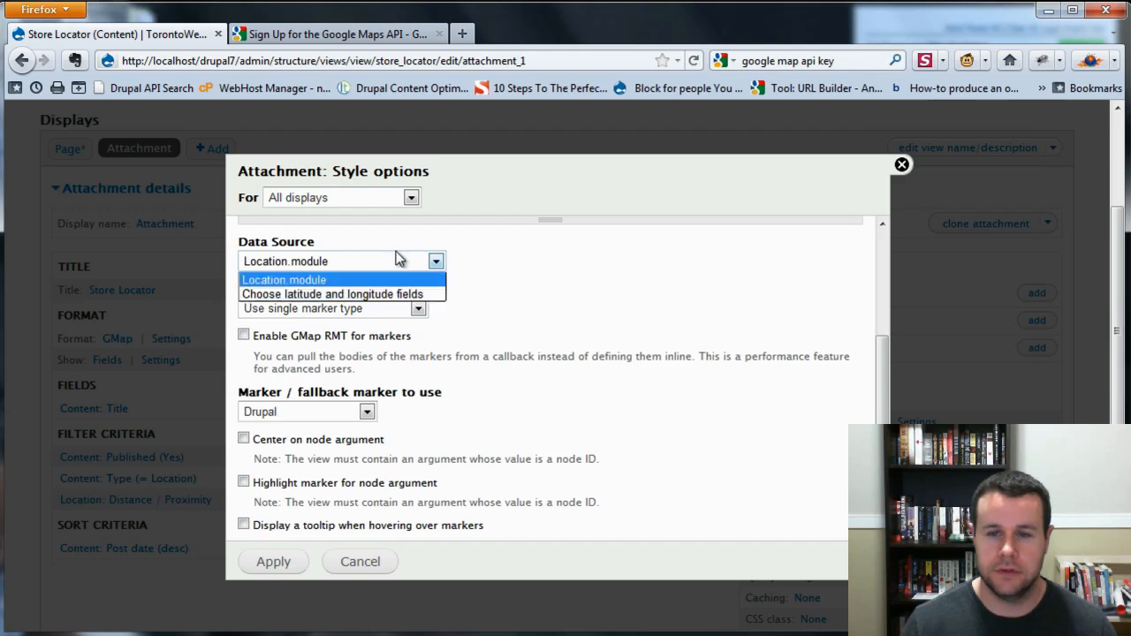
pyautogui.click(285, 279)
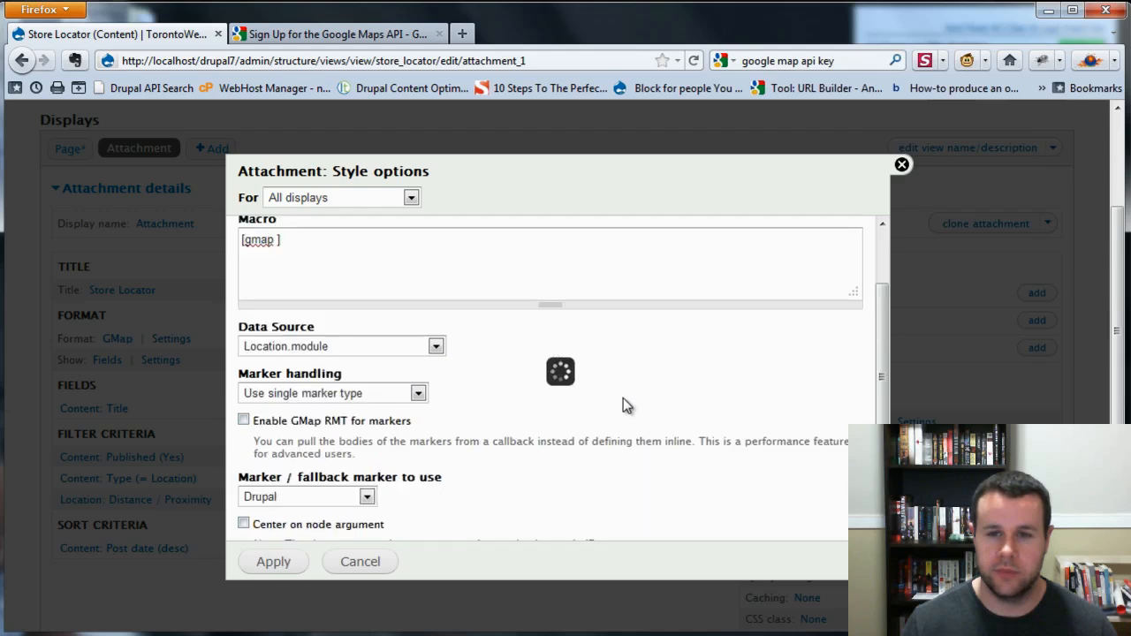
pyautogui.scroll(-3)
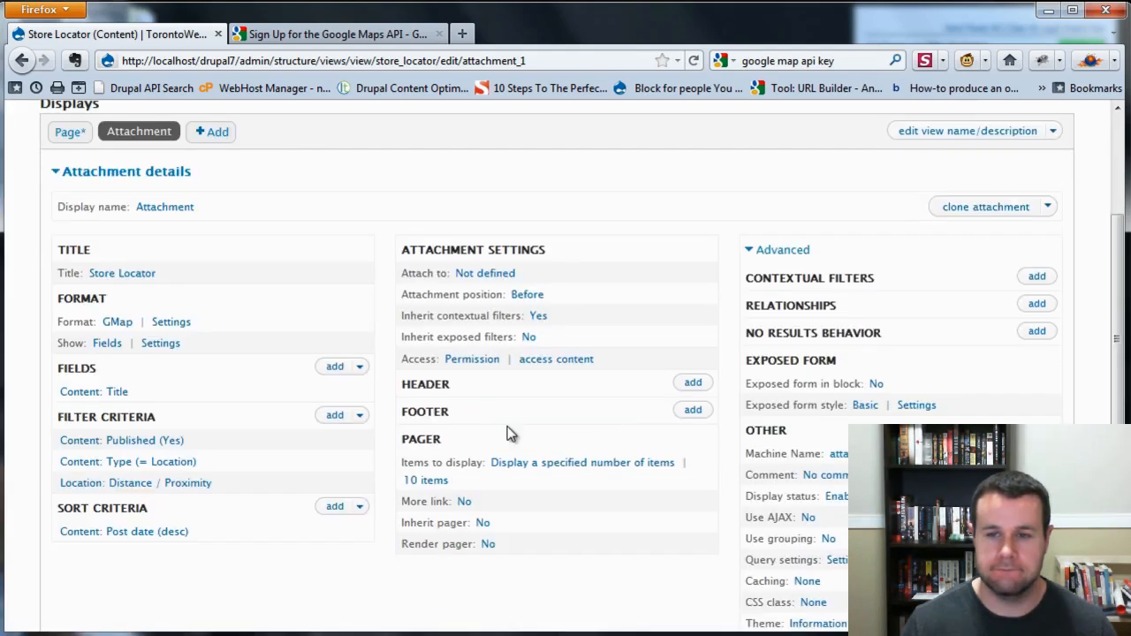
# - Attach the GMap attachment to the Page display
pyautogui.click(484, 272)
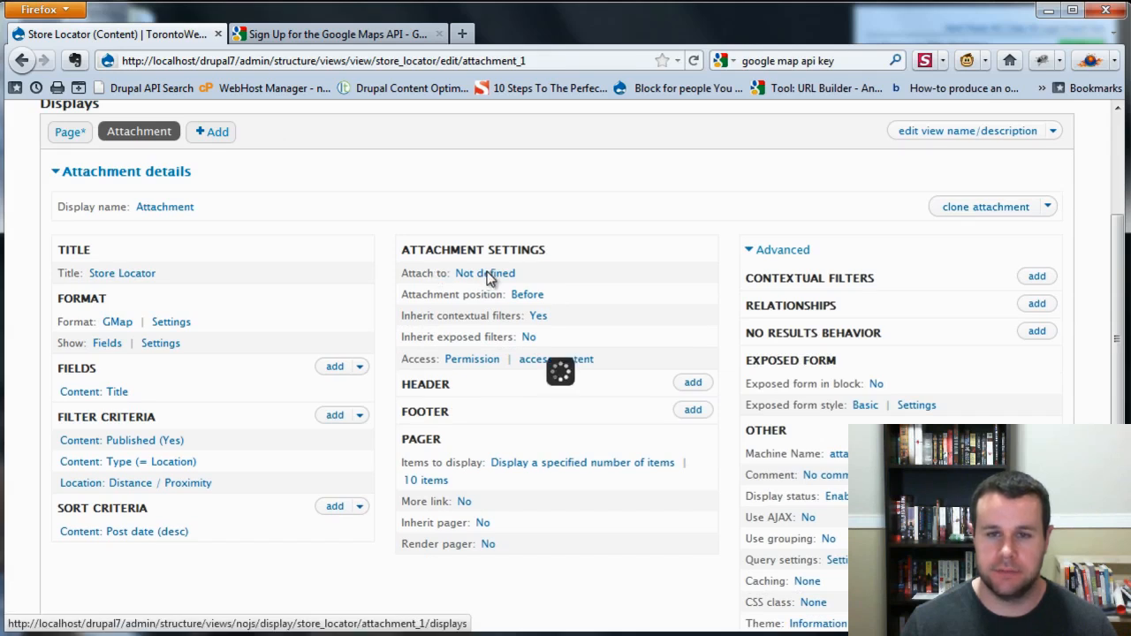
pyautogui.click(484, 272)
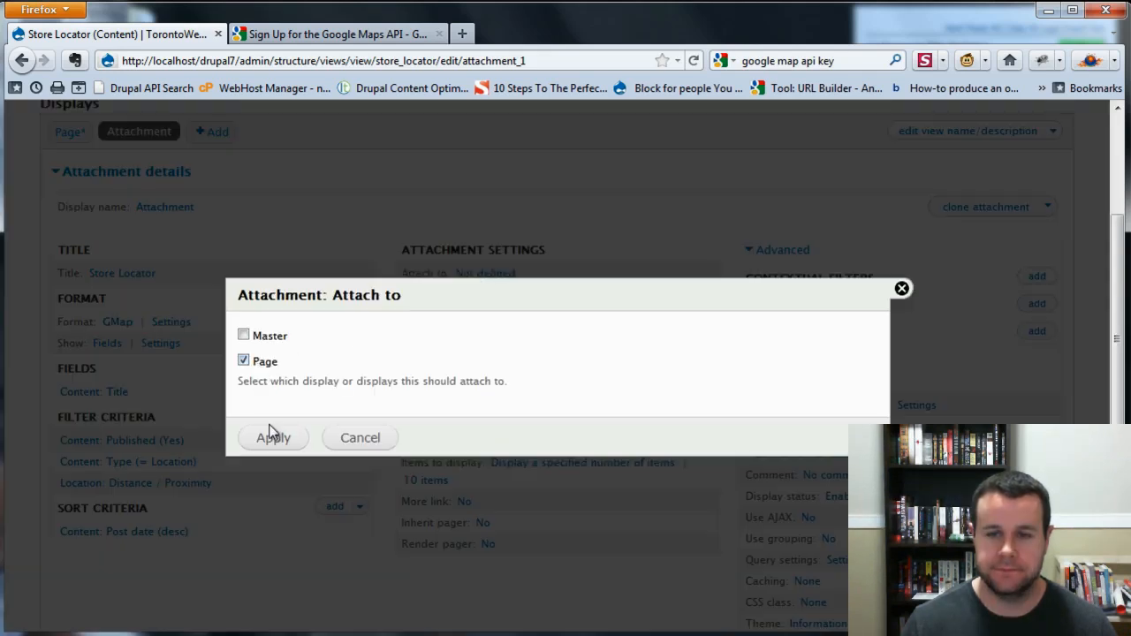
pyautogui.click(273, 438)
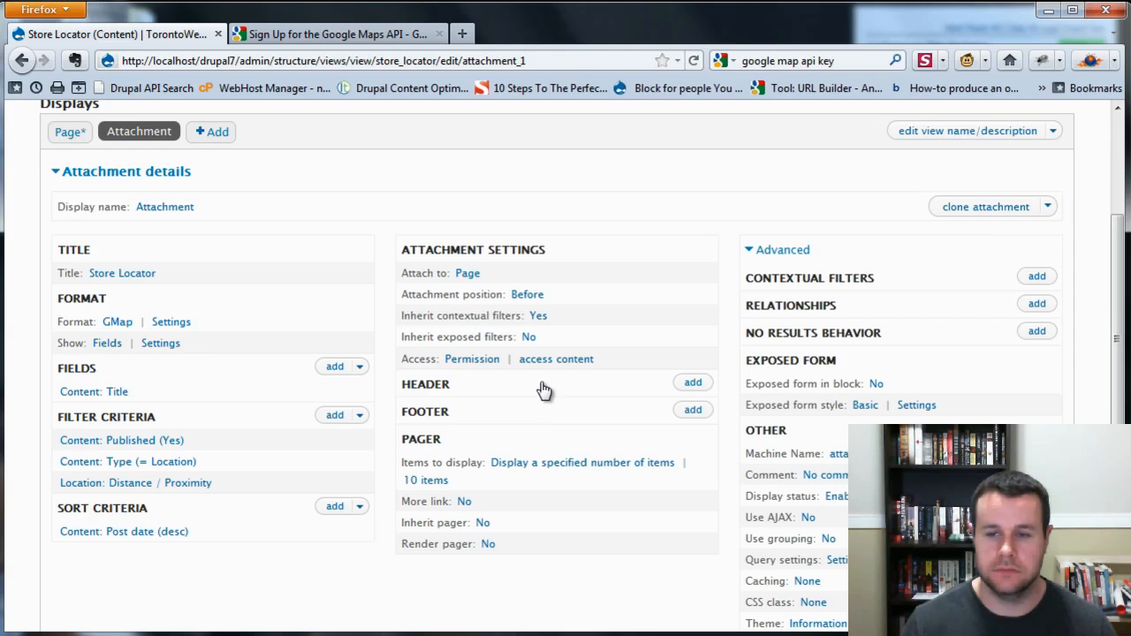
pyautogui.moveTo(539, 315)
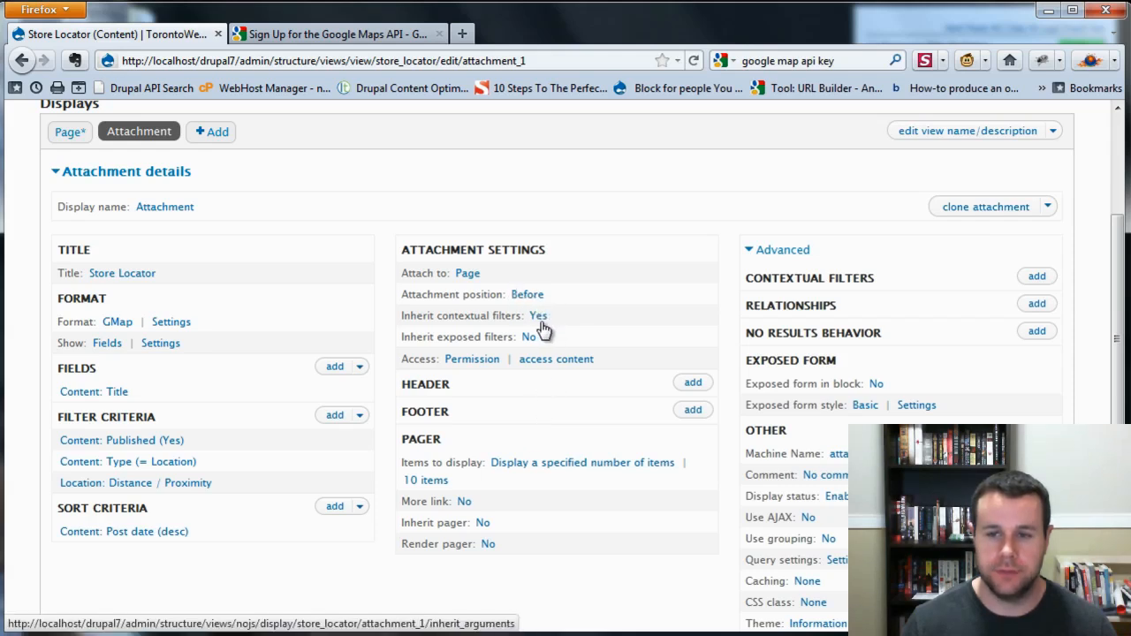
# - Make the attachment inherit the Page's exposed filters and save the view
pyautogui.click(527, 336)
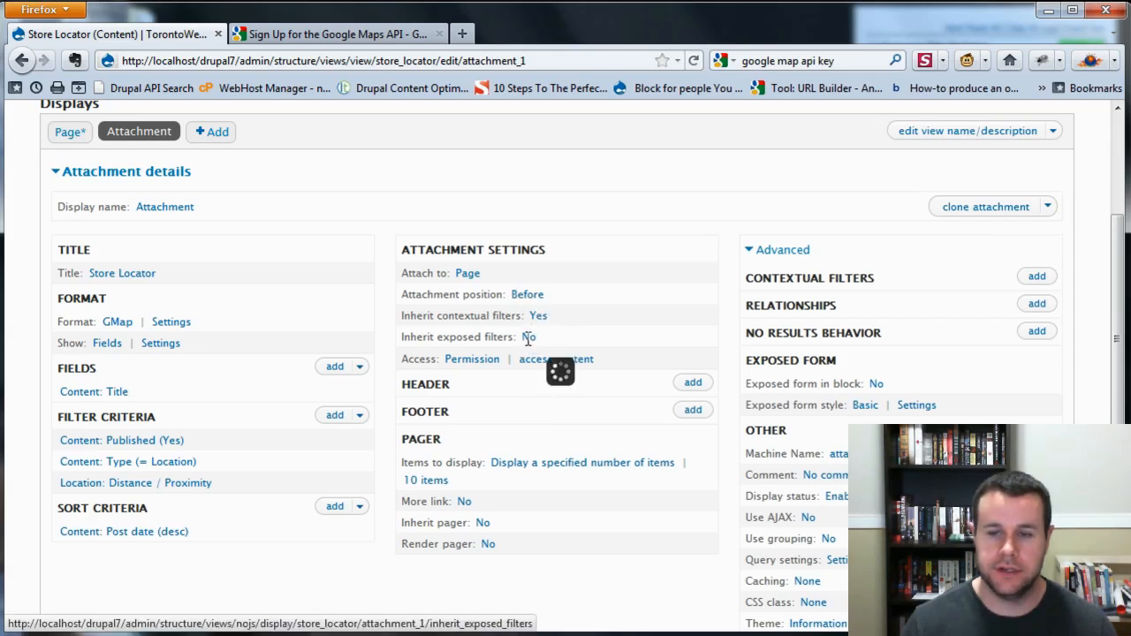
pyautogui.click(528, 336)
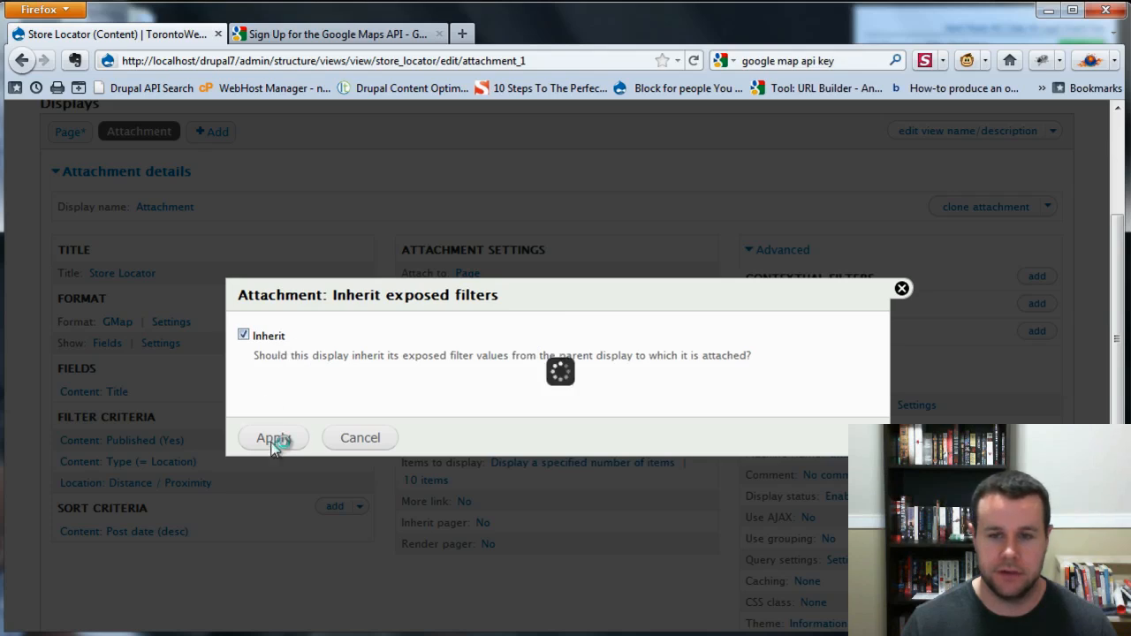
pyautogui.click(273, 438)
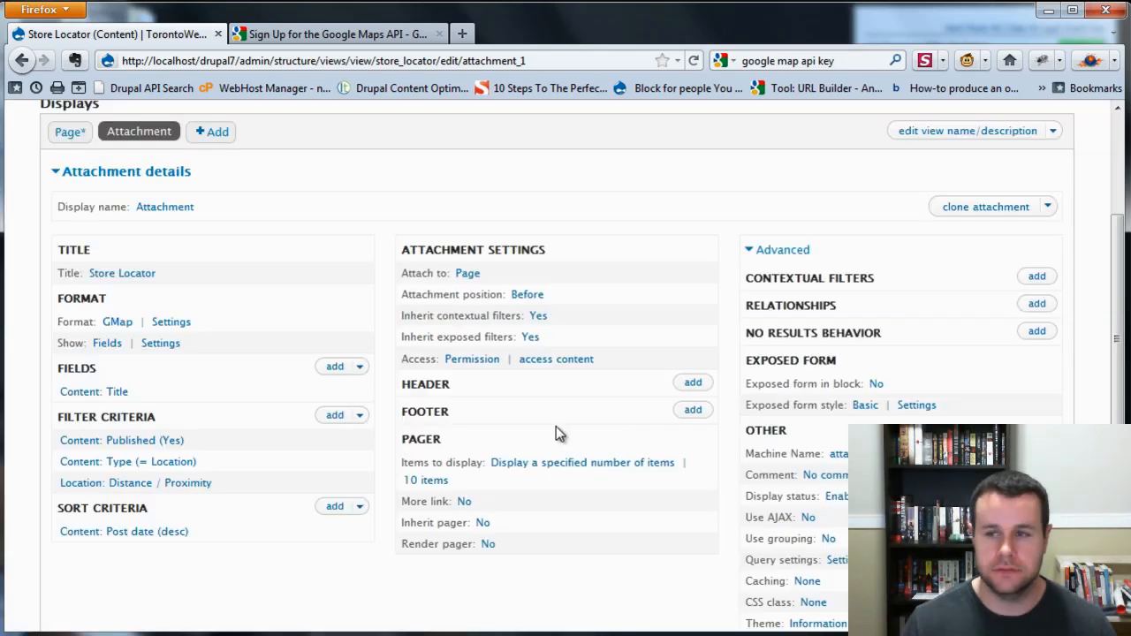
pyautogui.scroll(-3)
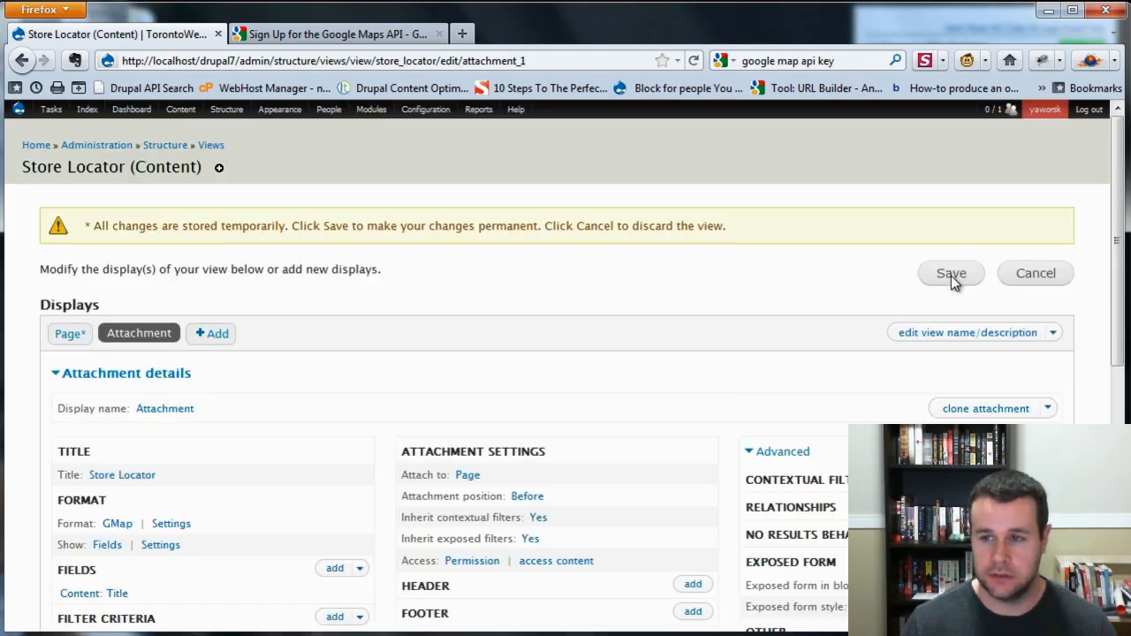
pyautogui.click(951, 272)
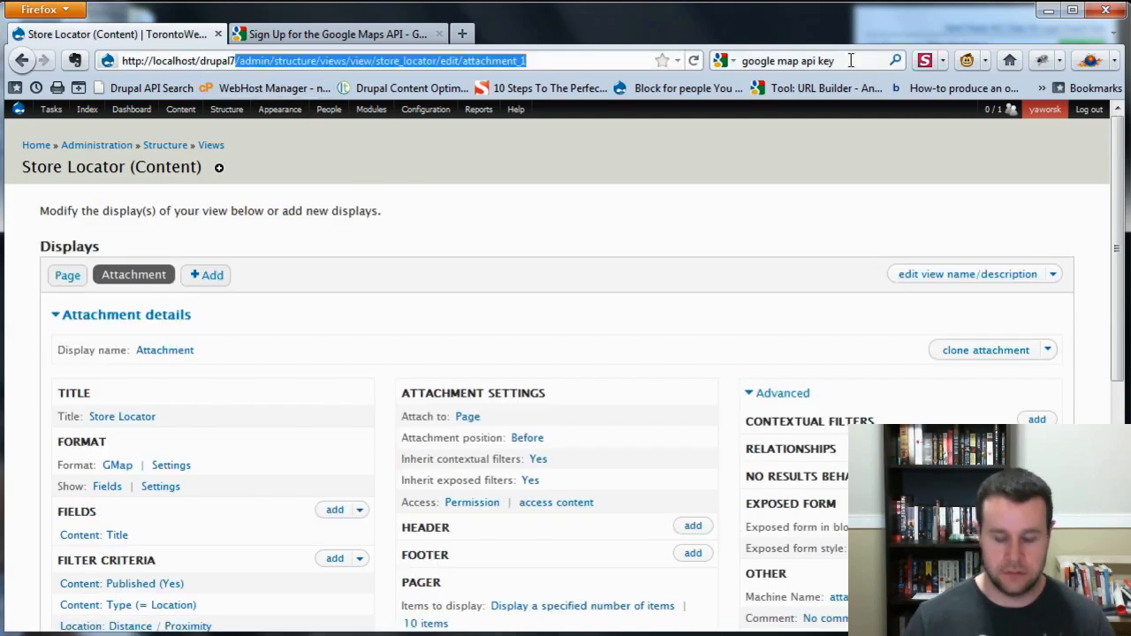
# - Load the store-locator URL to see the filters and map, then return to editing the view's Page display
pyautogui.write('http://localhost/drupal7/store-;pcat')
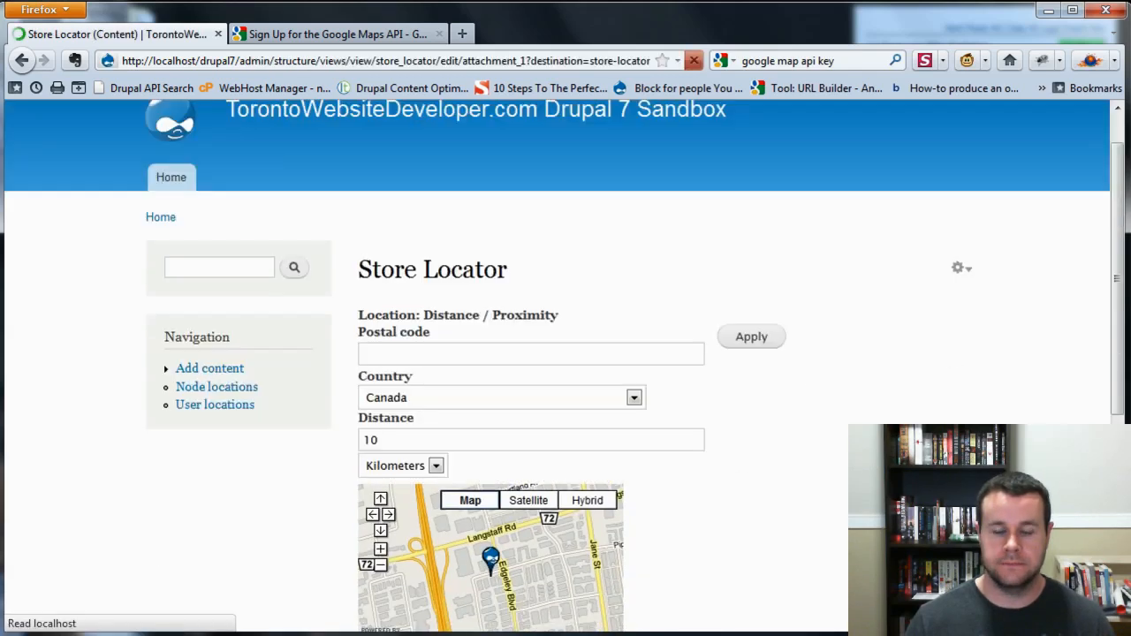
pyautogui.click(67, 276)
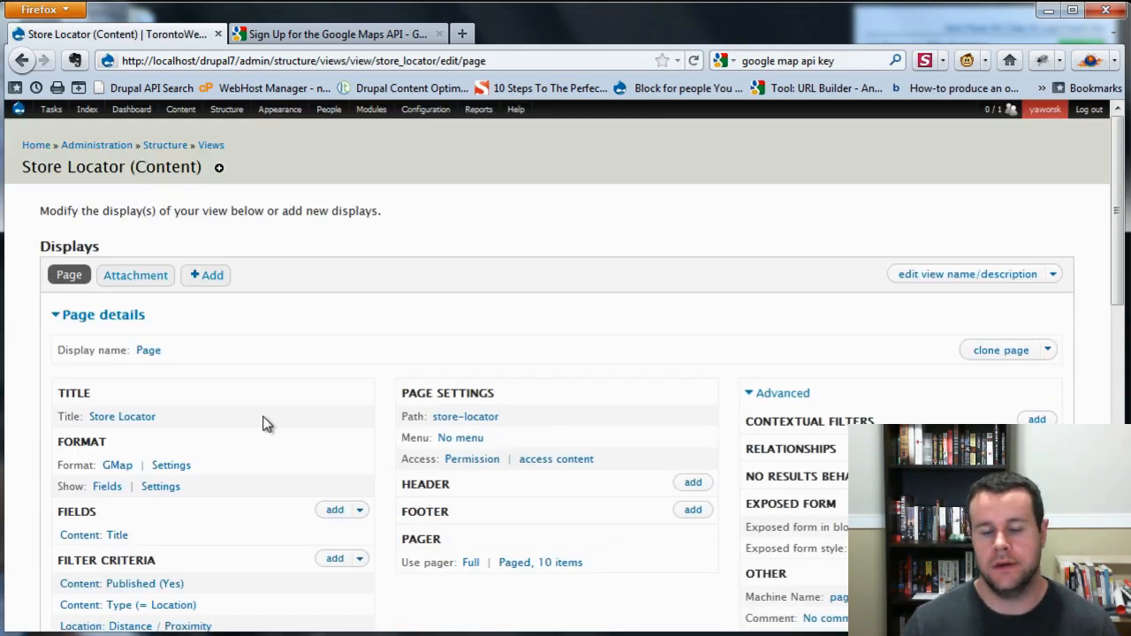
# - Limit the Page display's format change to this page only and dismiss the AJAX error
pyautogui.scroll(-3)
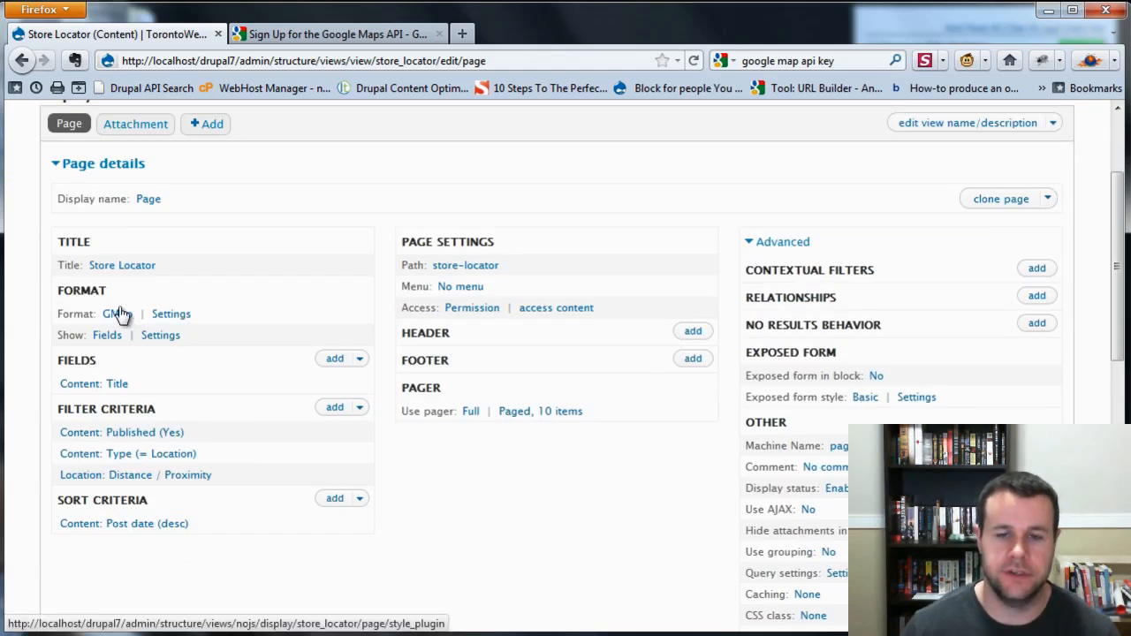
pyautogui.click(117, 314)
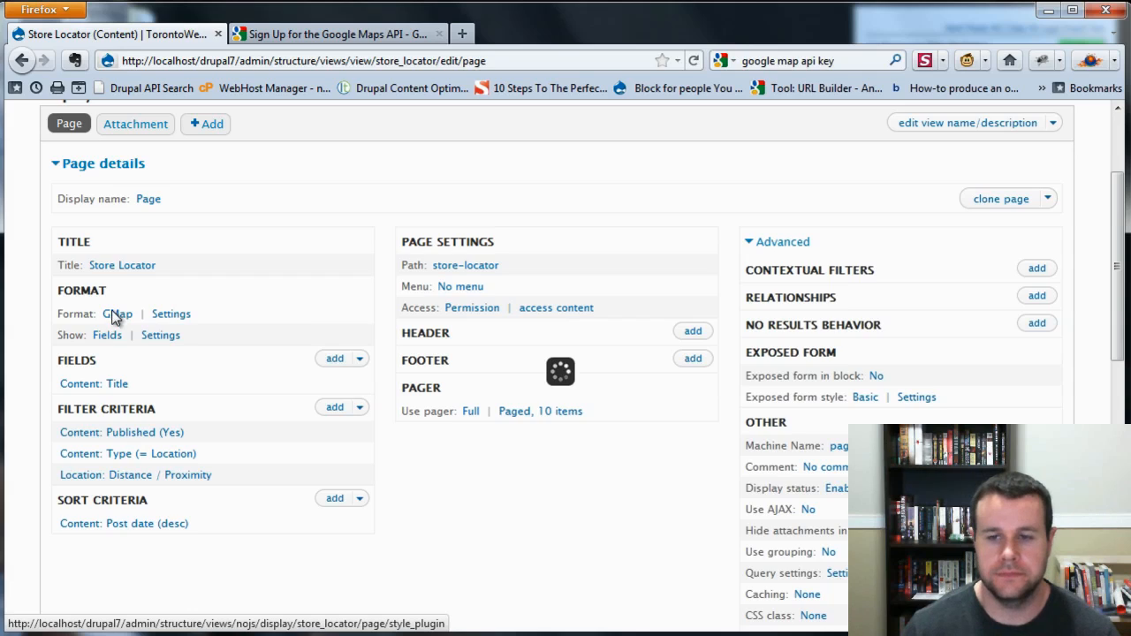
pyautogui.click(116, 314)
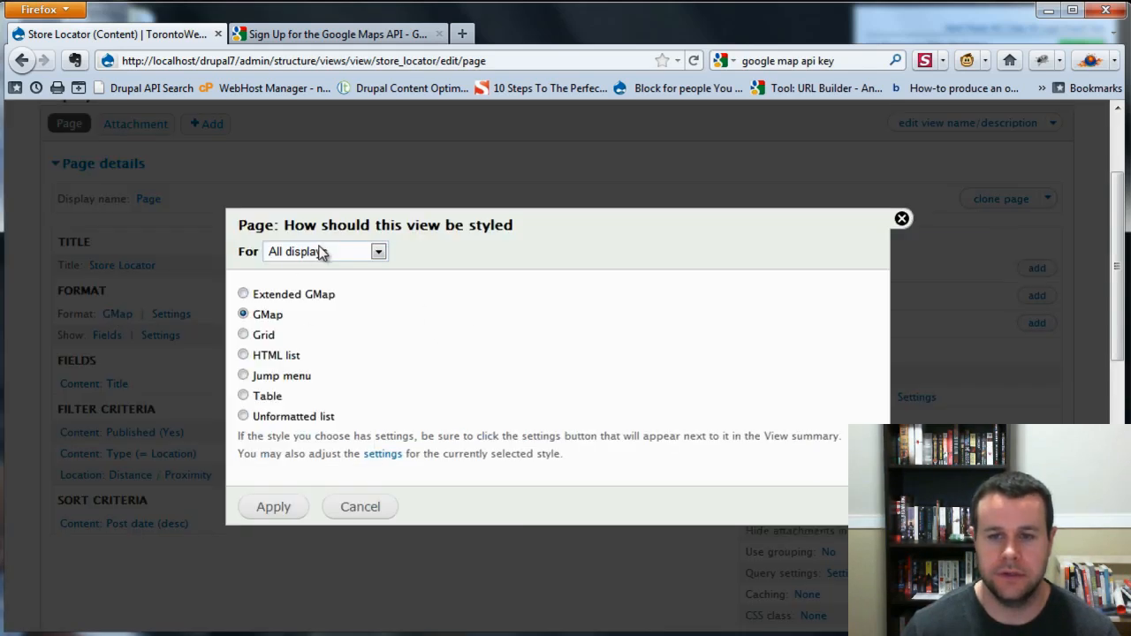
pyautogui.click(244, 417)
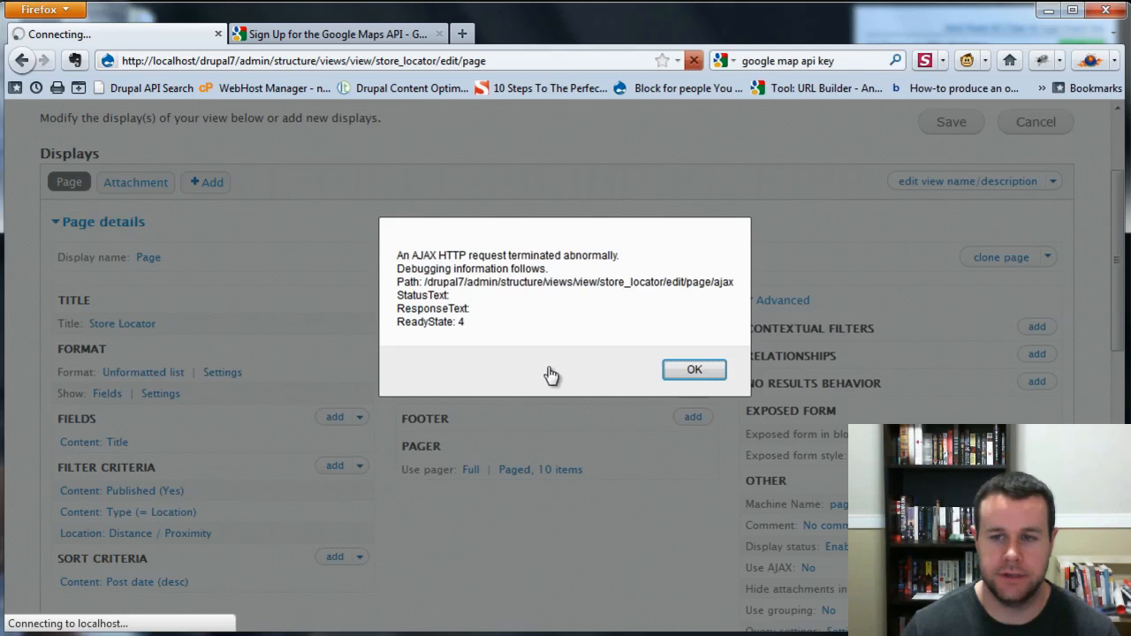
pyautogui.click(692, 369)
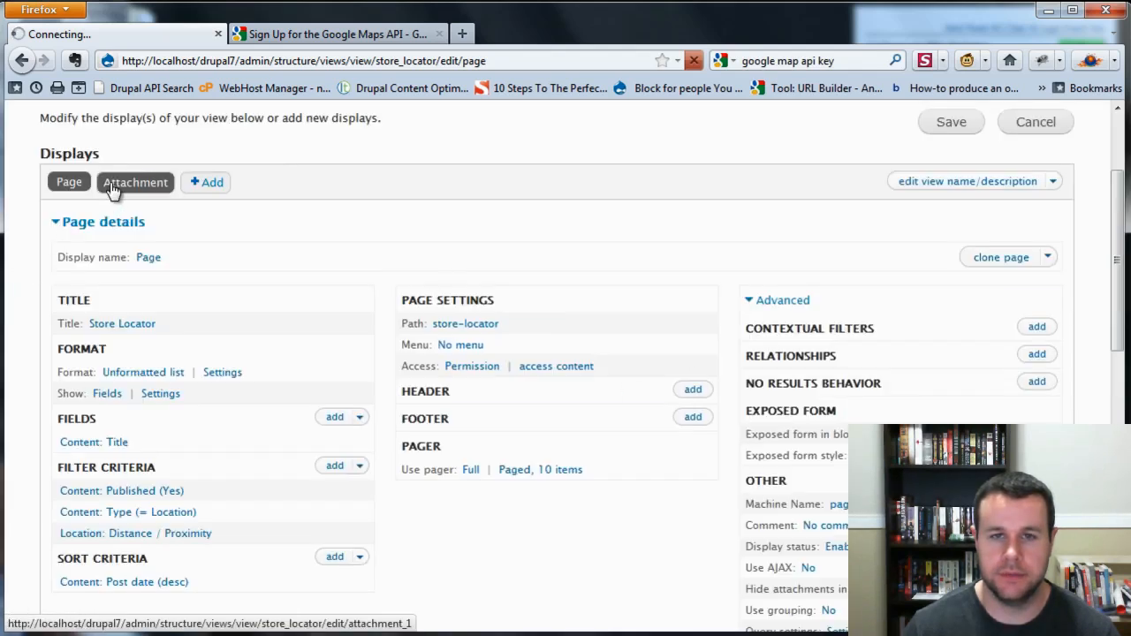
# - Style the Attachment display as GMap and accept its style options
pyautogui.click(134, 182)
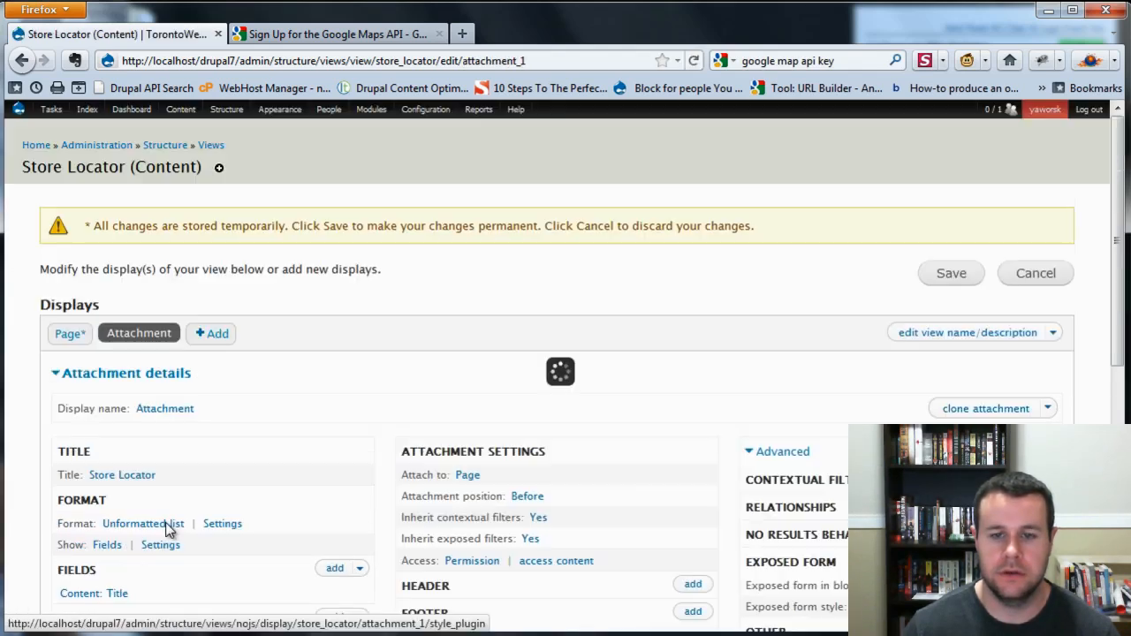
pyautogui.click(143, 523)
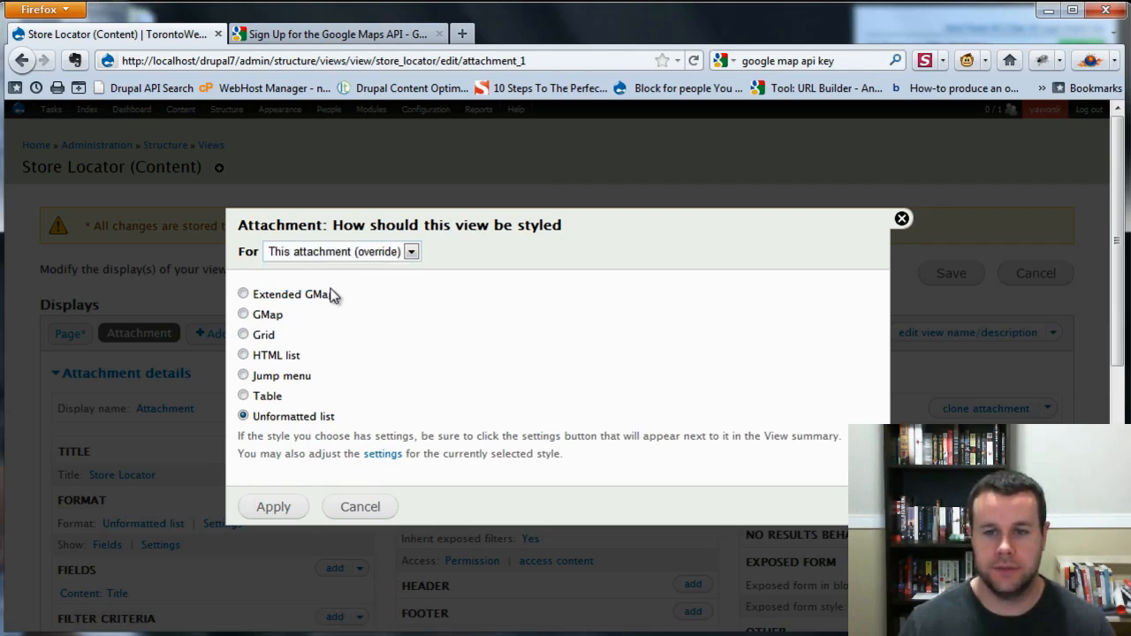
pyautogui.click(244, 314)
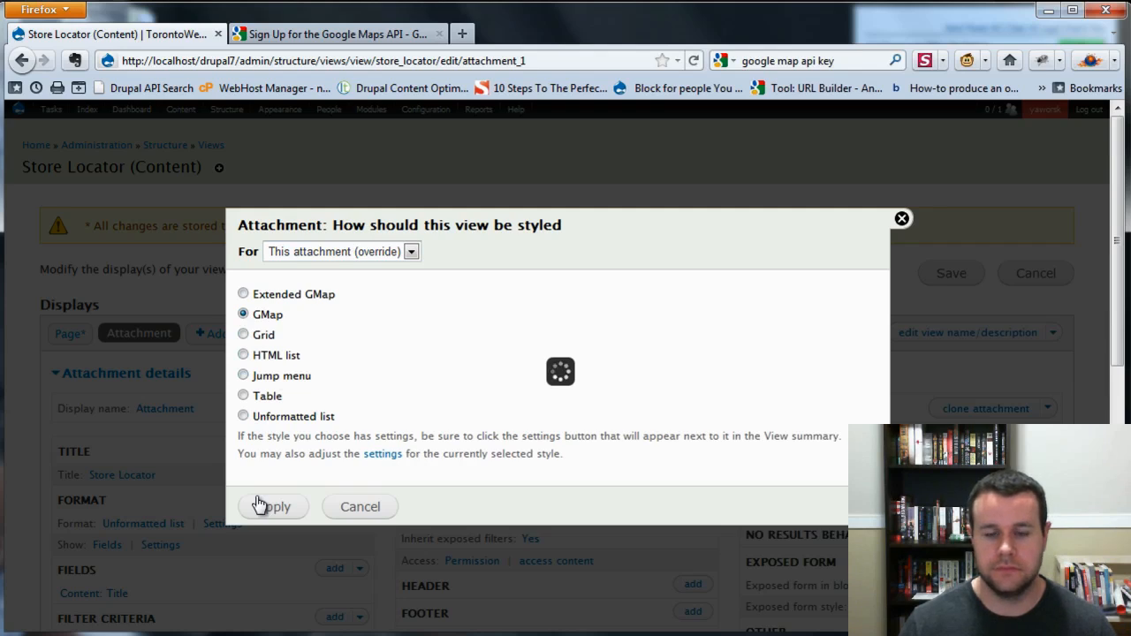
pyautogui.click(274, 505)
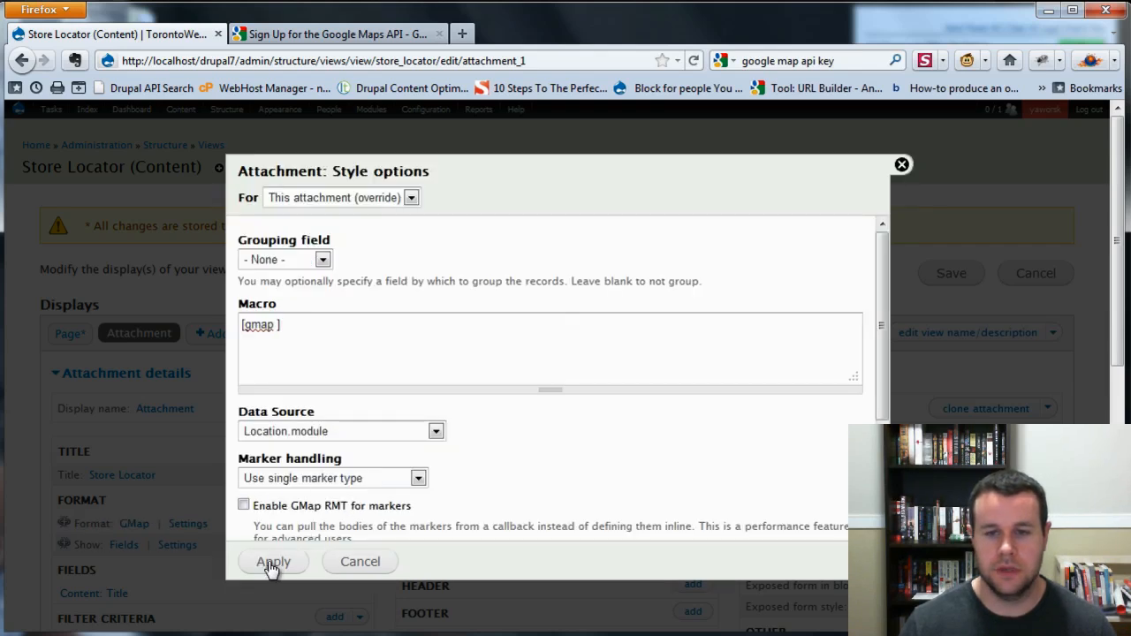
pyautogui.click(272, 561)
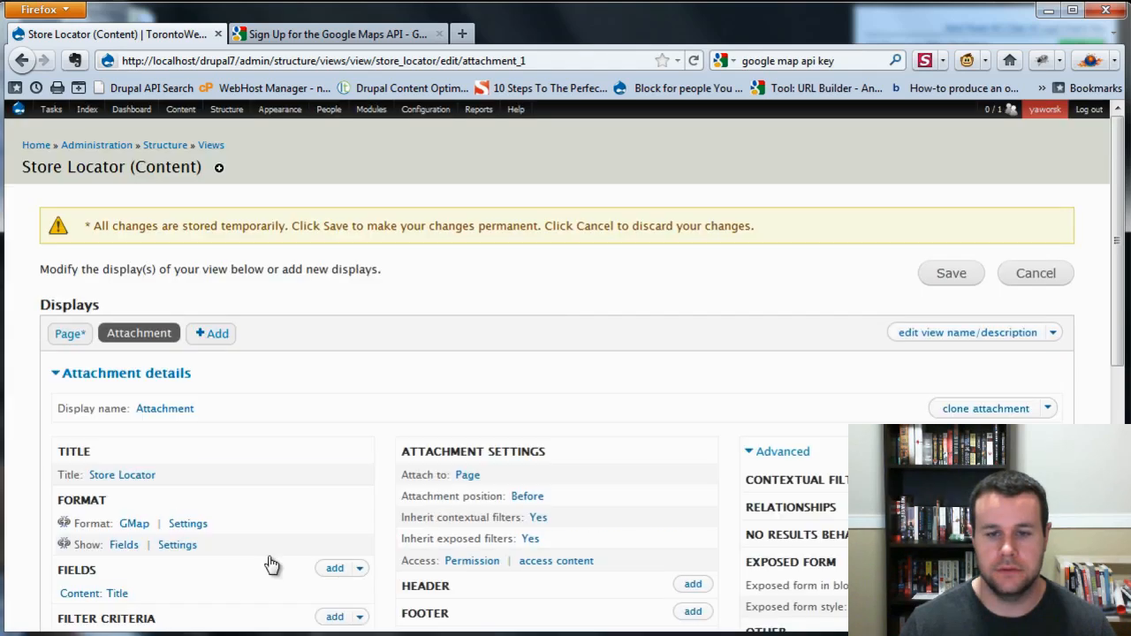
# - Return to the Page display and save the Store Locator view
pyautogui.click(68, 332)
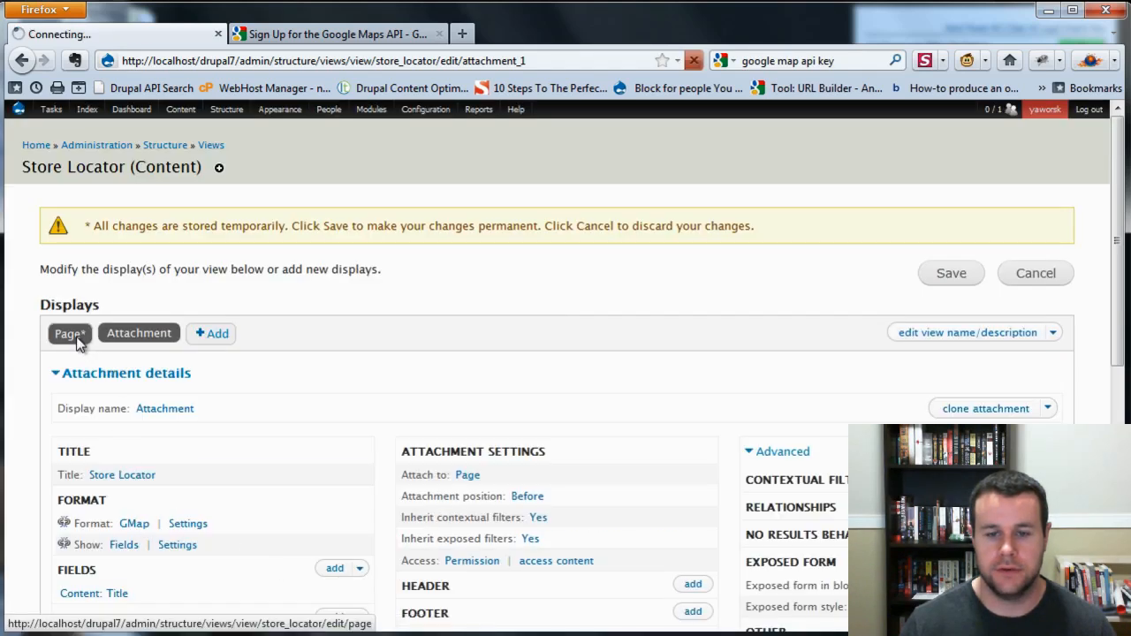
pyautogui.click(69, 332)
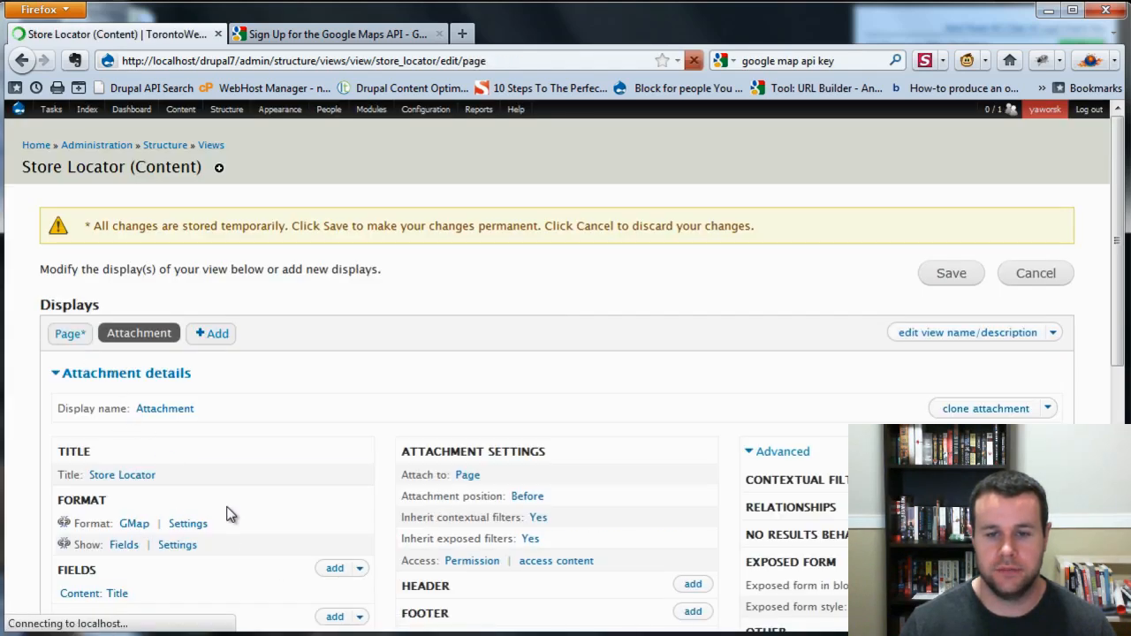
pyautogui.click(67, 332)
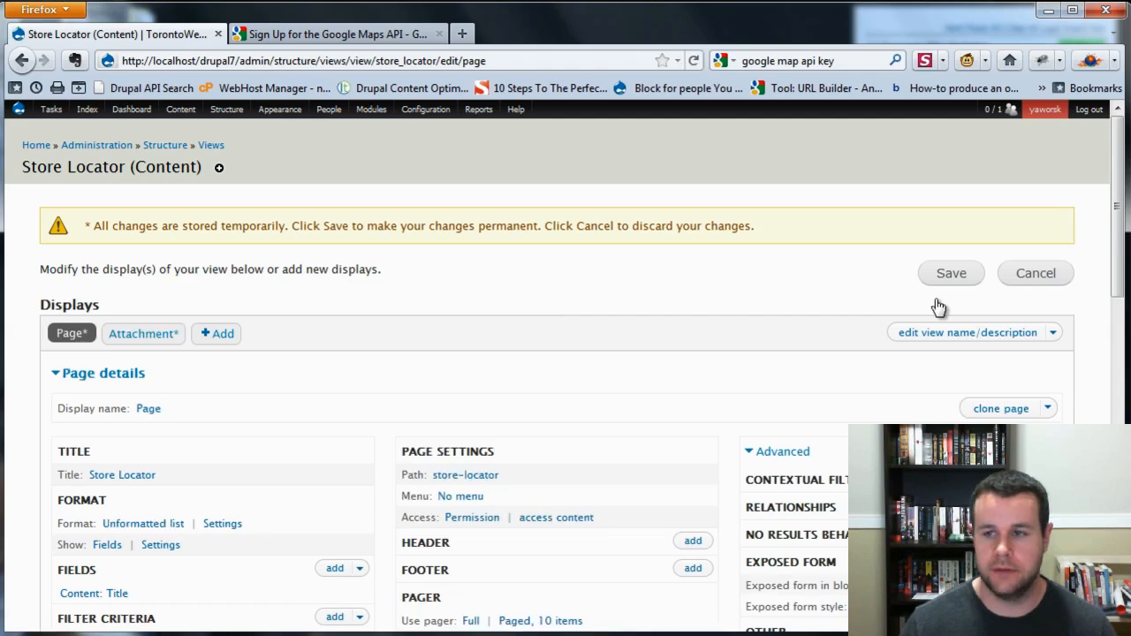
pyautogui.click(950, 272)
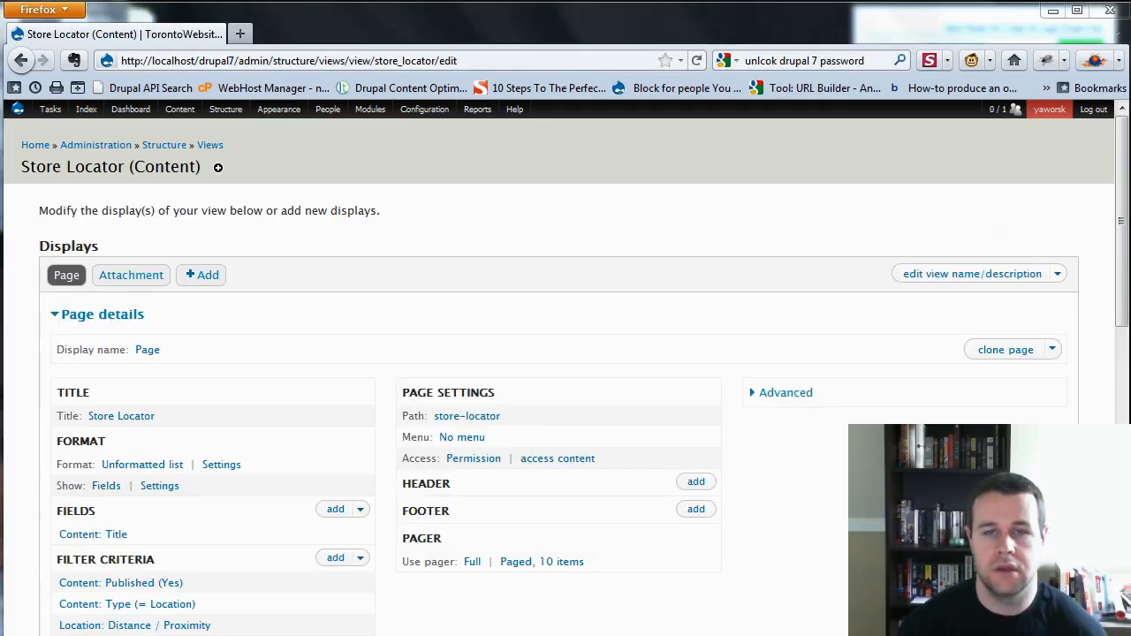
pyautogui.moveTo(424, 374)
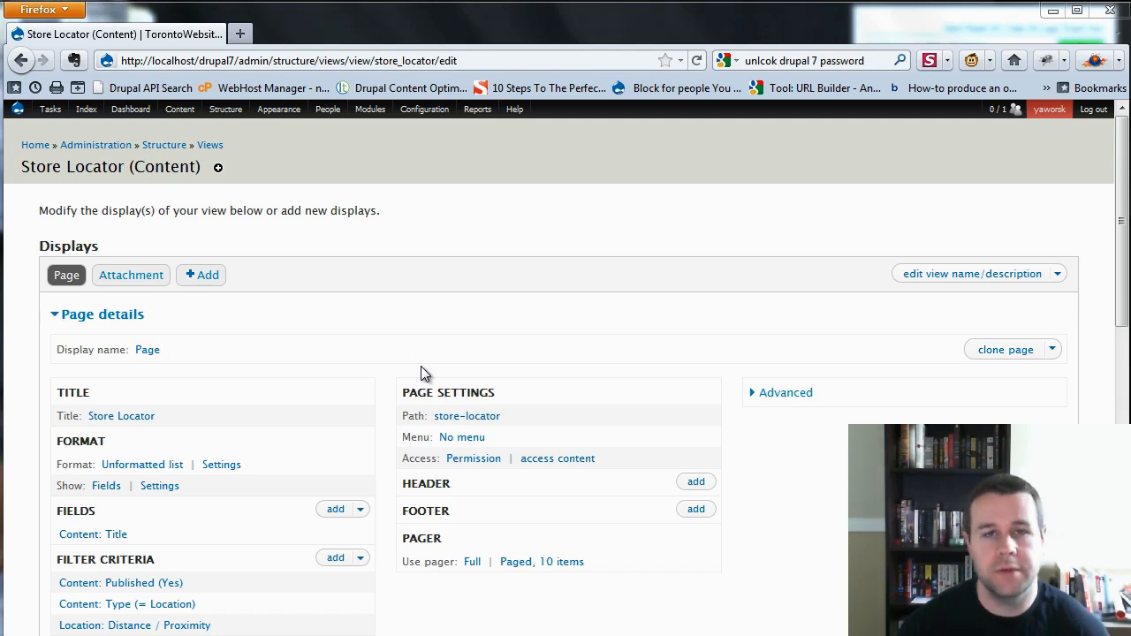
pyautogui.moveTo(444, 374)
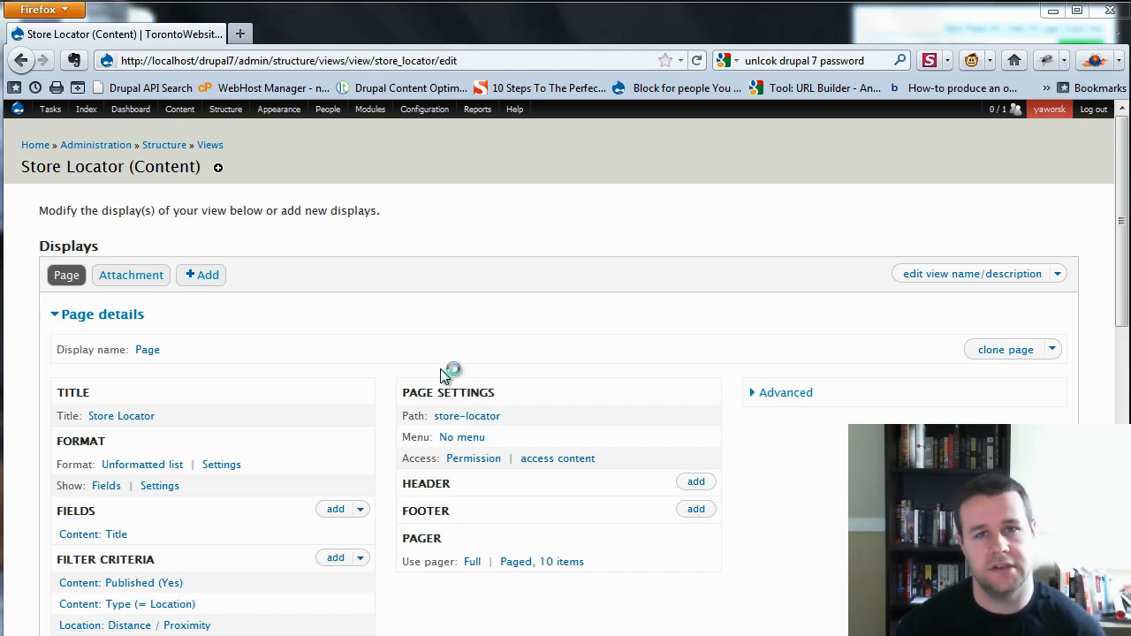
pyautogui.moveTo(446, 374)
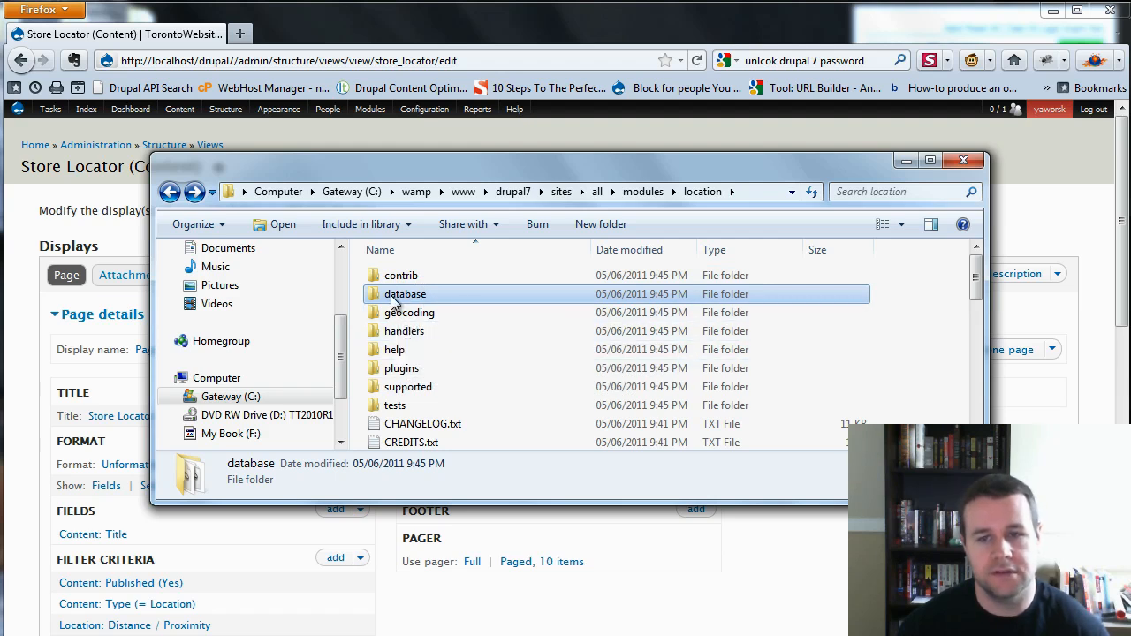
# - Open the location module's database folder listing the country zipcode .mysql files
pyautogui.doubleClick(403, 293)
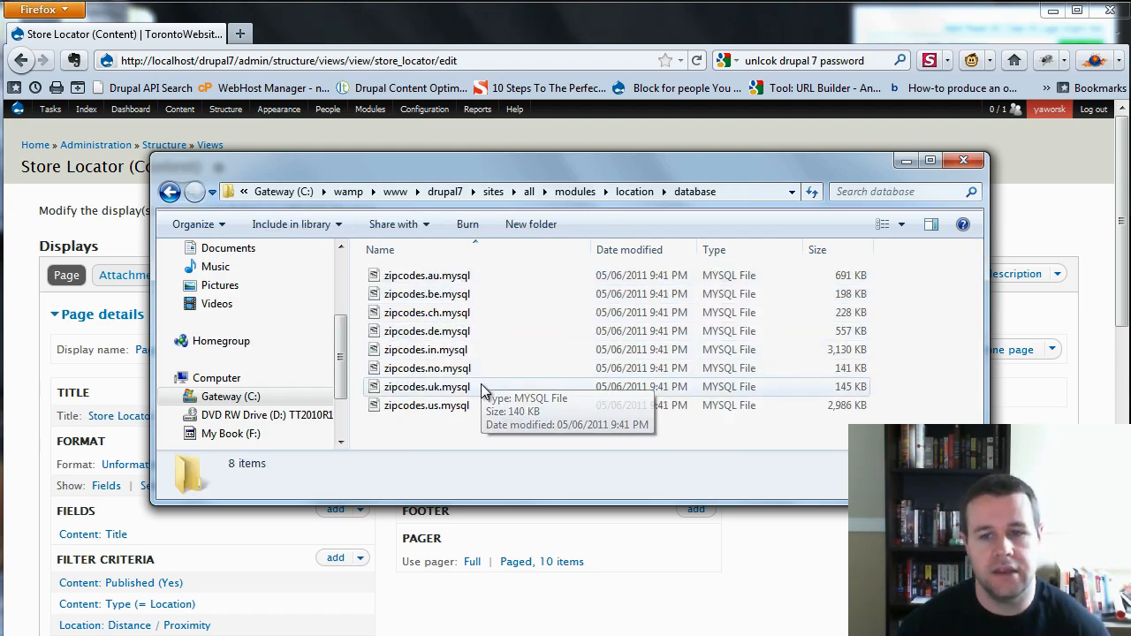
pyautogui.moveTo(477, 330)
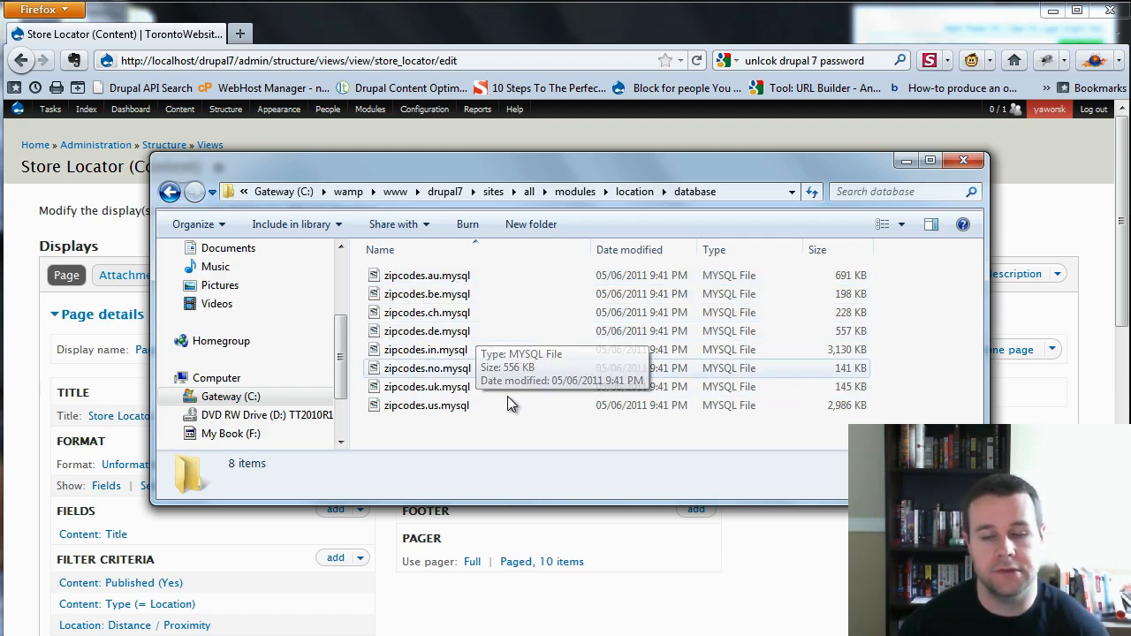
pyautogui.moveTo(491, 362)
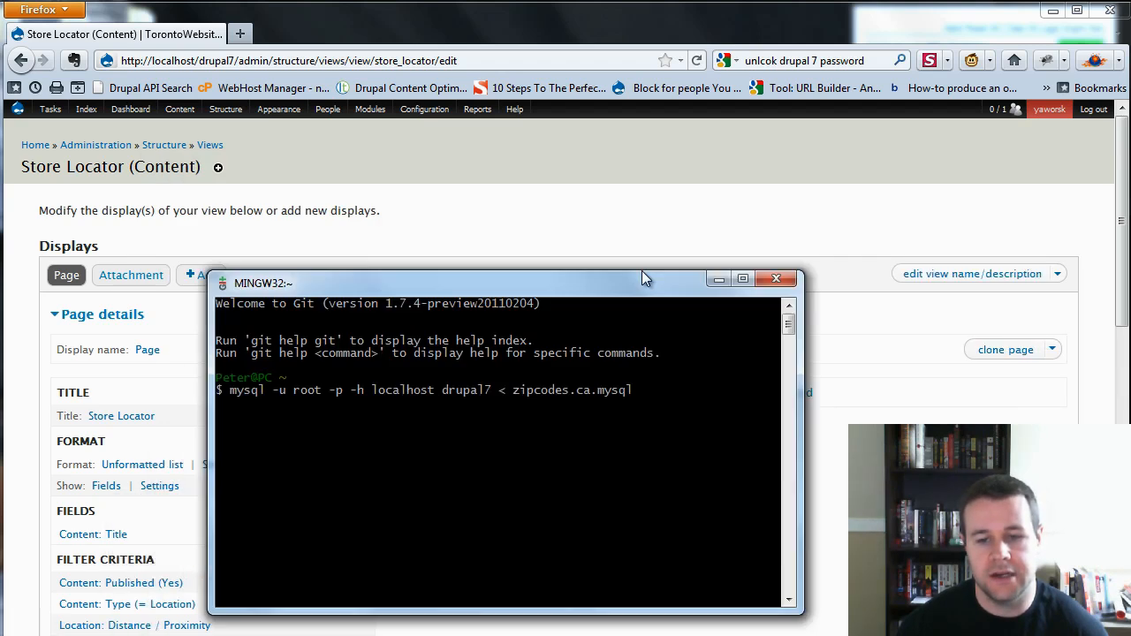
# - Position the Git Bash window for the mysql import of zipcodes.ca.mysql into drupal7
pyautogui.moveTo(644, 283); pyautogui.dragTo(581, 171)
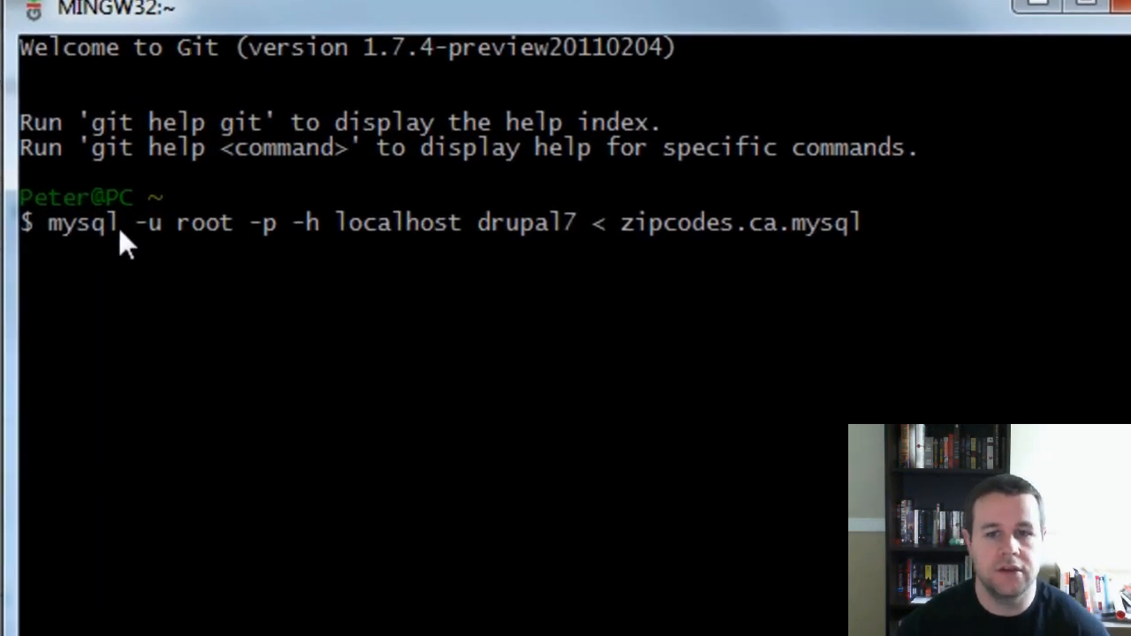
pyautogui.moveTo(120, 293)
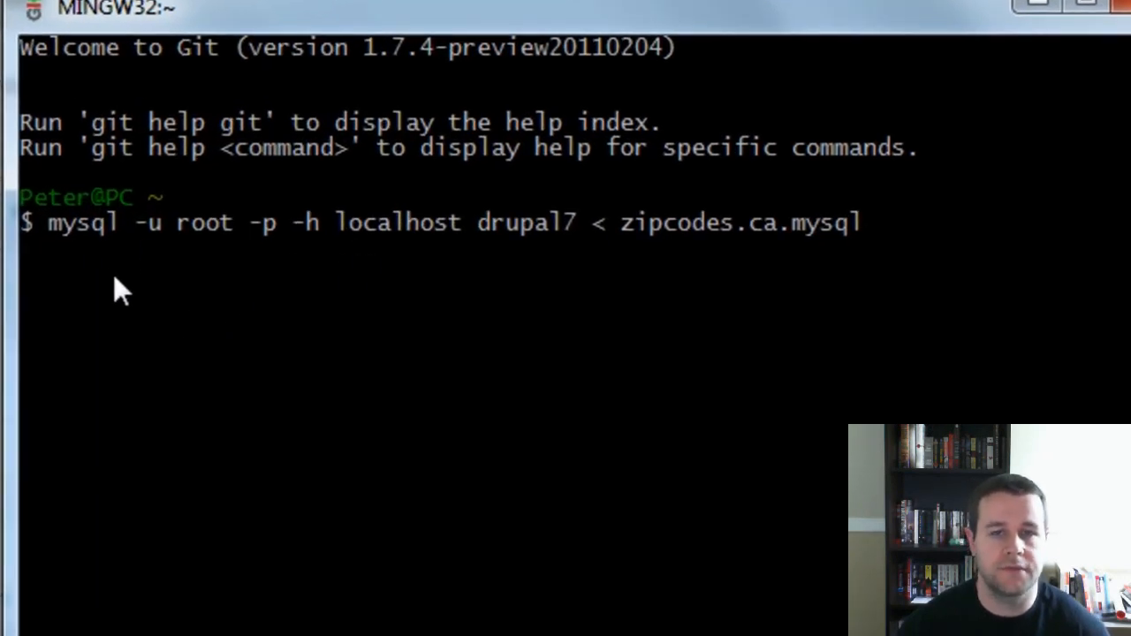
pyautogui.moveTo(180, 247)
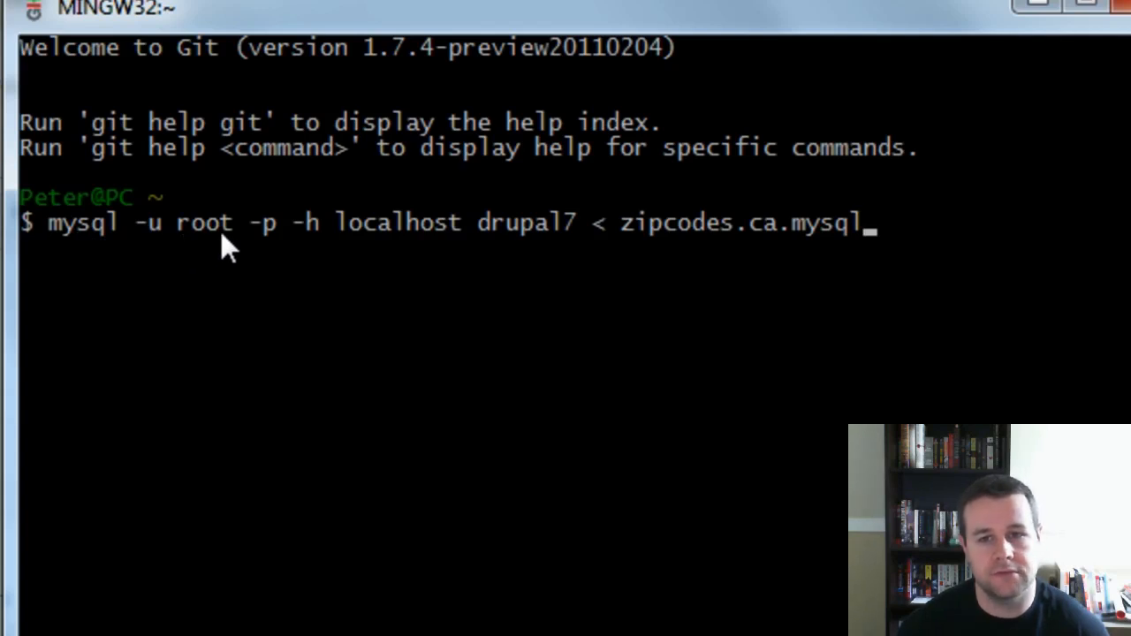
pyautogui.moveTo(281, 246)
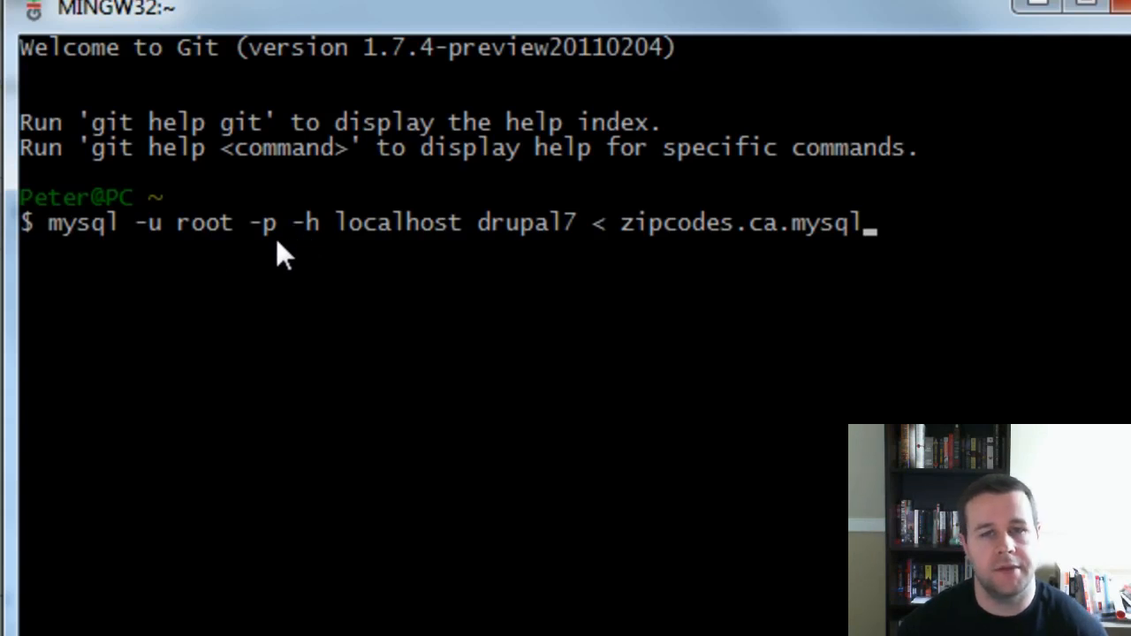
pyautogui.moveTo(316, 239)
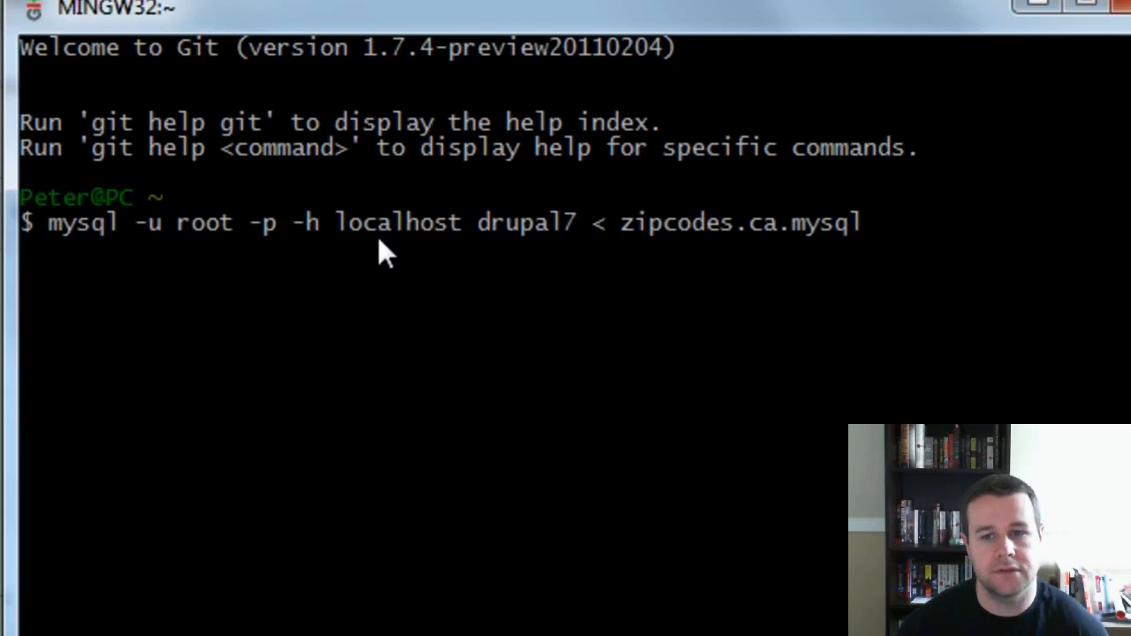
pyautogui.moveTo(574, 251)
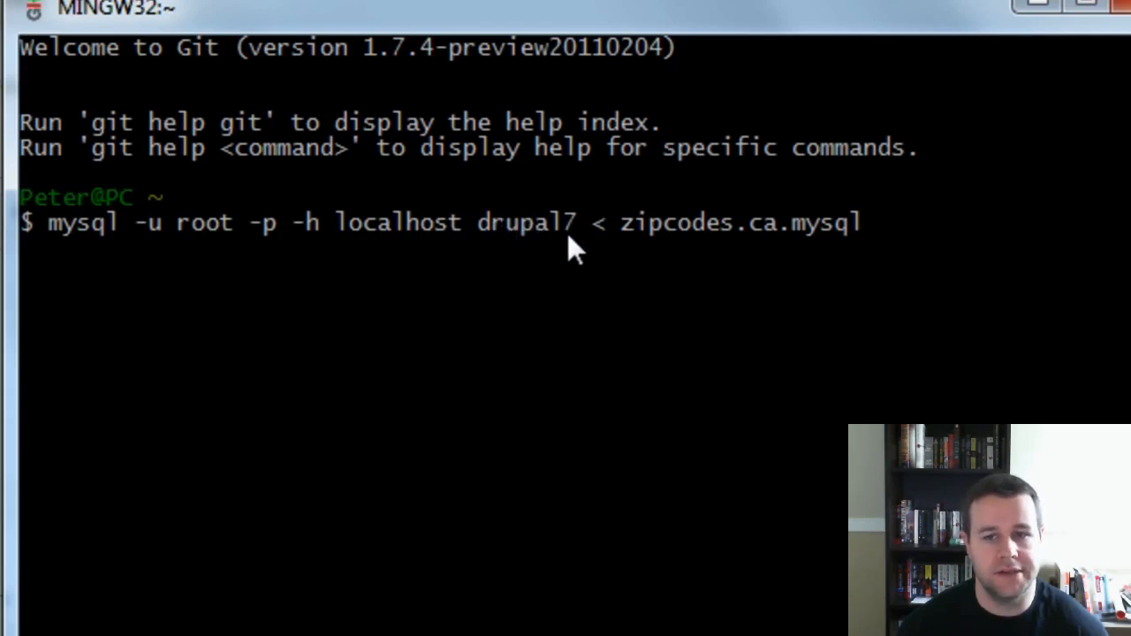
pyautogui.moveTo(675, 283)
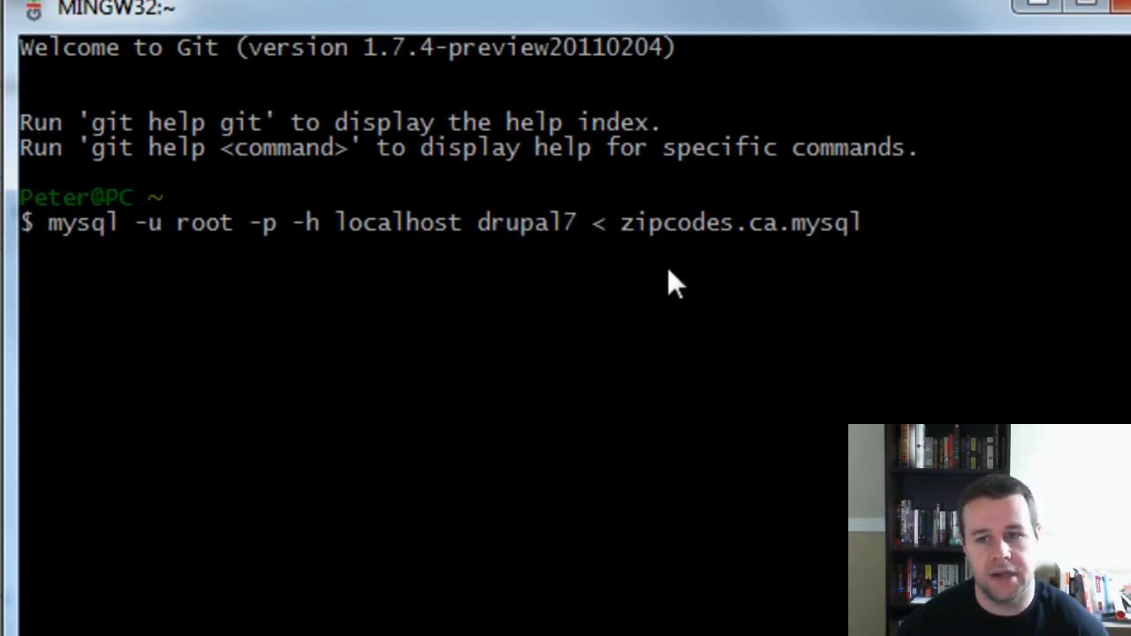
pyautogui.moveTo(811, 256)
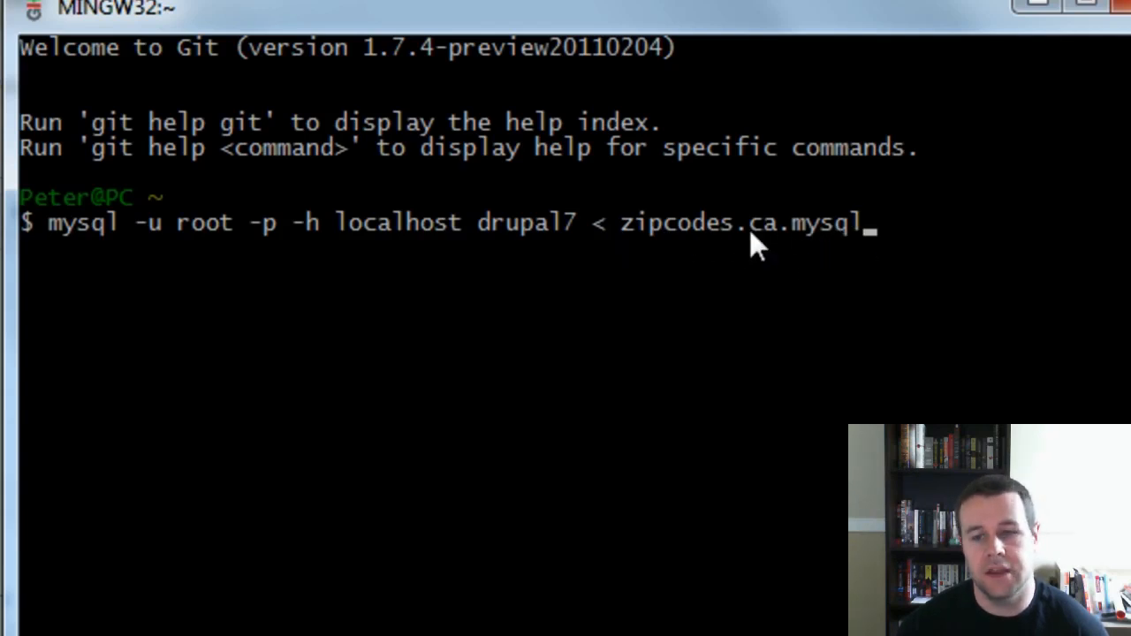
pyautogui.moveTo(857, 261)
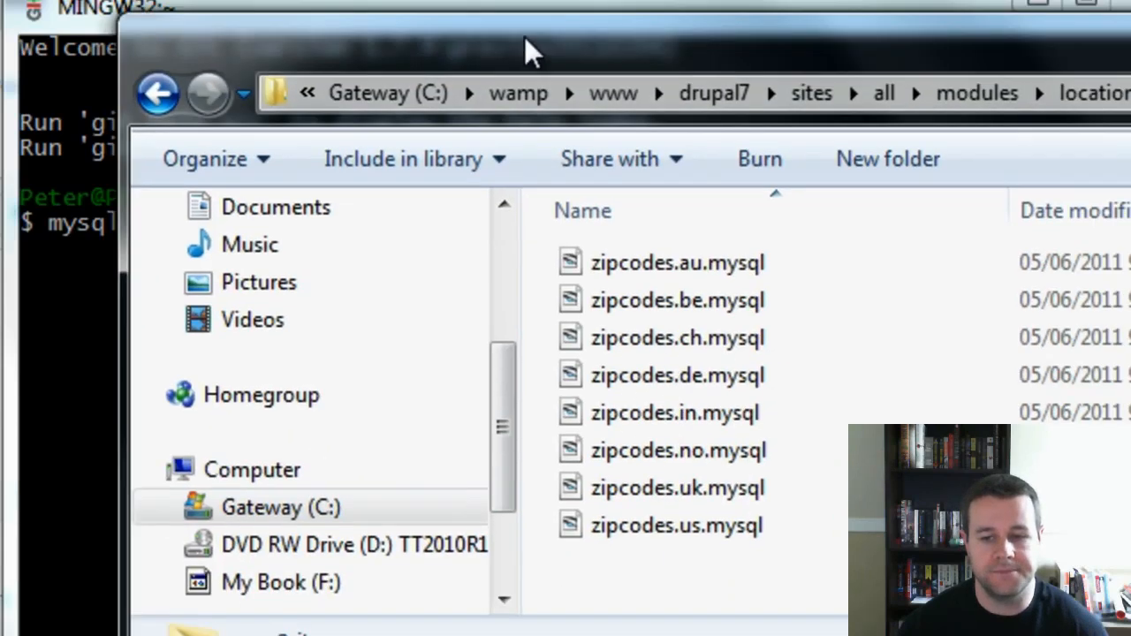
pyautogui.moveTo(760, 159)
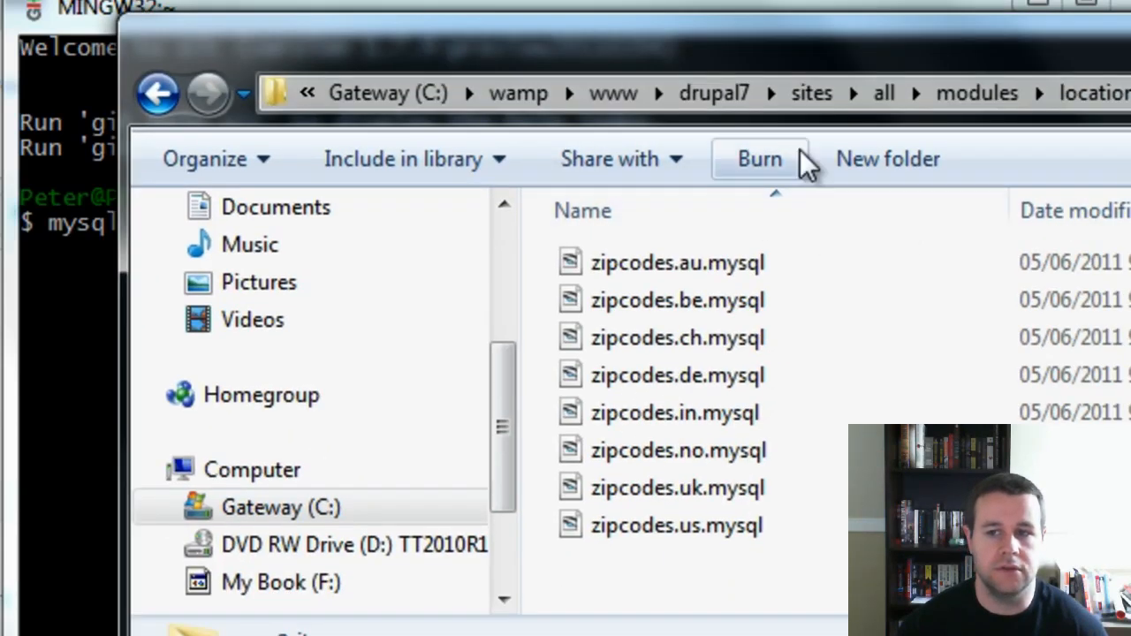
pyautogui.moveTo(733, 57)
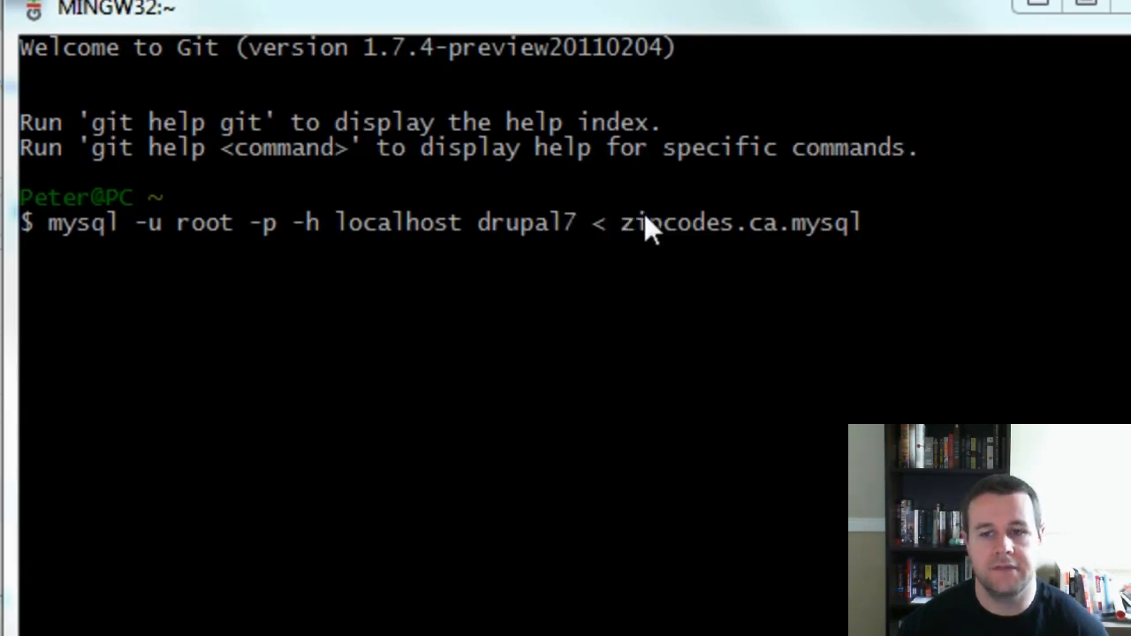
pyautogui.moveTo(675, 261)
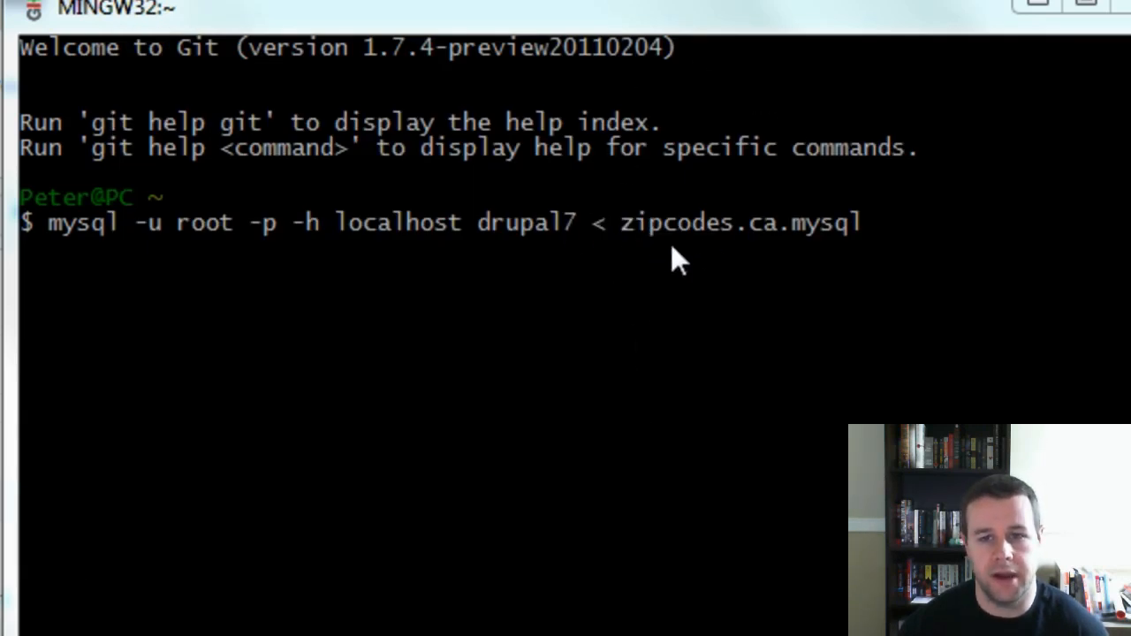
pyautogui.moveTo(875, 233)
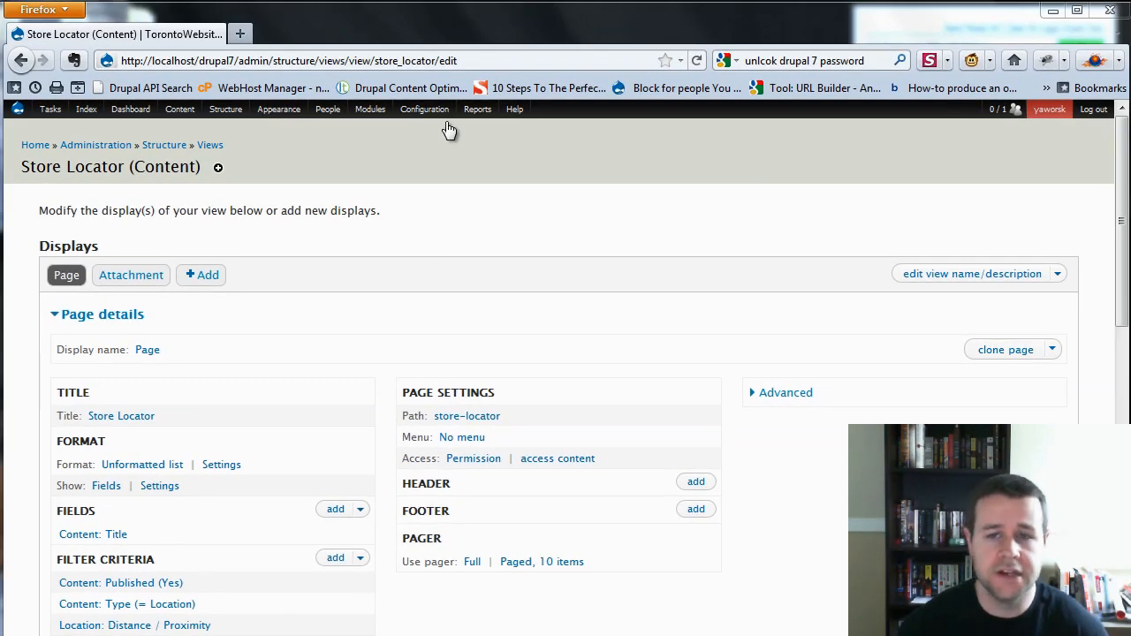
# - Go to the Location utilities page and clear the province cache
pyautogui.click(424, 110)
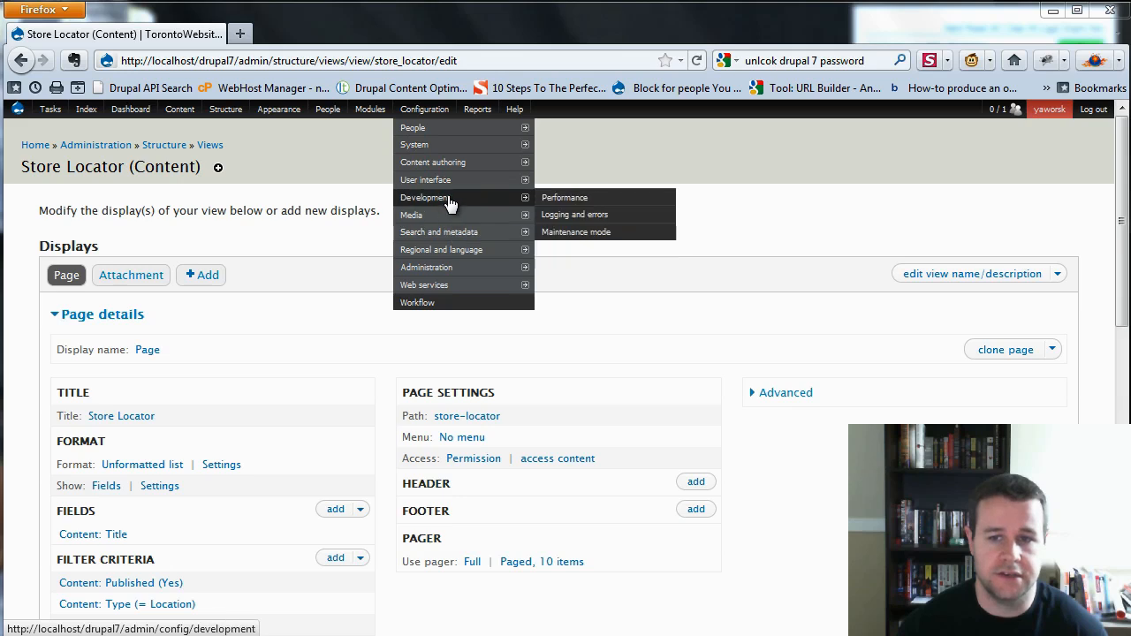
pyautogui.moveTo(410, 215)
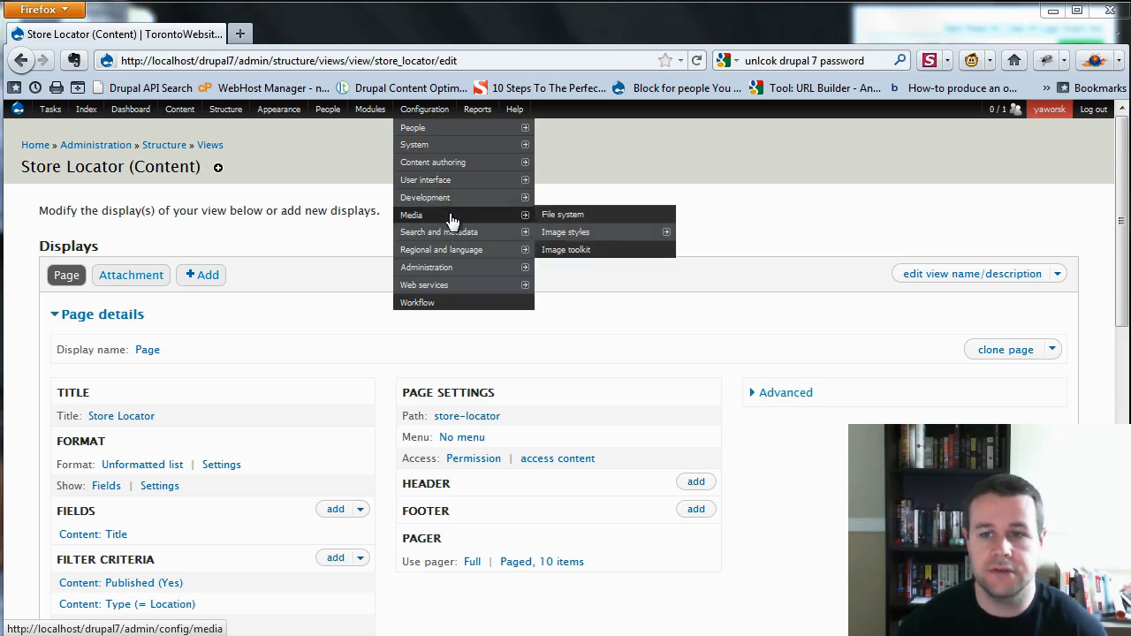
pyautogui.moveTo(432, 162)
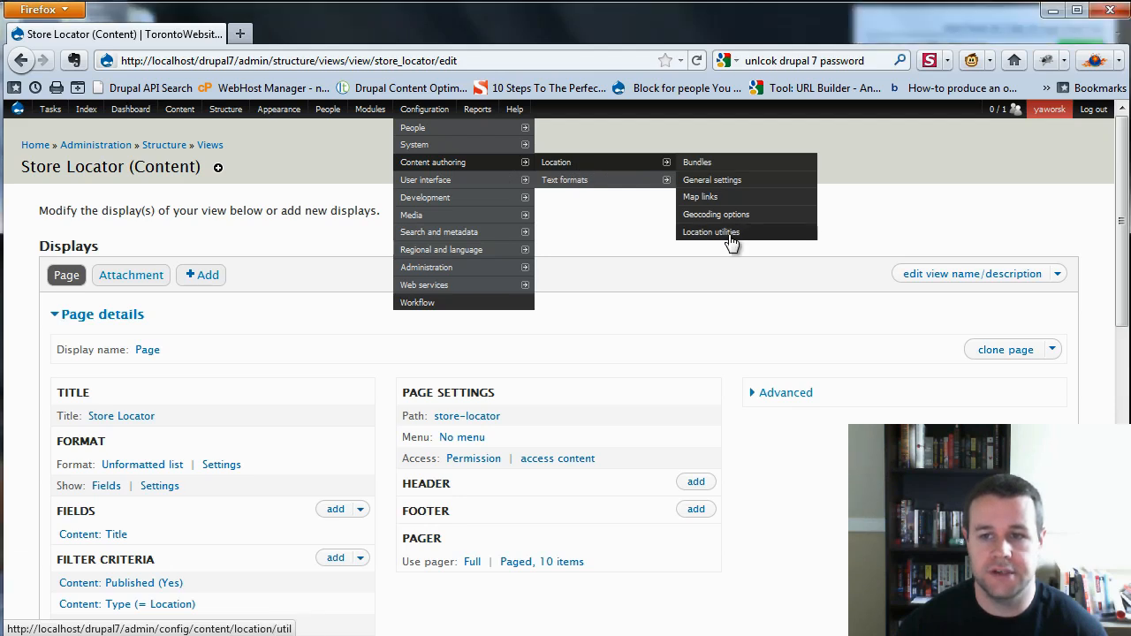
pyautogui.click(710, 232)
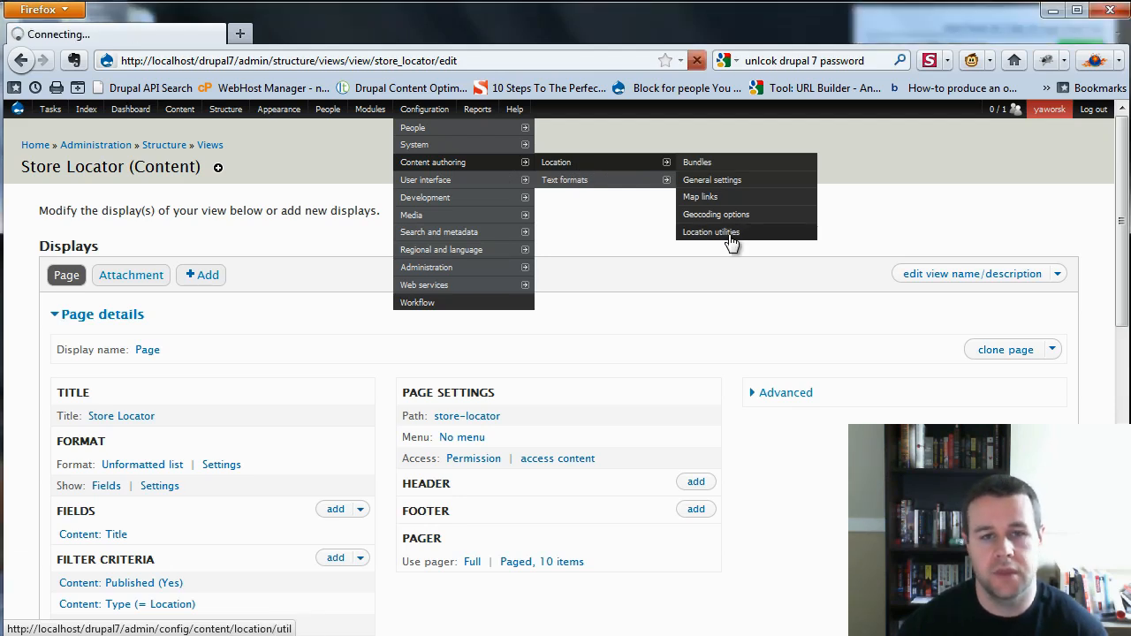
pyautogui.click(710, 231)
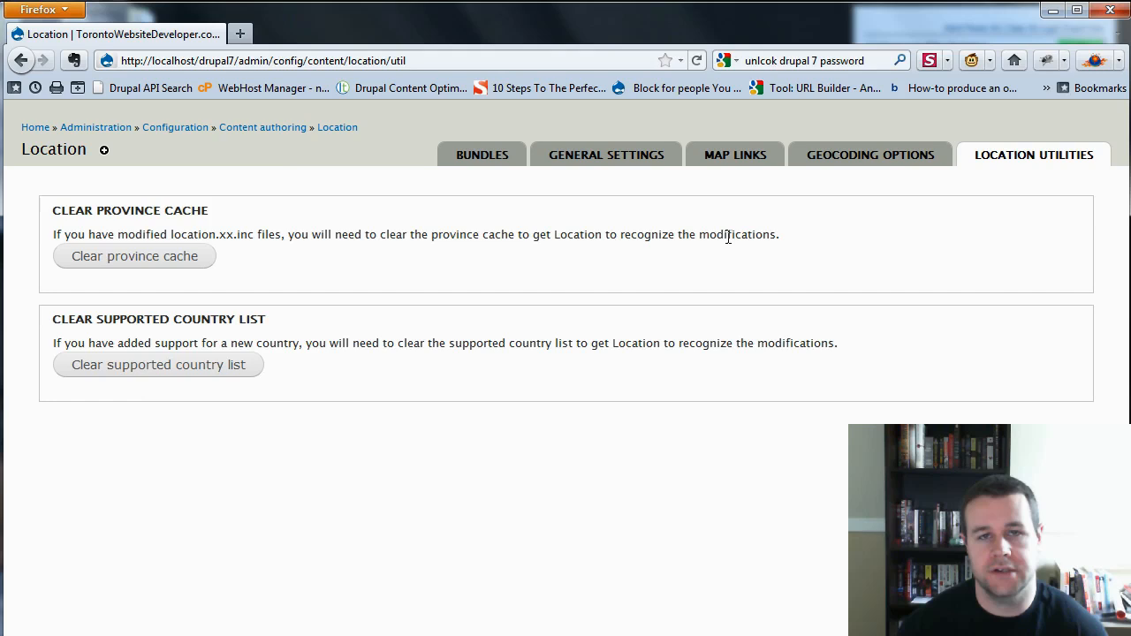
pyautogui.moveTo(203, 394)
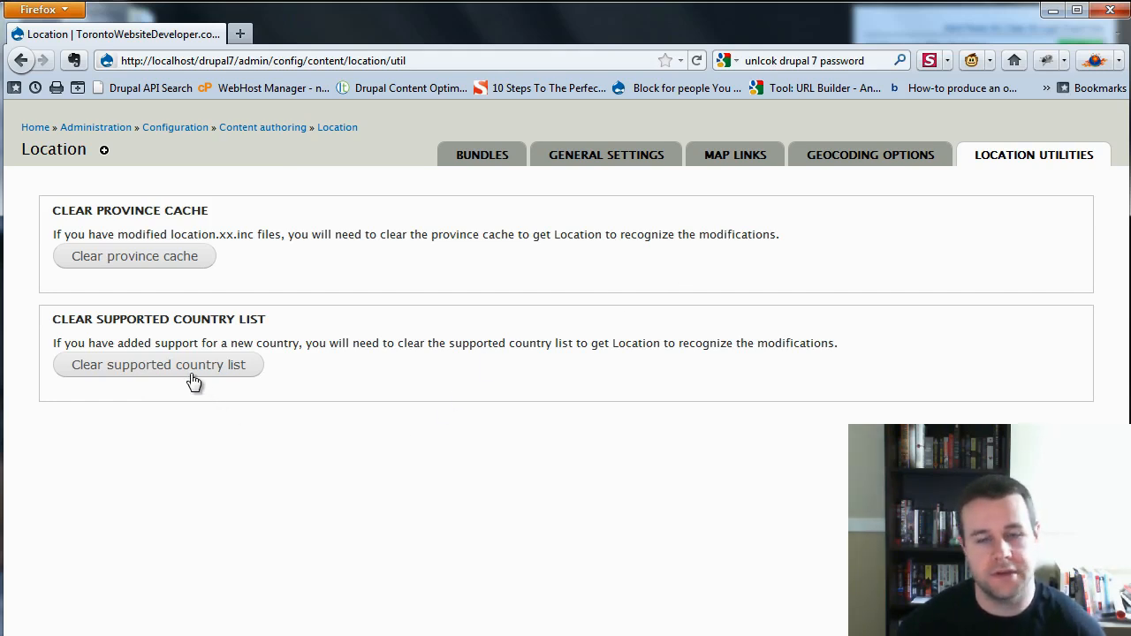
# - Clear the supported country list, then select the page address for editing
pyautogui.click(135, 254)
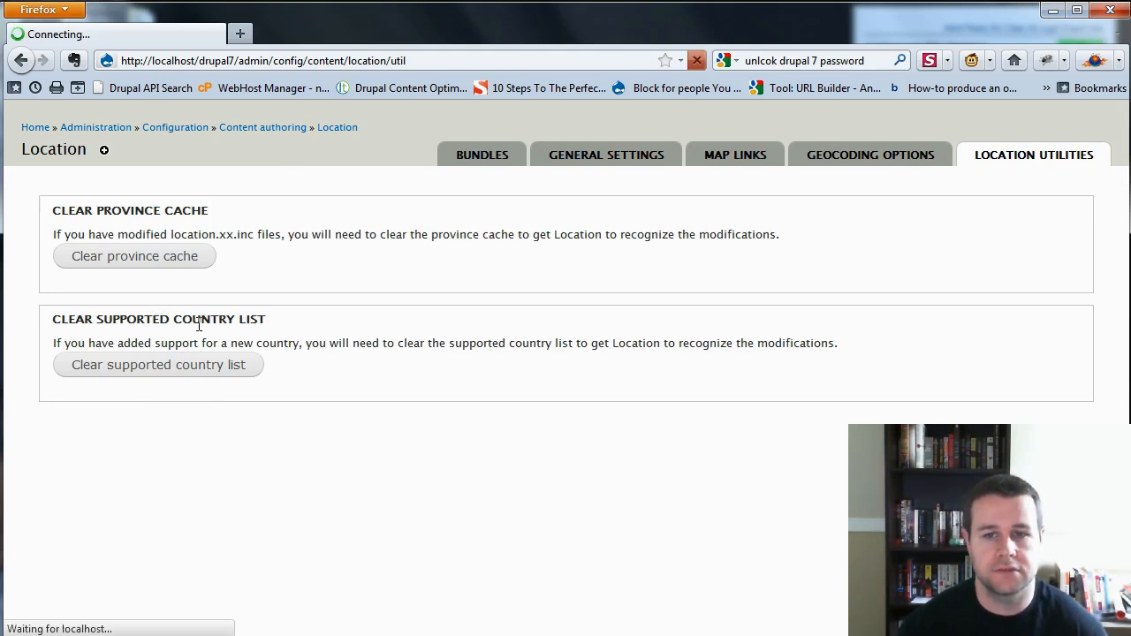
pyautogui.click(135, 254)
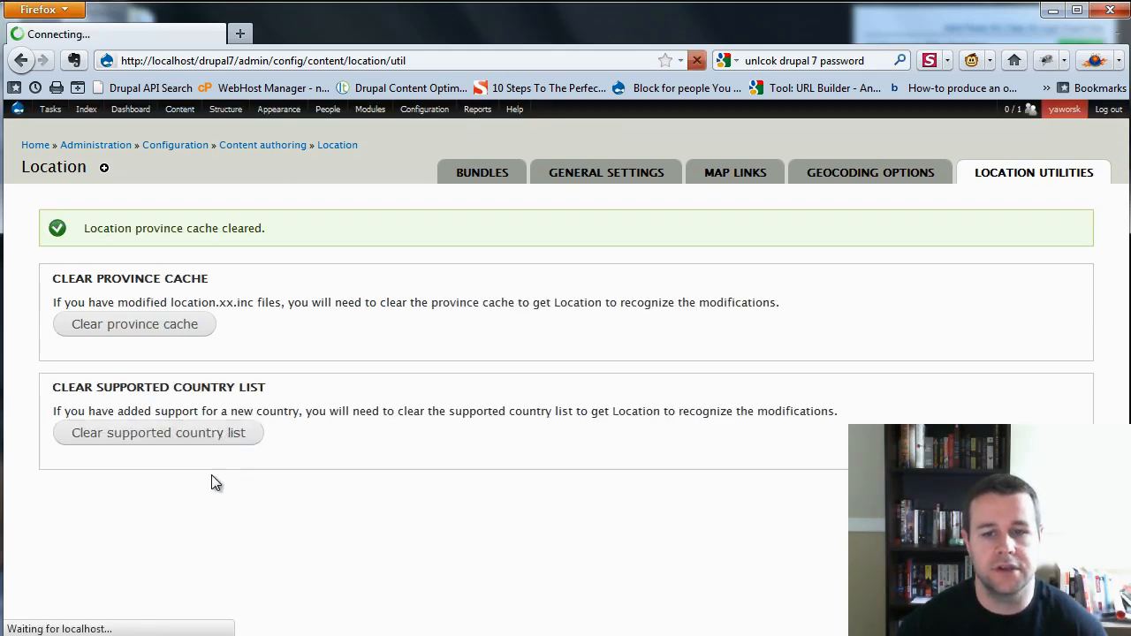
pyautogui.click(157, 431)
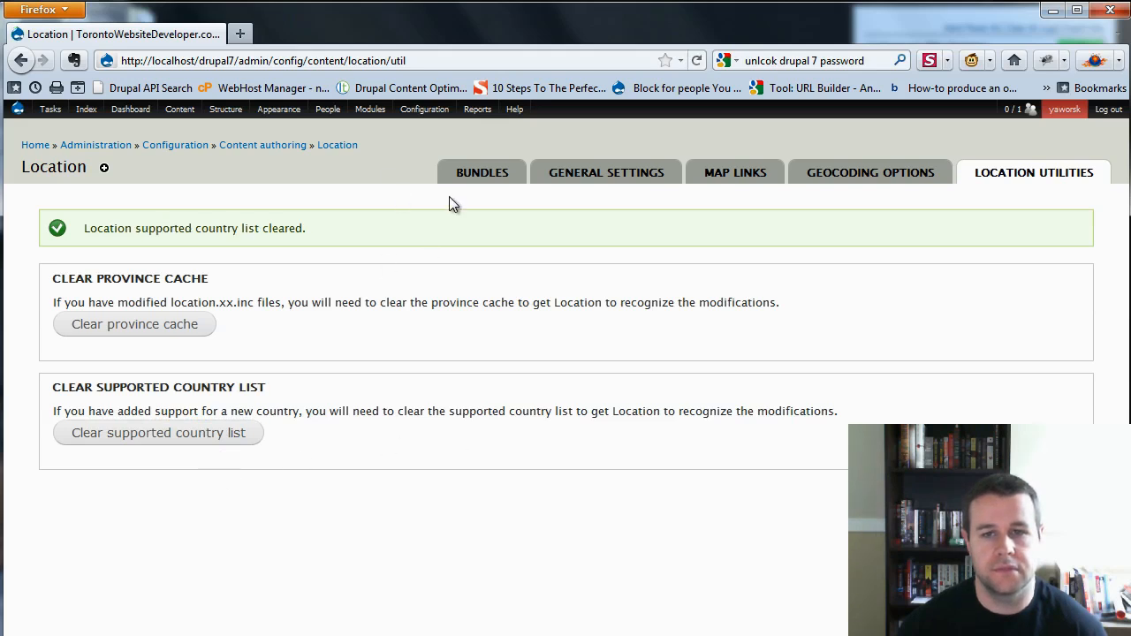
pyautogui.doubleClick(251, 60)
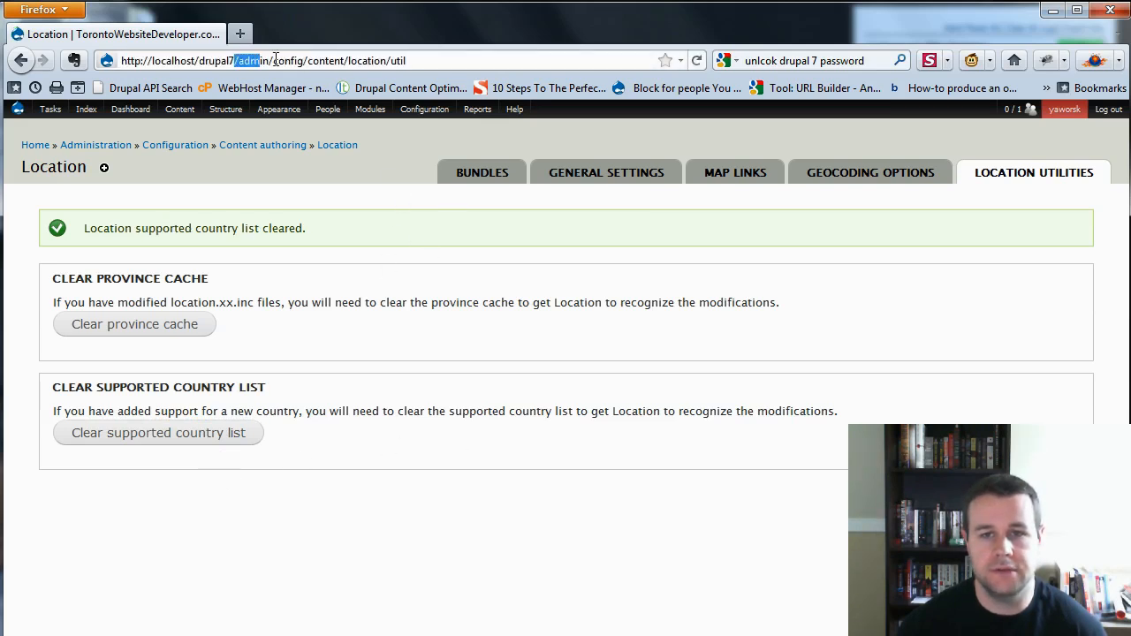
pyautogui.write('http://localhost/drupal7so')
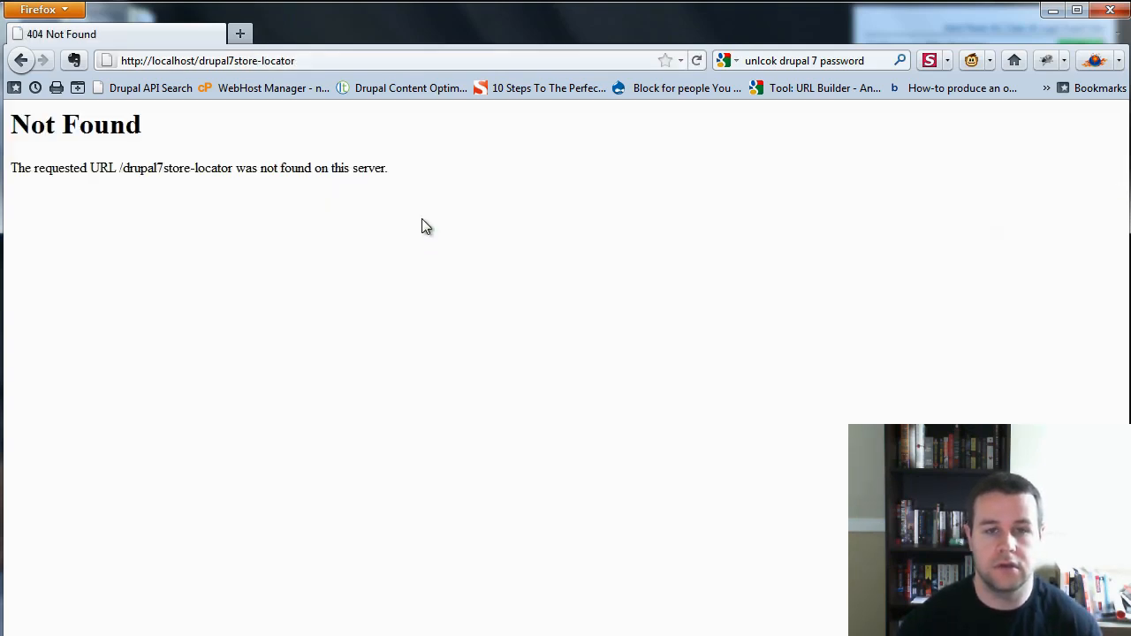
pyautogui.click(235, 60)
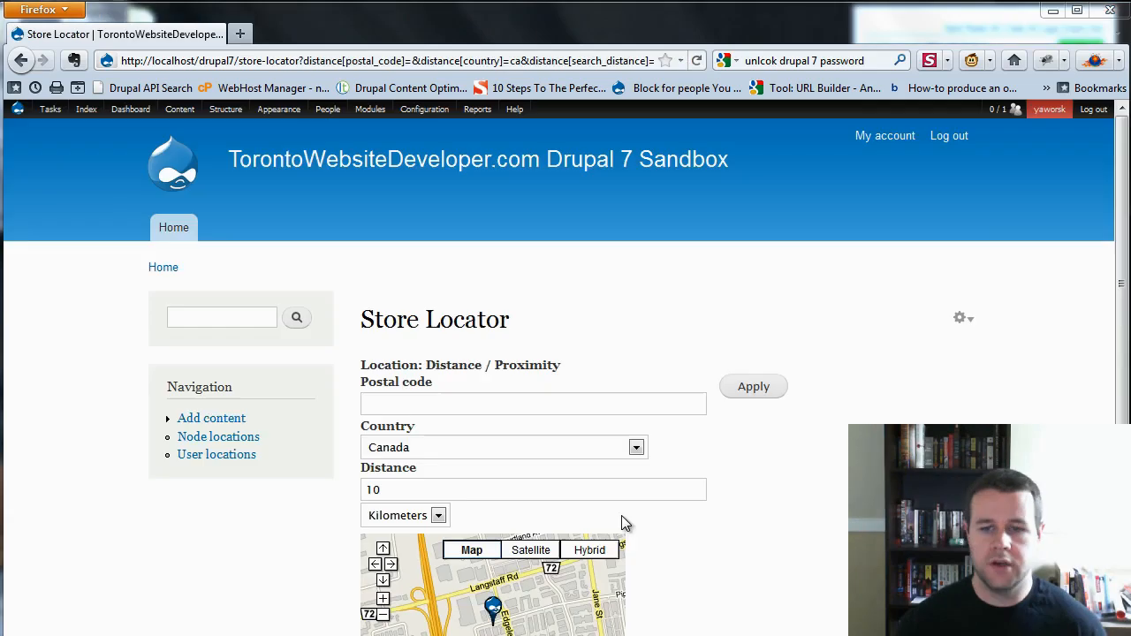
pyautogui.moveTo(459, 393)
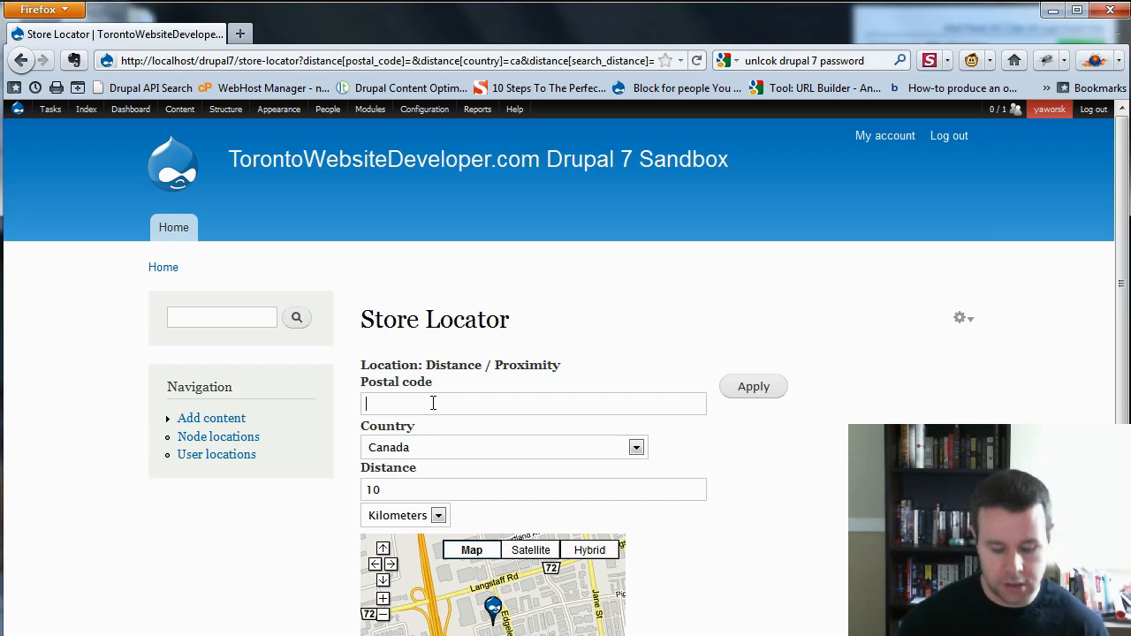
# - Search for stores within 1 km of postal code l4c 5a7, re-applying with the spaced code; no map result
pyautogui.write('l4c5a7')
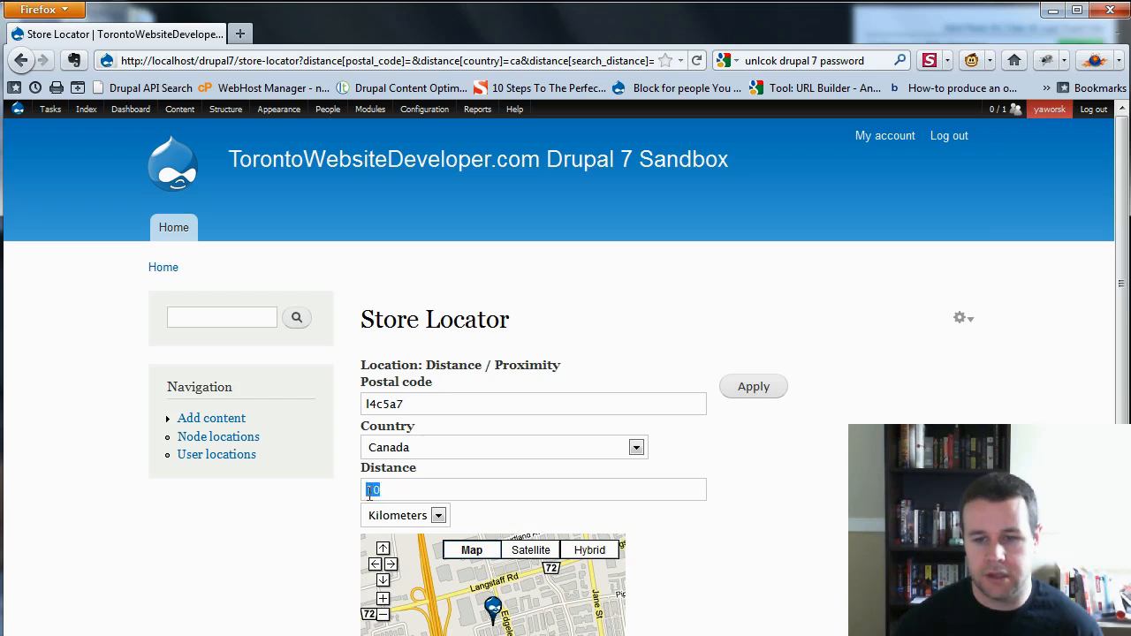
pyautogui.click(753, 385)
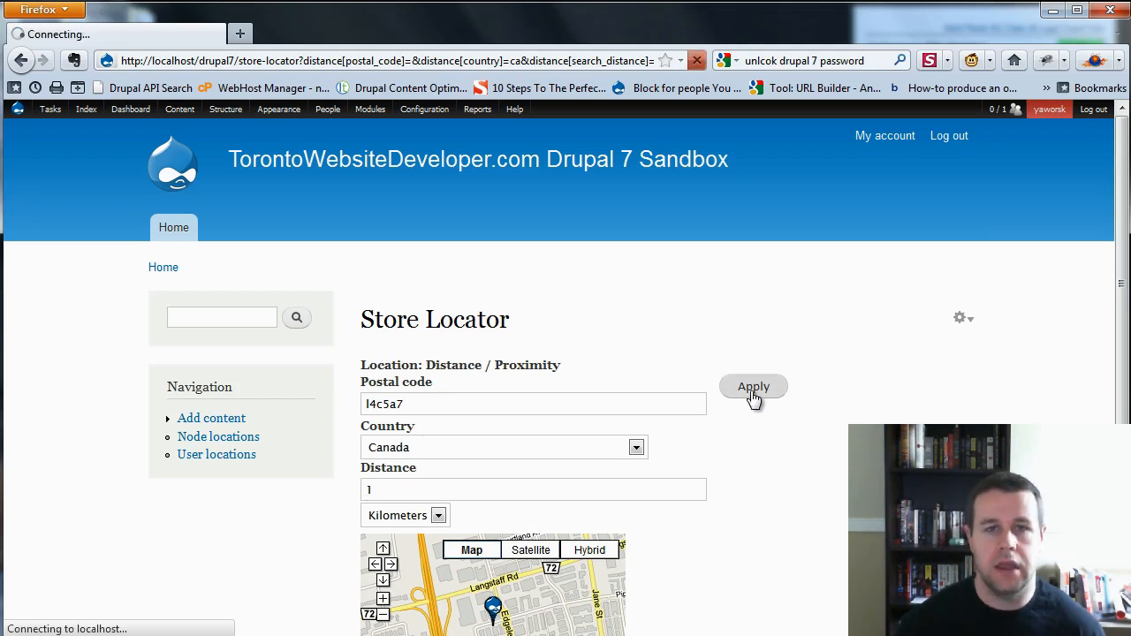
pyautogui.click(752, 387)
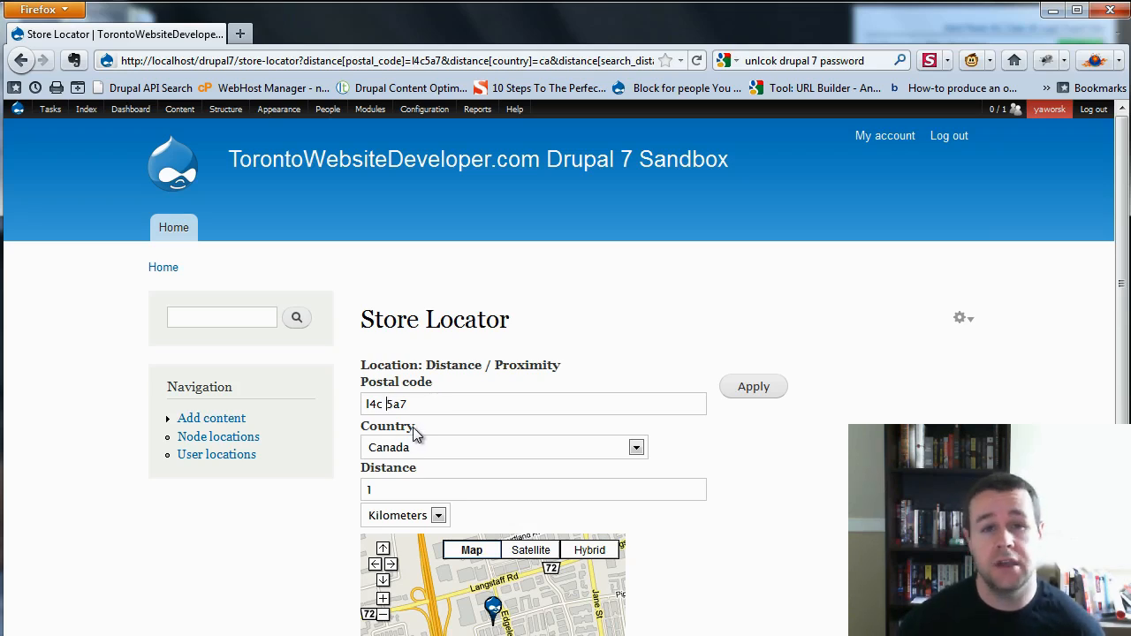
pyautogui.moveTo(406, 438)
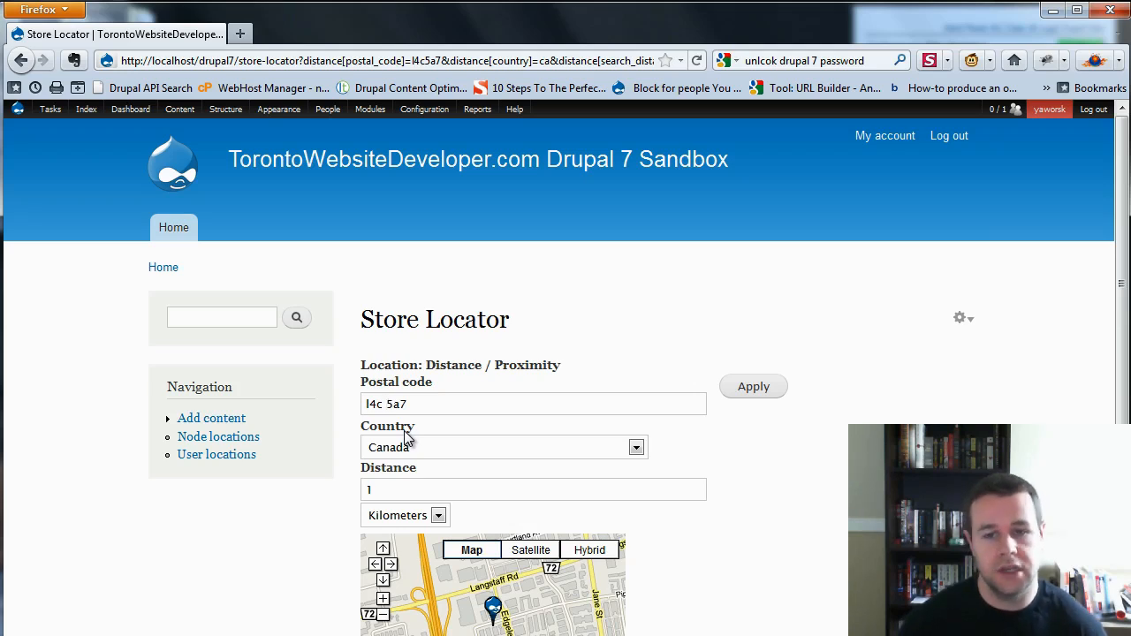
pyautogui.moveTo(781, 468)
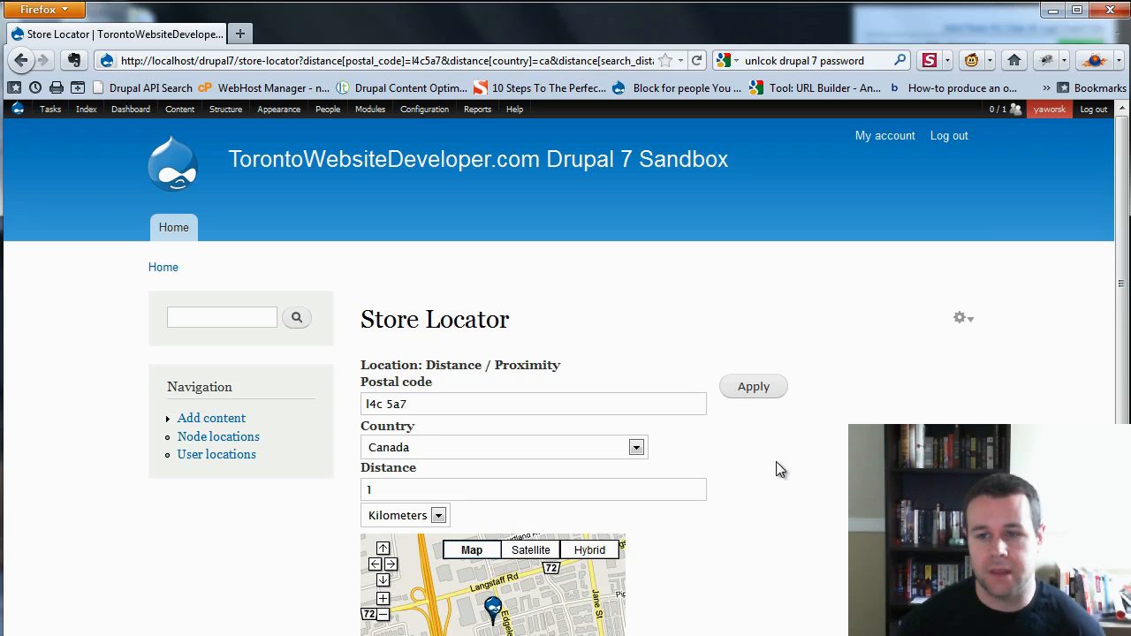
pyautogui.click(753, 385)
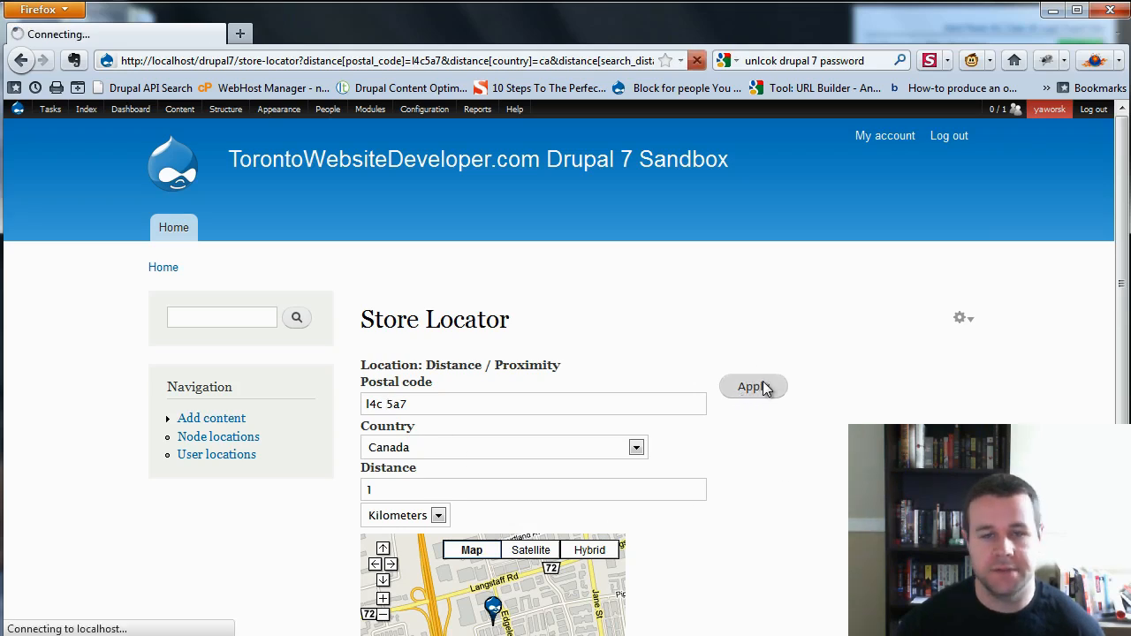
pyautogui.click(753, 385)
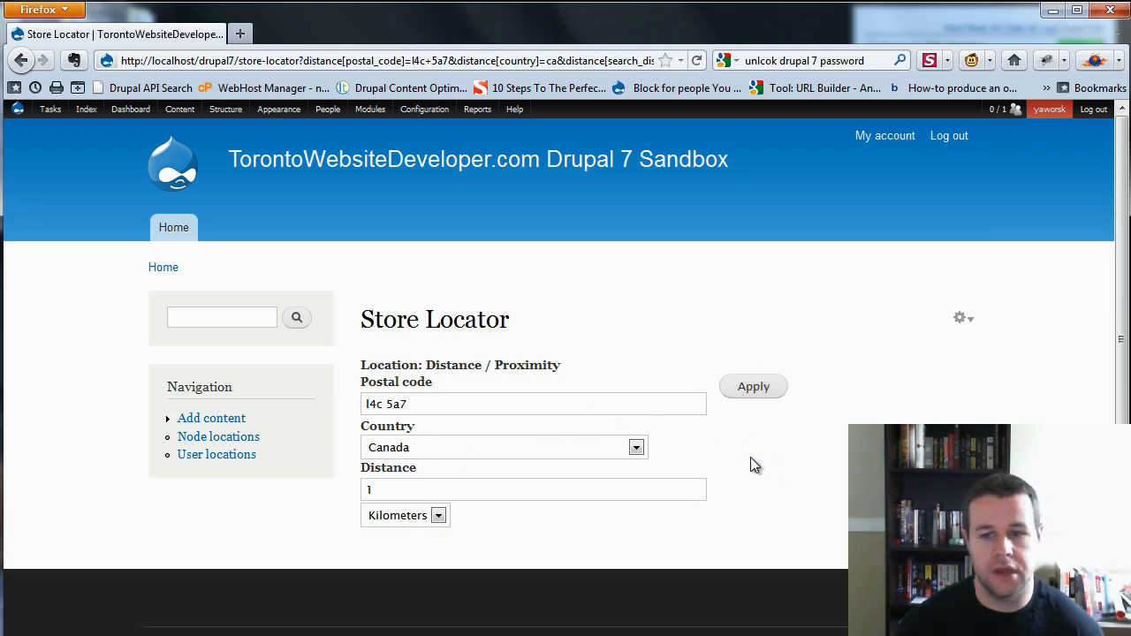
pyautogui.moveTo(515, 534)
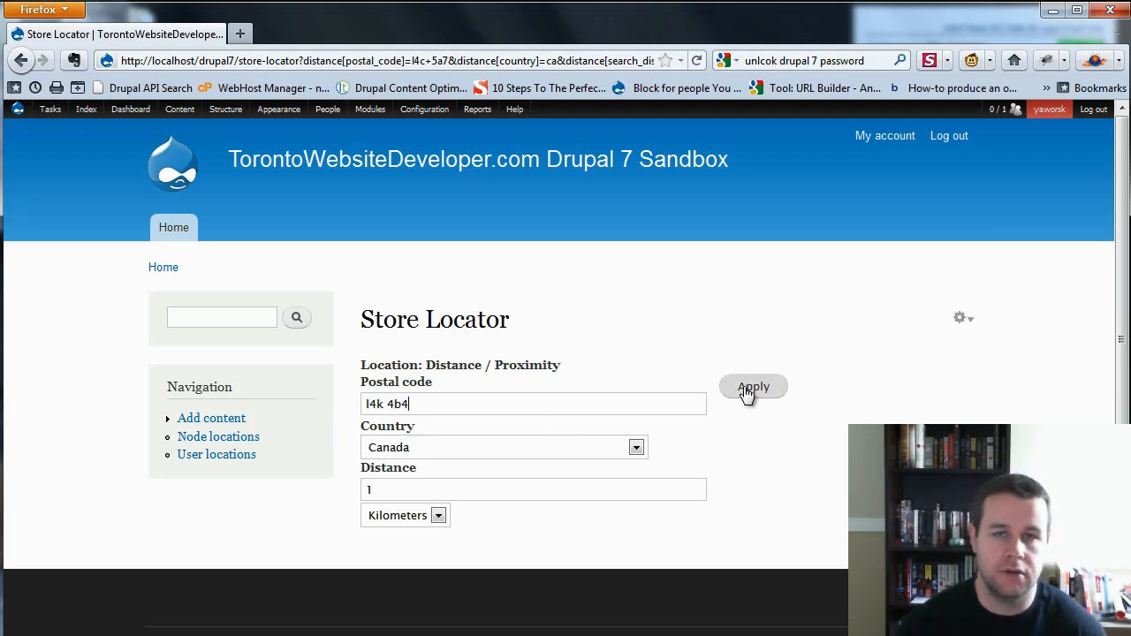
# - Search postal code l4k 4b4, raising Distance to 4 then 10 km until Pete's Store appears on the map
pyautogui.click(753, 387)
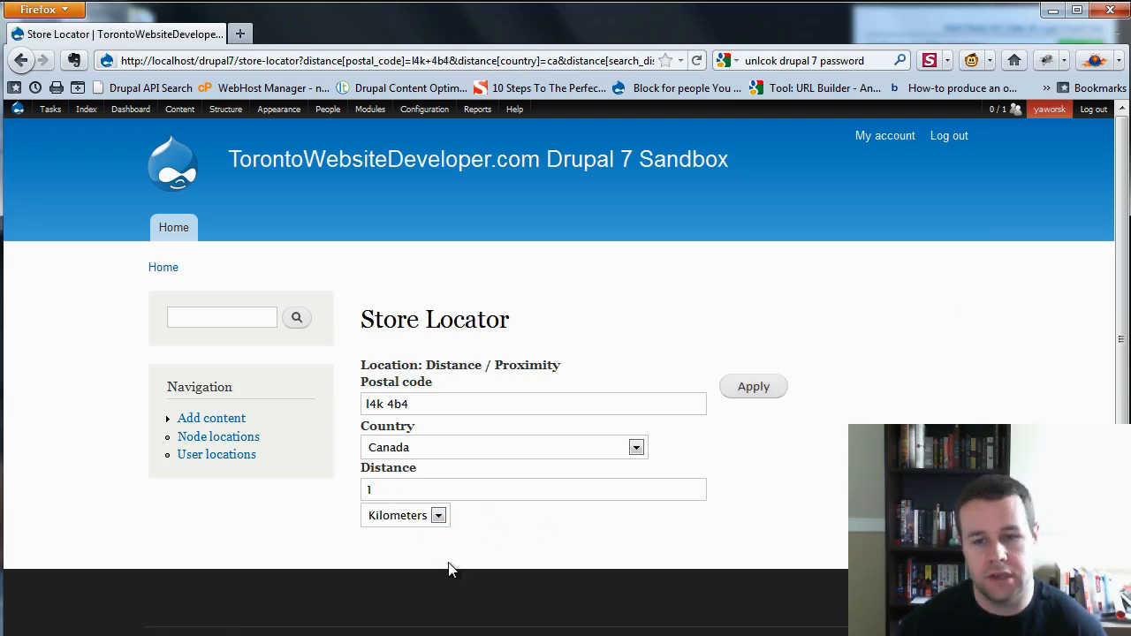
pyautogui.click(753, 387)
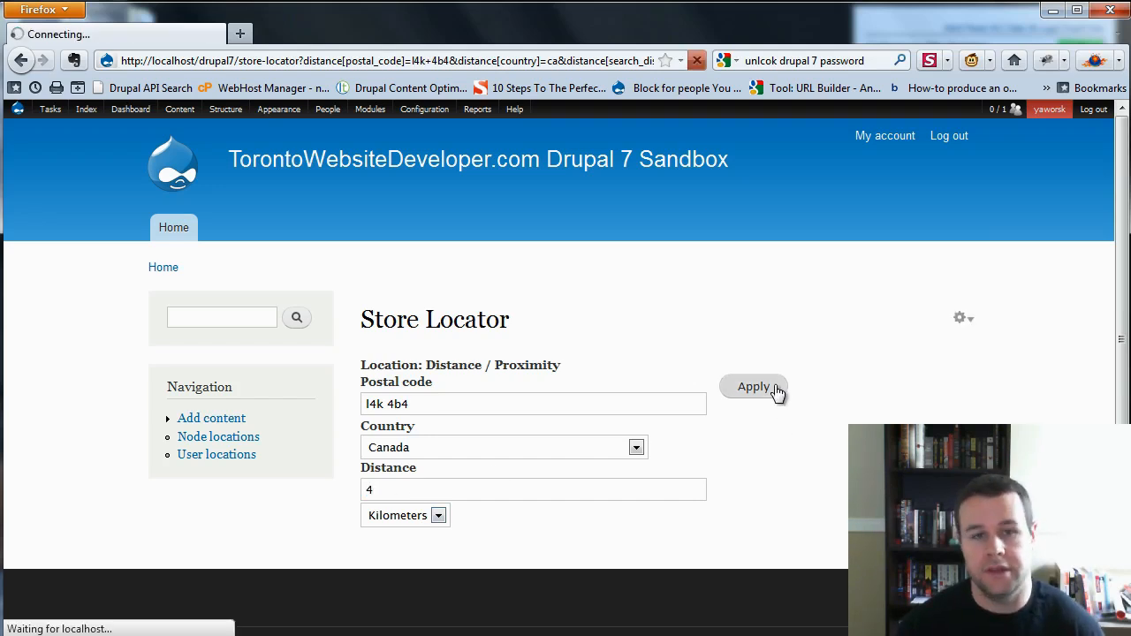
pyautogui.click(753, 387)
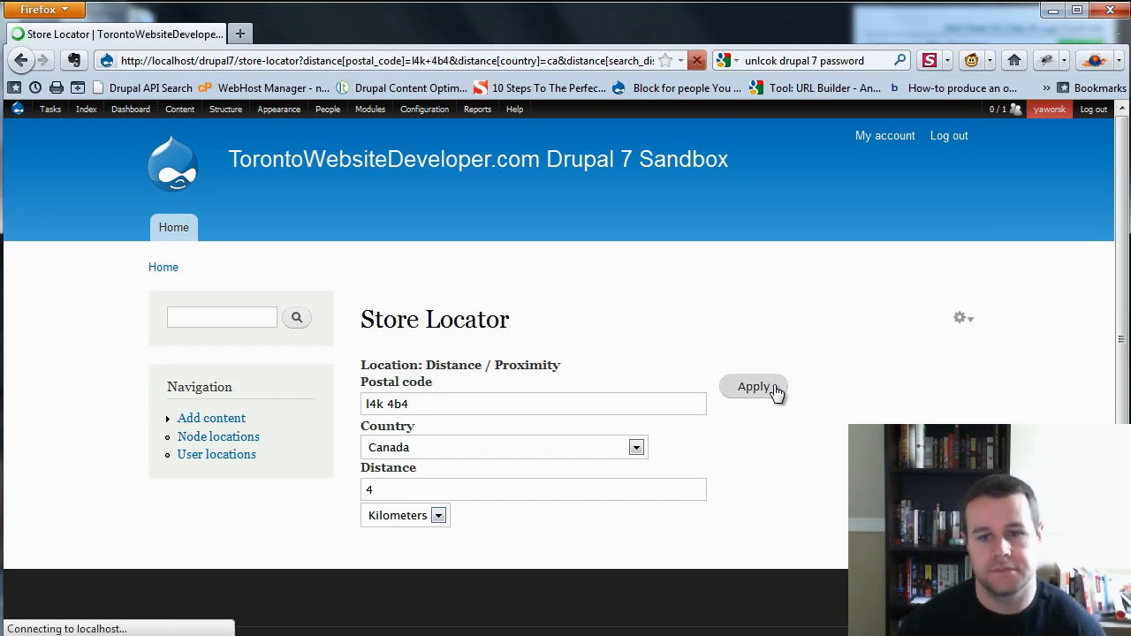
pyautogui.click(753, 386)
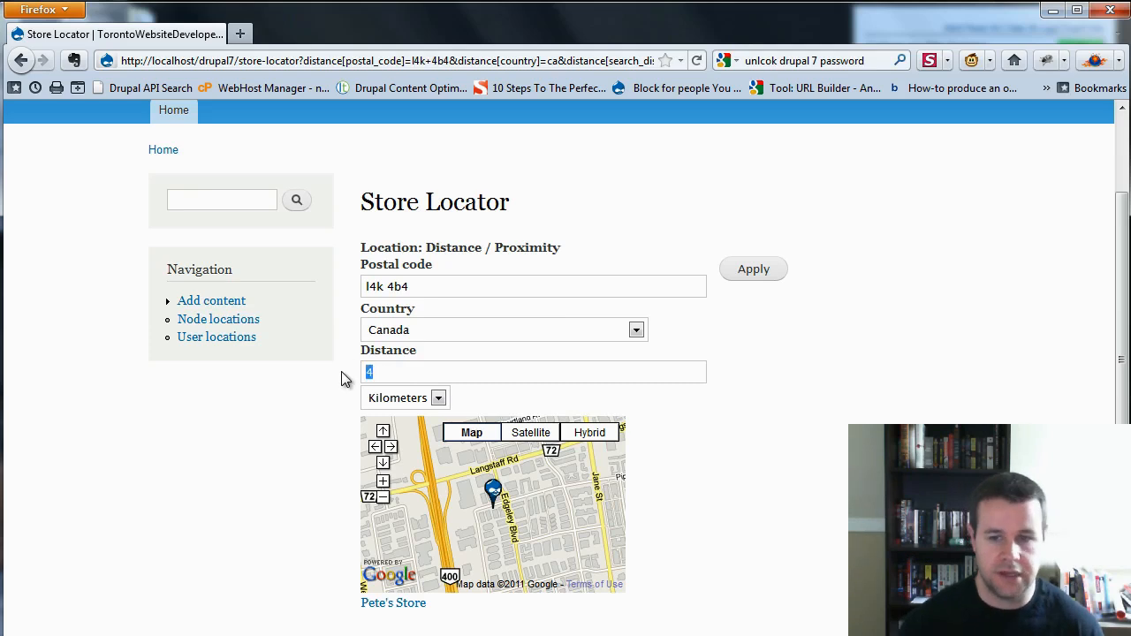
pyautogui.click(753, 268)
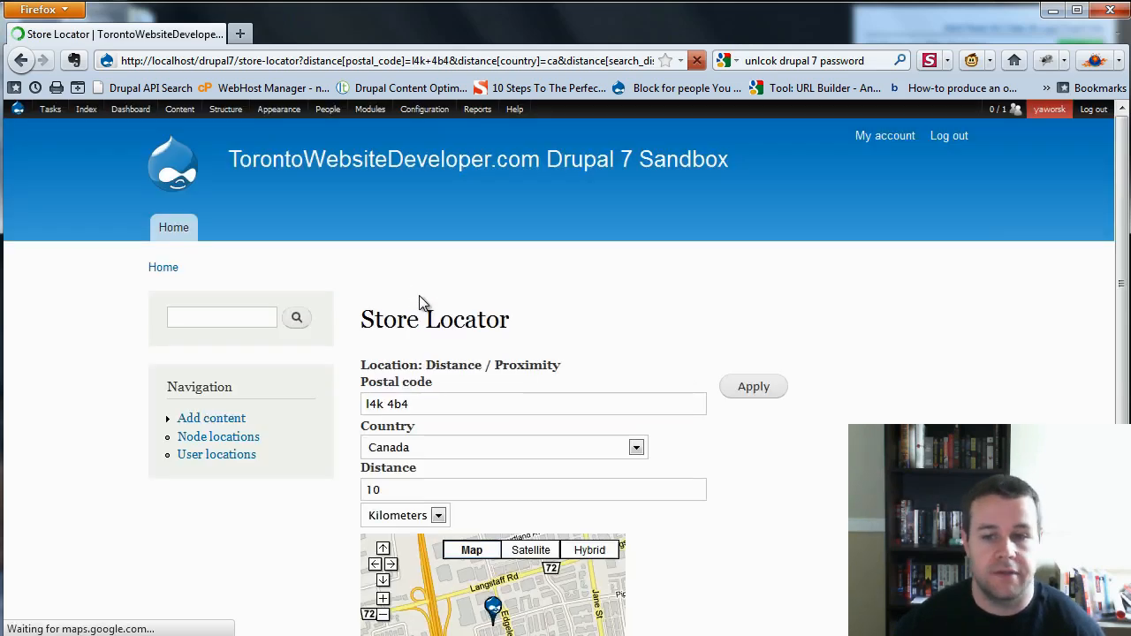
pyautogui.scroll(-3)
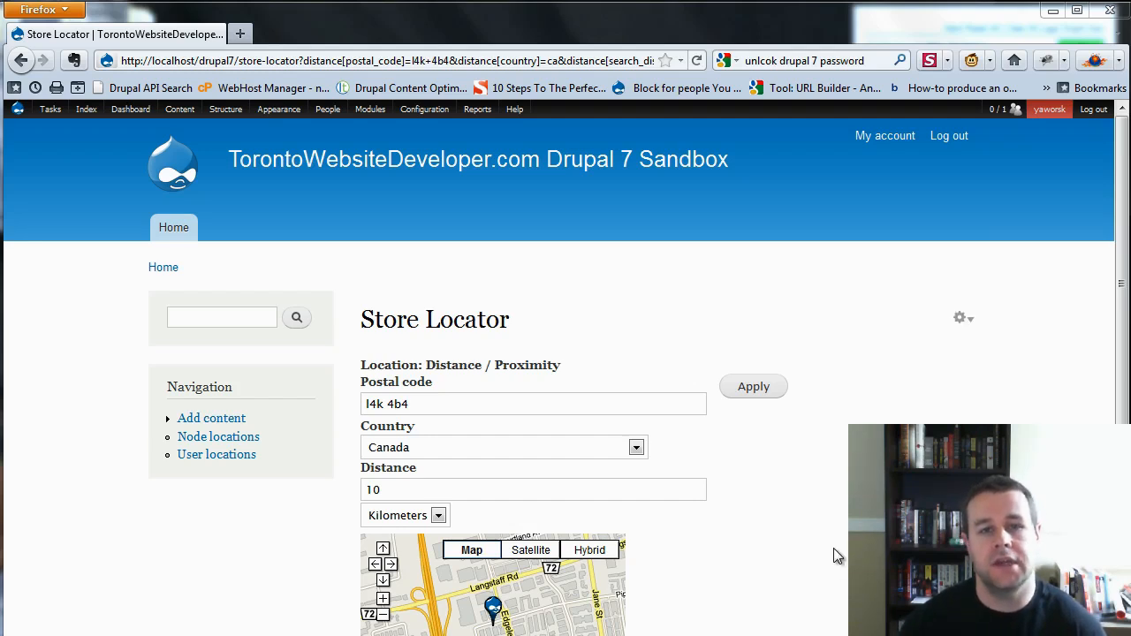
pyautogui.moveTo(831, 484)
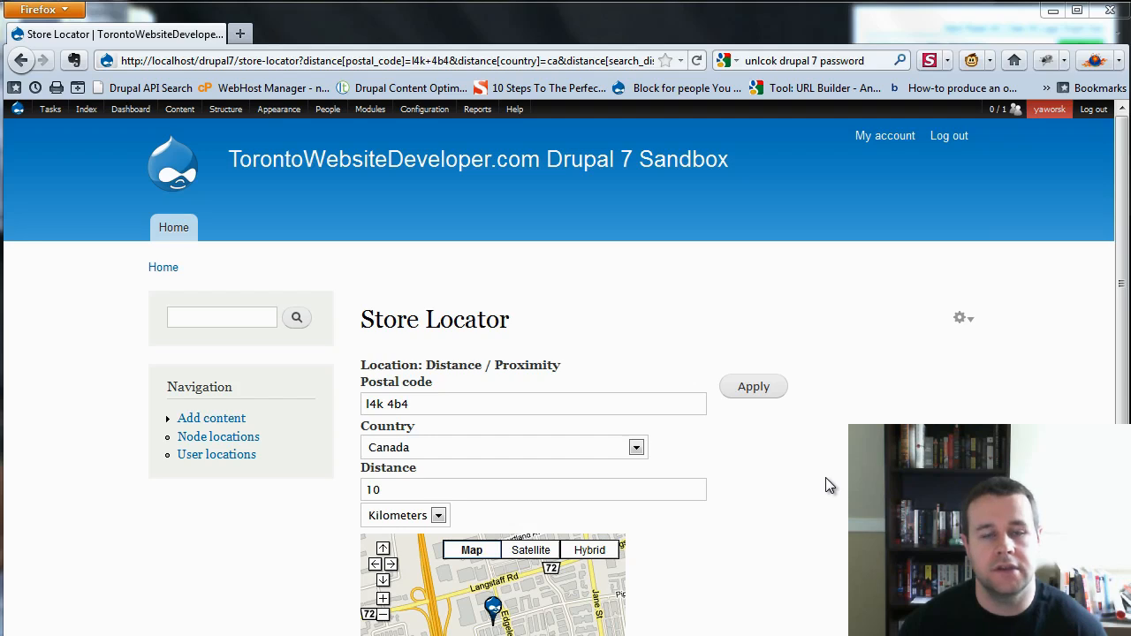
pyautogui.moveTo(795, 472)
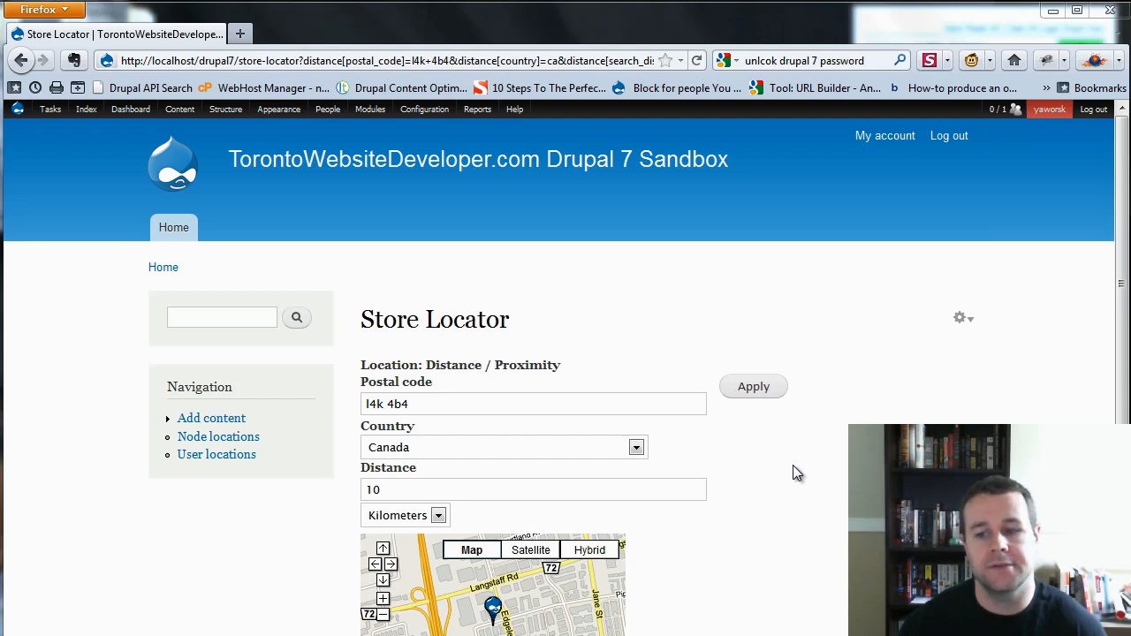